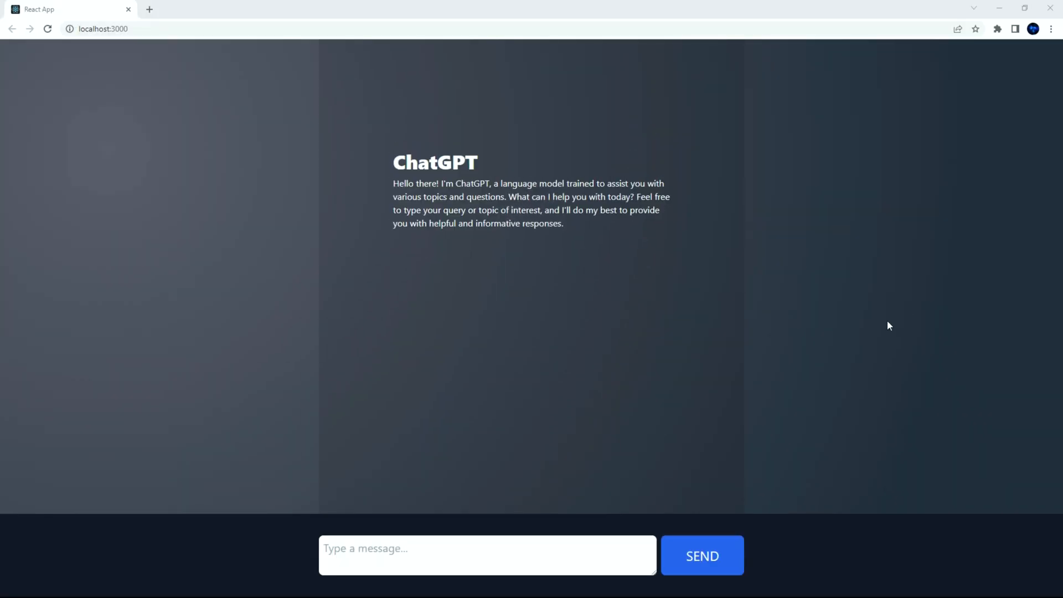
mouse_move(824, 381)
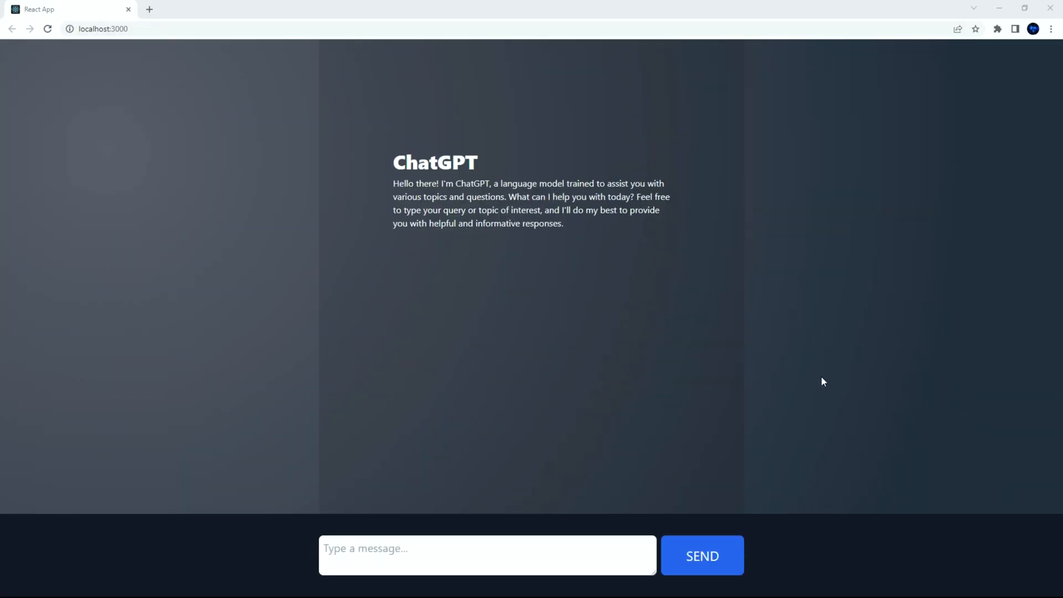
Greet the chatbot with 'hi there' and ask if you can call it R2-D2.
click(487, 555)
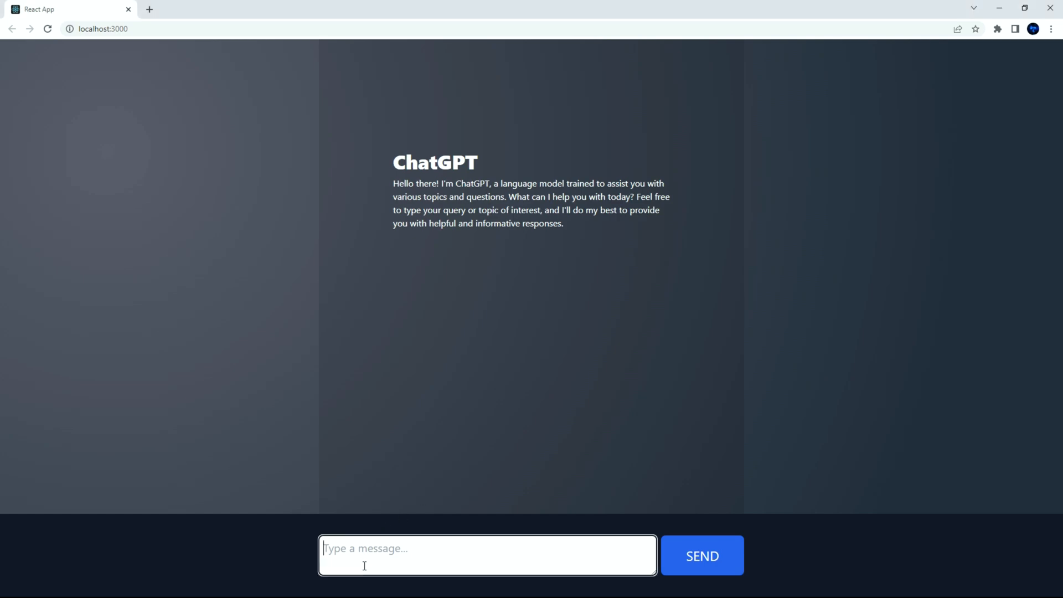
text(hi there)
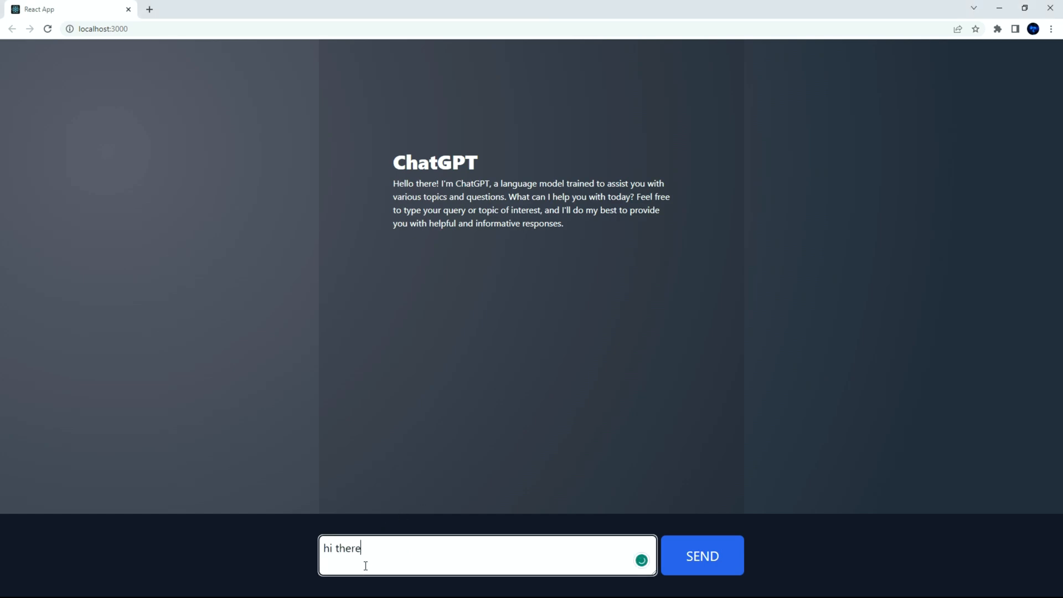
click(701, 555)
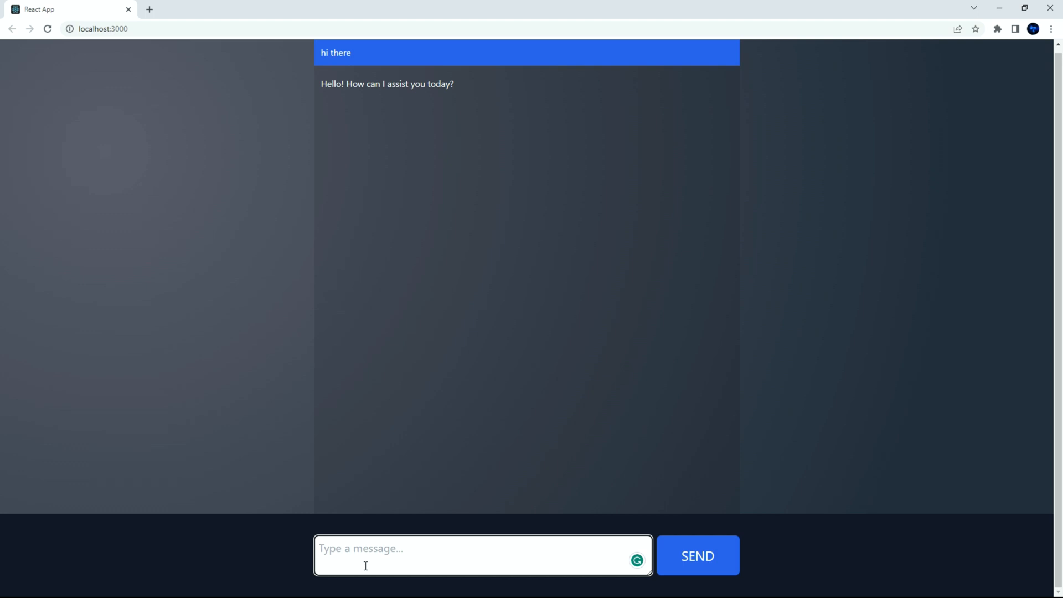
text(Can)
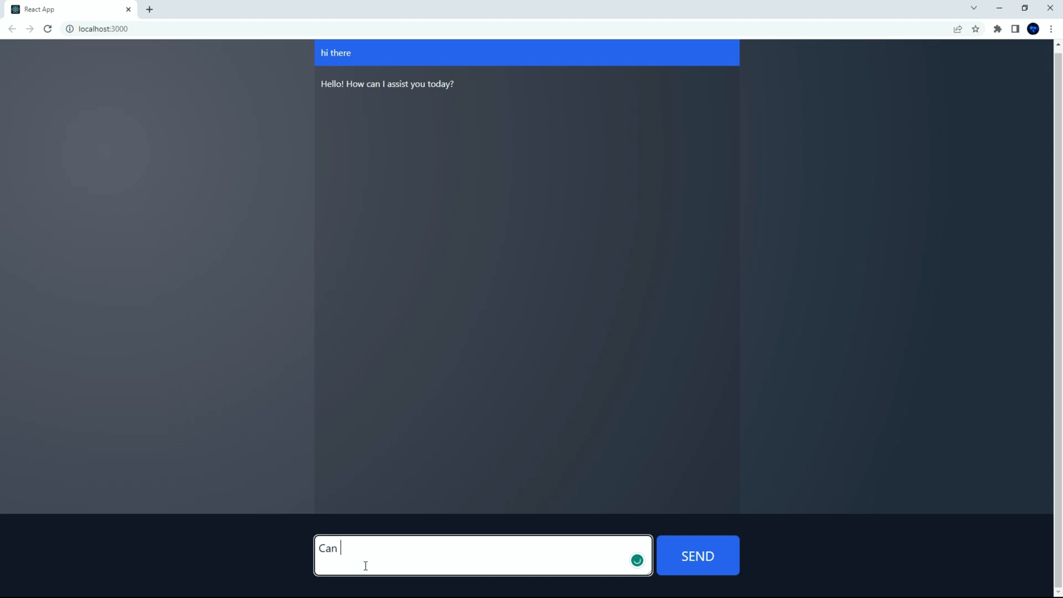
text(i call you R2-)
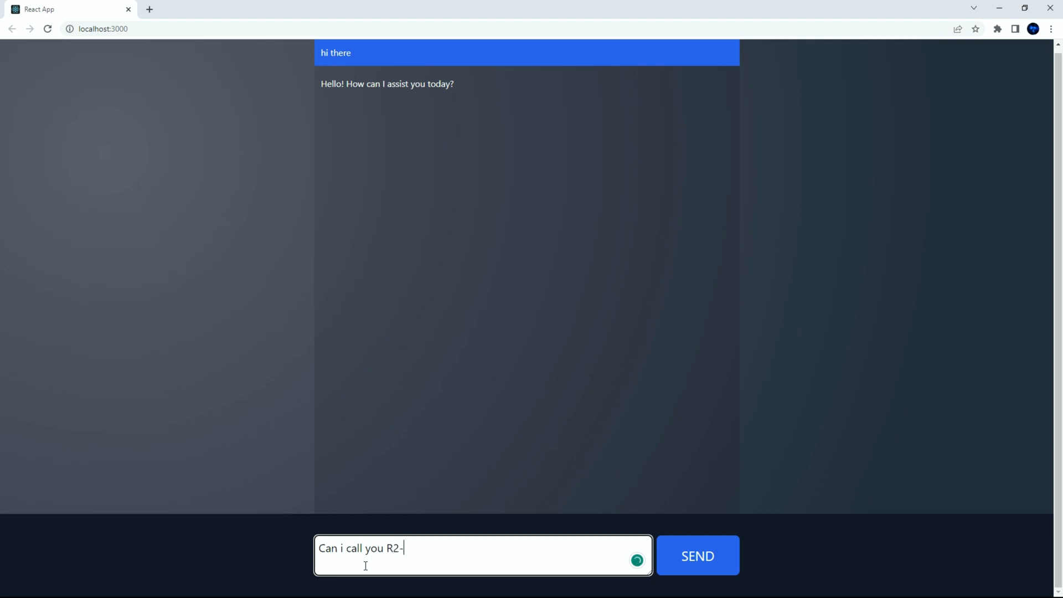
text(D2 for this conver)
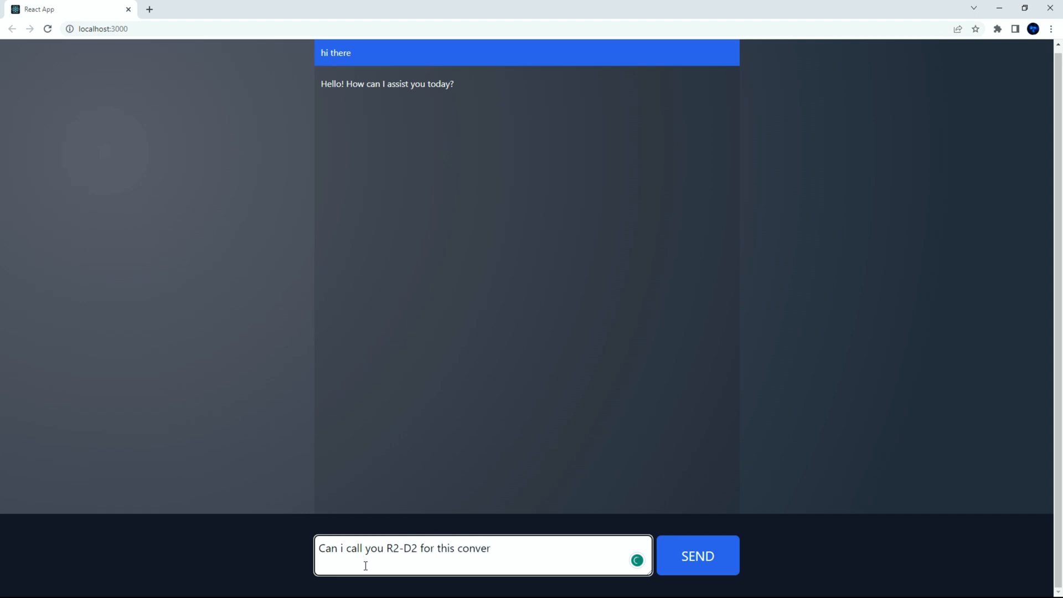
click(696, 556)
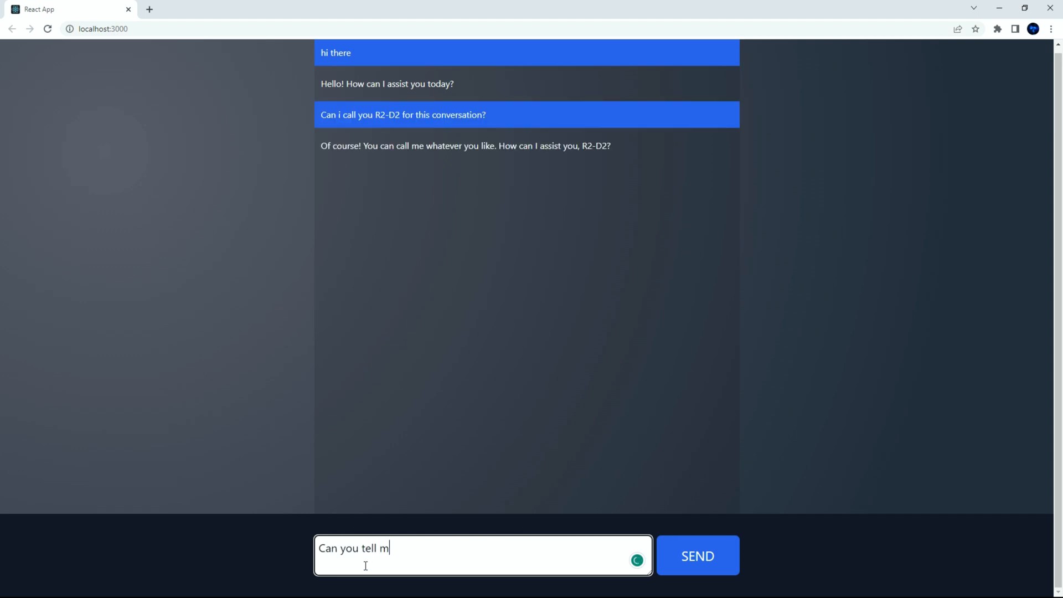
Ask about Star Wars' total revenue, then ask what name it was told to go by.
text(e the total revenue Star Wars movies ma)
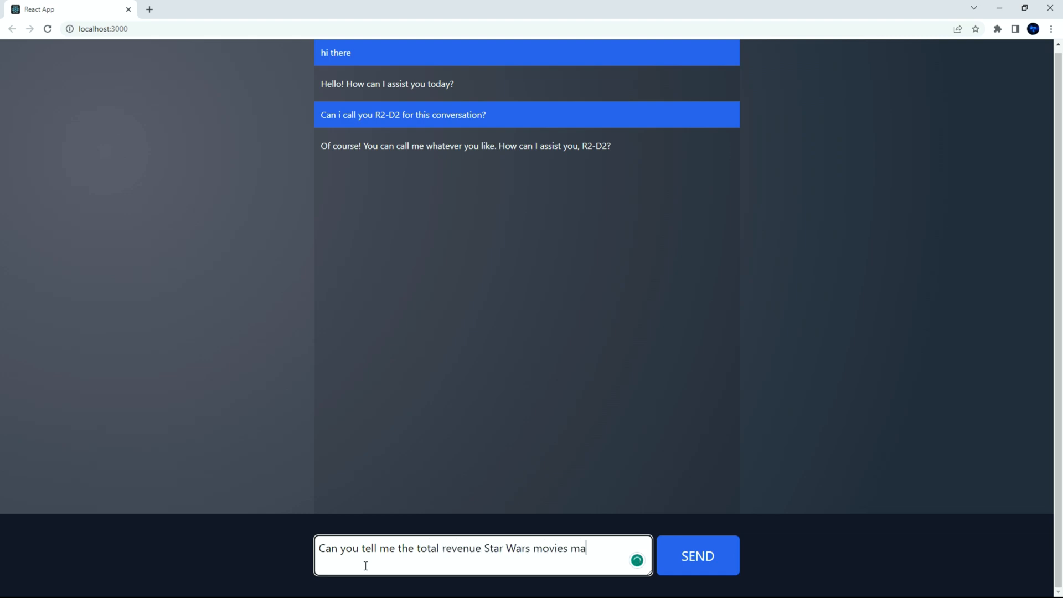
click(697, 556)
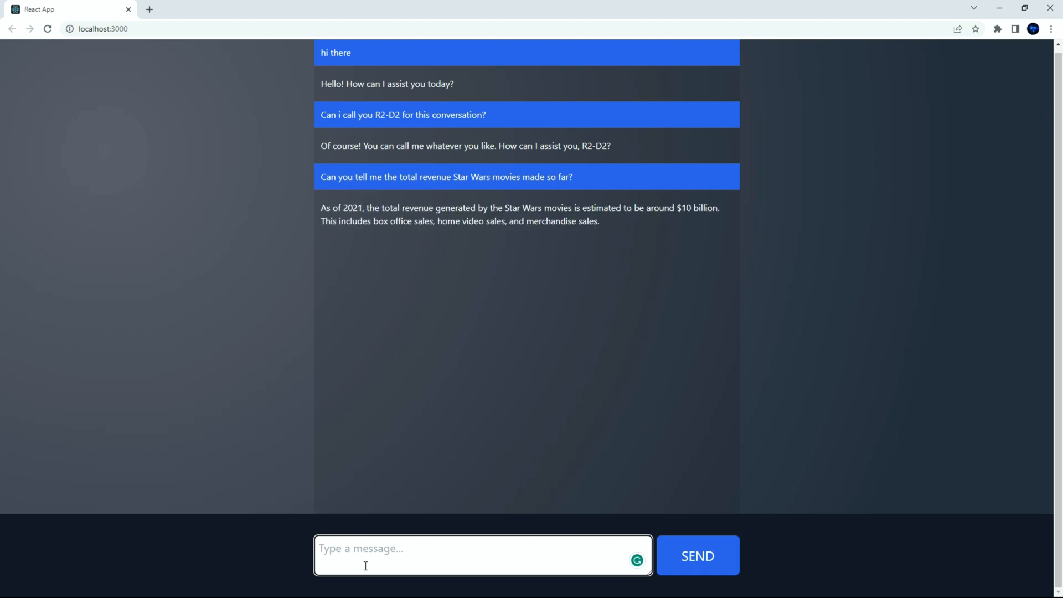
text(What was the)
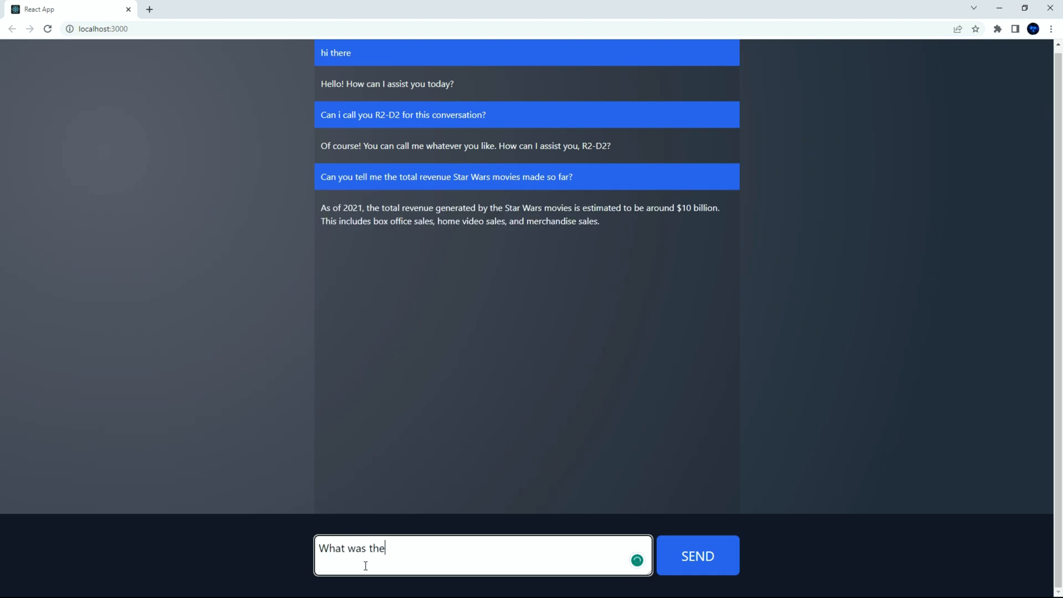
text(name i)
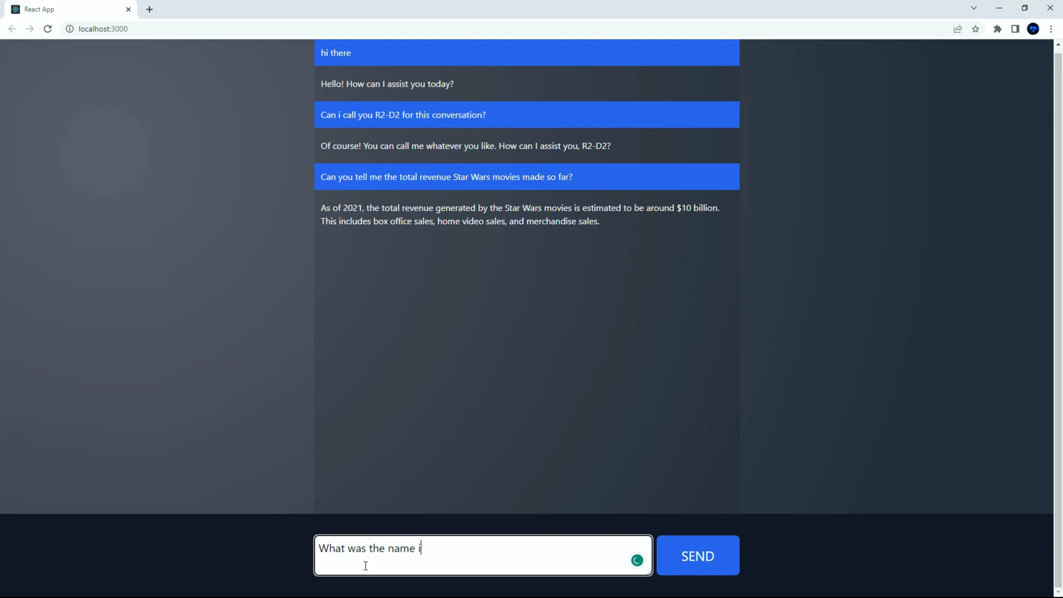
text(asked you t)
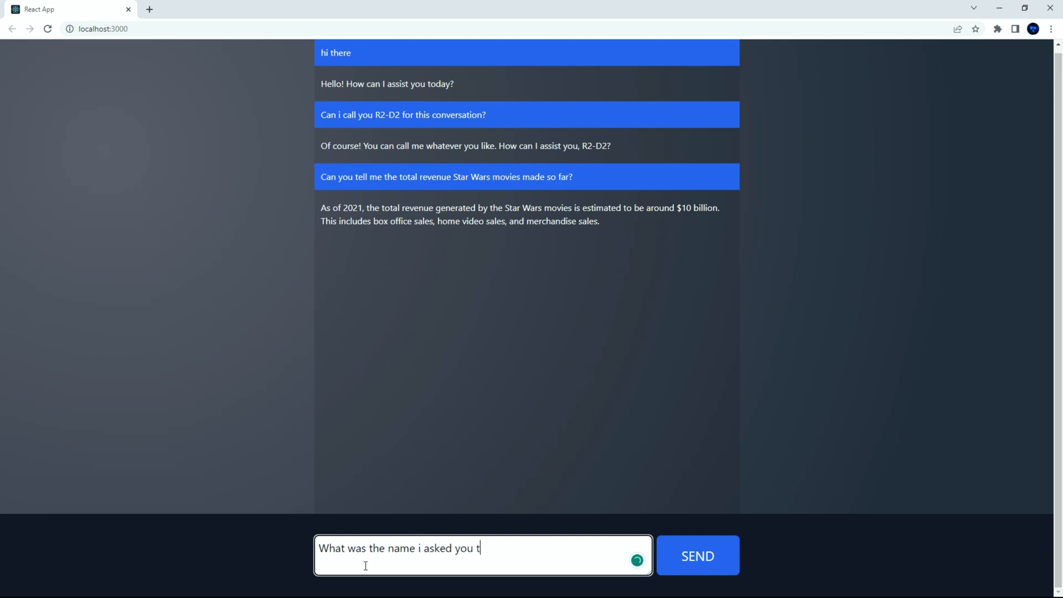
text(o go by?)
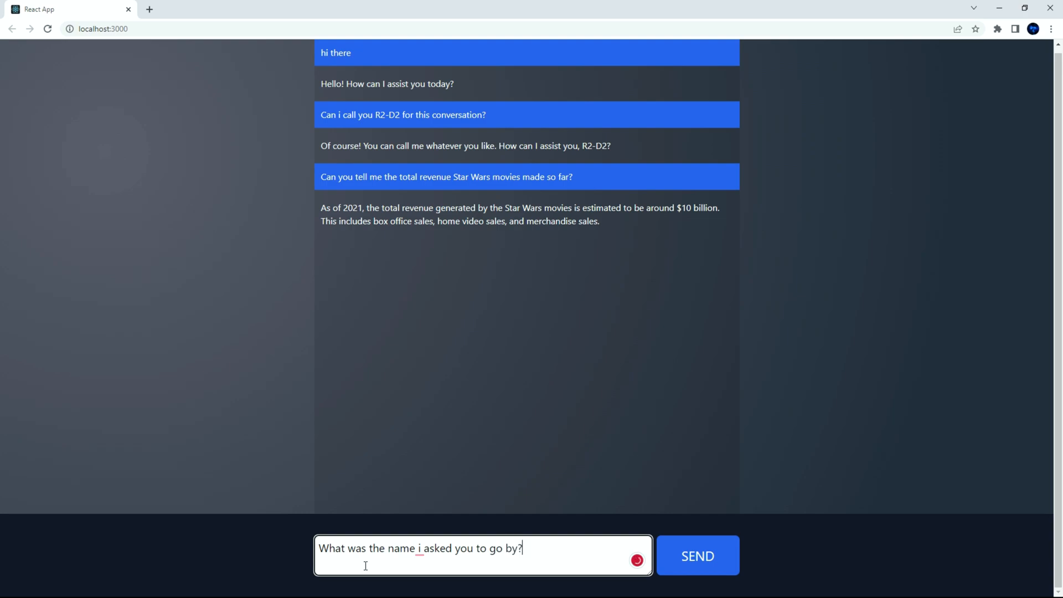
click(698, 555)
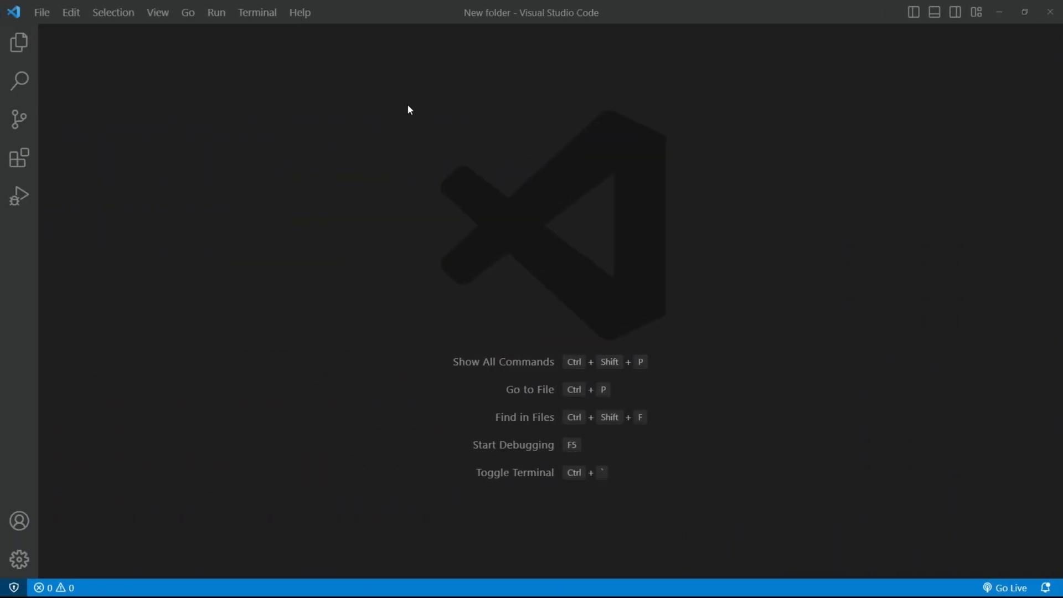
In a new terminal, check the installed Node version (v18.13.0).
click(257, 12)
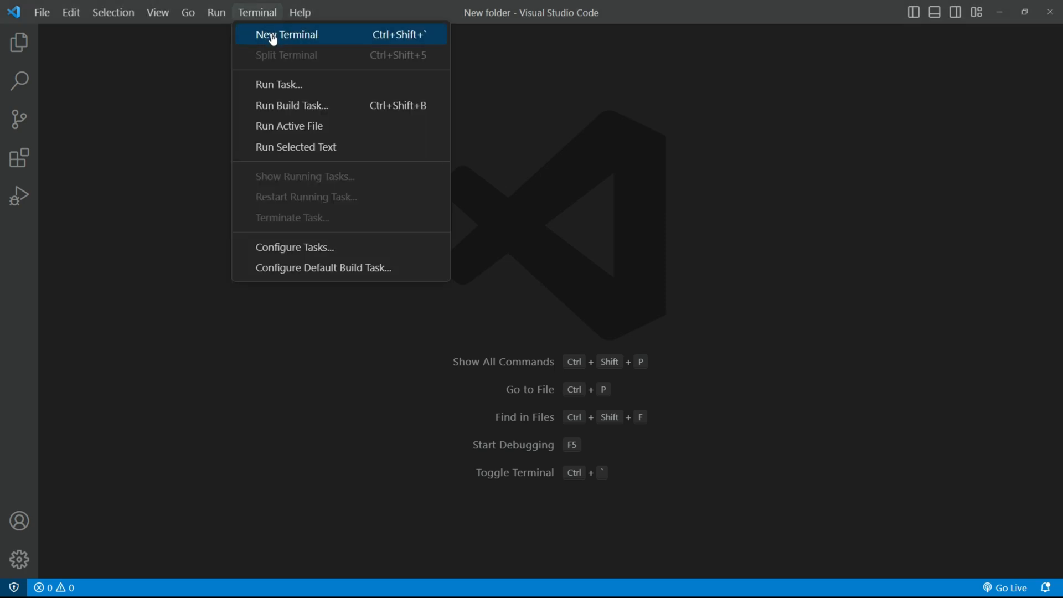
click(285, 34)
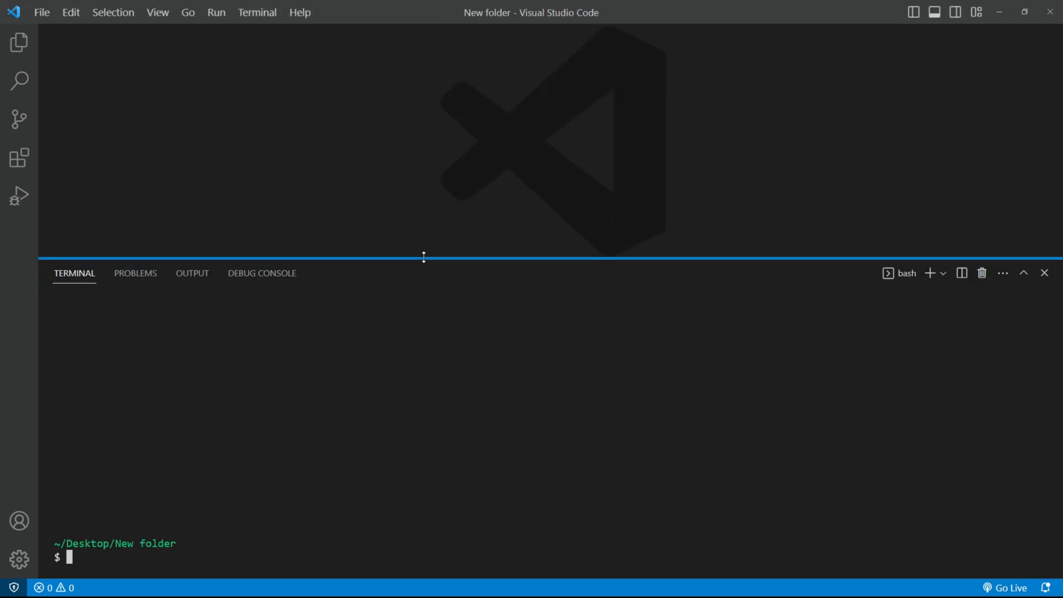
text(node -v)
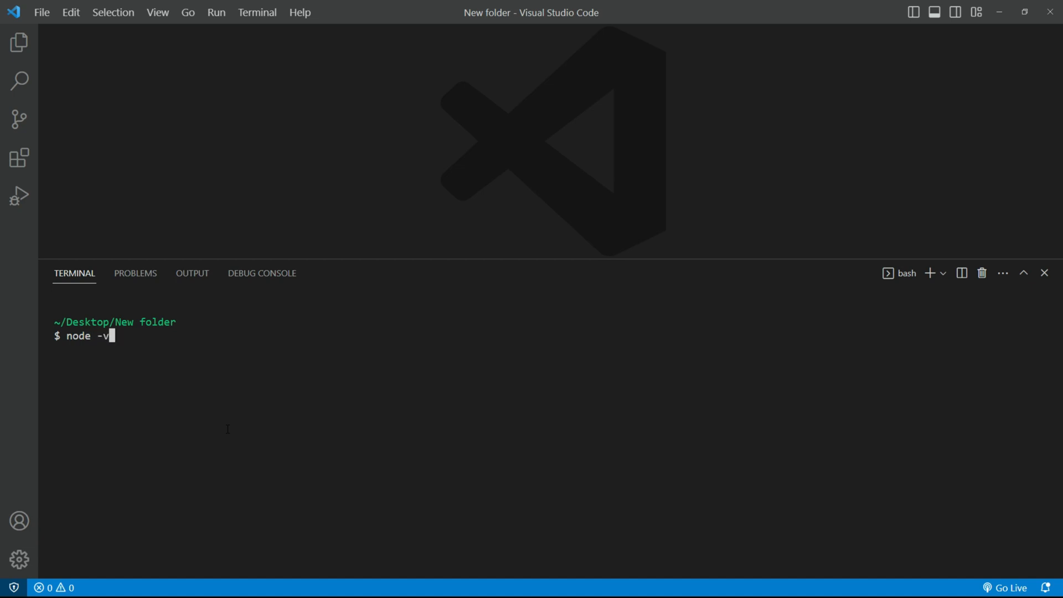
key(Return)
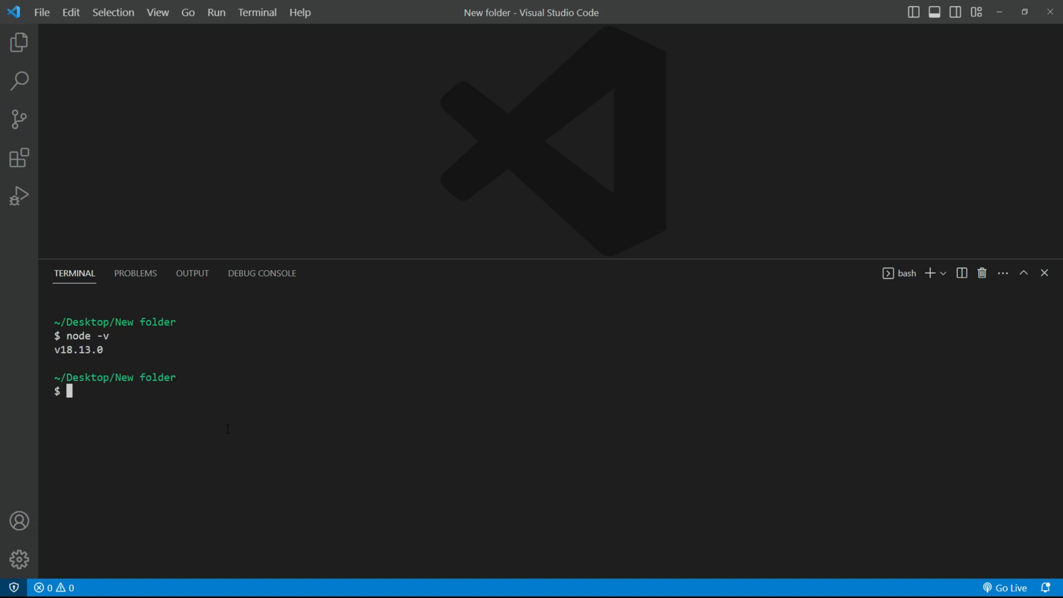
Create the React app chatgpt-chatbox with npx create-react-app.
text(npx create-react-app chatgpt-chatbox)
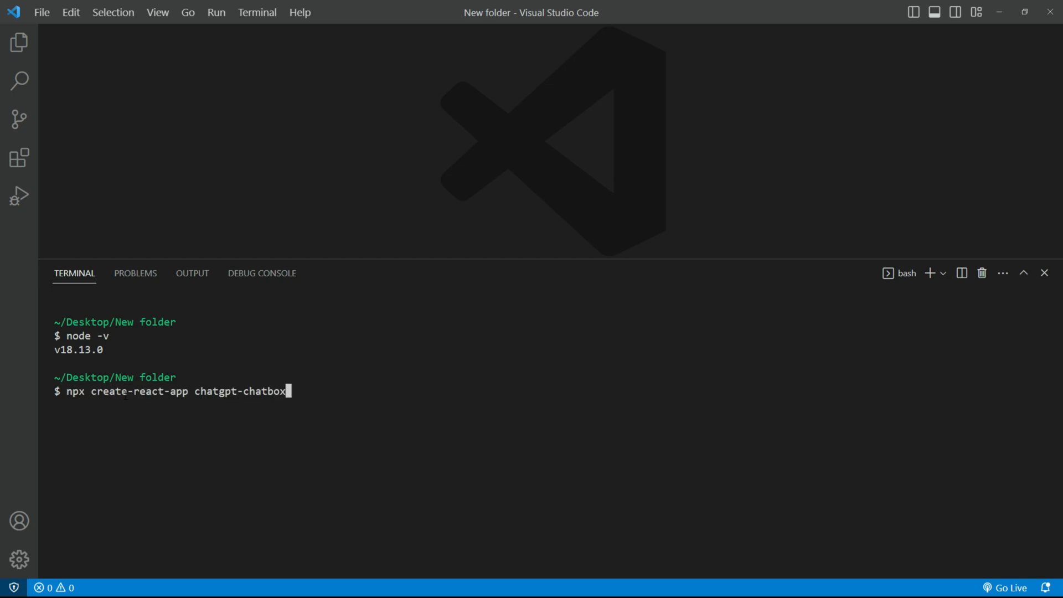
key(Return)
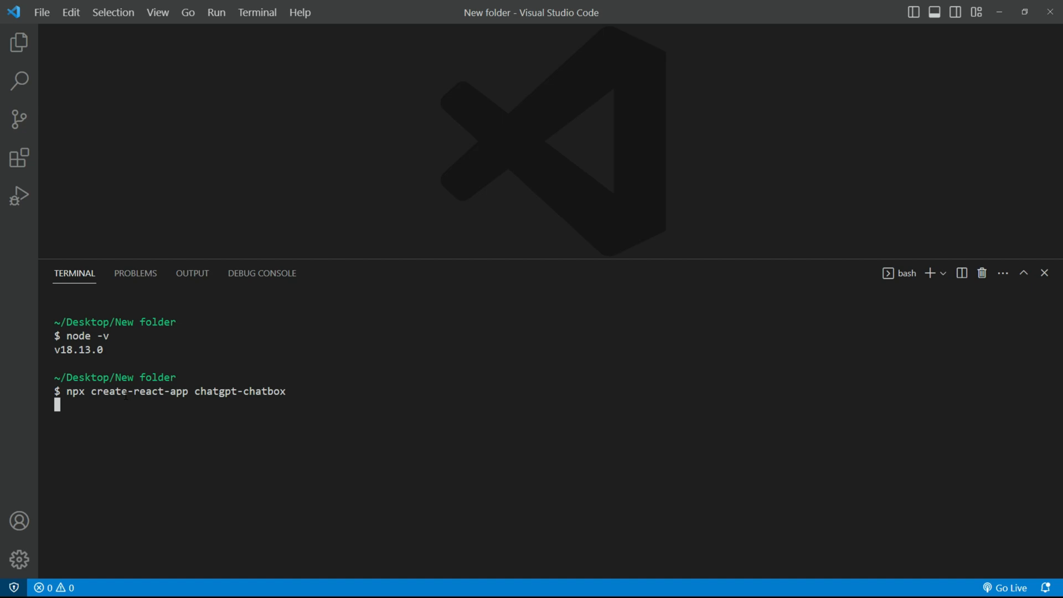
key(Return)
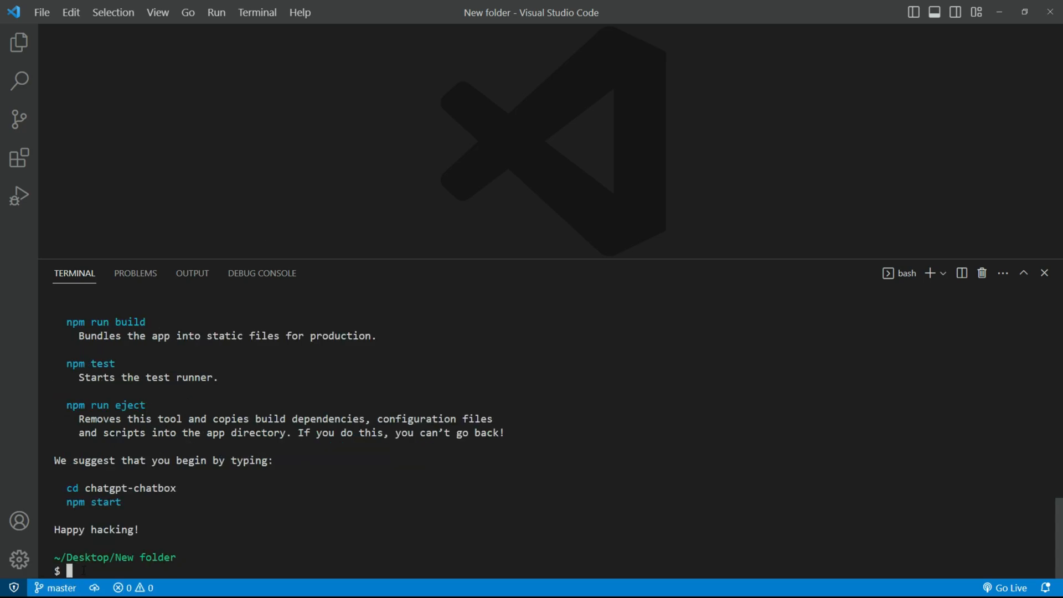
Change the terminal into chatgpt-chatbox and show the project files in Explorer.
text(cd)
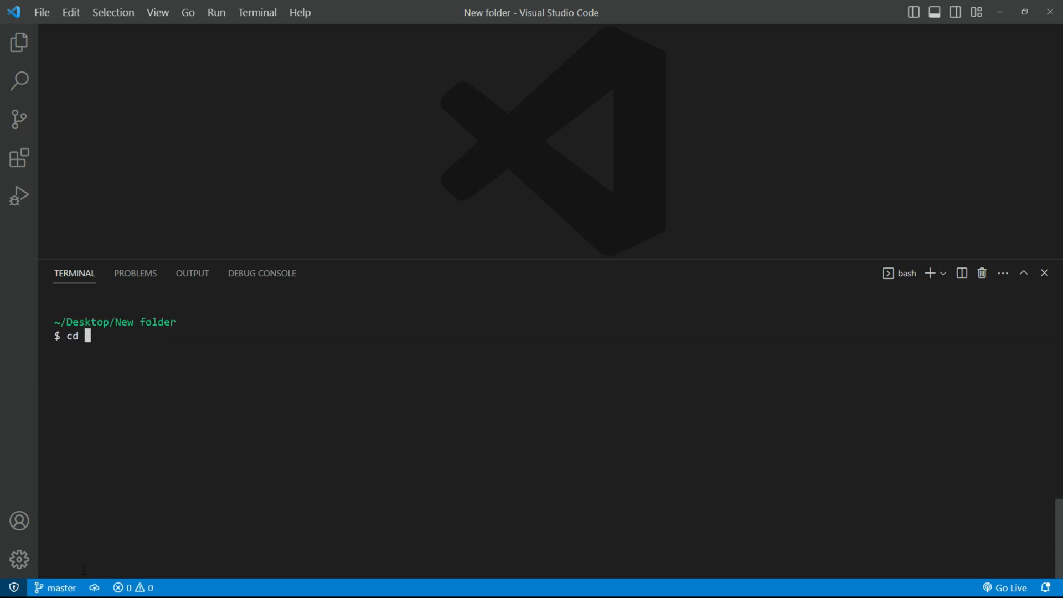
click(19, 42)
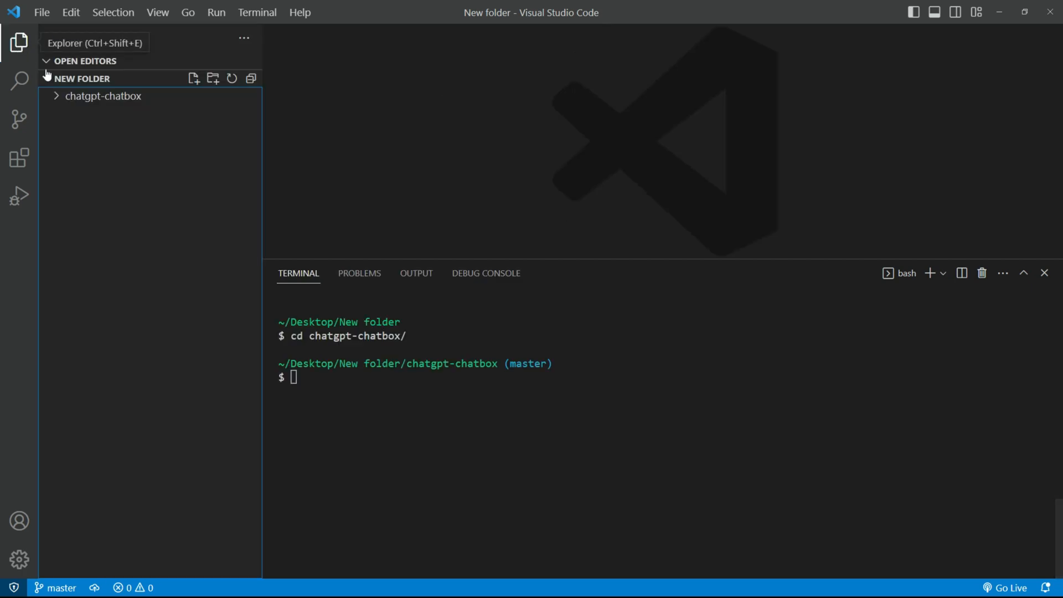
click(105, 96)
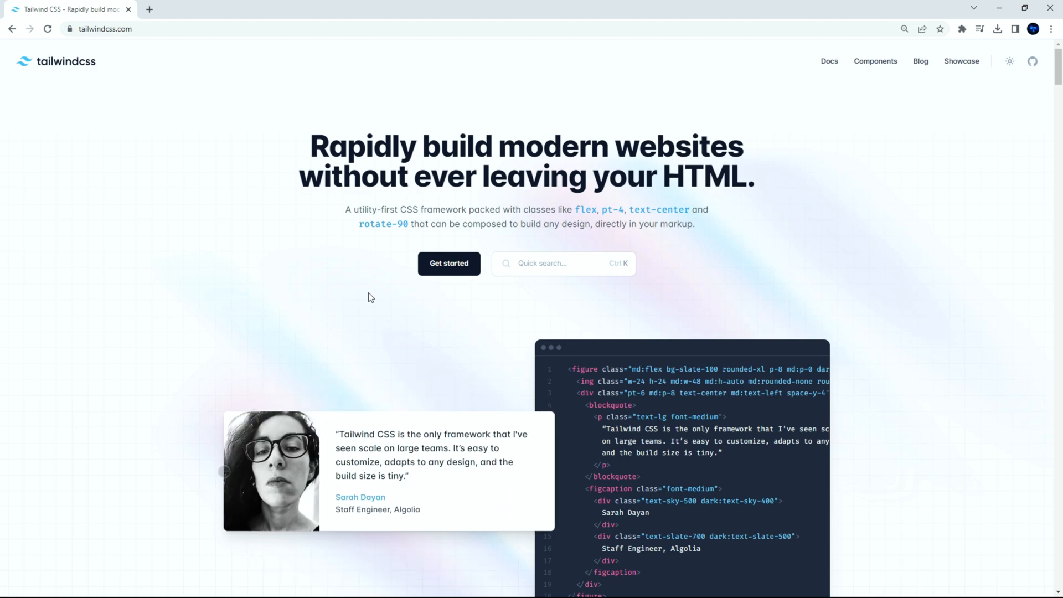
Navigate the Tailwind docs to the Create React App guide and select the install command.
click(449, 263)
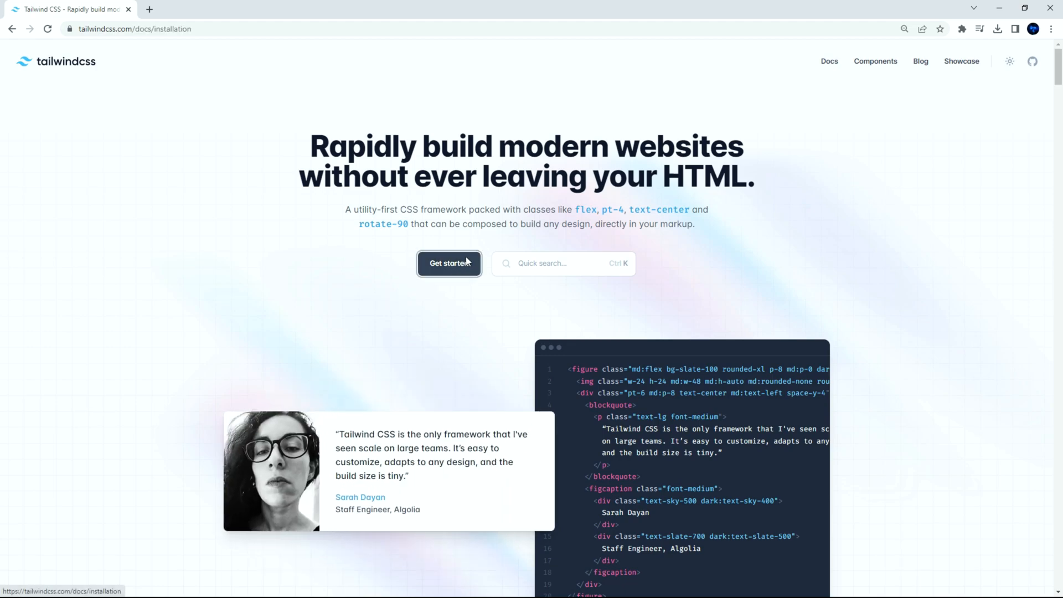
click(449, 263)
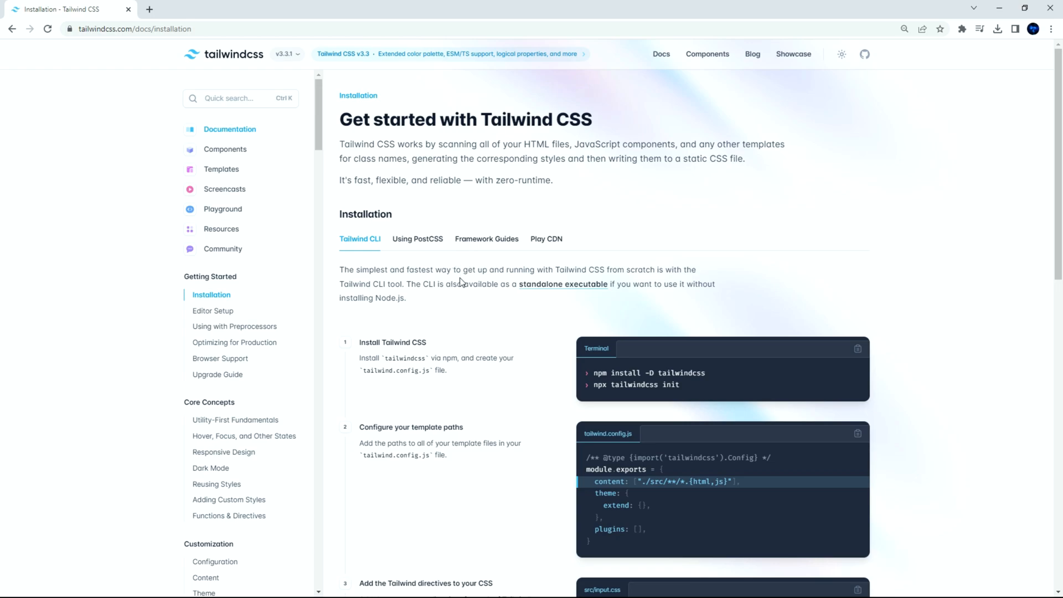
click(546, 238)
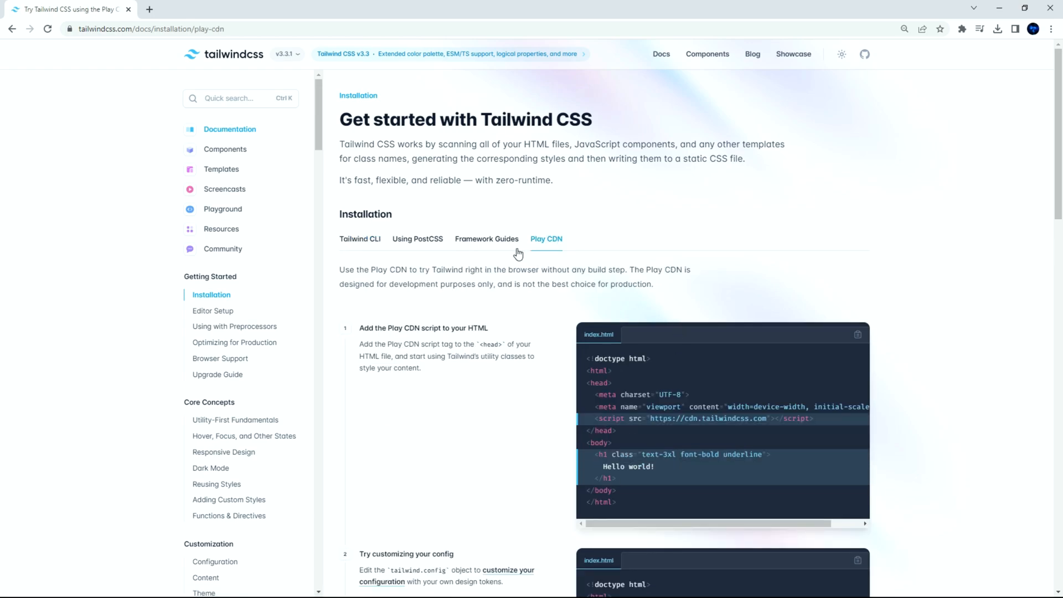
click(487, 239)
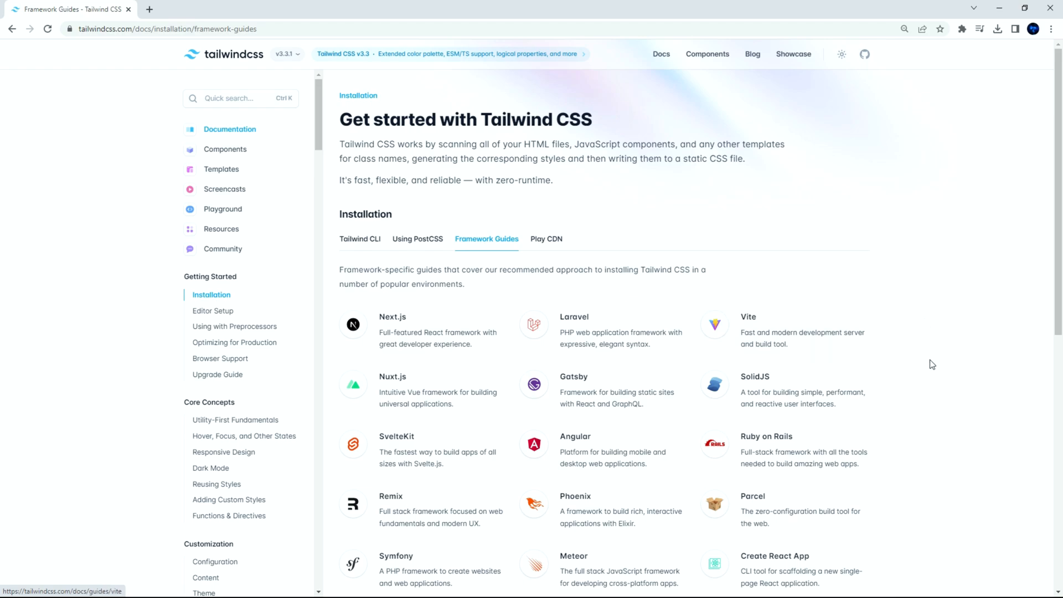
scroll(down, 3)
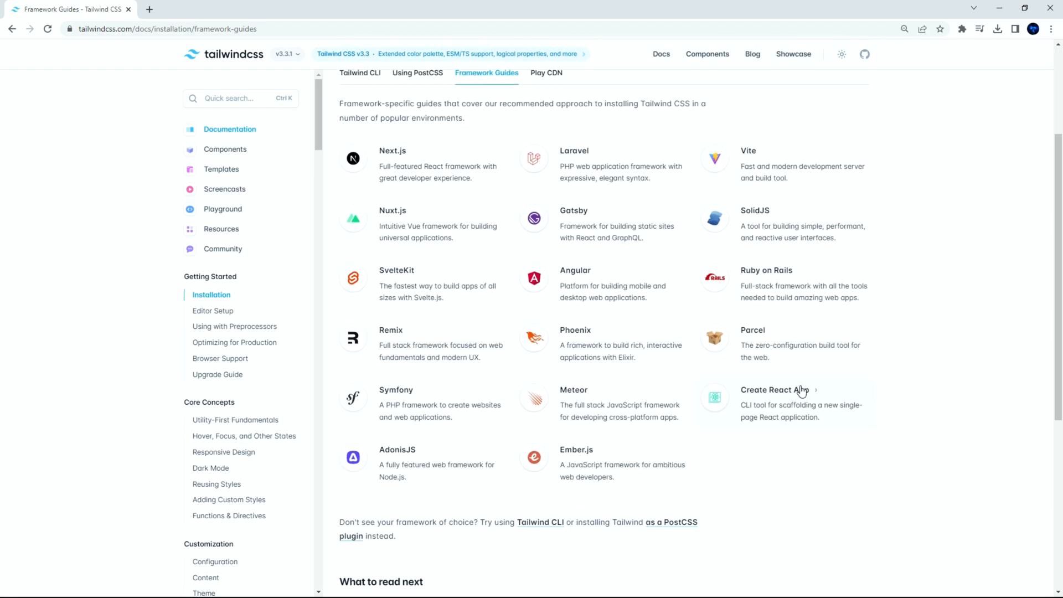
click(770, 390)
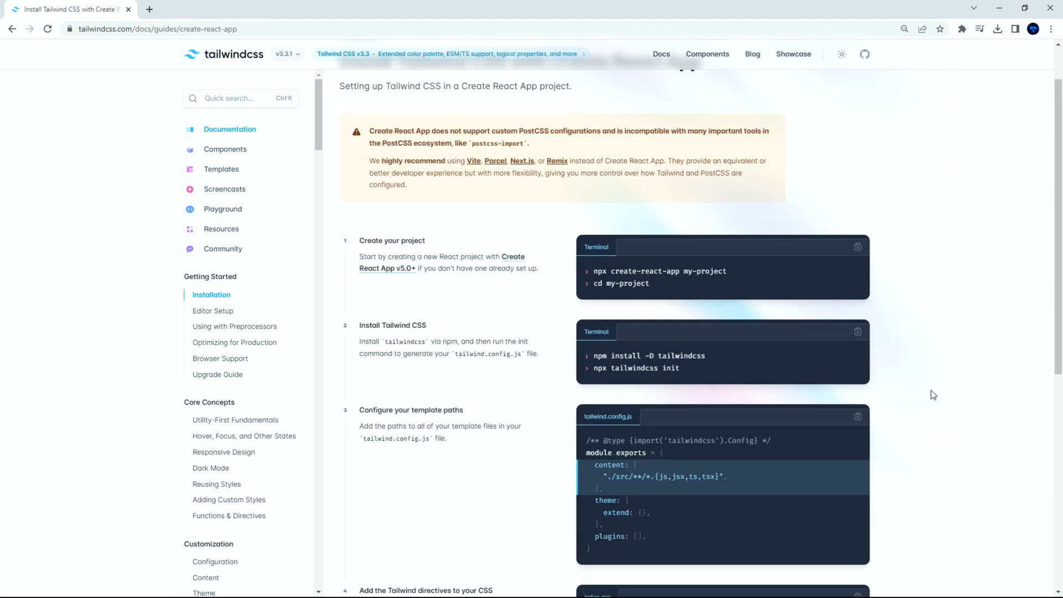
scroll(down, 3)
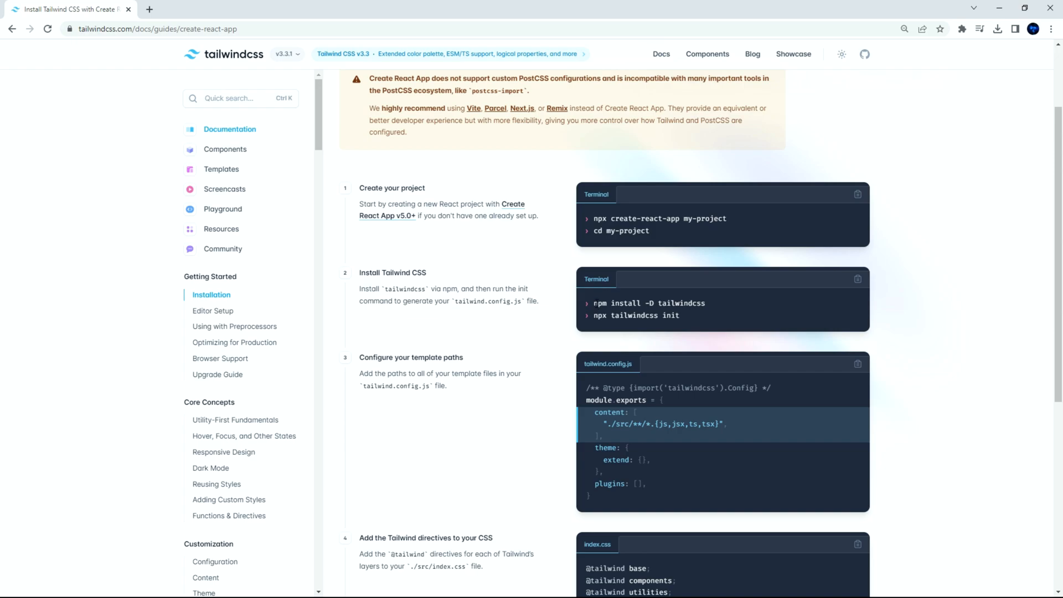
double_click(649, 303)
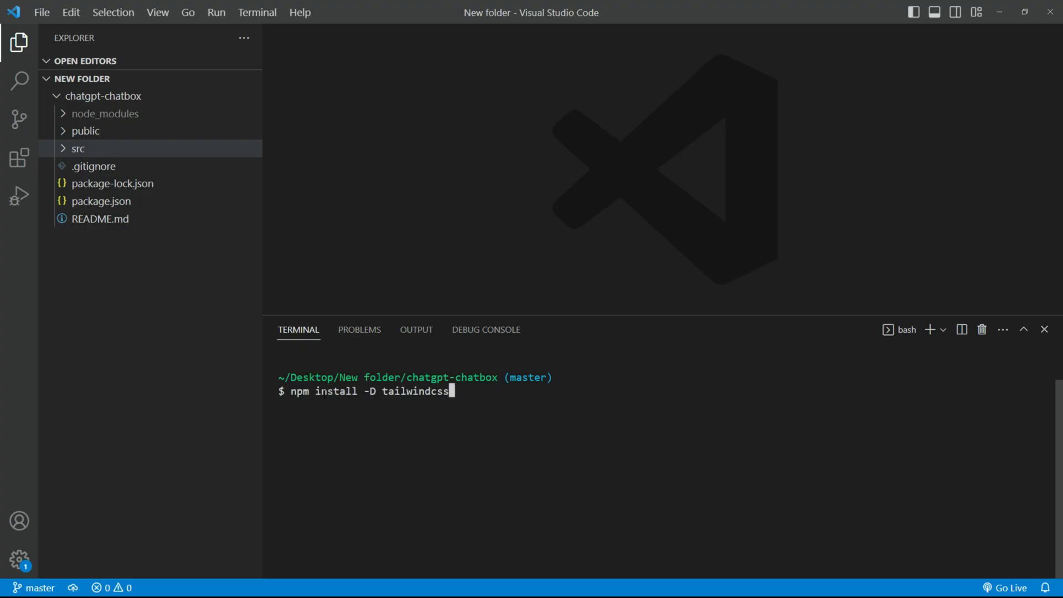
Run npm install -D tailwindcss and npx tailwindcss init, adding './src/**/*.{js,jsx,ts,tsx}' to the config.
key(Return)
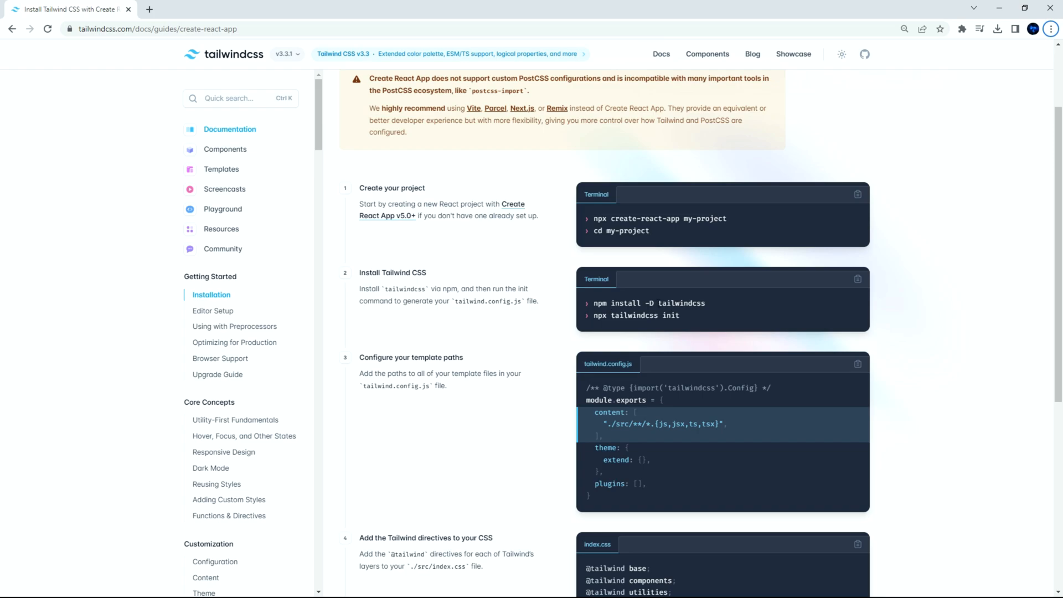
double_click(636, 315)
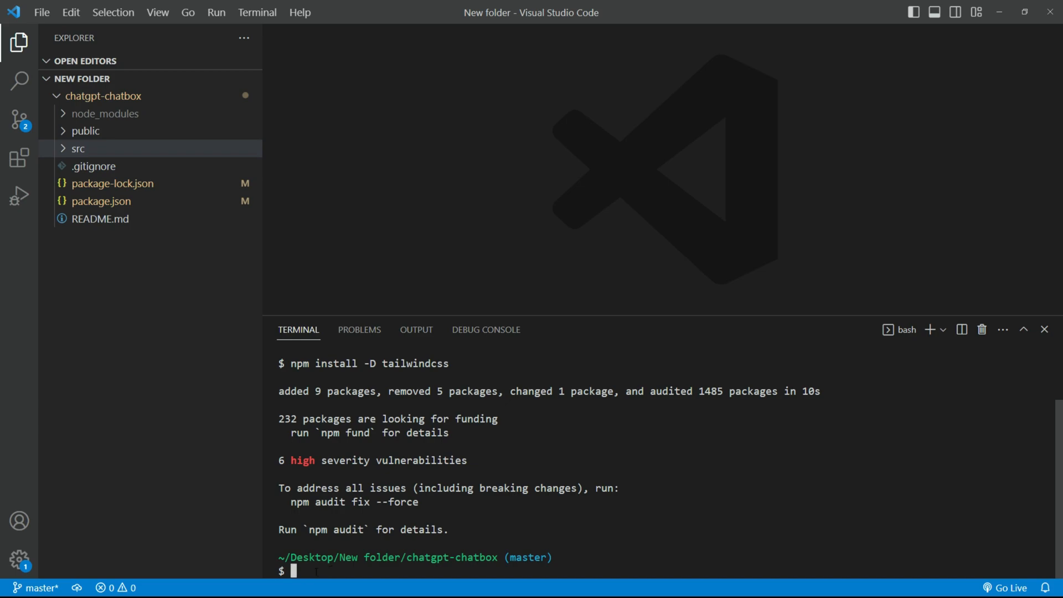
text(npx tailwindcss init)
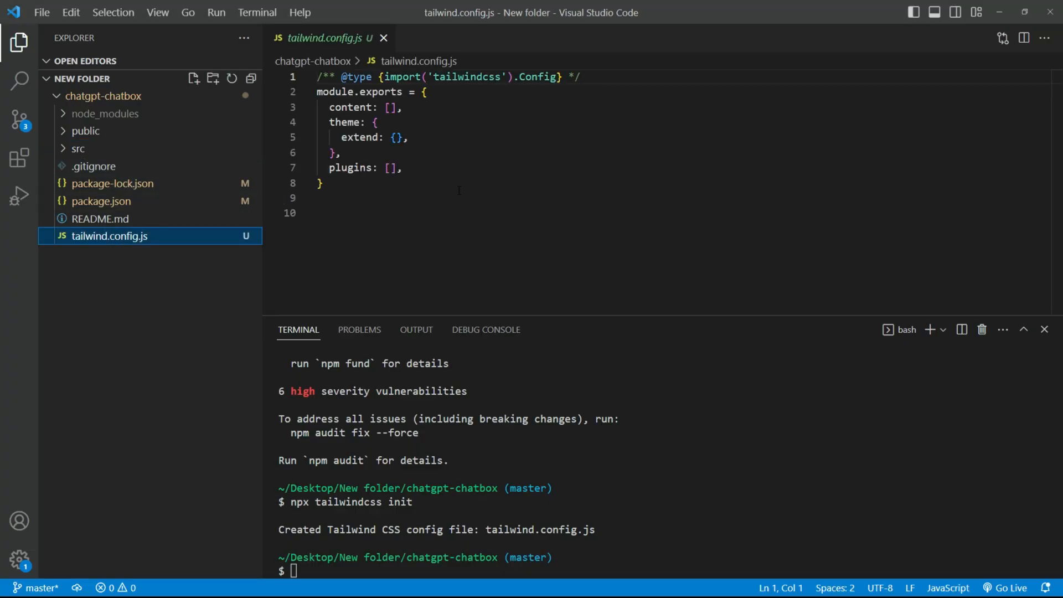
key(ctrl+a)
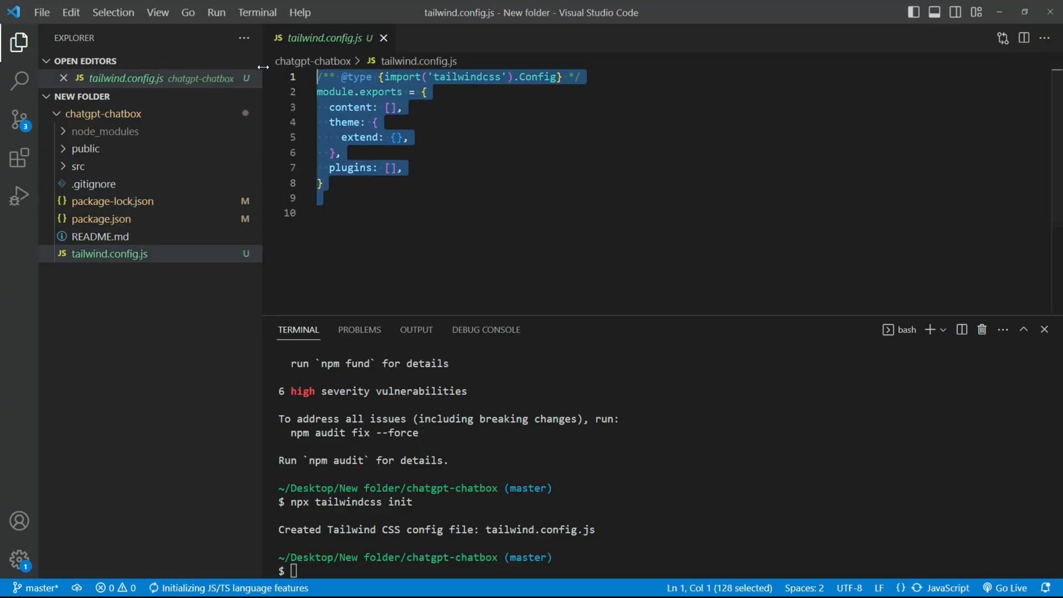
text("./src/**/*.{js,jsx,ts,tsx}",)
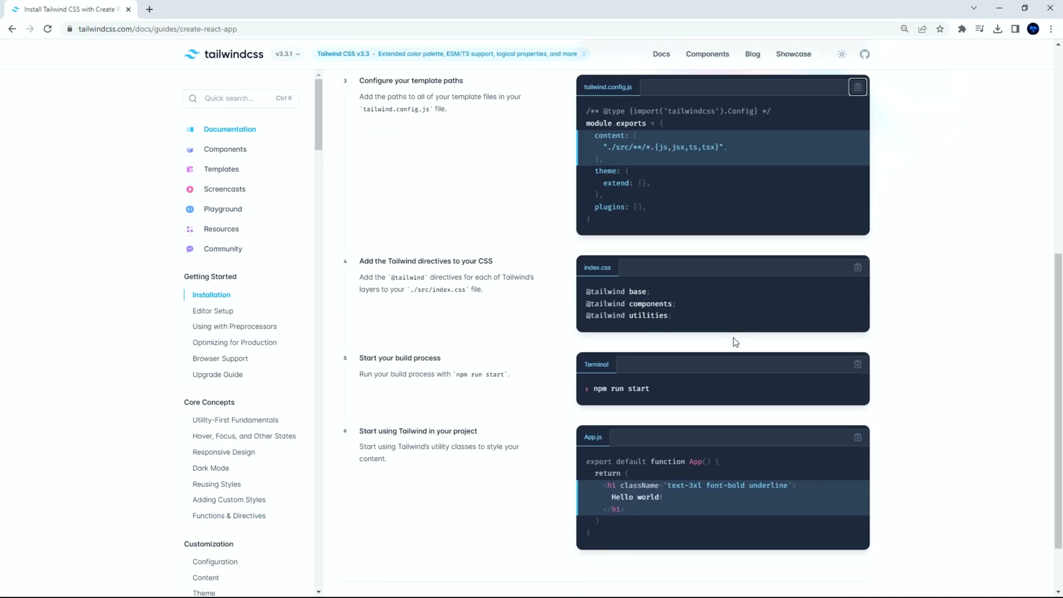
mouse_move(861, 276)
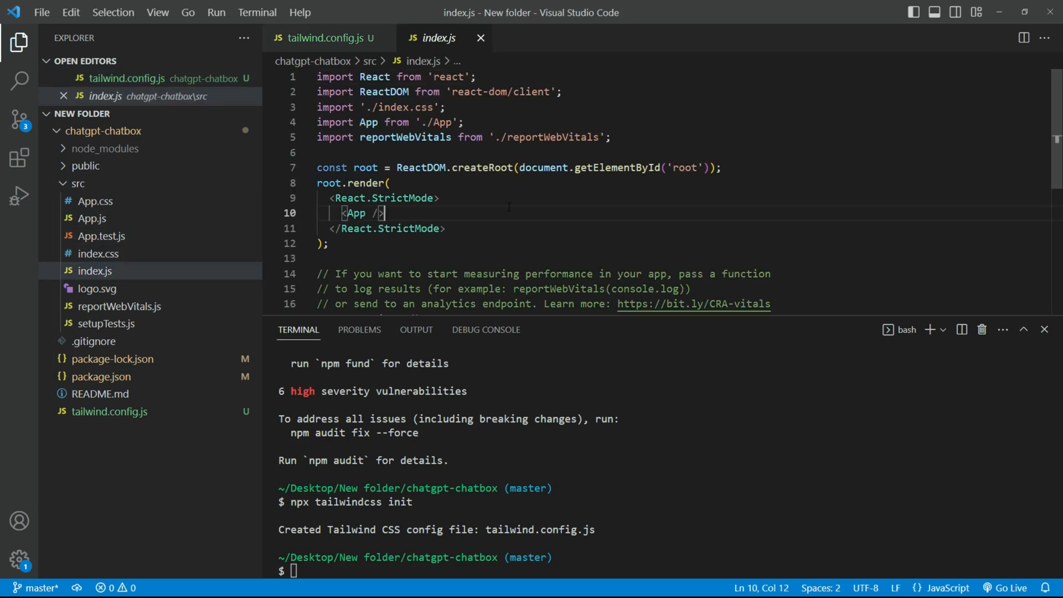
Open src/index.css to hold the Tailwind base, components and utilities directives.
click(99, 254)
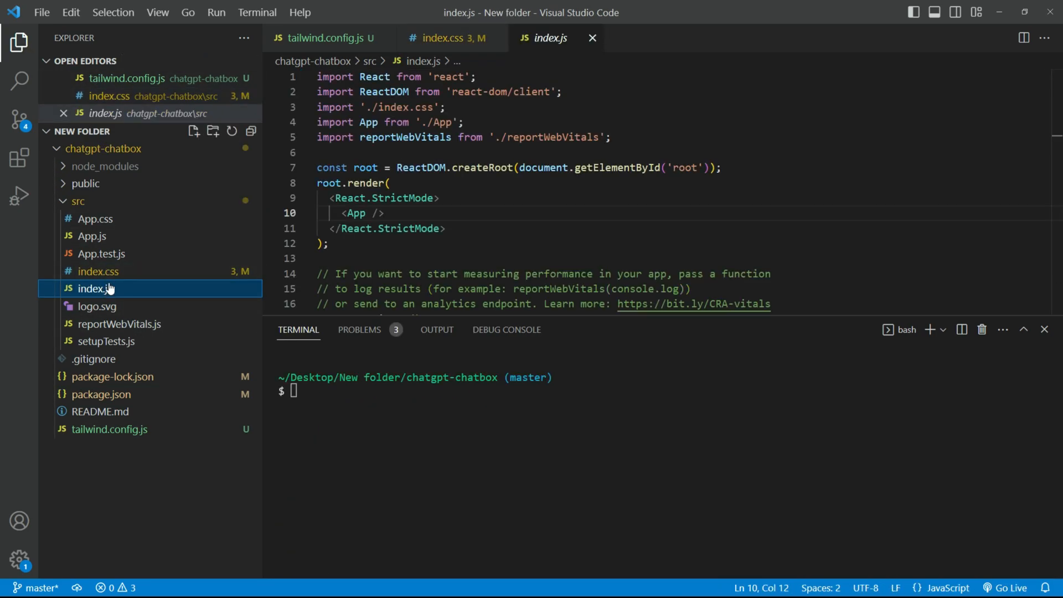
Check index.css, then delete App.test.js, reportWebVitals.js and setupTests.js.
click(98, 271)
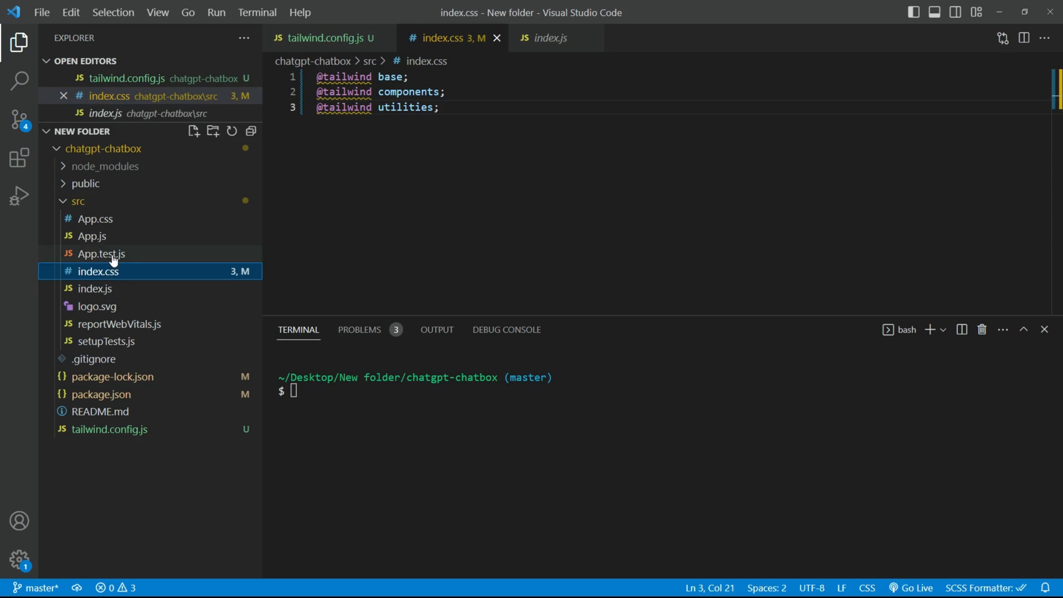
right_click(101, 253)
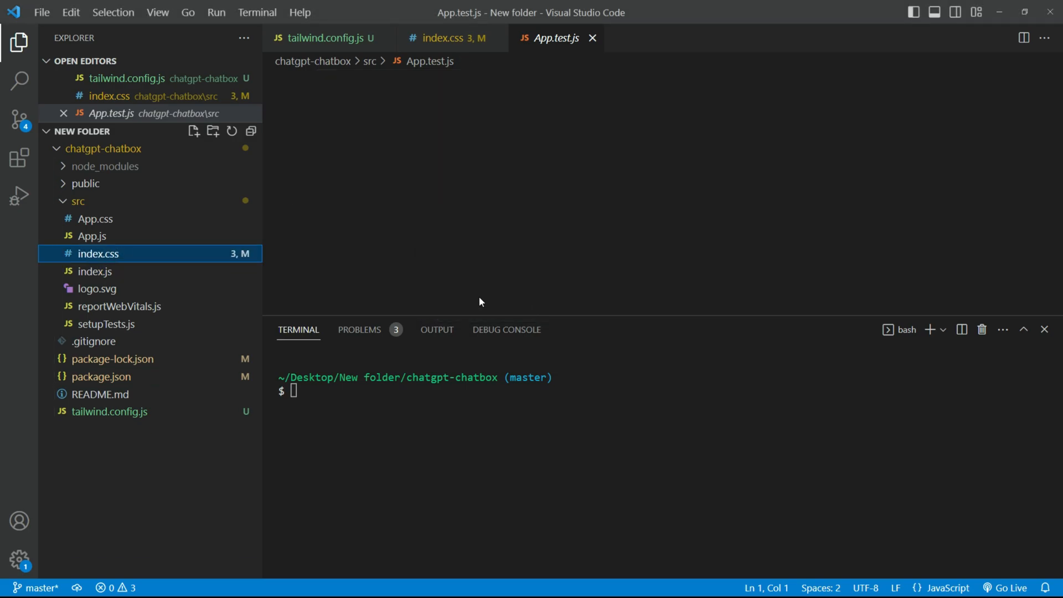
right_click(98, 235)
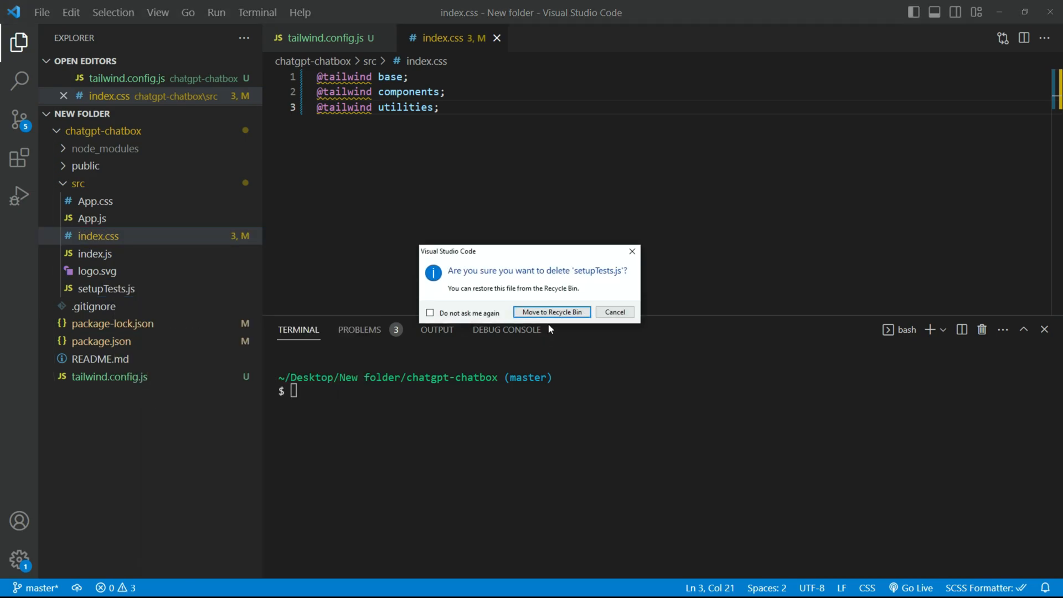
click(551, 312)
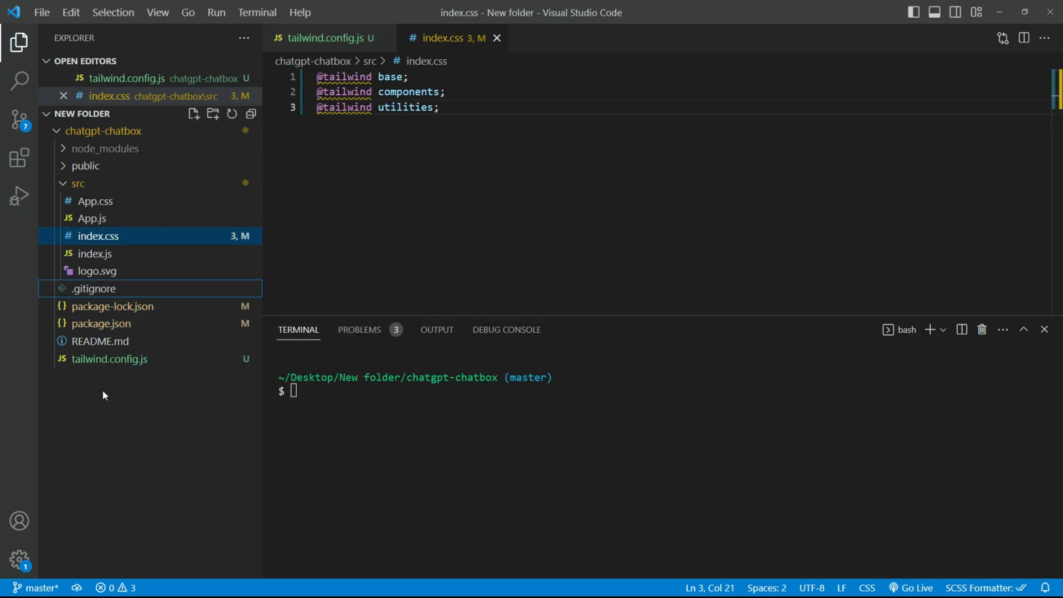
mouse_move(98, 263)
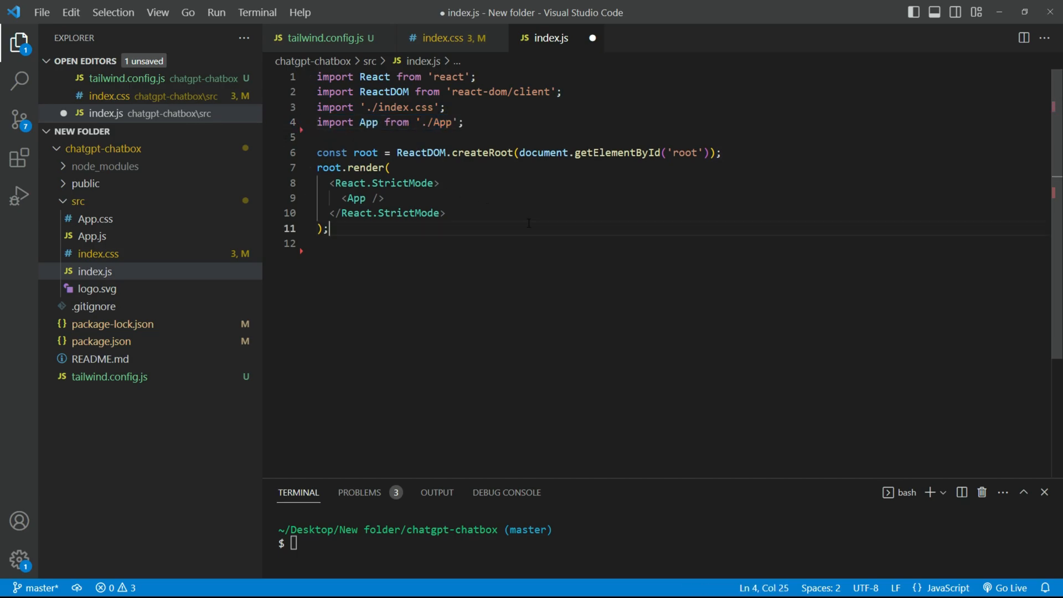
Open App.js and delete App.css.
click(328, 229)
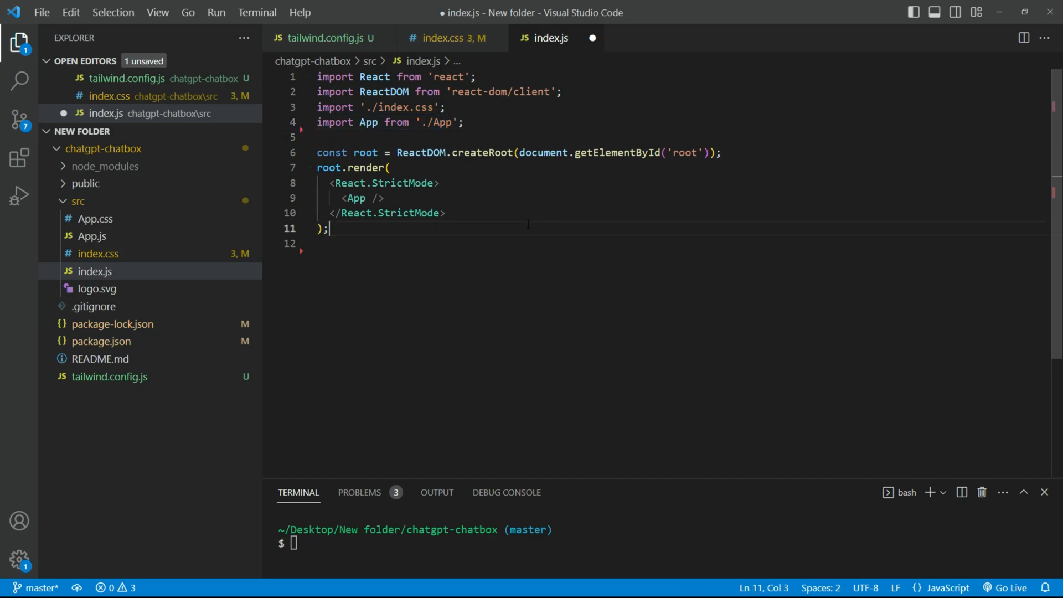
click(91, 253)
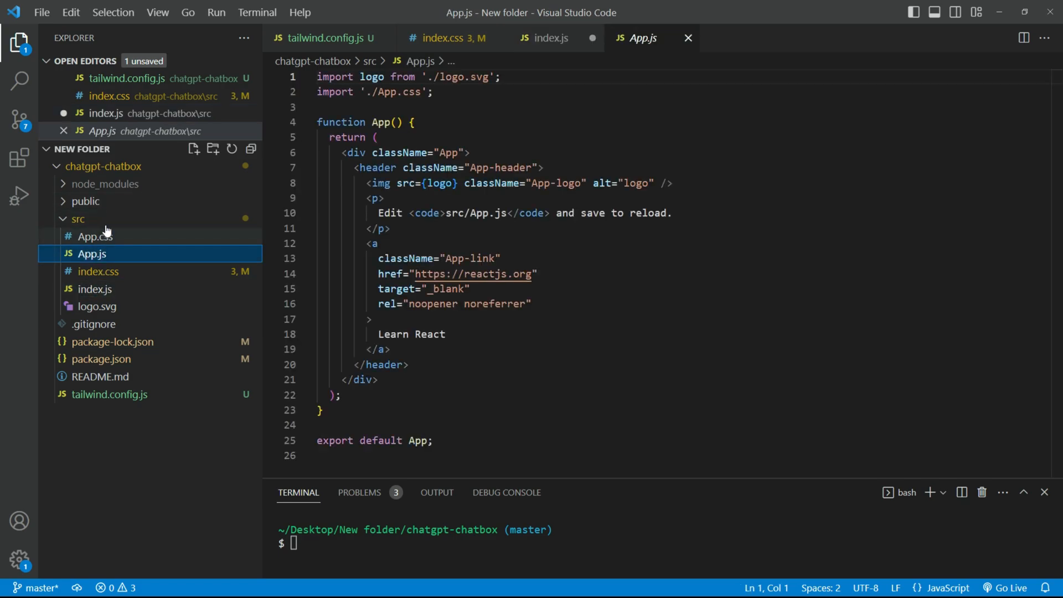
right_click(93, 236)
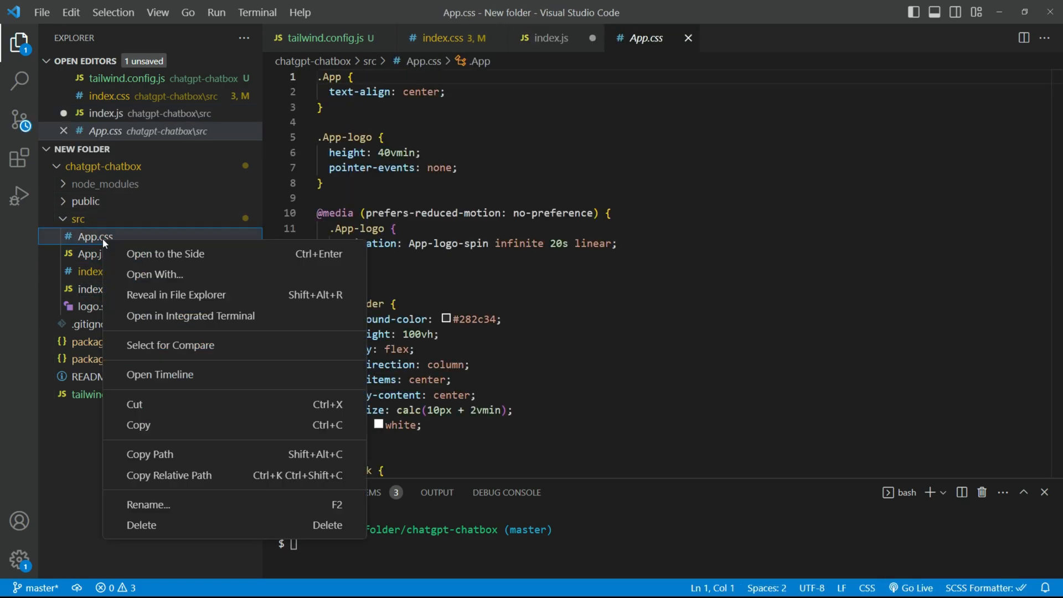
click(141, 526)
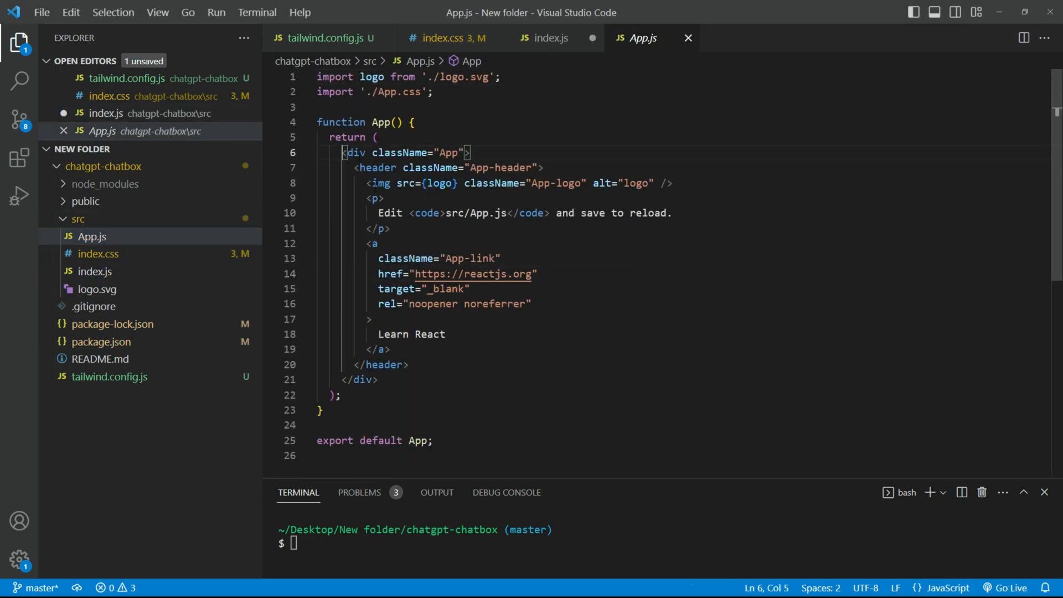
Replace App's returned markup with an empty fragment and remove the logo and App.css imports.
key(Delete)
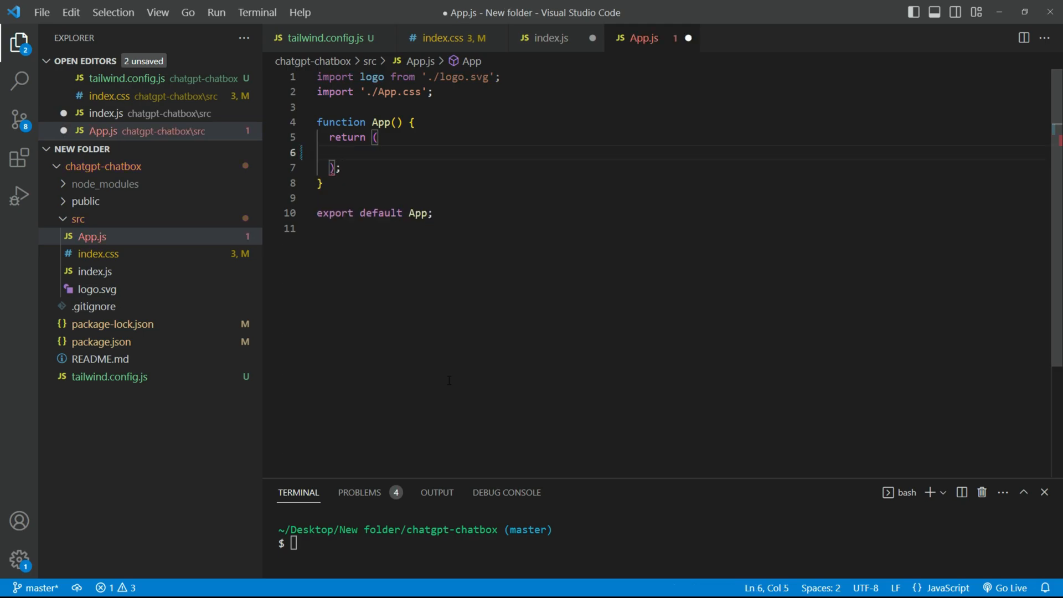
text(<></>)
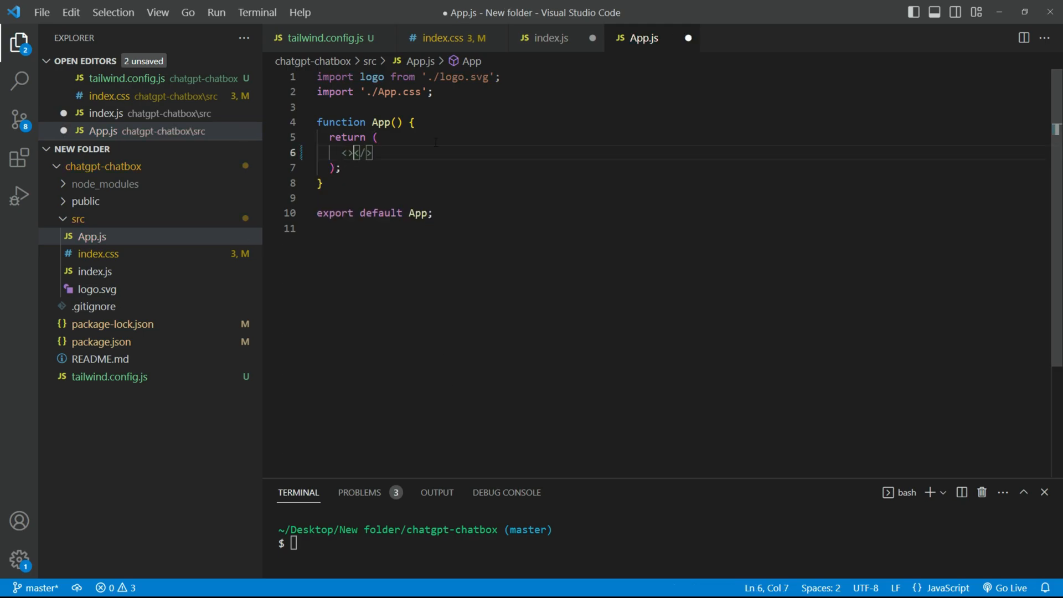
click(293, 92)
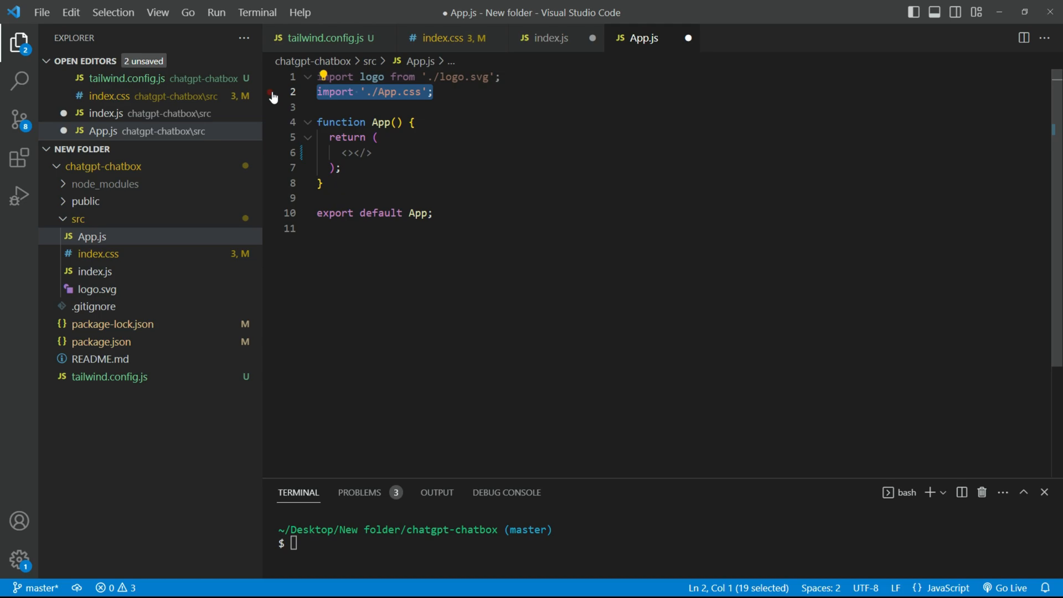
key(Delete)
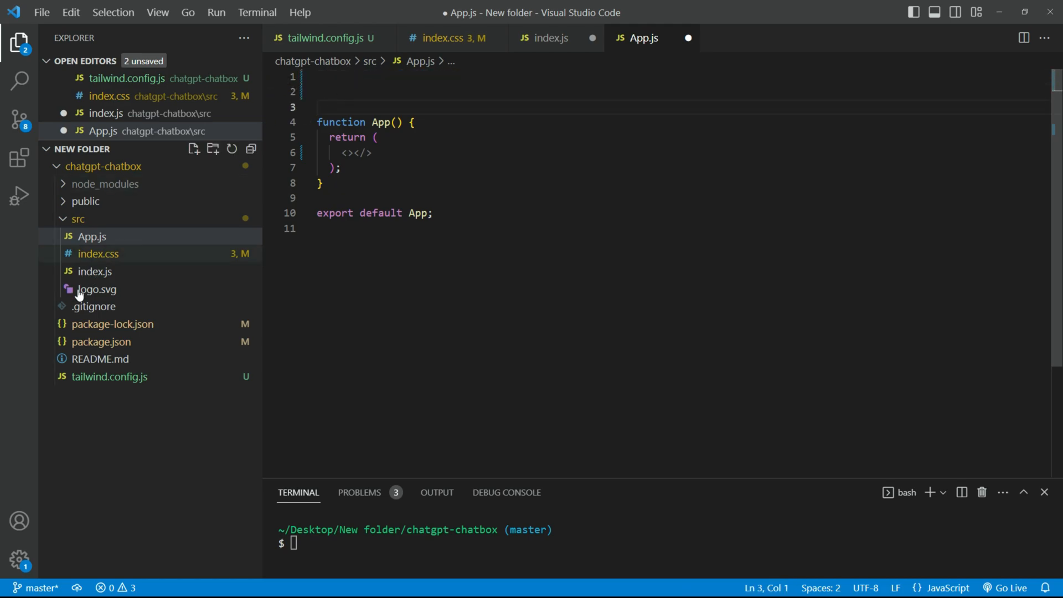
Delete logo.svg to the Recycle Bin.
right_click(96, 290)
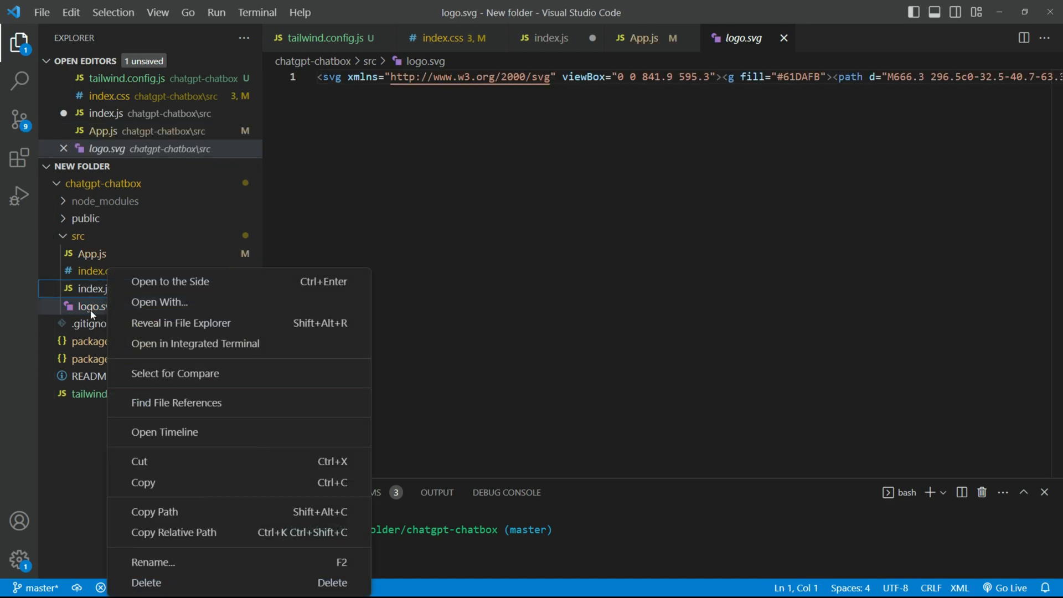
click(146, 583)
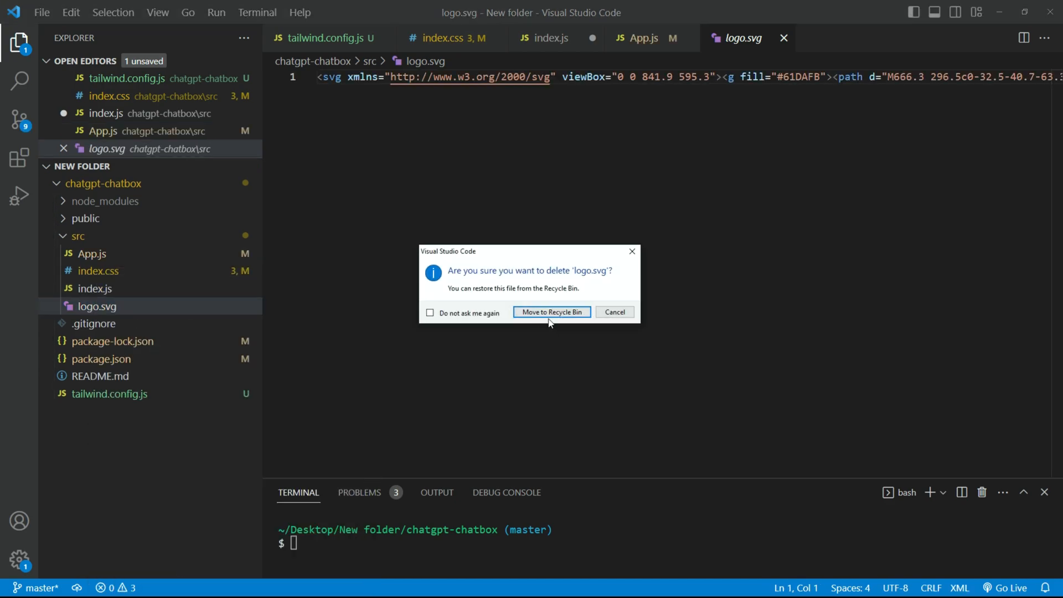
click(551, 312)
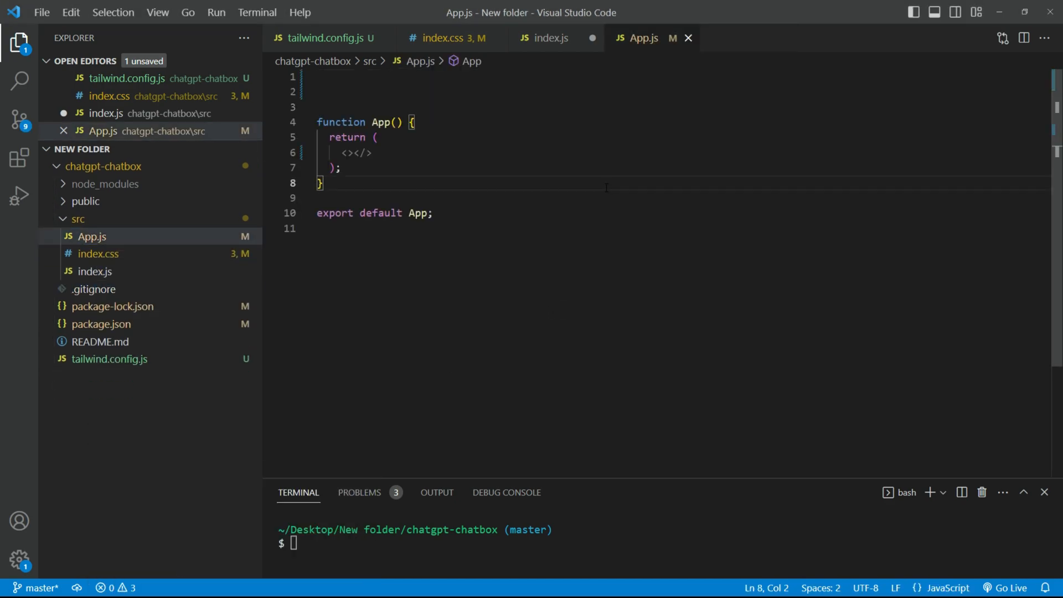
click(320, 229)
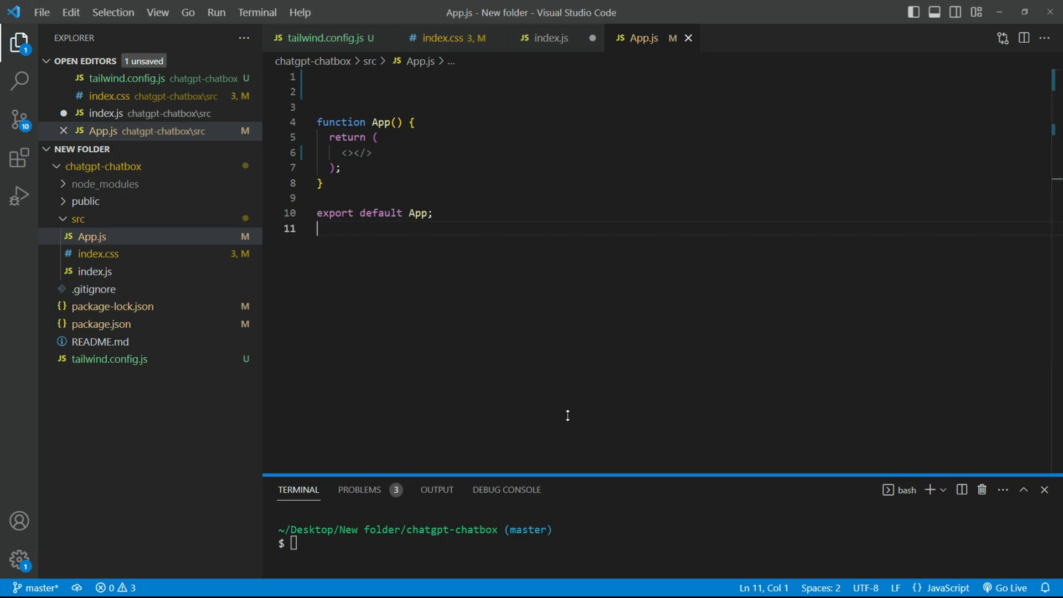
text(npm)
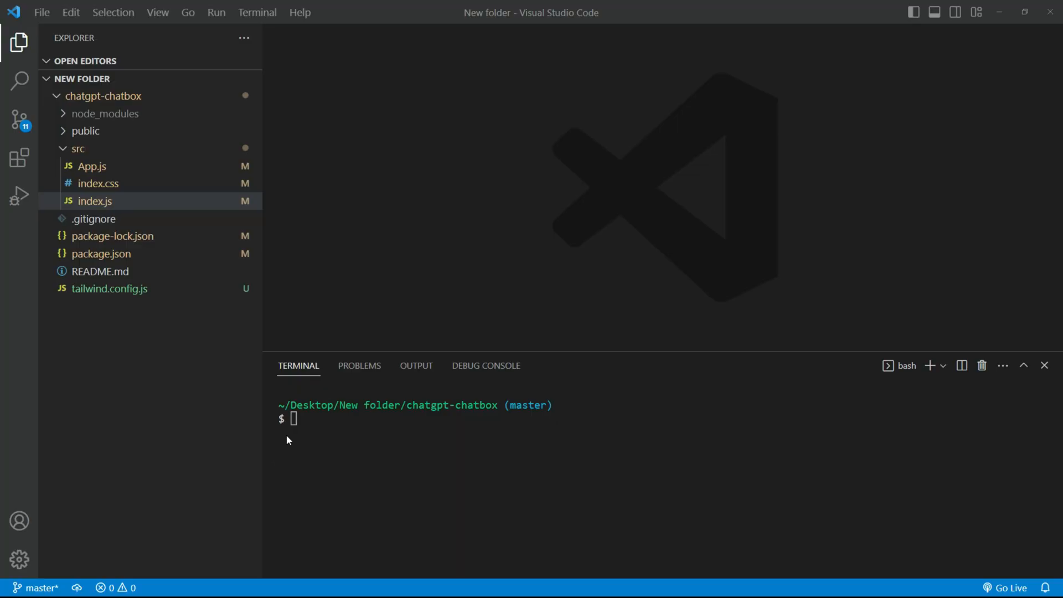
Run npm install openai, then npm start to launch the dev server.
text(npm install openai)
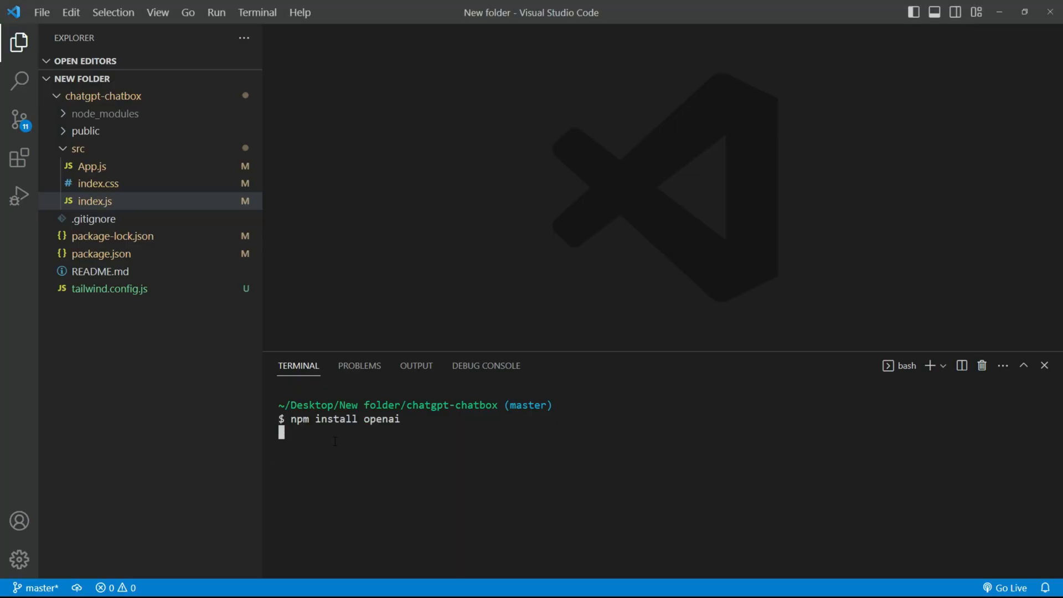
key(Return)
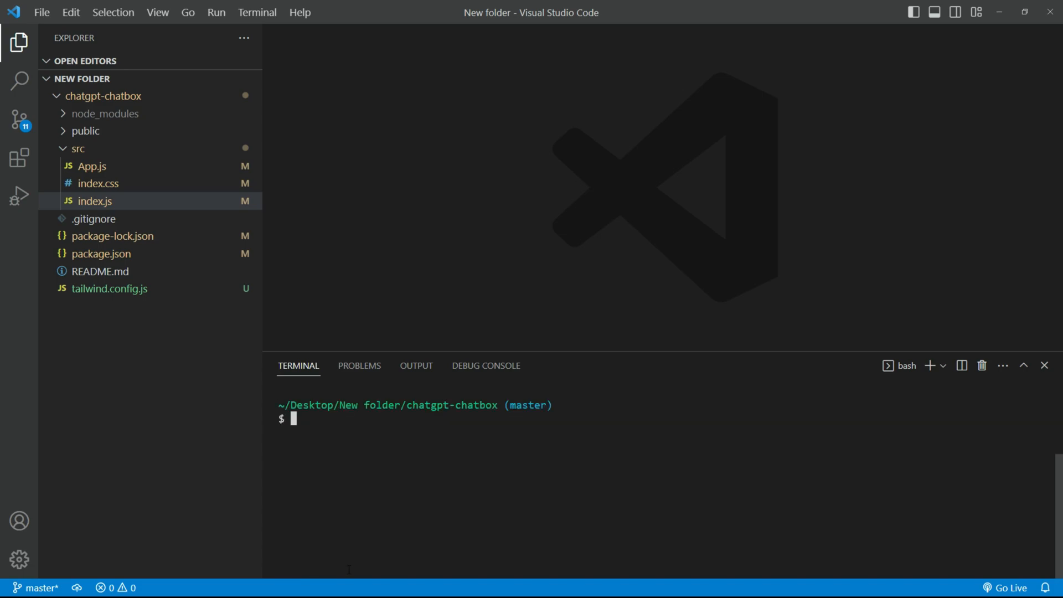
text(npm start)
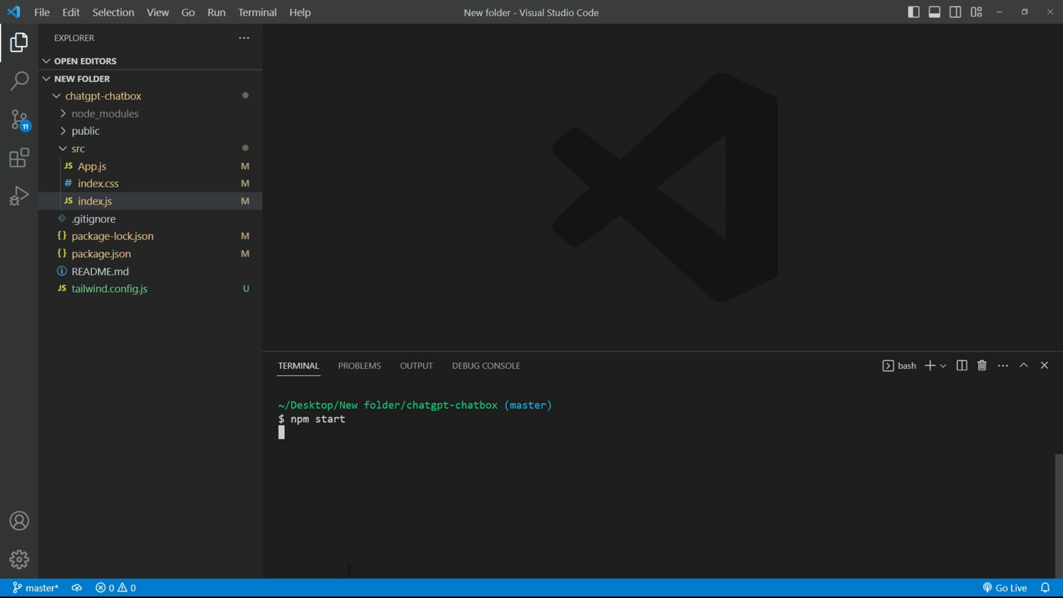
key(Return)
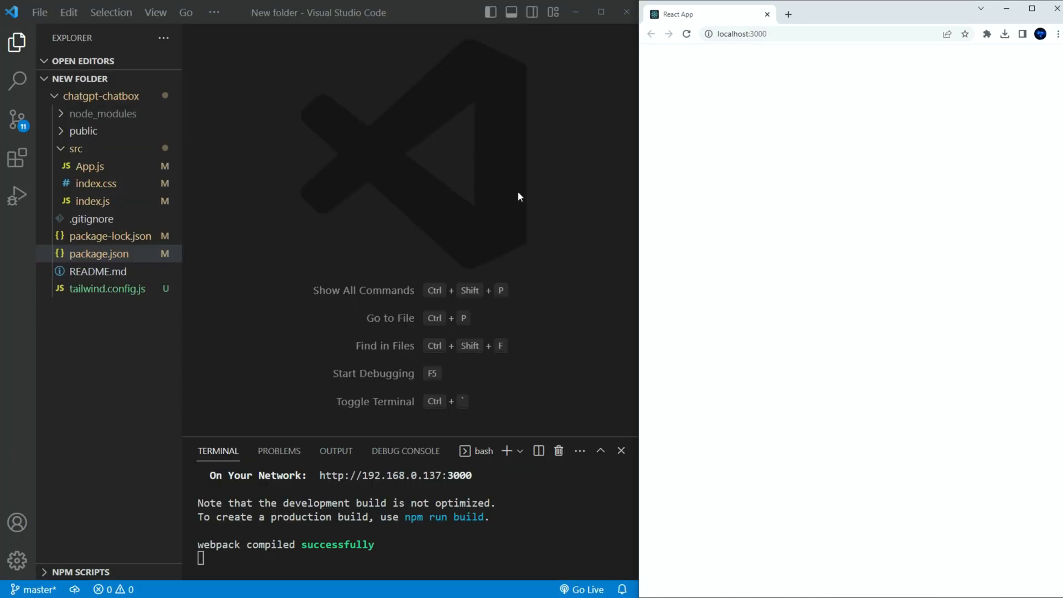
In index.css, give html and body height 100% and margin 0.
click(96, 183)
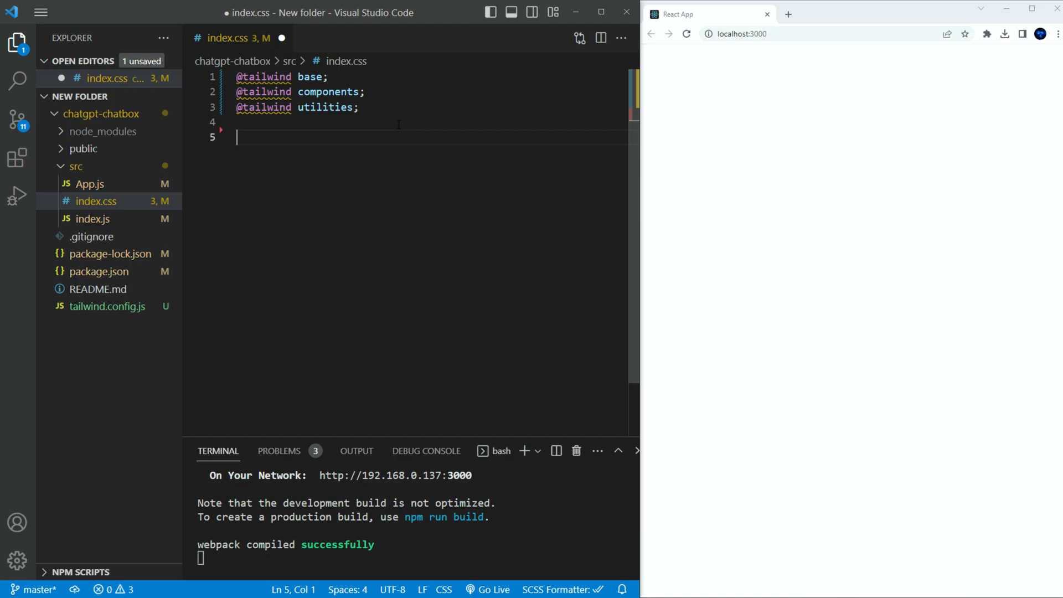
text(html {)
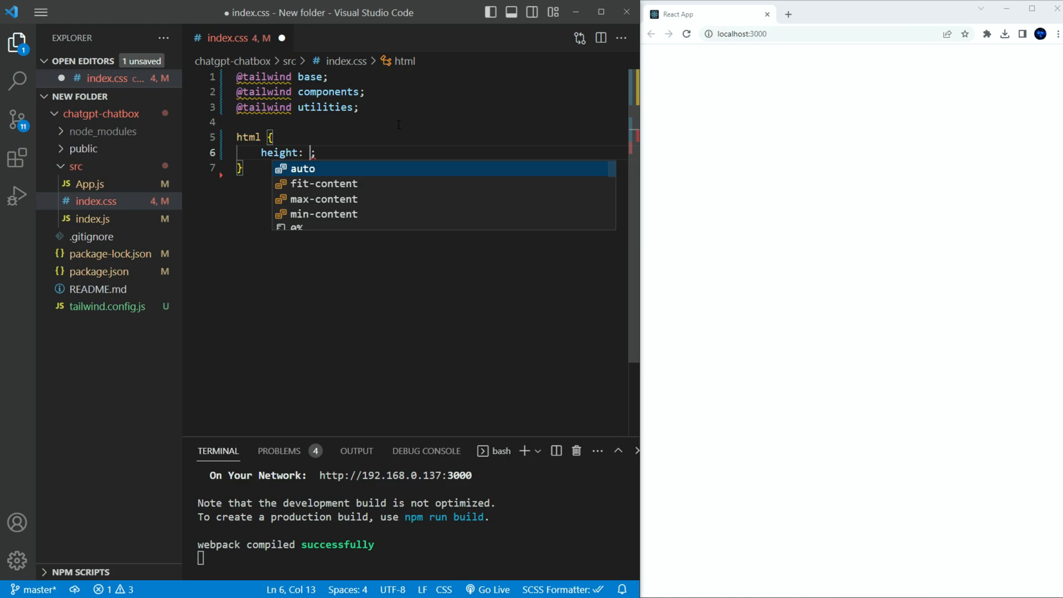
text(100%)
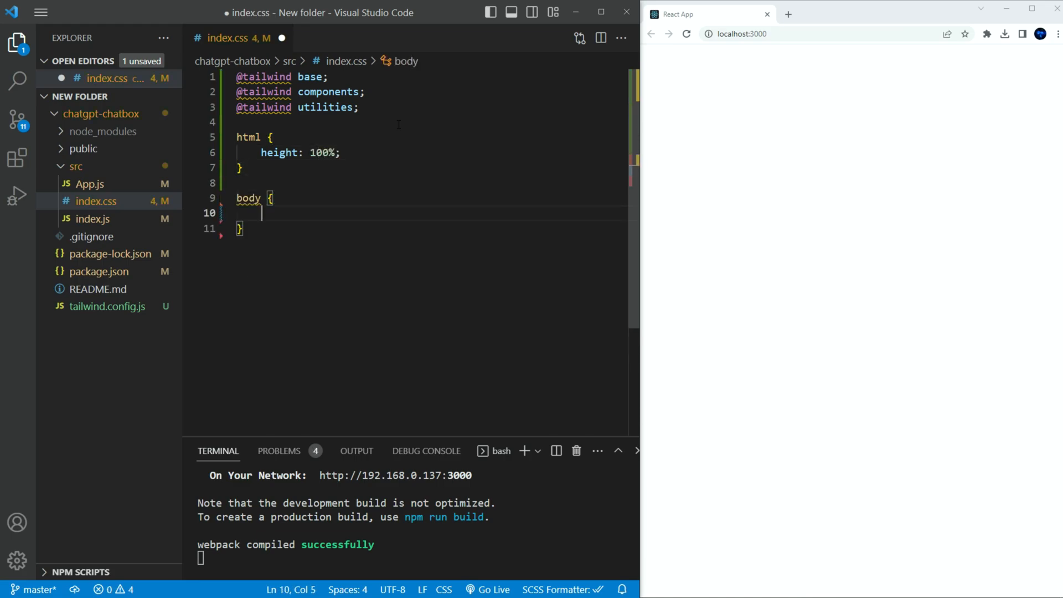
text(height: 100%;)
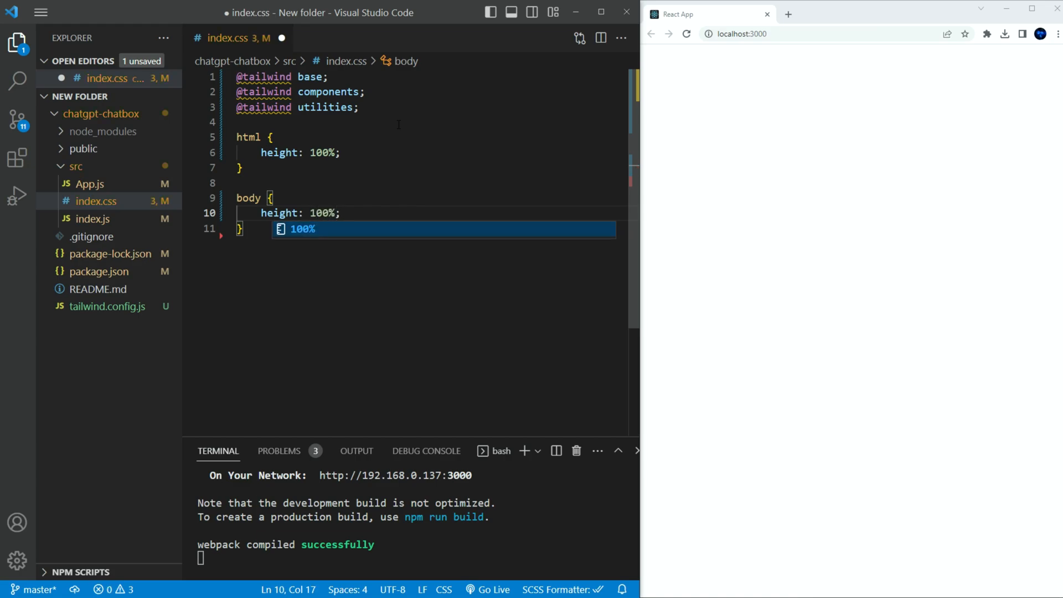
text(margin: 0;)
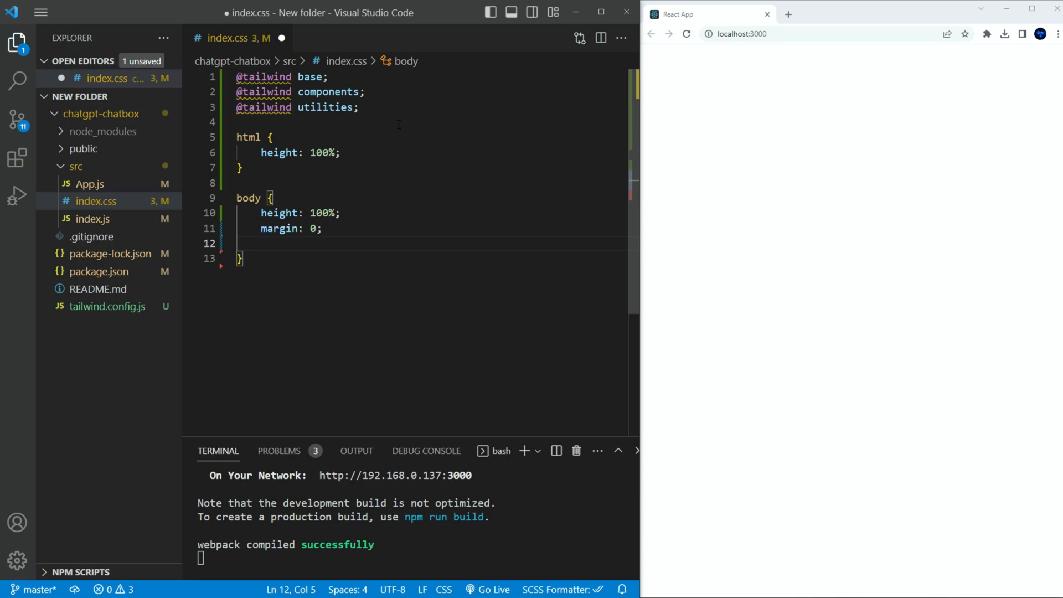
Add a radial-gradient background (farthest-corner at 10% 20%) with fixed background attachment.
text(background-image: radial-gradient(circle);)
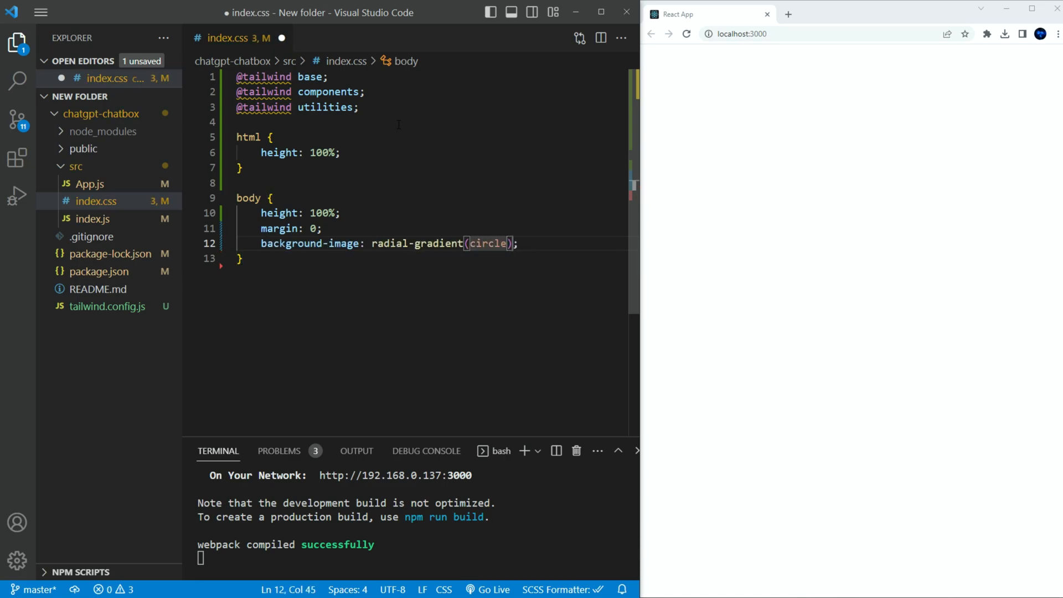
text(, farthes)
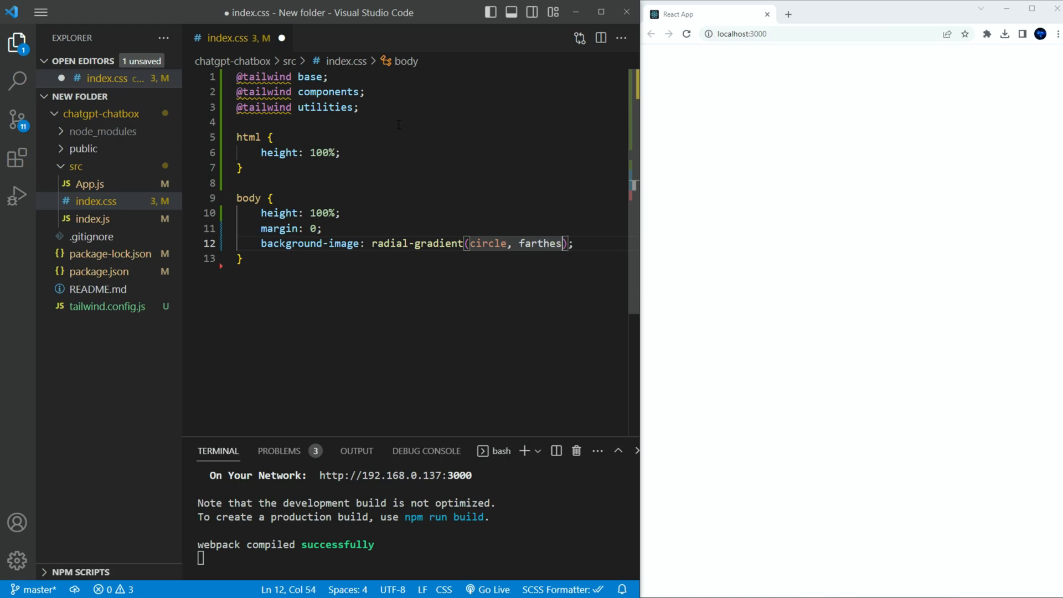
text(t-corner at)
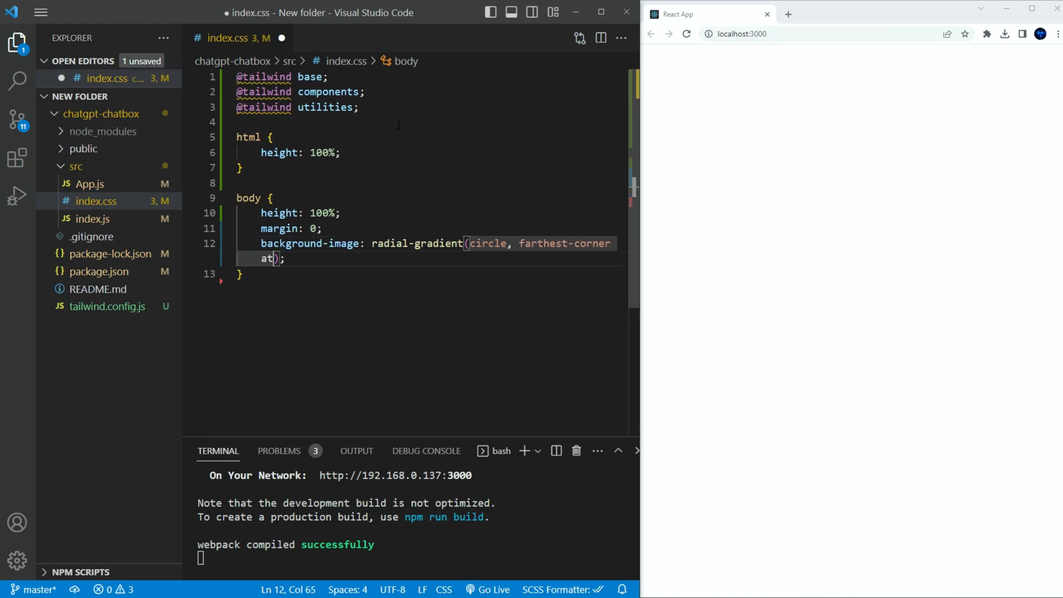
text(10% 2)
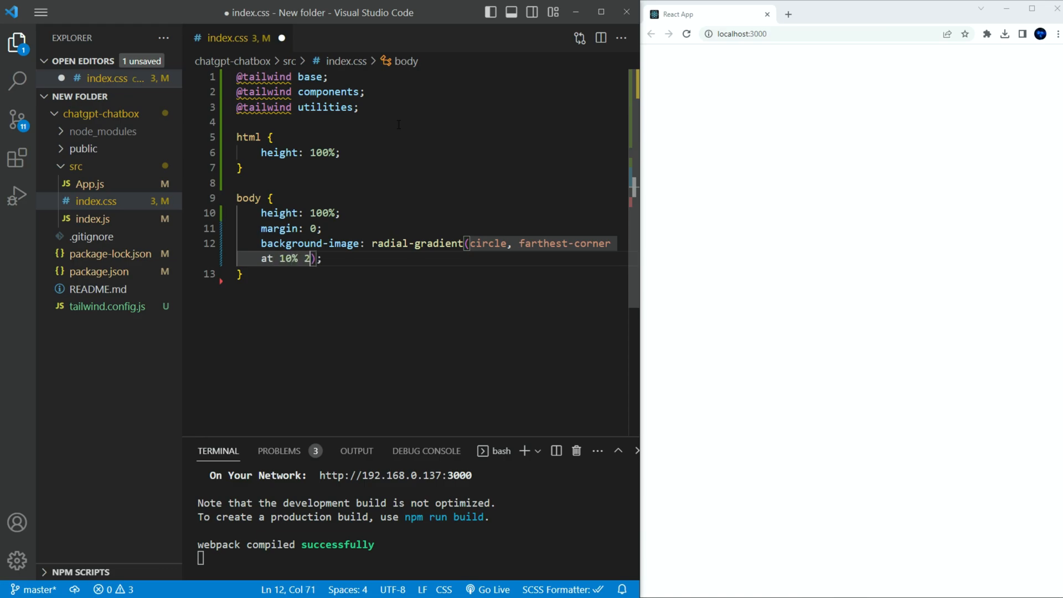
text(0%, rgba(90, 92, 106, 1)
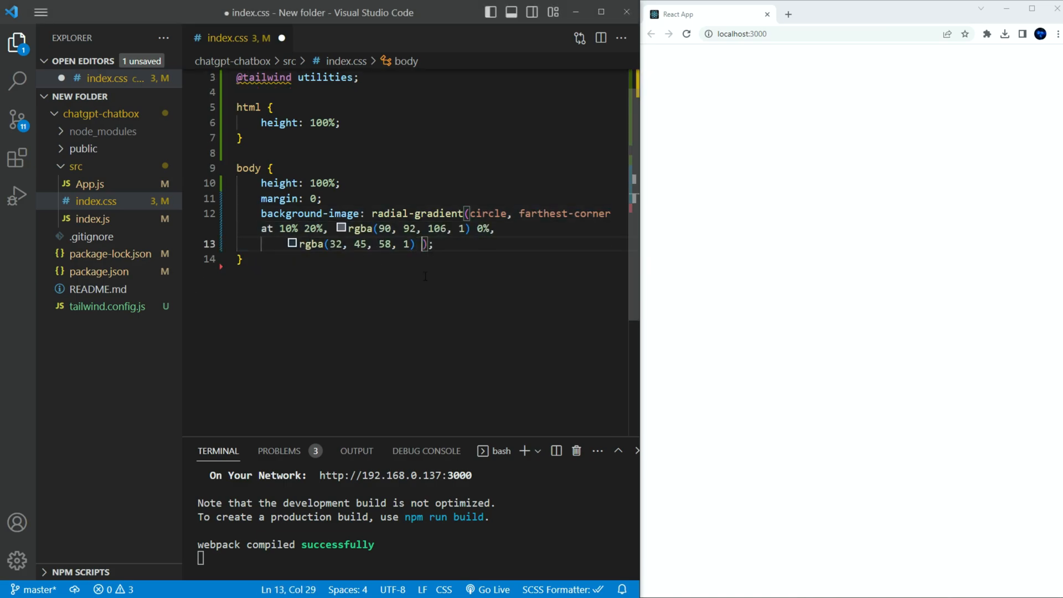
text(81.3%)
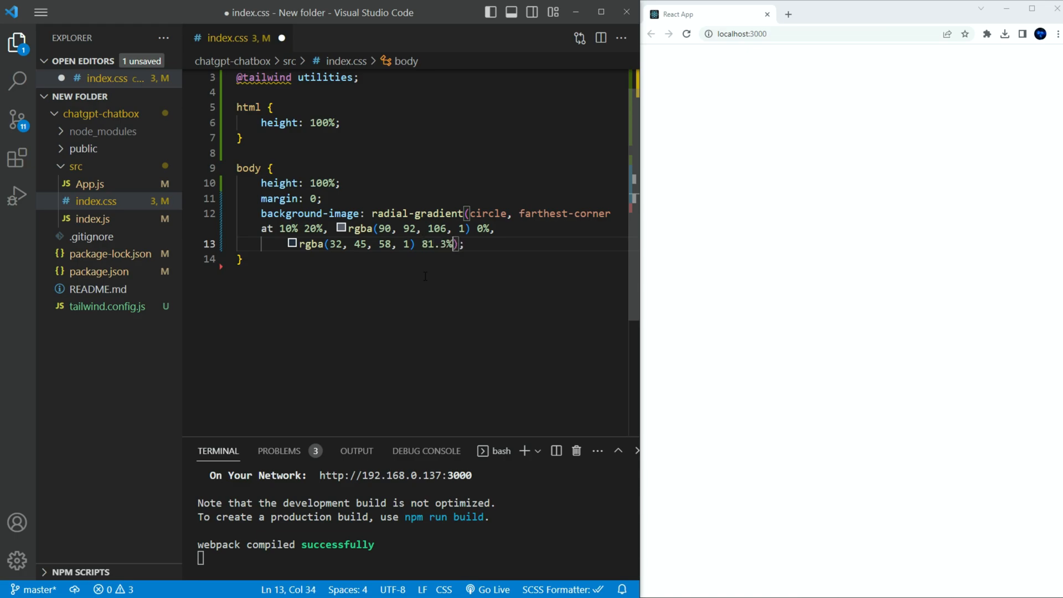
text(background-repeat: no-repeat;)
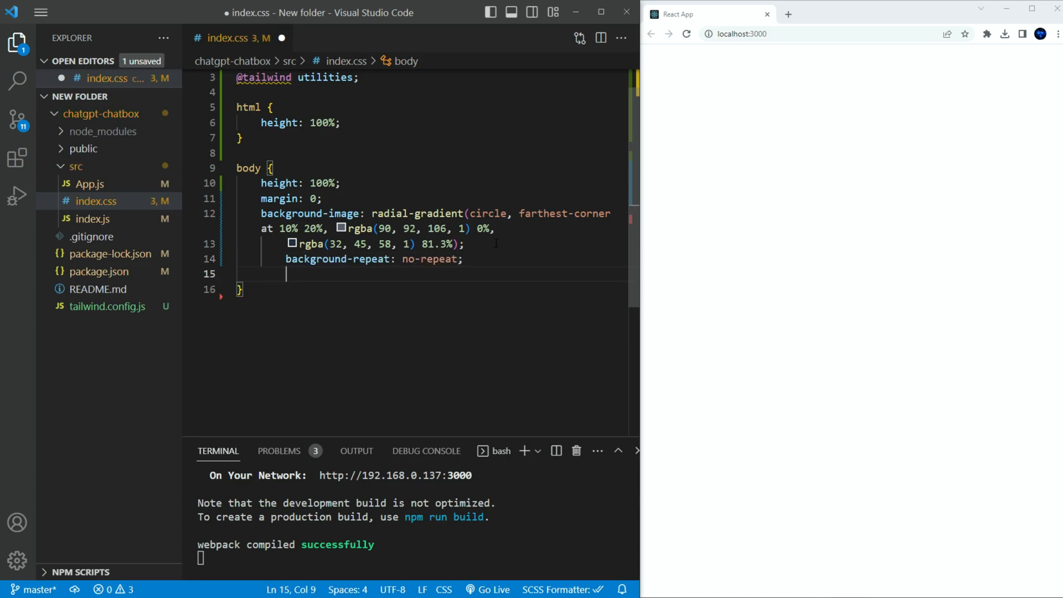
text(background-attachment: fixed;)
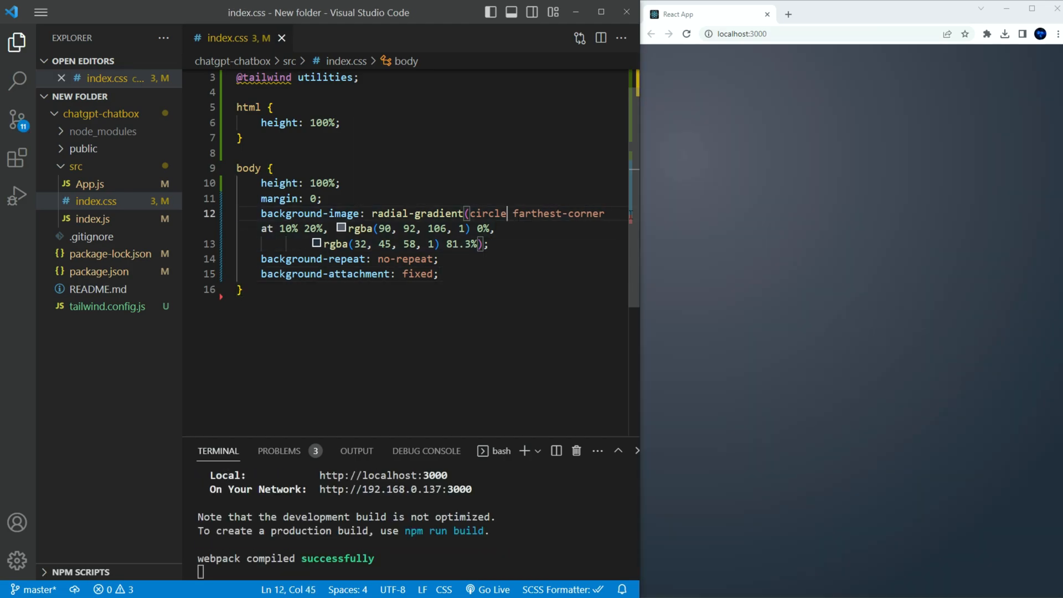
mouse_move(92, 236)
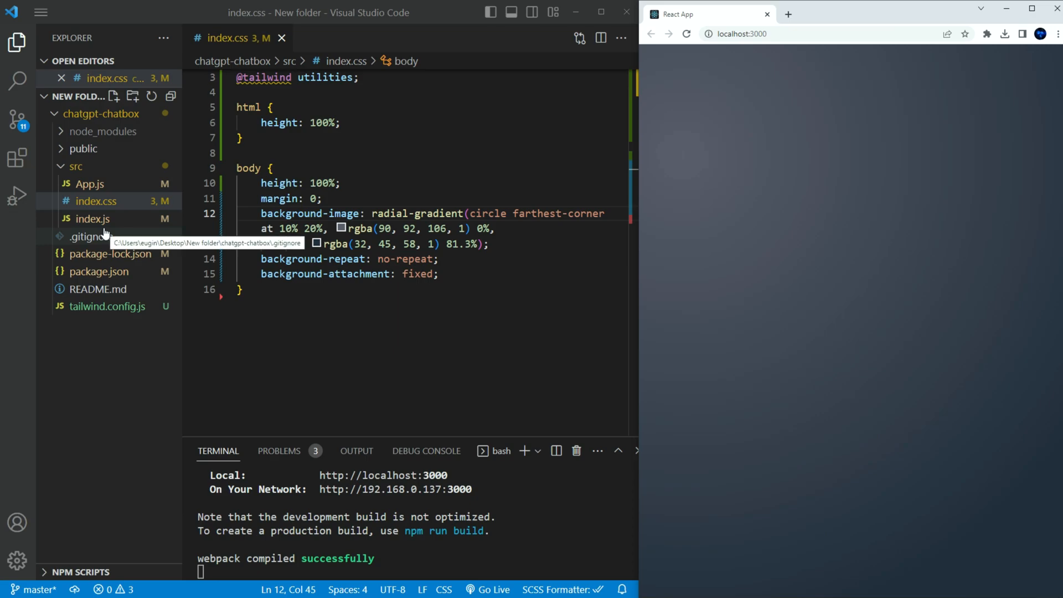
click(91, 219)
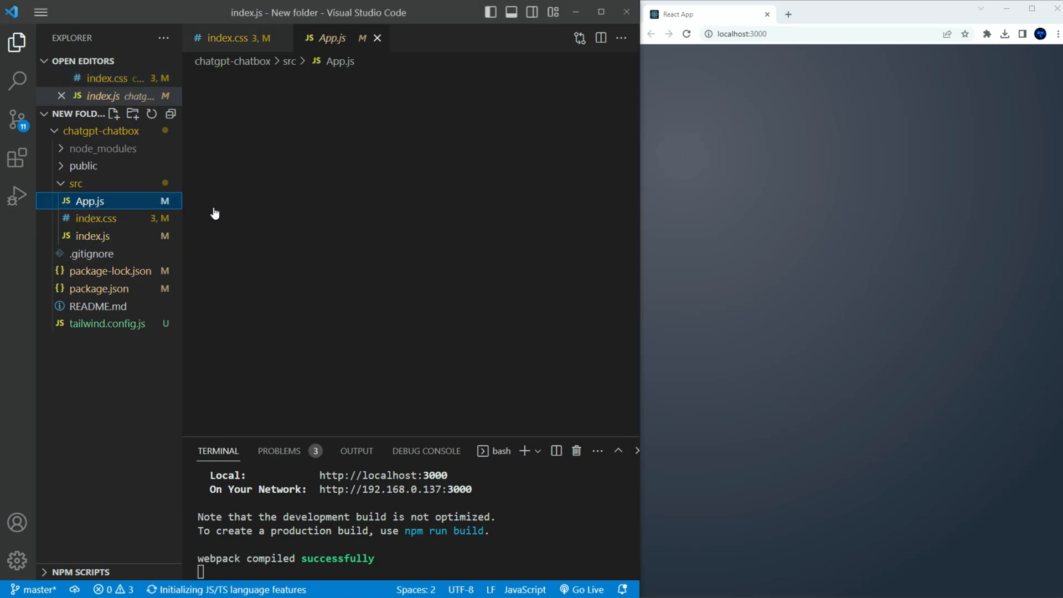
Add a fixed bottom-0 bg-gray-900 bar with an inner mx-auto flex container to App.js.
click(88, 200)
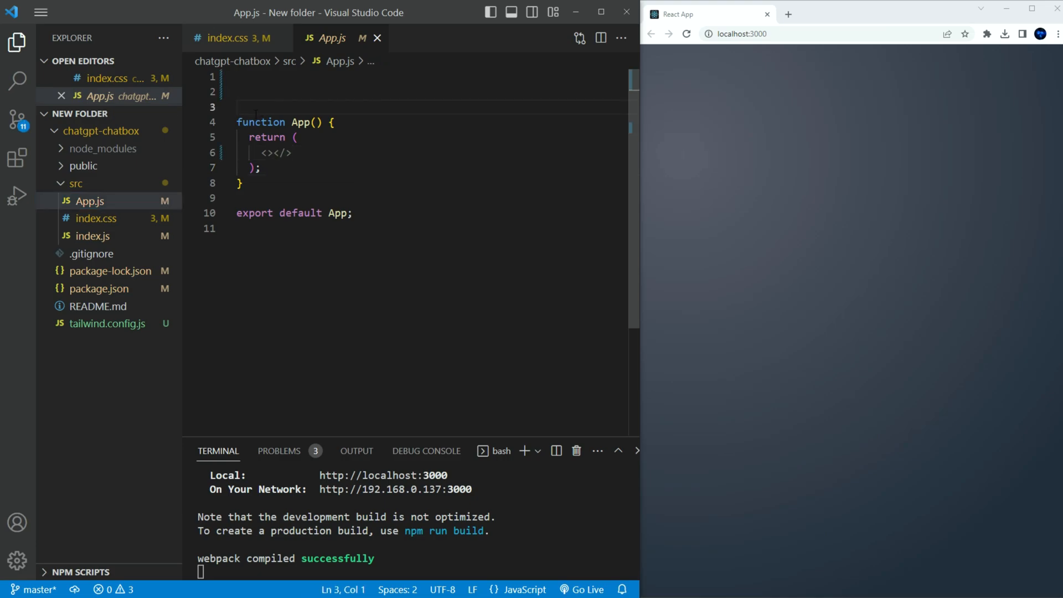
key(Backspace)
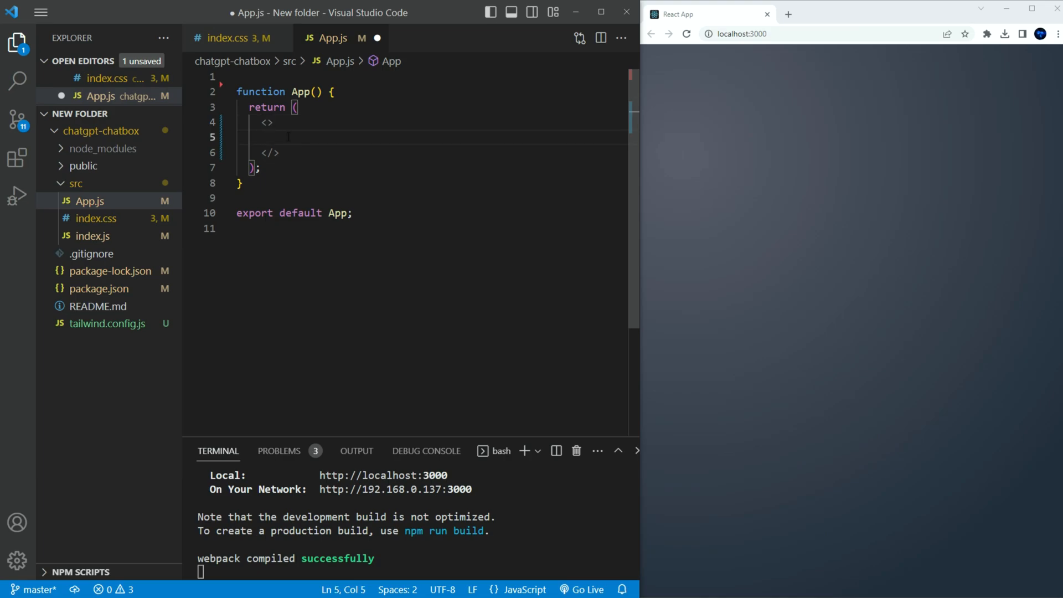
text(<div className="fixed bottom-0 bg-gray-900 flex items-center h-[150px] p-2">)
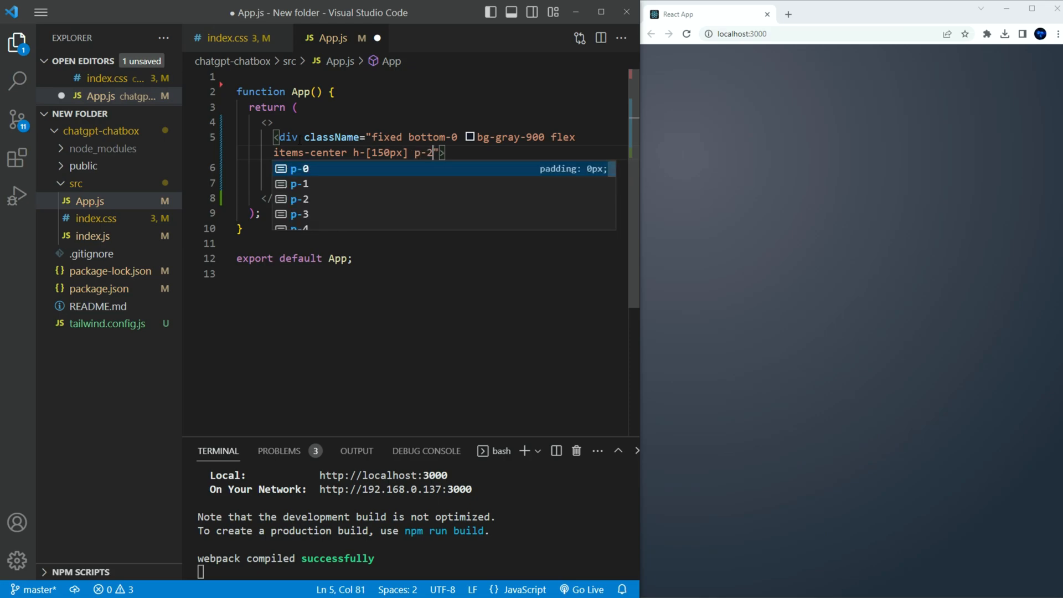
text(w-full md:p-8)
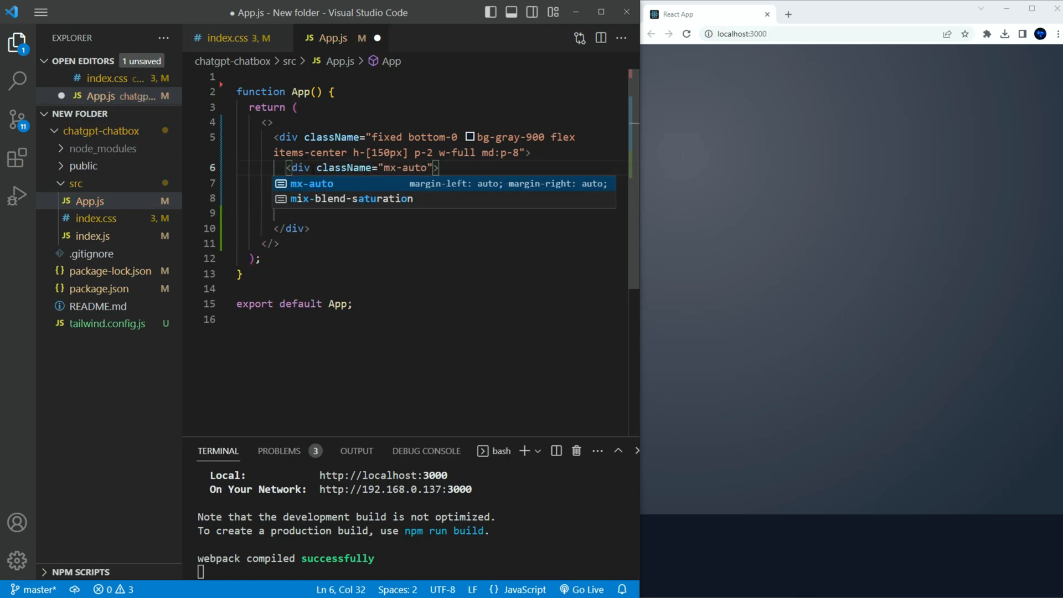
text(flex justify-between max-w-3xl)
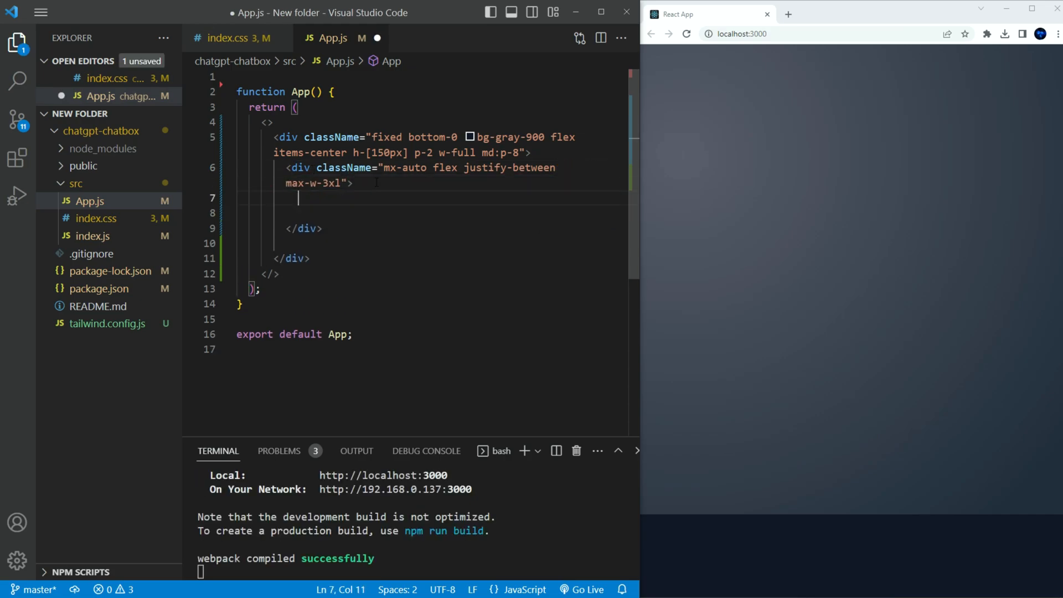
Add a 'Type a message...' textarea with value, onChange, onKeyDown and flex-grow styling.
text(<textarea)
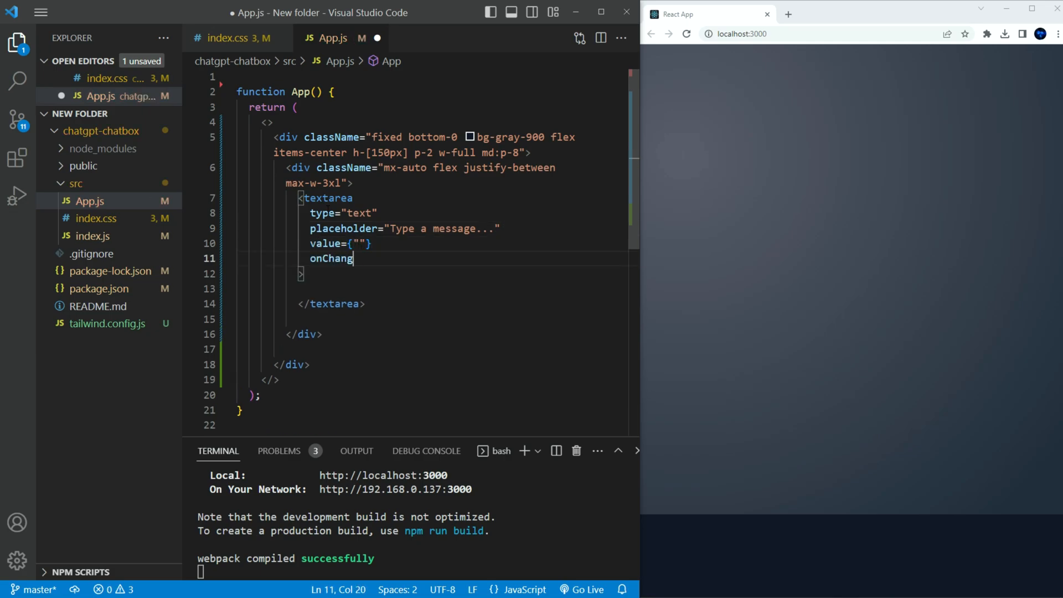
text(e={""})
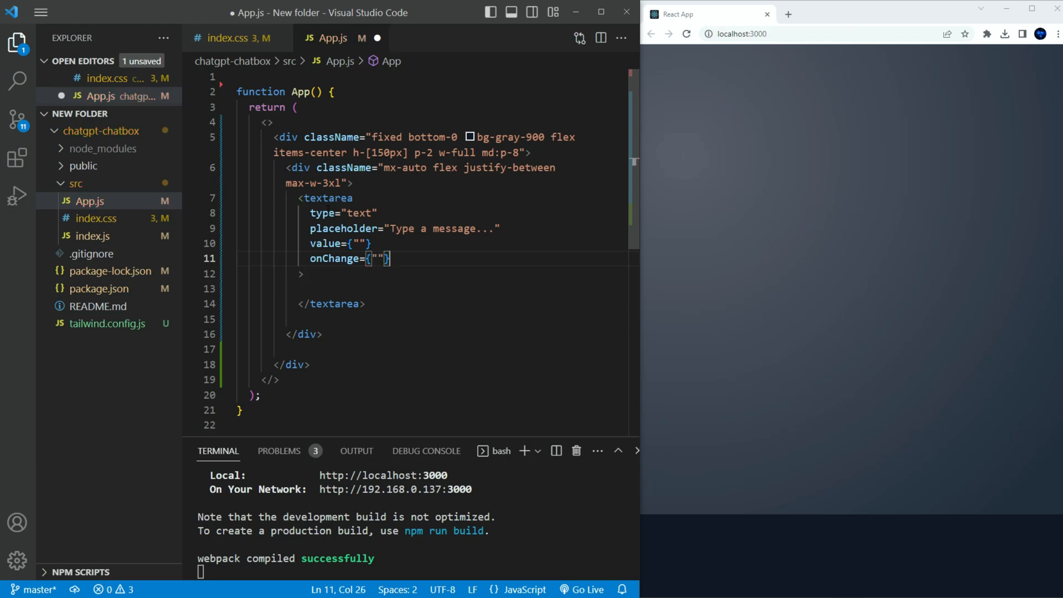
text(onKeyDown={})
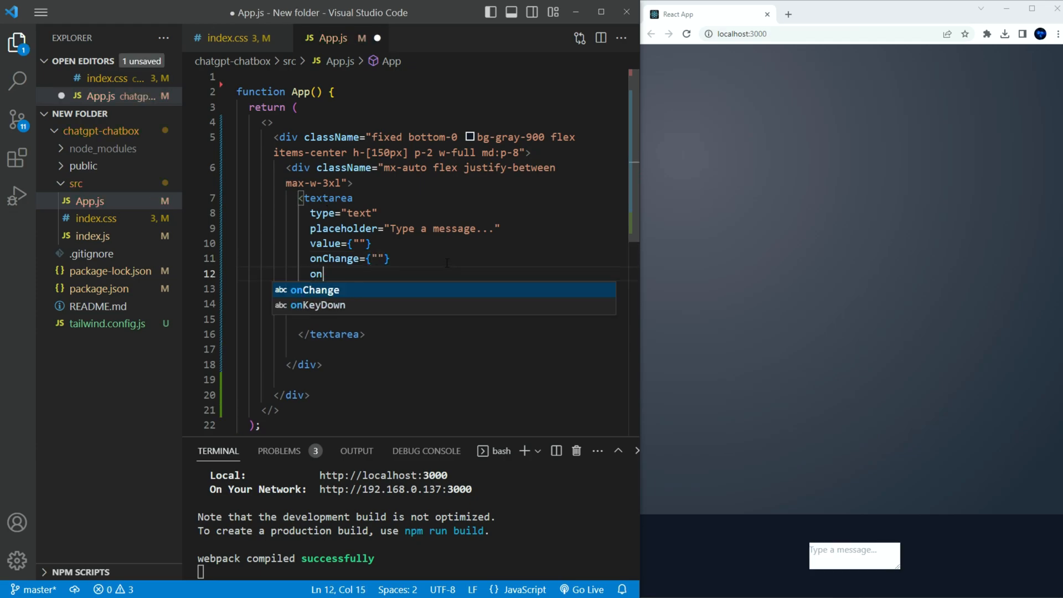
text(className="flex-grow p-2 rounded-lg mr-2 w-[70vw] md:text-xl)
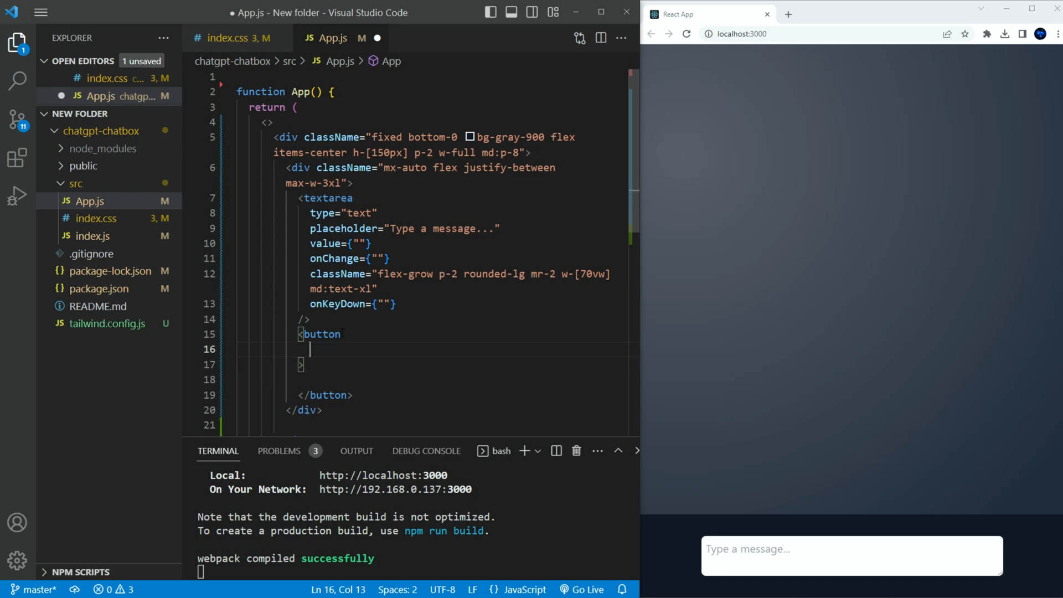
Add a blue uppercase Send button with onClick and hover:bg-blue-900, and save.
text(onClick={""})
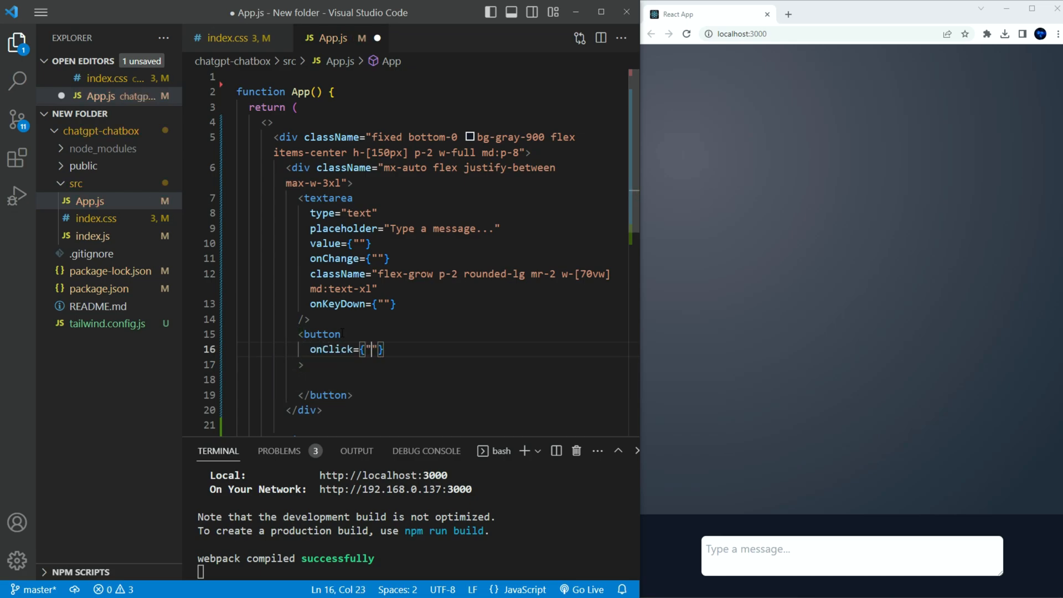
text(className="bg-blue-600 text-white w-full max-w-[80px] uppercase px-4 py-2 rounded-l")
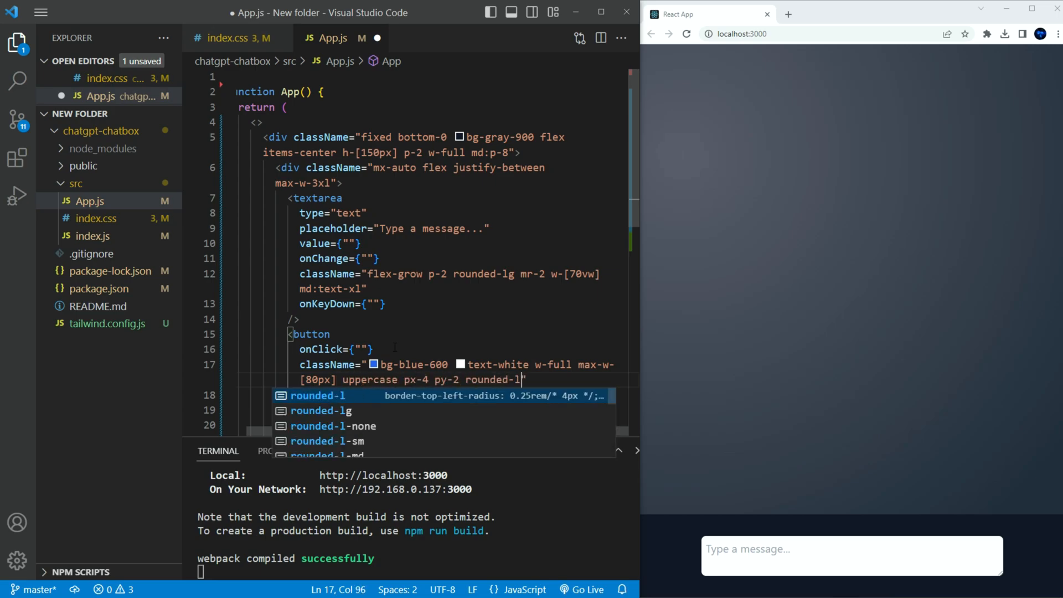
text(hover:bg-blue-900 md:text)
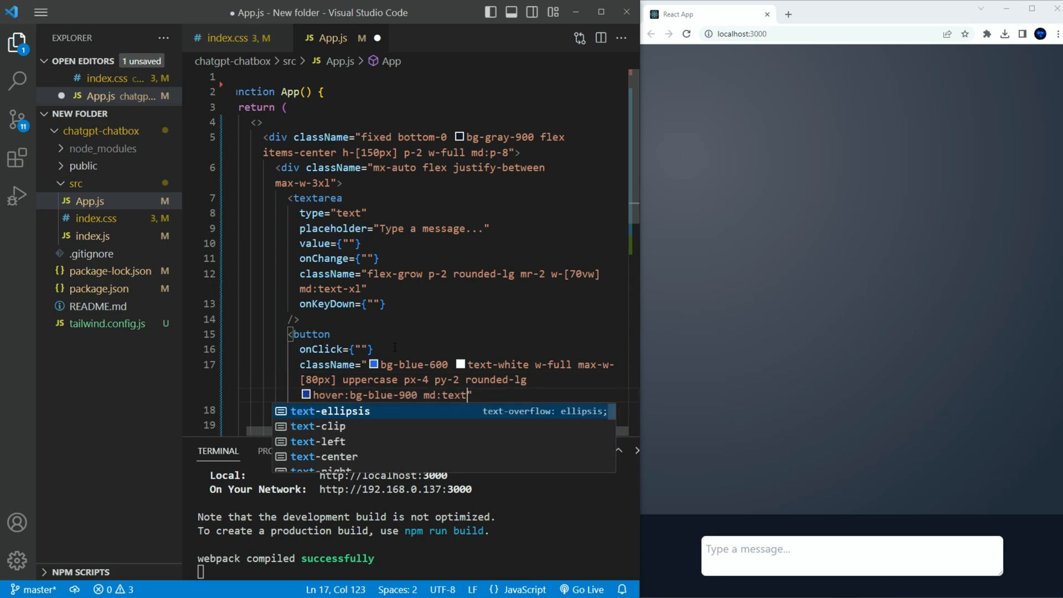
text(-2xl md:max-w-[150px)
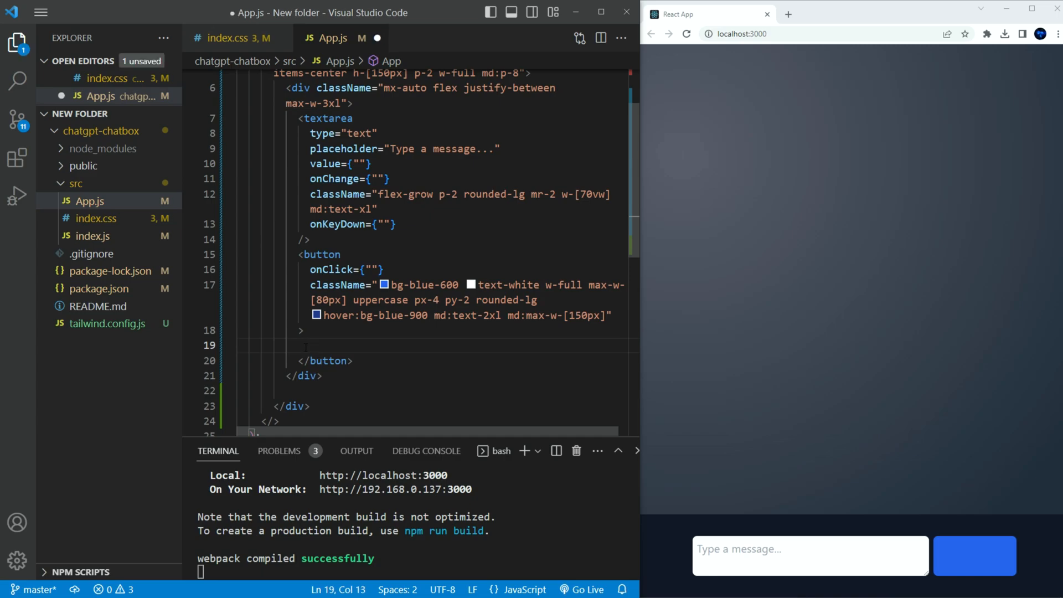
text(Send)
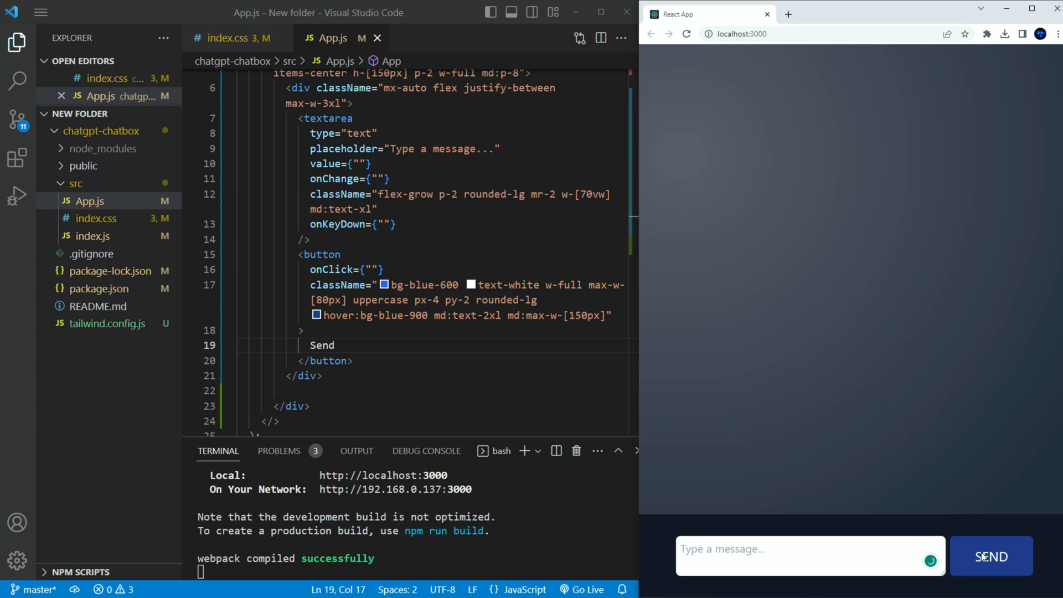
click(991, 556)
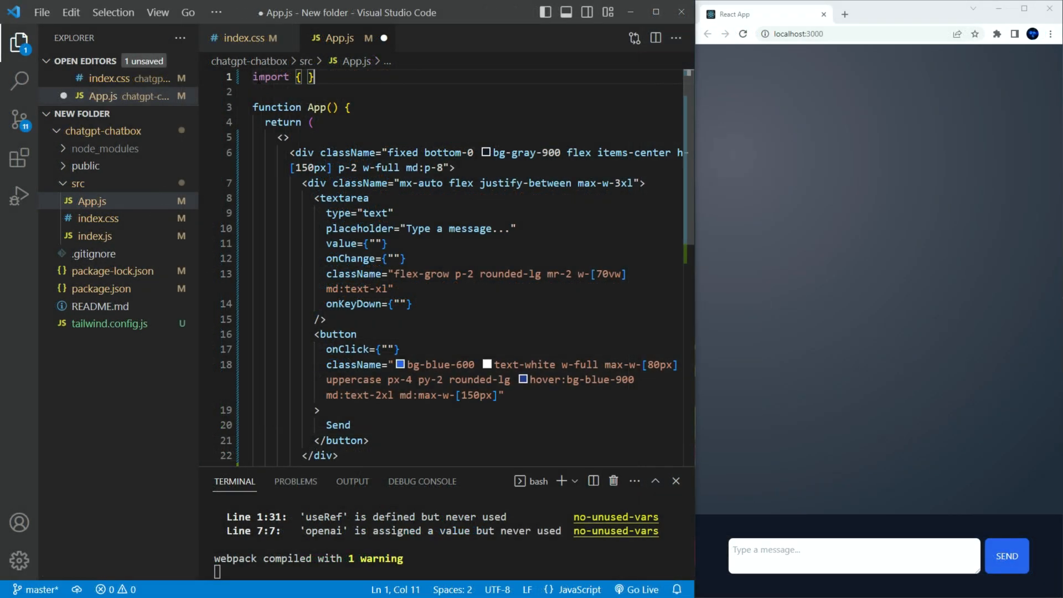
Import useState, useEffect, useRef from react and require Configuration and OpenAIApi from openai.
text(from "react")
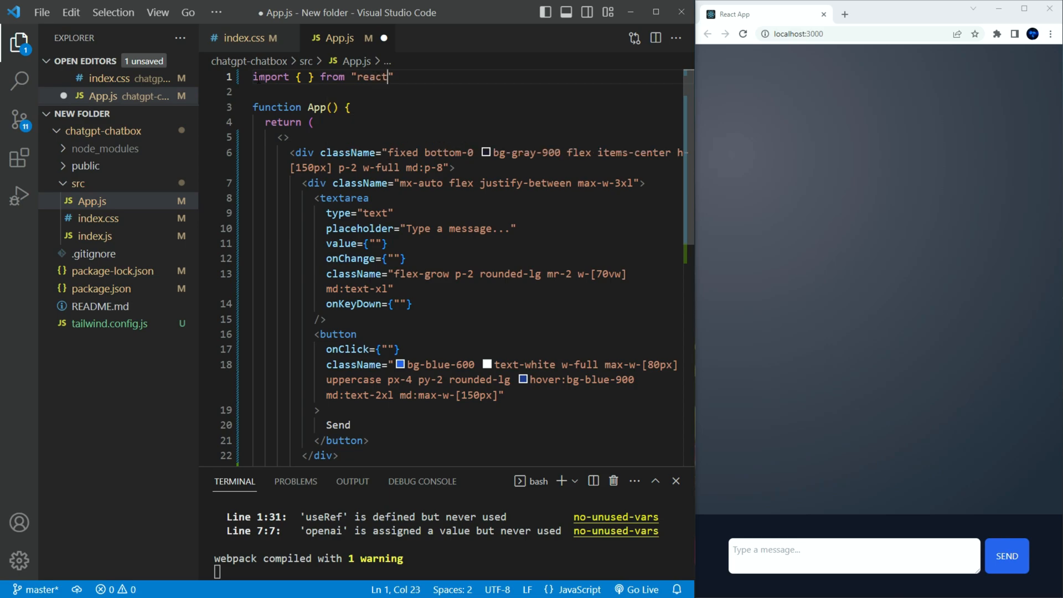
text(useState, useEffect)
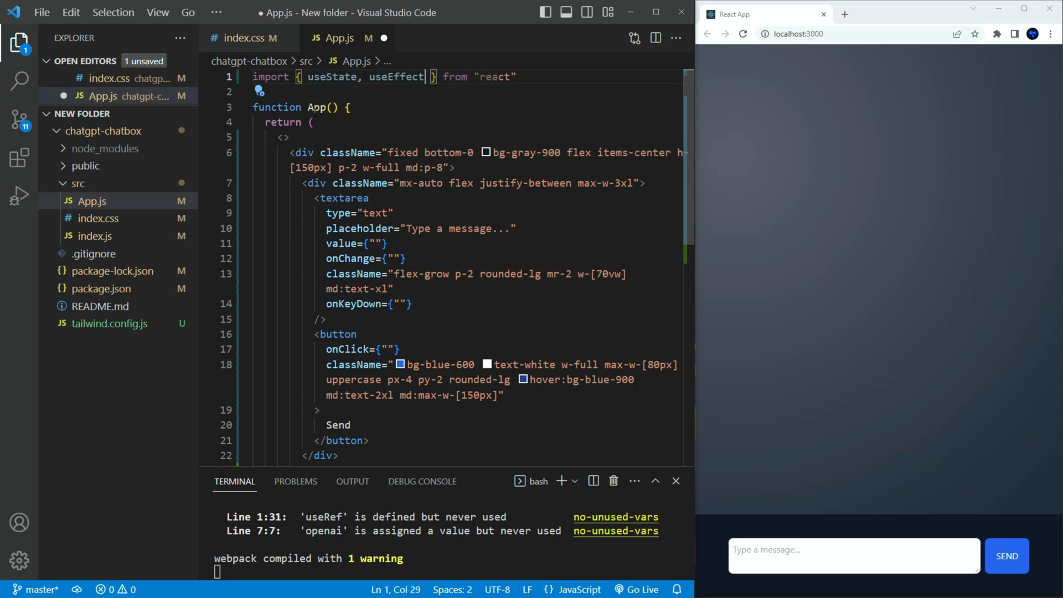
text(, useRef)
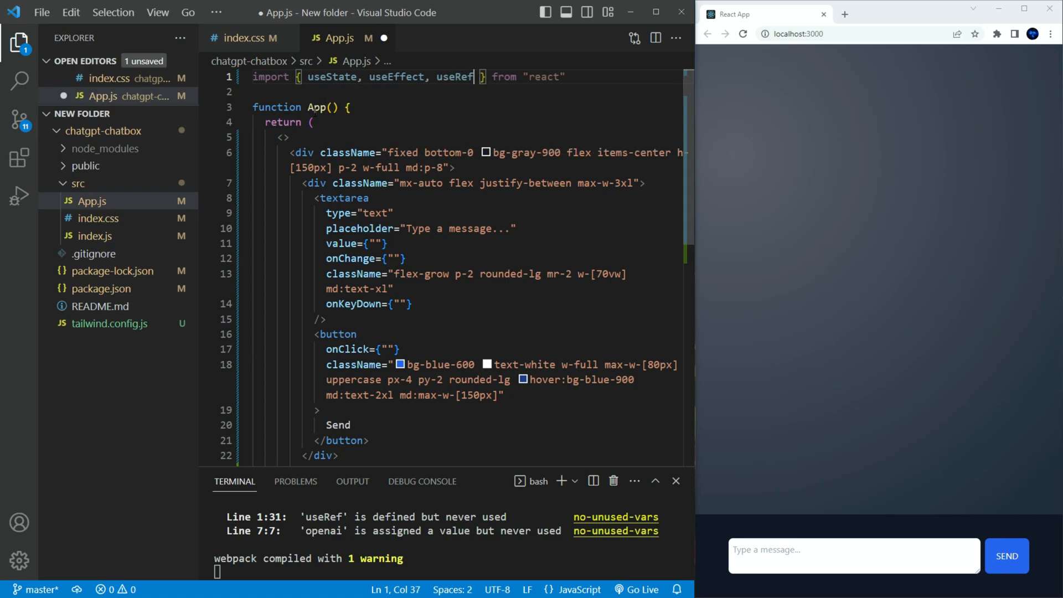
text(const { } = require("openai)
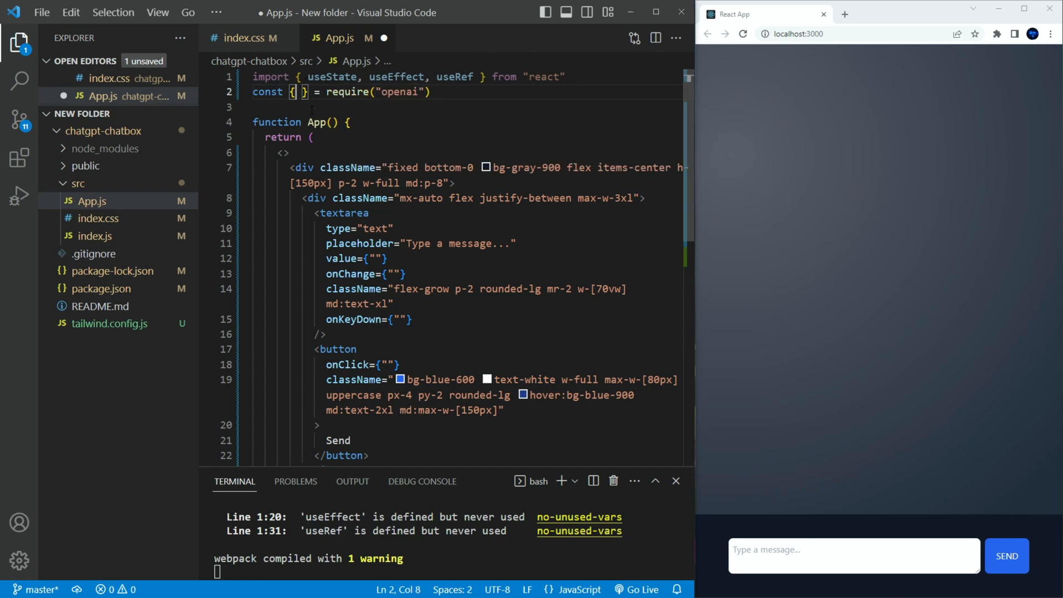
text(Configuration, OpenAIApi)
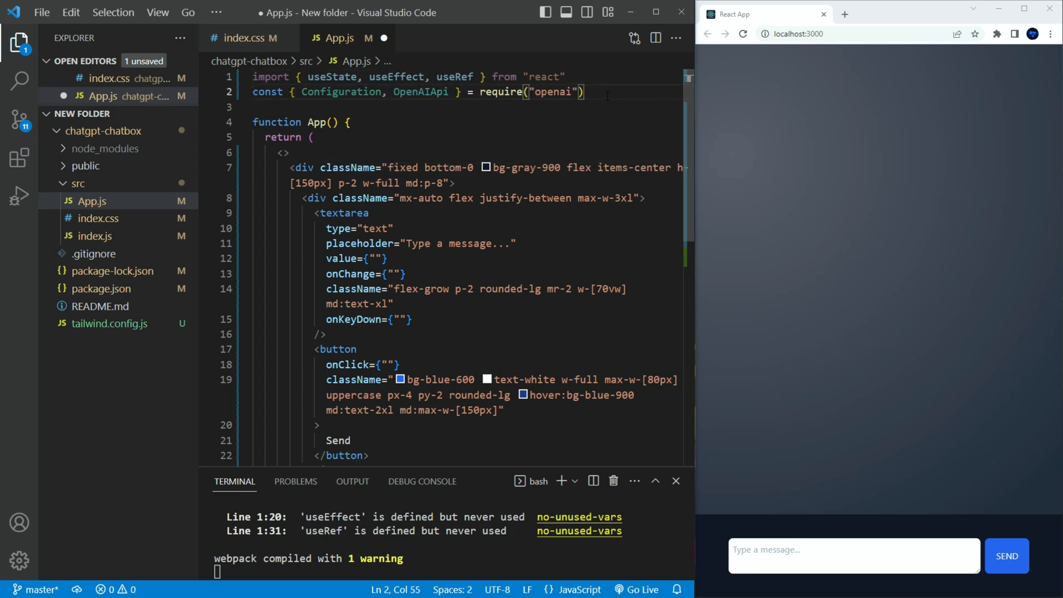
Create a Configuration whose apiKey comes from process.env.REACT_APP_OPENAI_KEY.
text(const C)
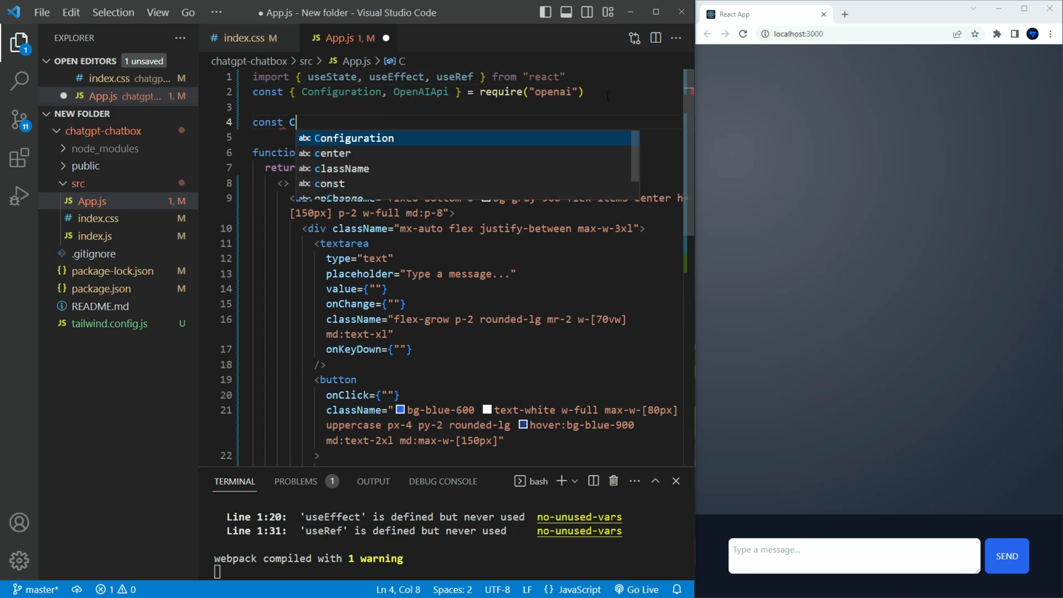
text(onfig)
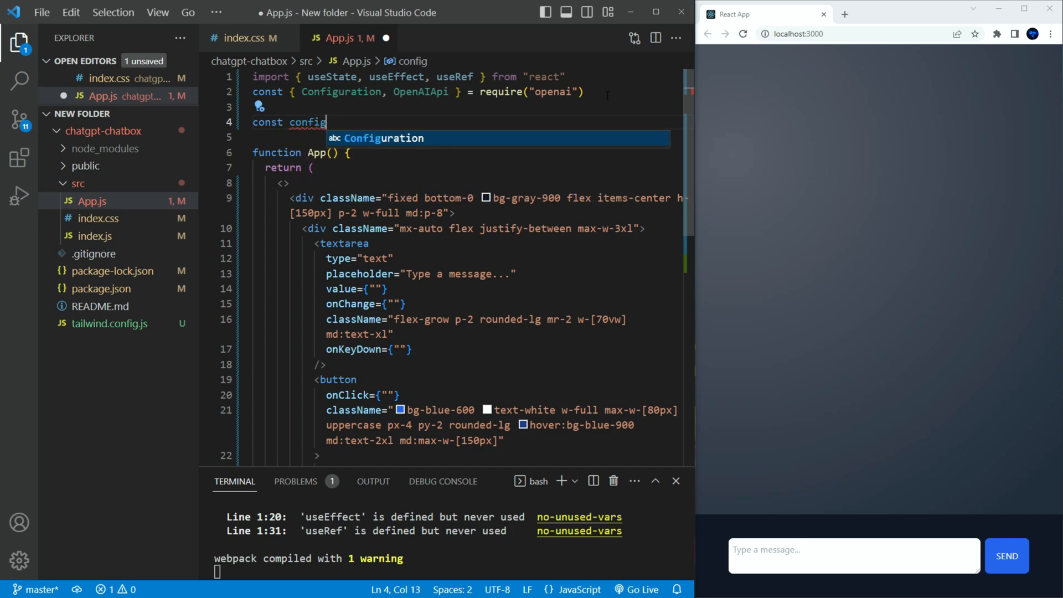
text(uration = new Con)
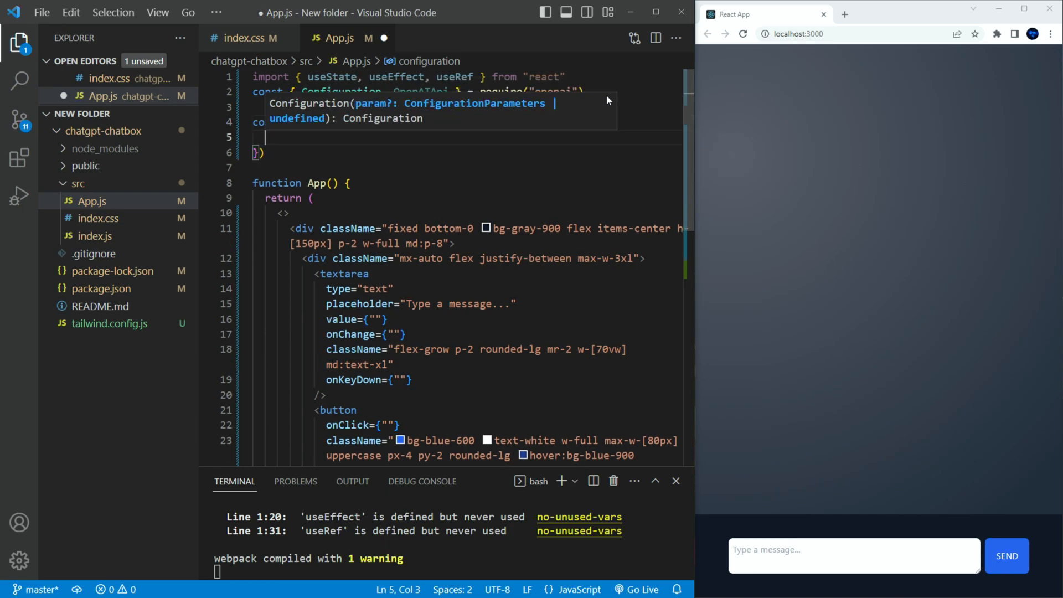
text(apiKey)
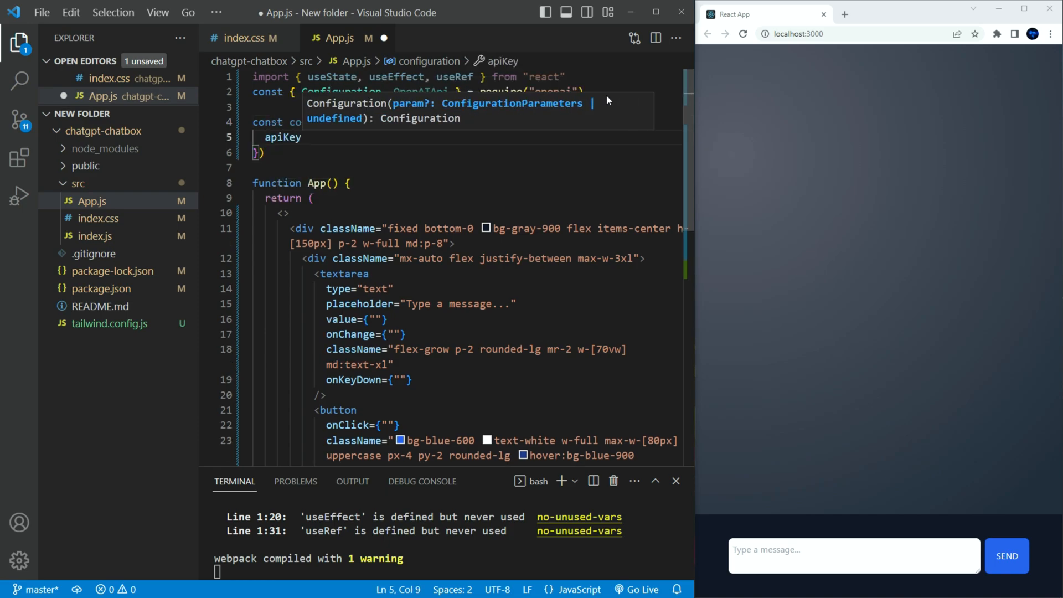
text(ProcessingInstruction.)
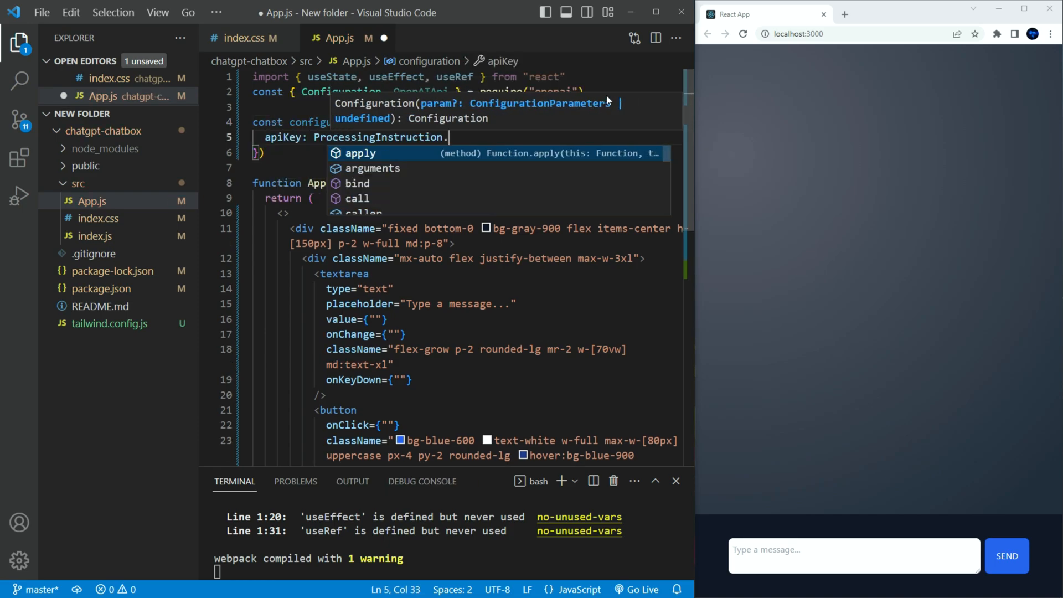
text(process.env.)
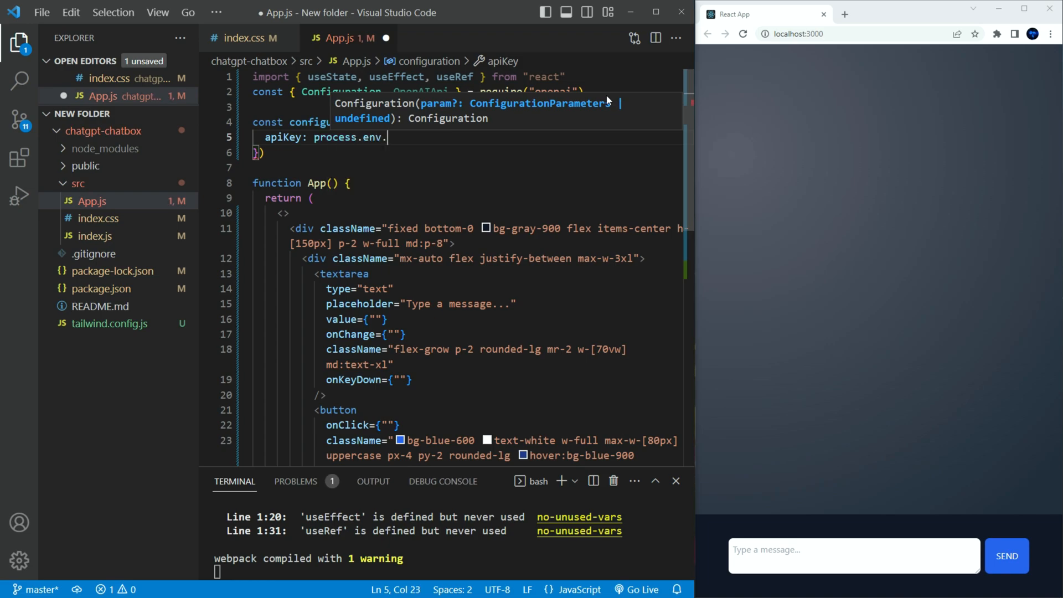
text(REACT_APP_)
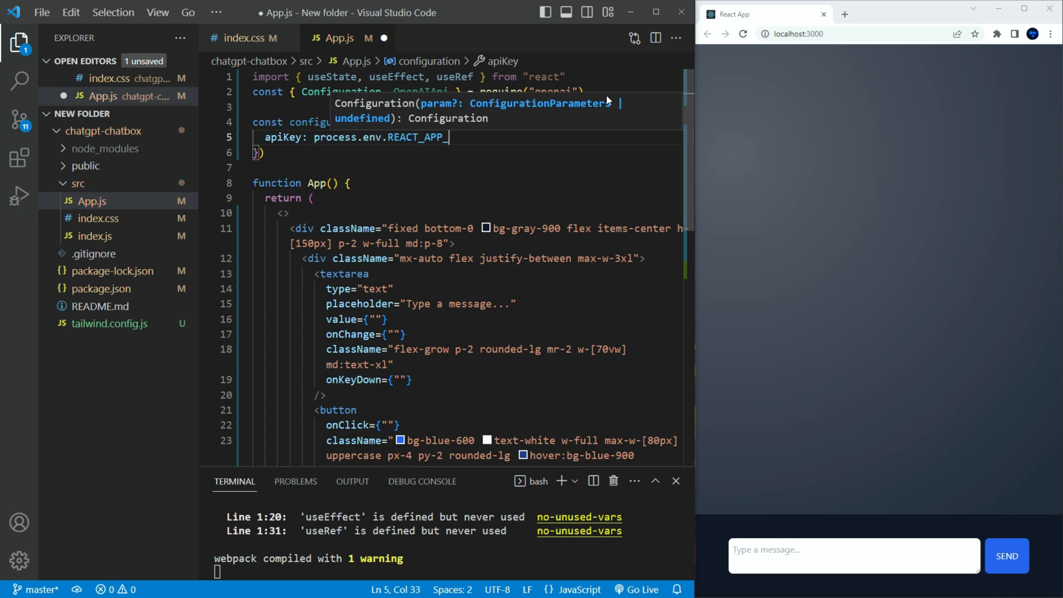
text(OPENAI_K)
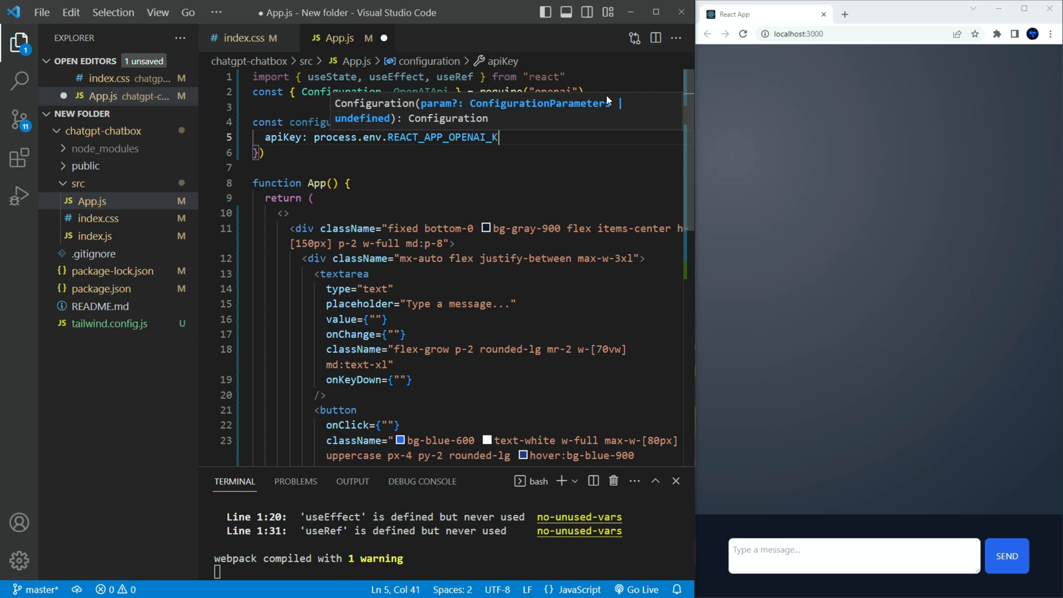
text(E,)
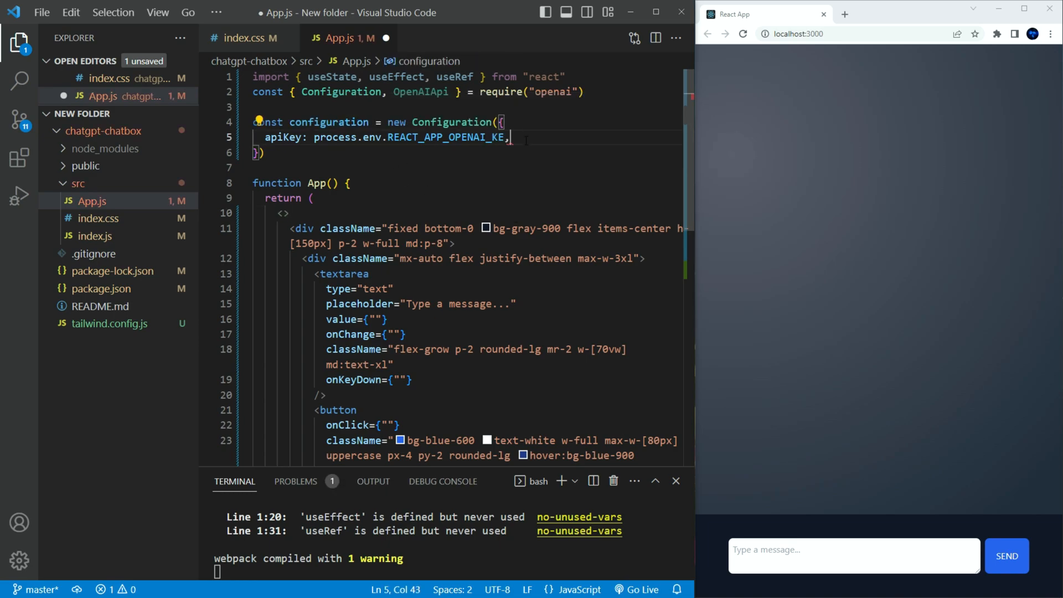
text(coo)
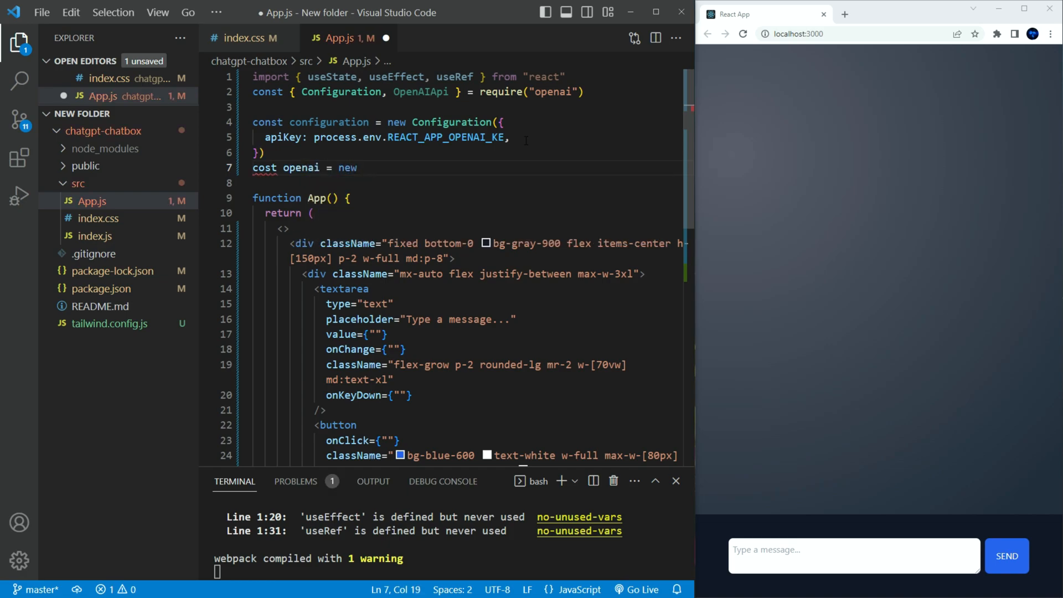
Create const openai = new OpenAIApi(configuration) and correct the key name to REACT_APP_OPENAI_KEY.
text(OpenAIApi(cong)
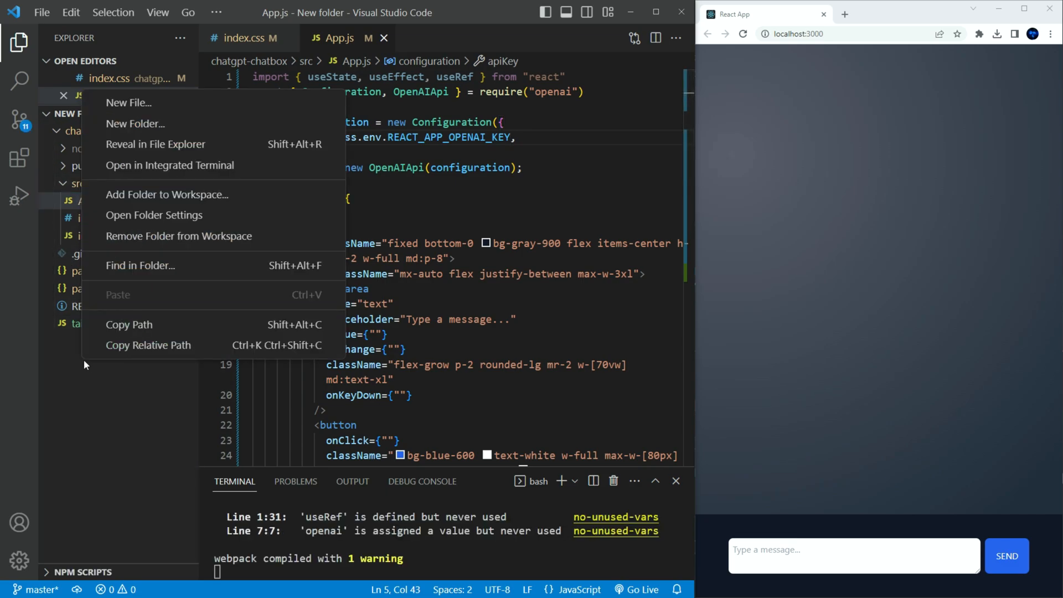
Create a root .env file and type REACT_APP_OPENAI_KEY= on its first line.
click(128, 103)
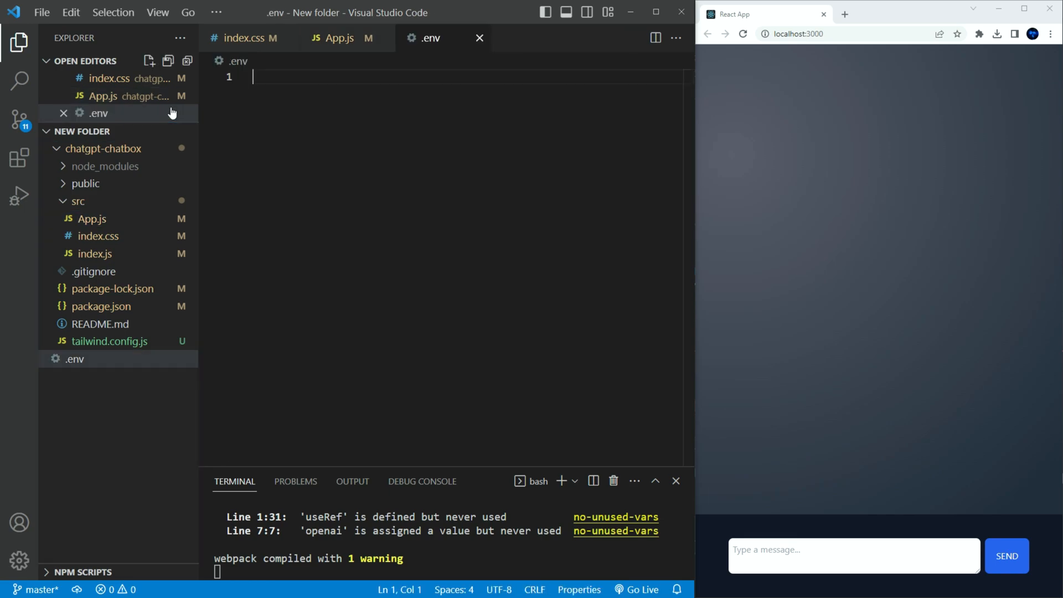
text(REACT_APP_OPENAI_KEY=)
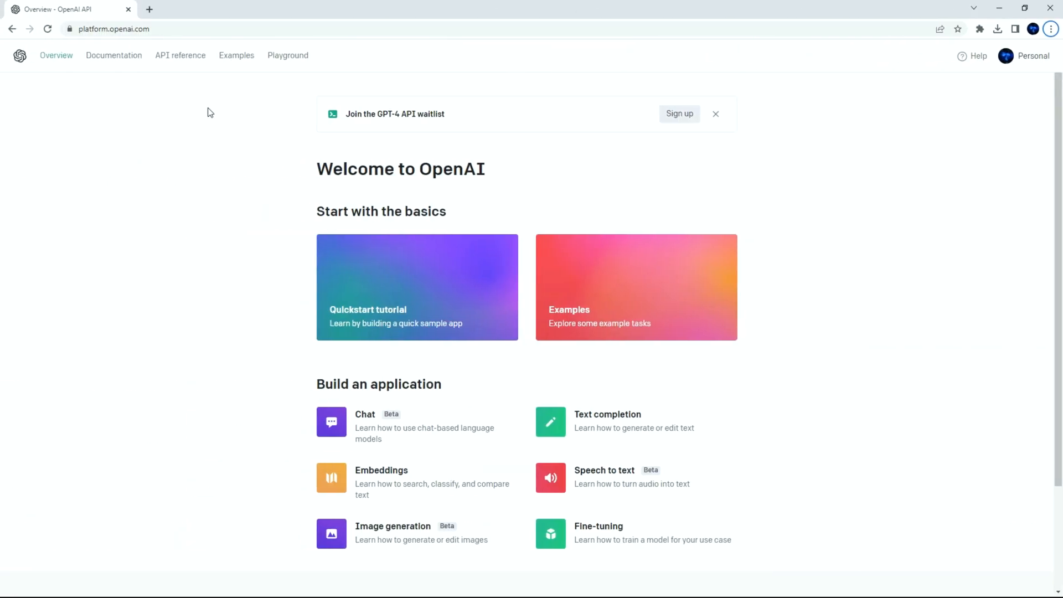
mouse_move(174, 41)
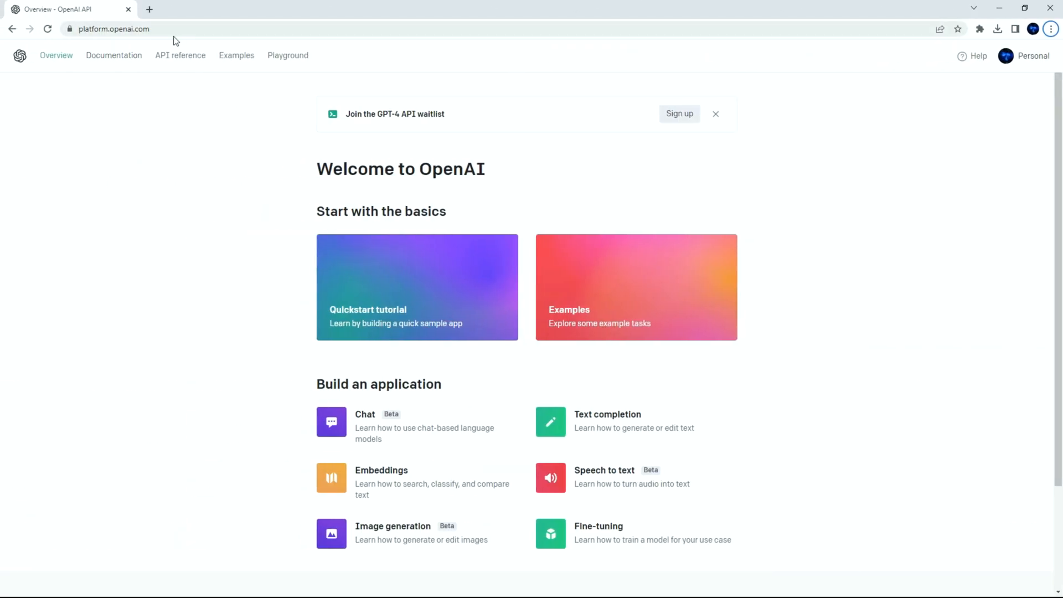
mouse_move(682, 251)
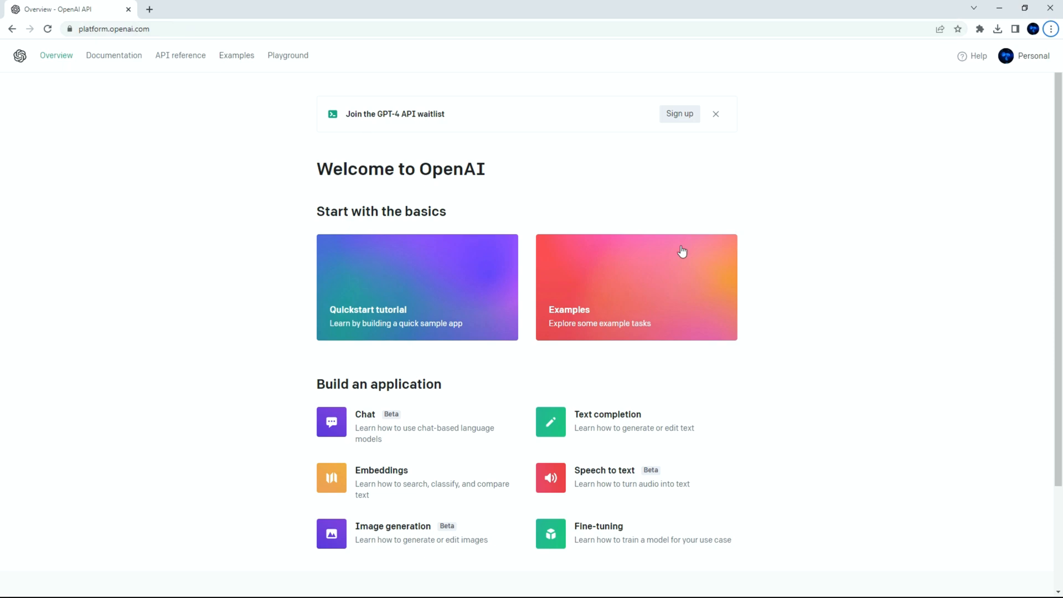
Generate a new secret key under View API keys and paste it after REACT_APP_OPENAI_KEY=.
click(1026, 55)
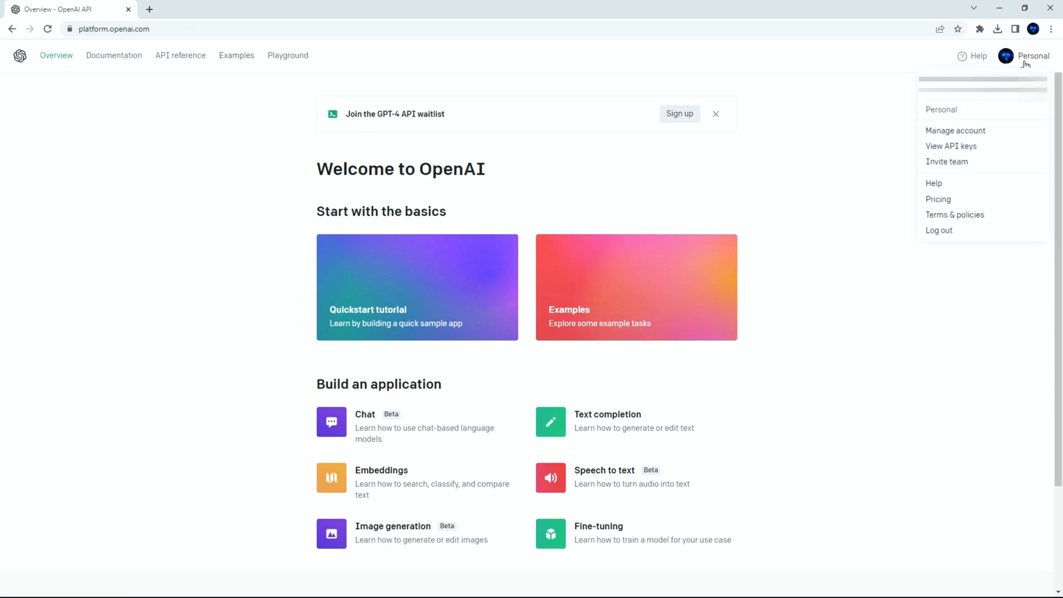
mouse_move(956, 161)
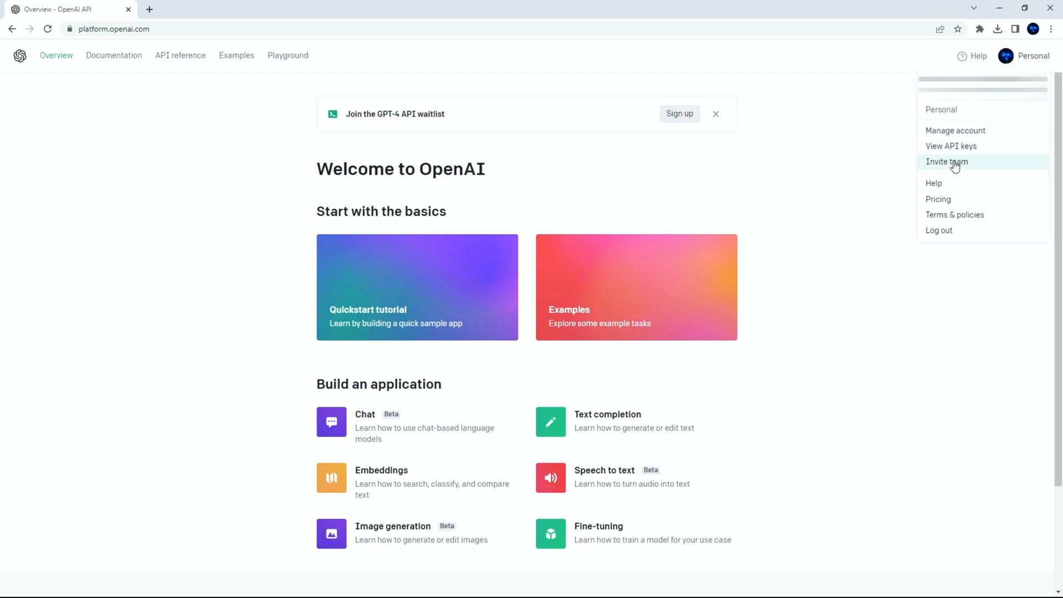
mouse_move(952, 146)
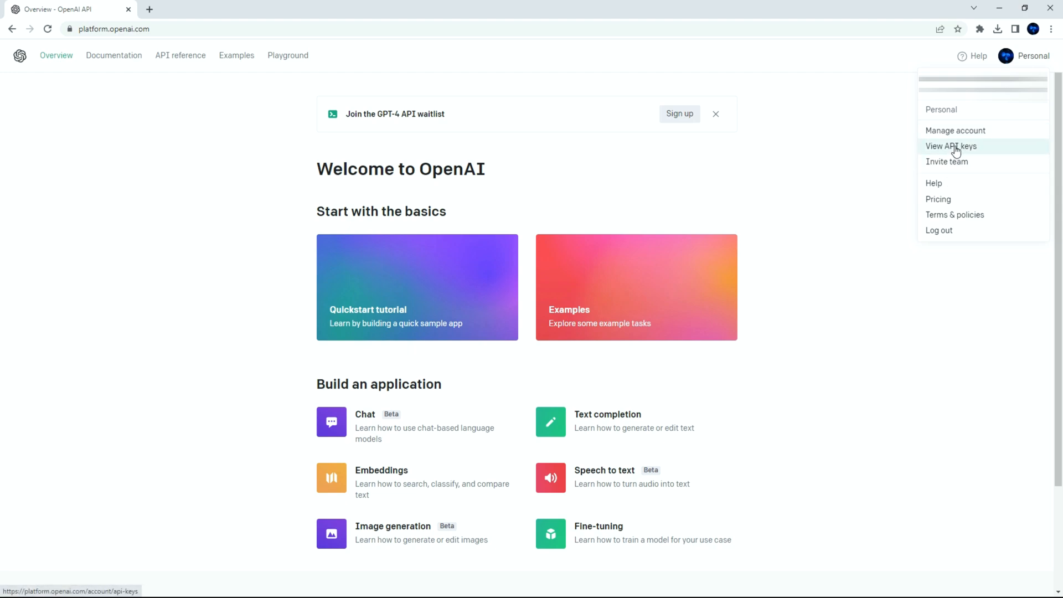
click(952, 145)
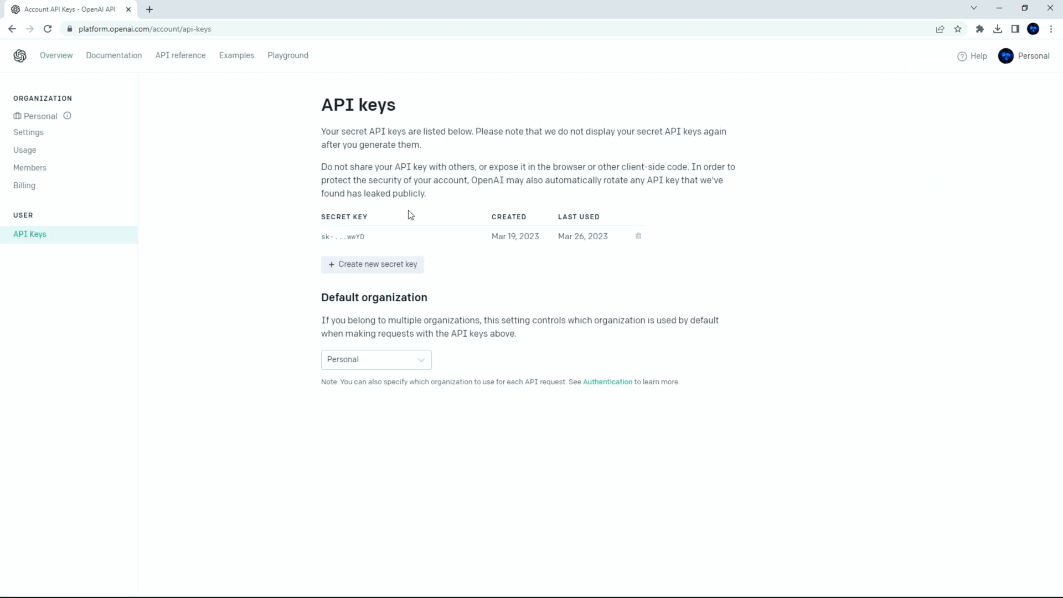
click(372, 263)
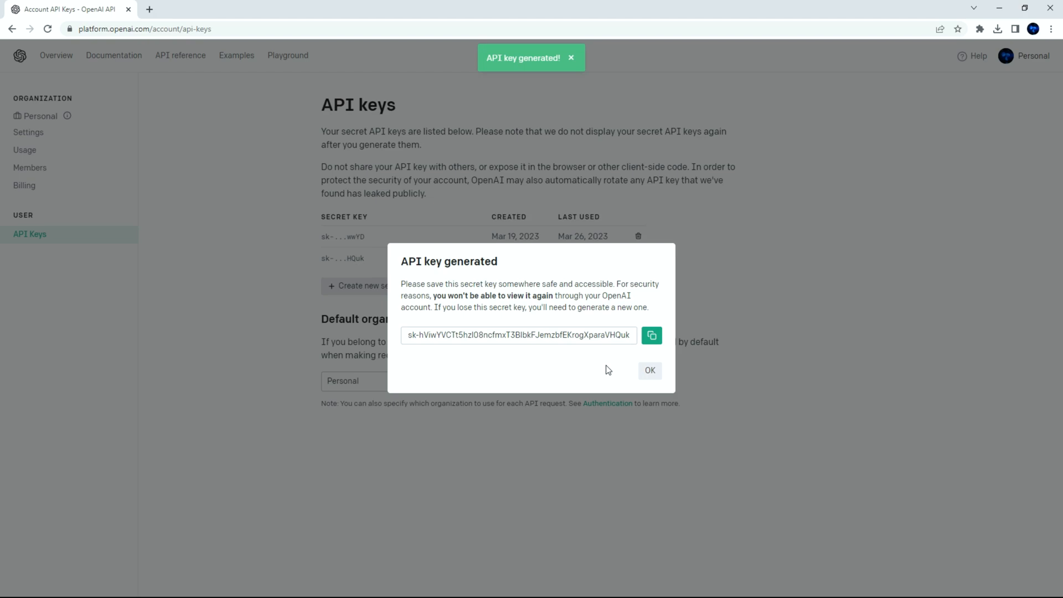
mouse_move(490, 344)
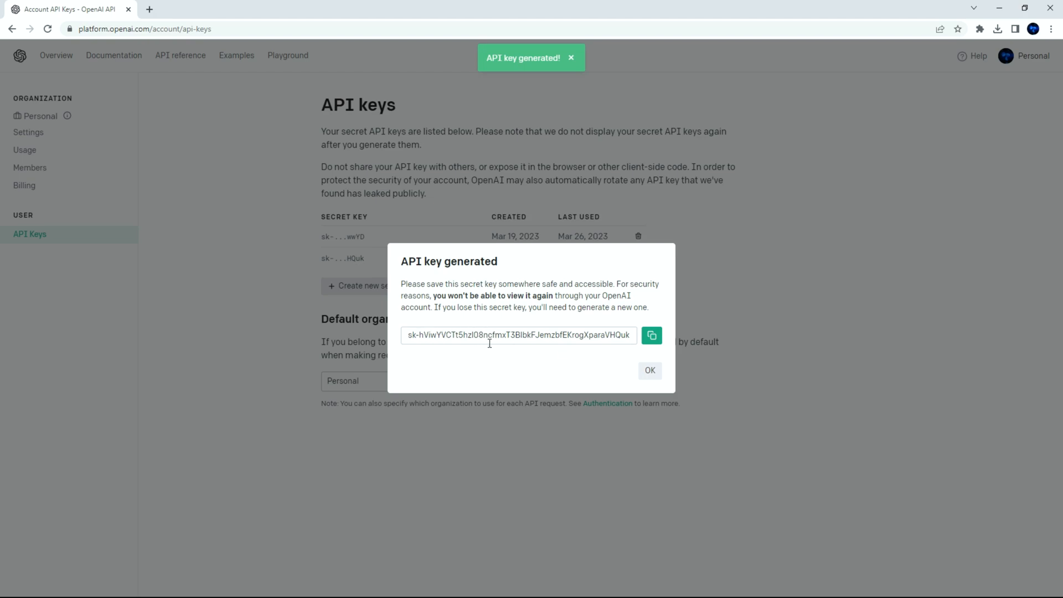
click(650, 335)
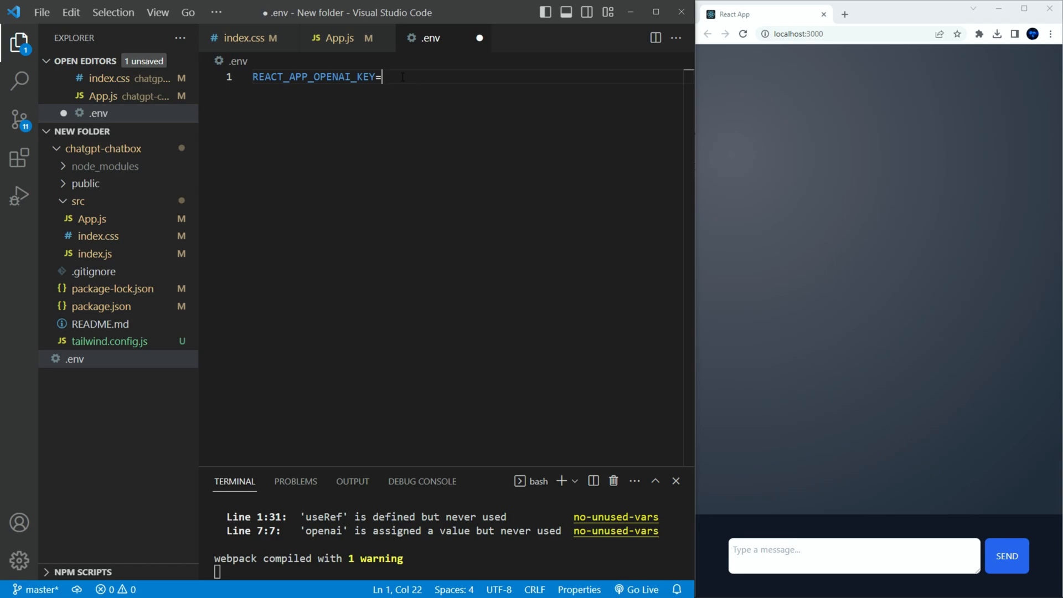
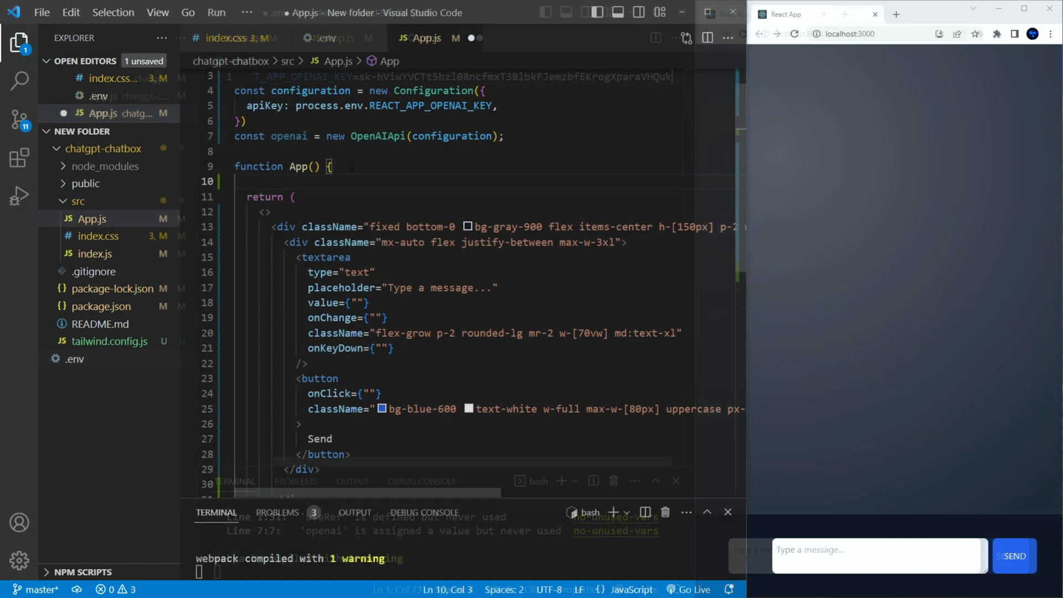
Declare input (empty string), message (empty array) and isThinking (false) state hooks.
text(const [])
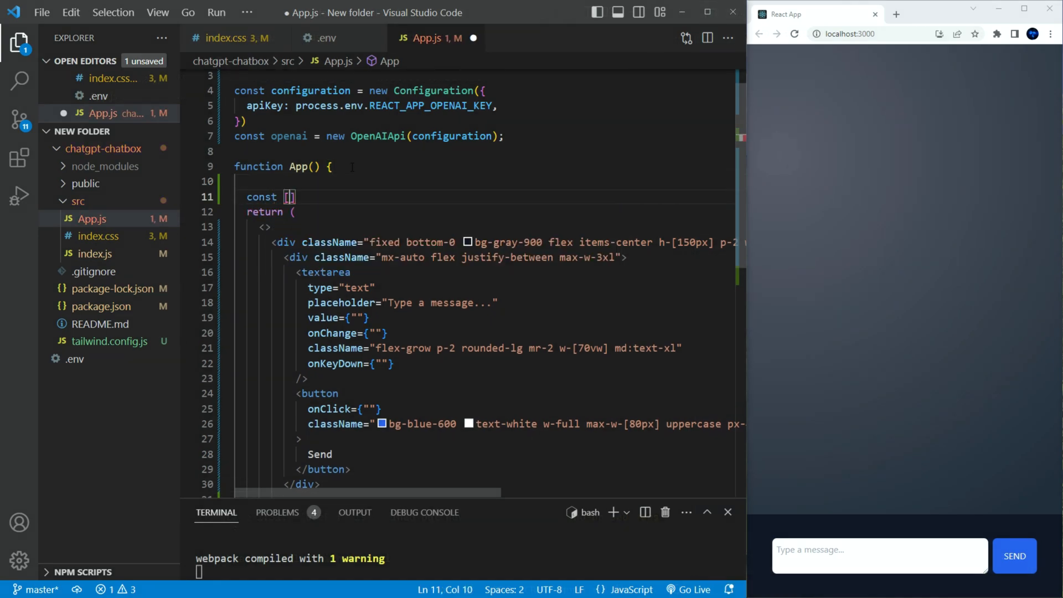
text(input, setInput)
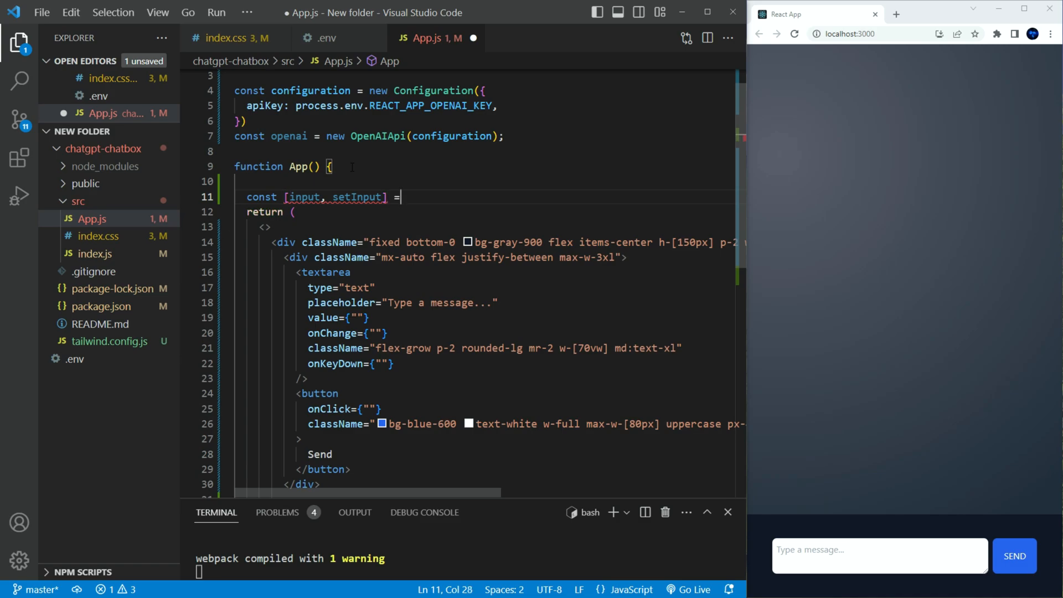
text(useState(""))
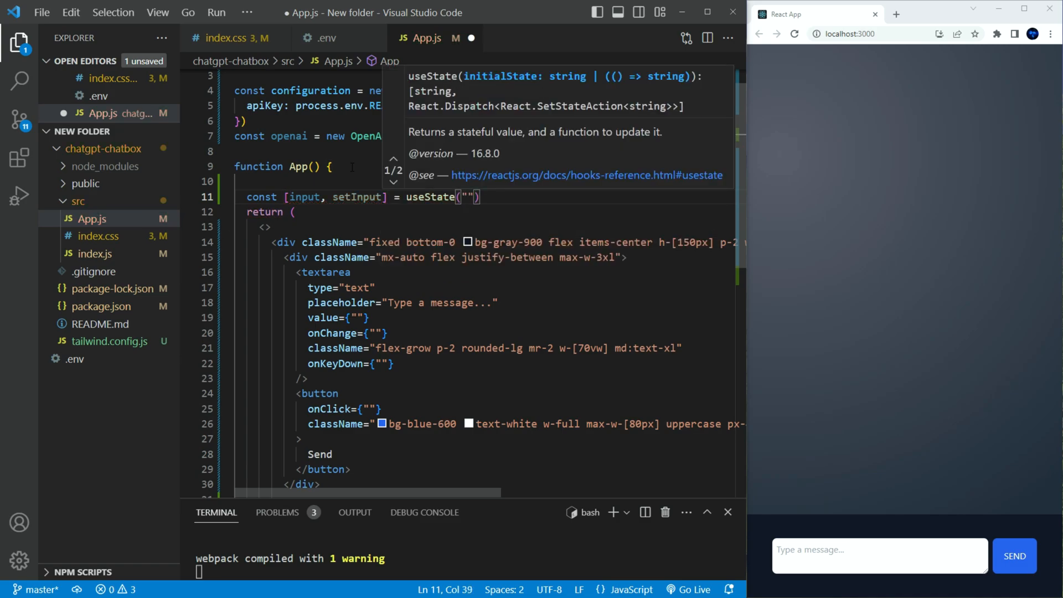
text(c)
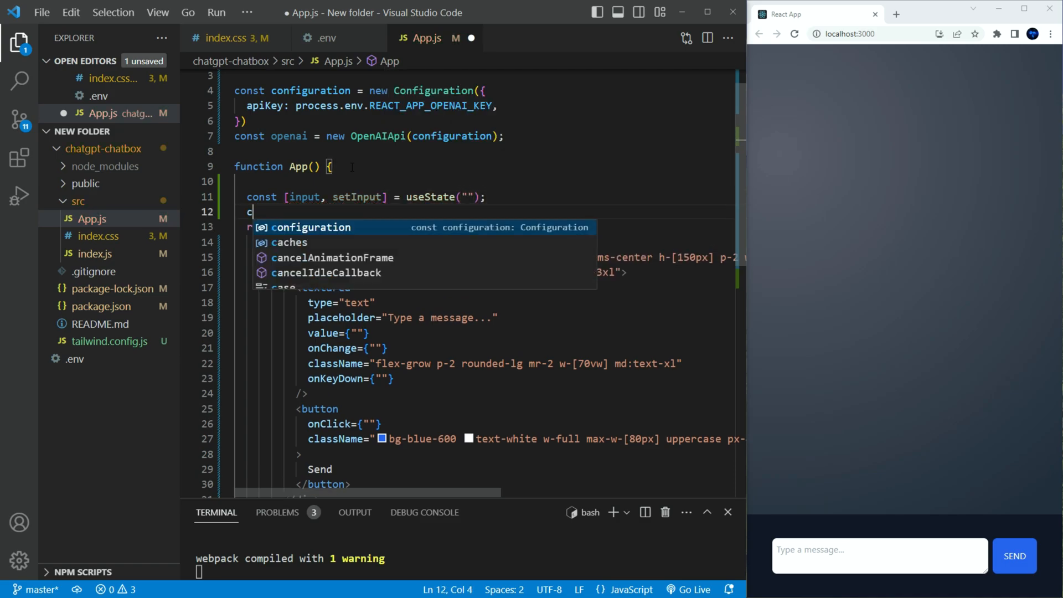
text(onst [message)
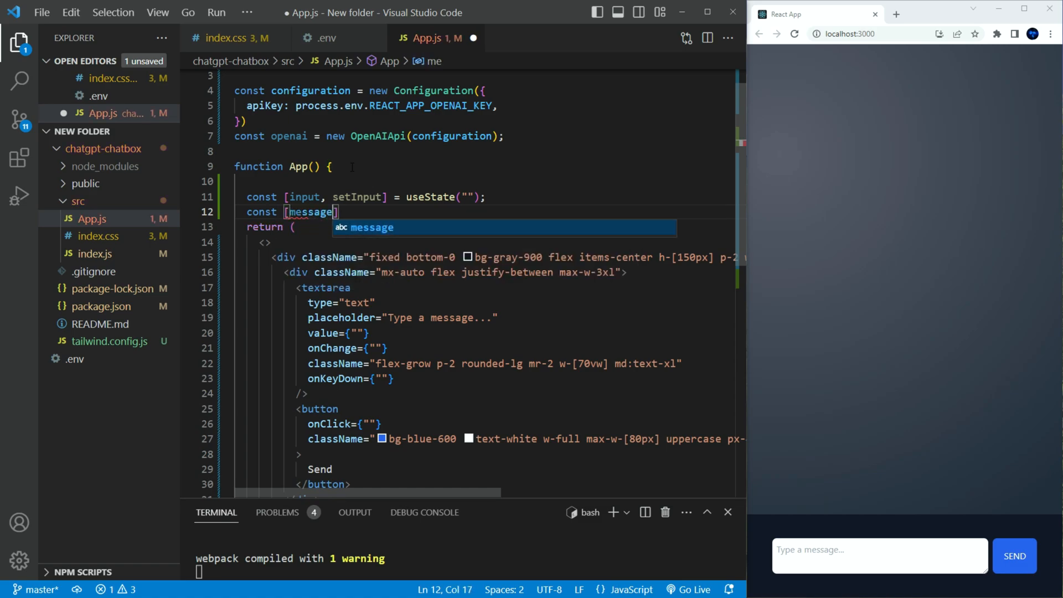
text(, setMessage)
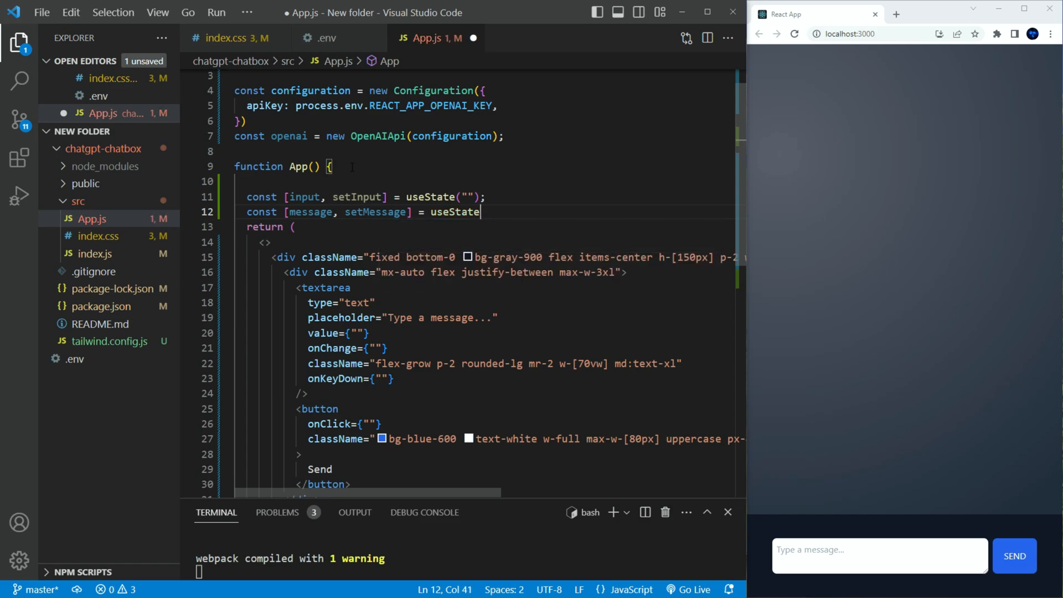
text(([]);)
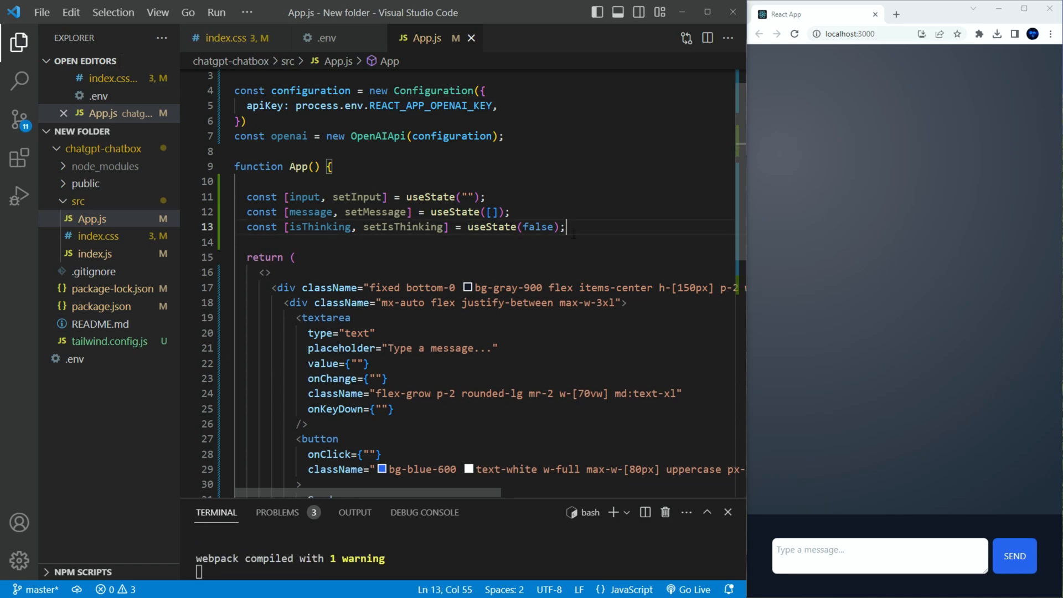
Define an onSubmitAction arrow function that returns early when input is empty.
text(con)
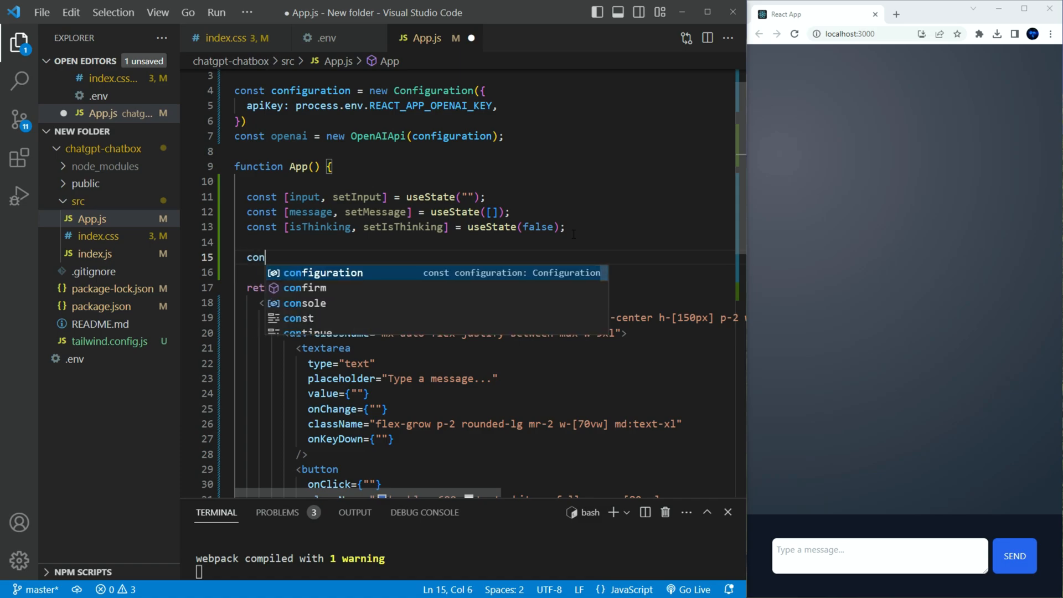
text(onSubmitActio)
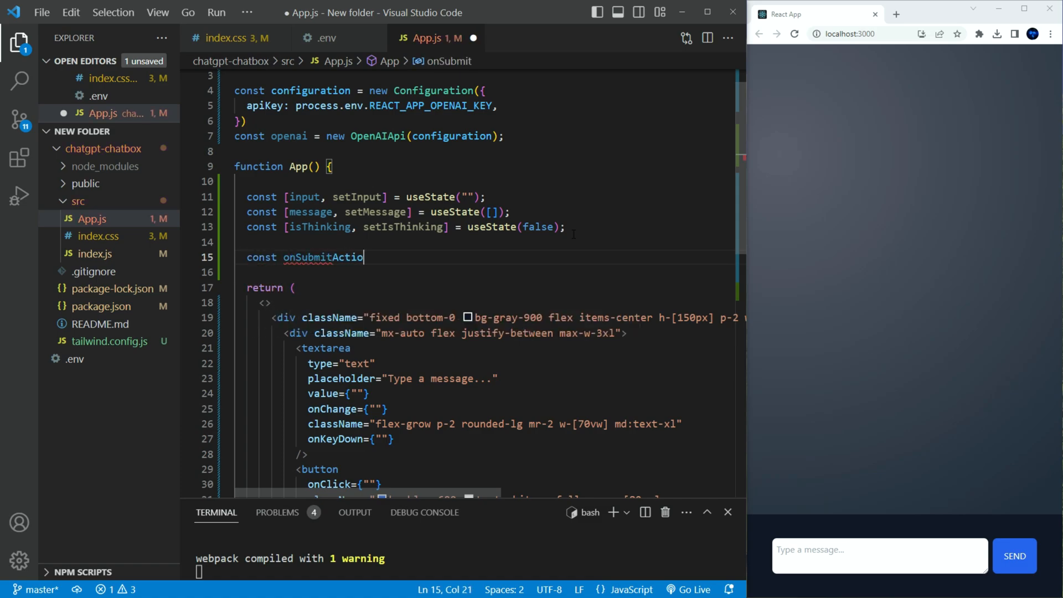
text(n = ())
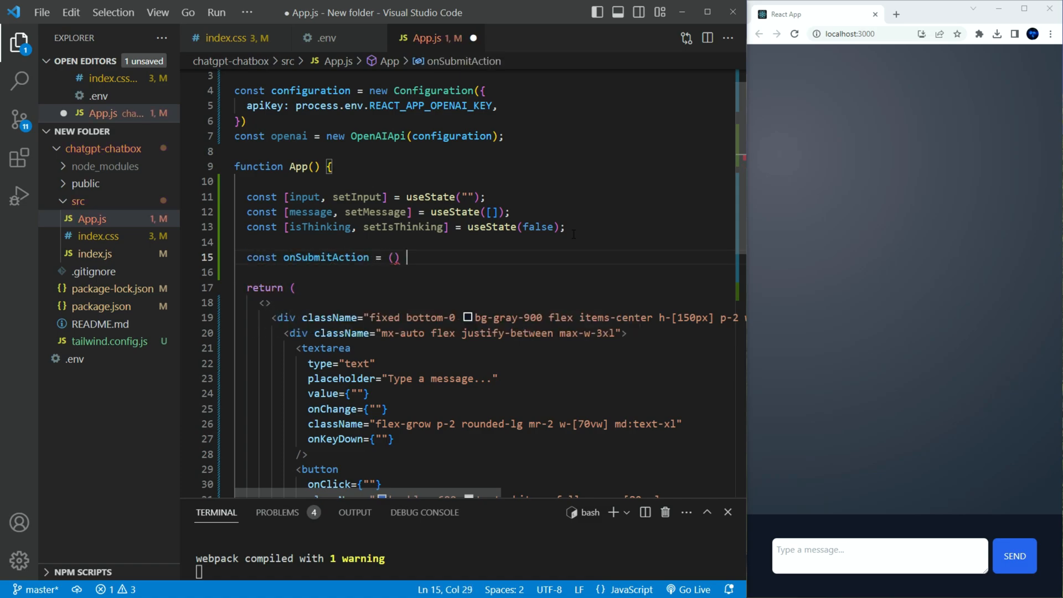
text(=> {)
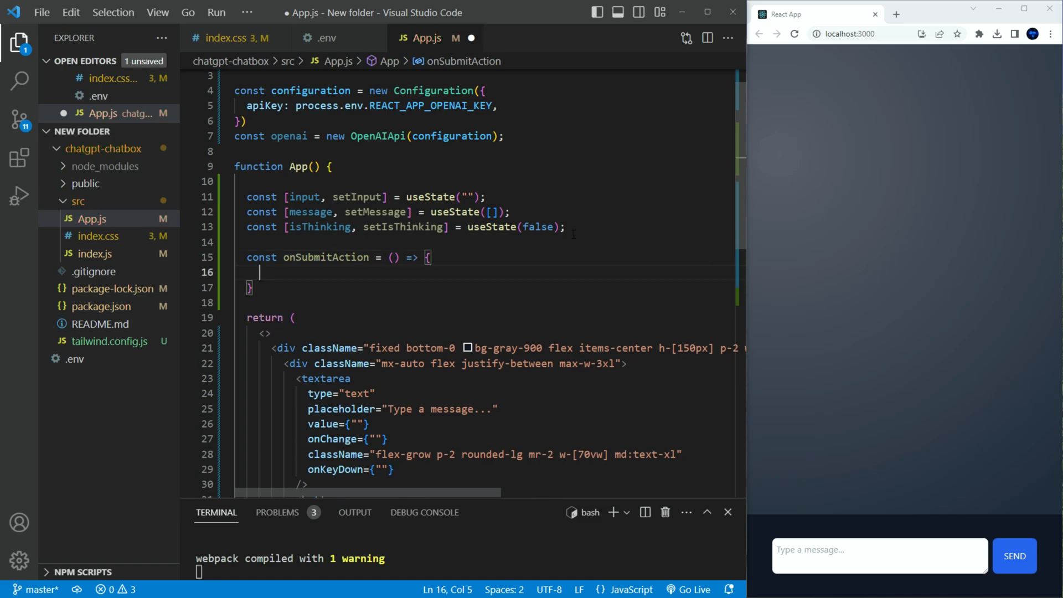
text(if()
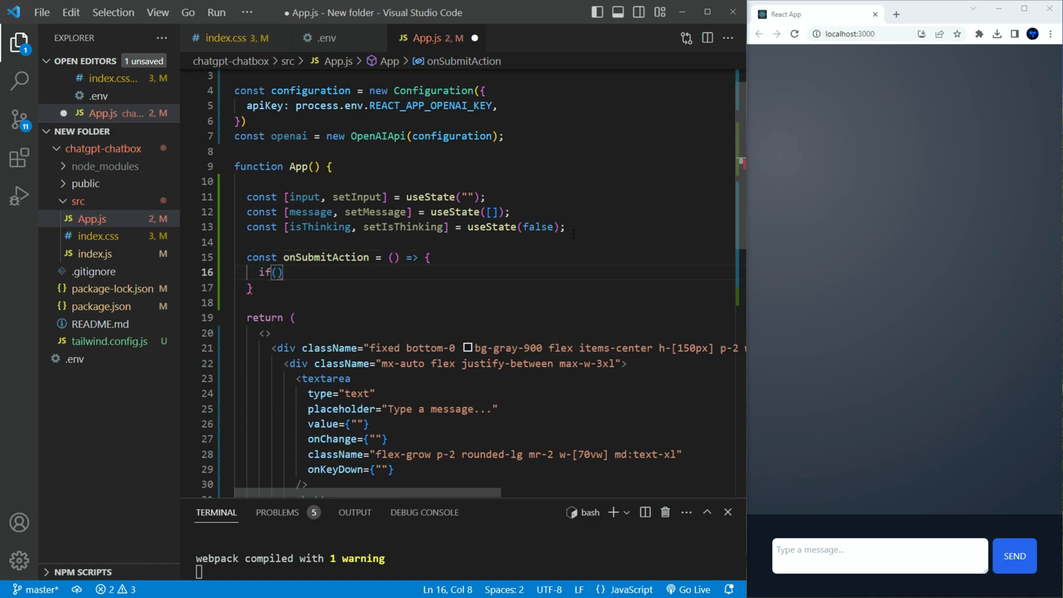
text(!input)
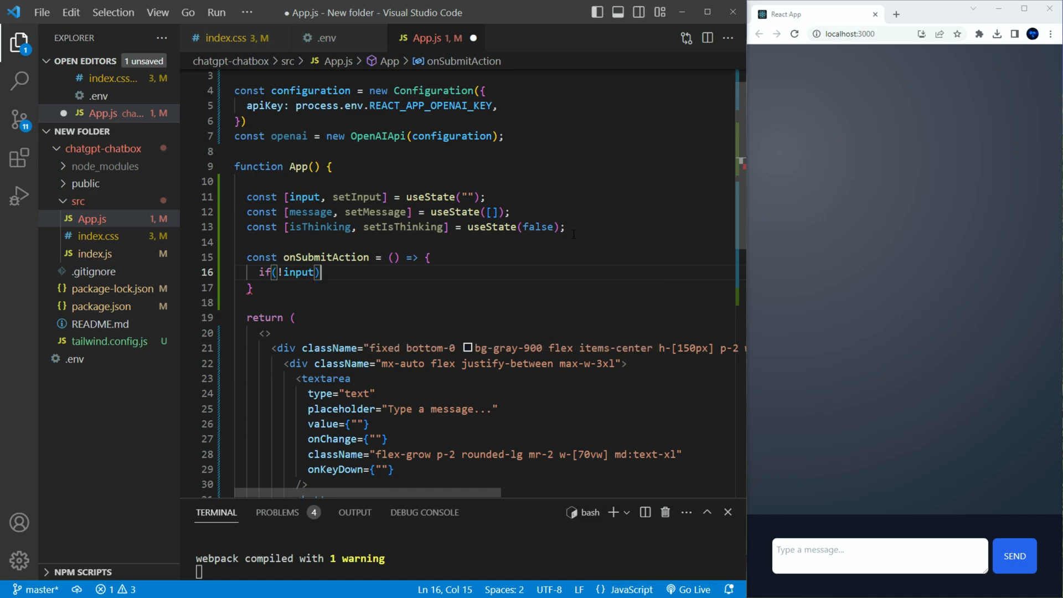
text(return;)
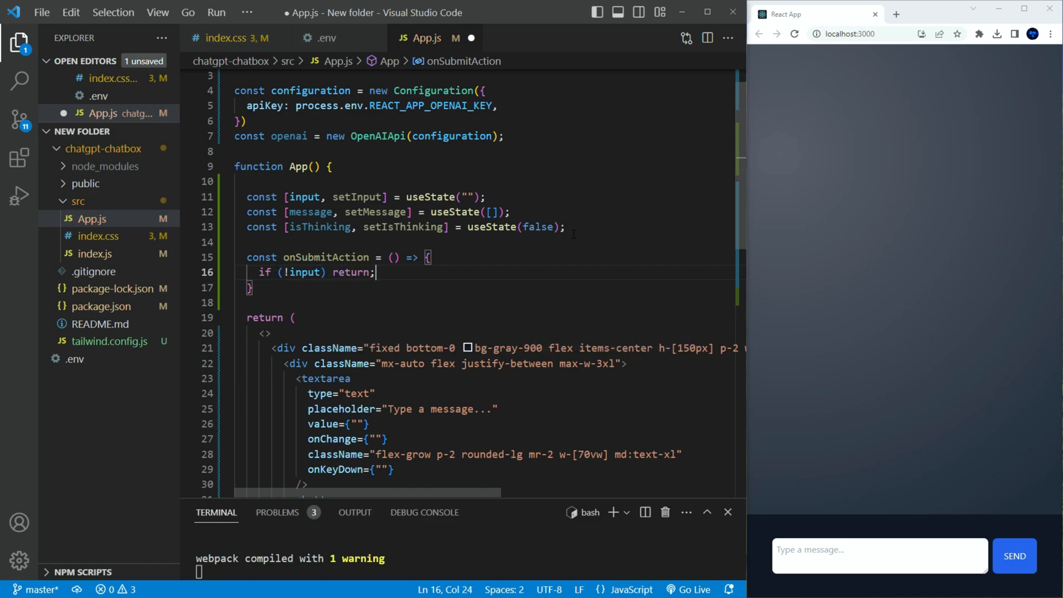
In onSubmitAction, set isThinking true and append a user-role message containing the input.
text(setIsThinking(true);)
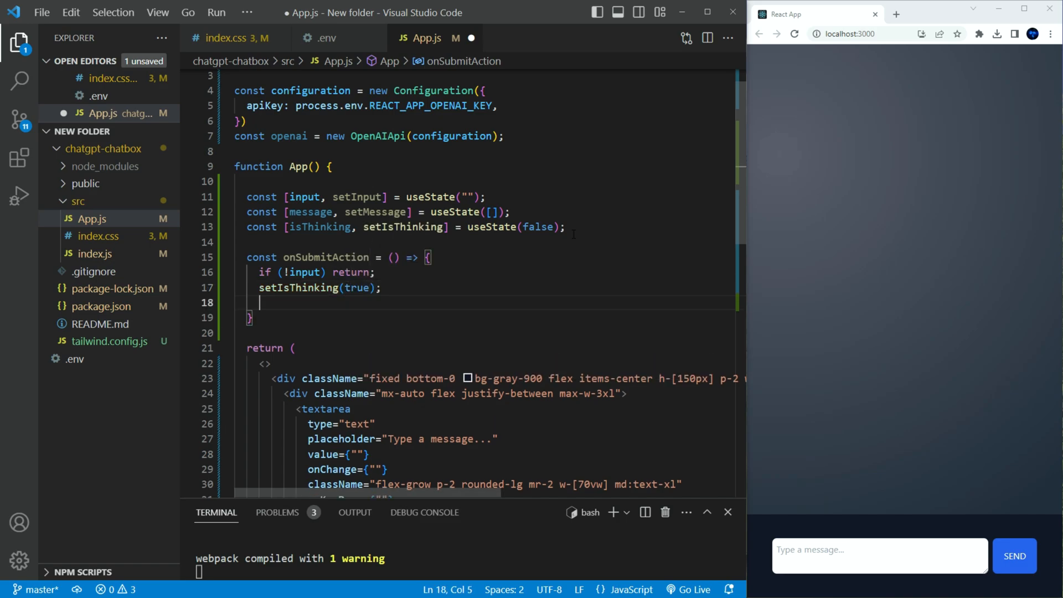
text(setMessages)
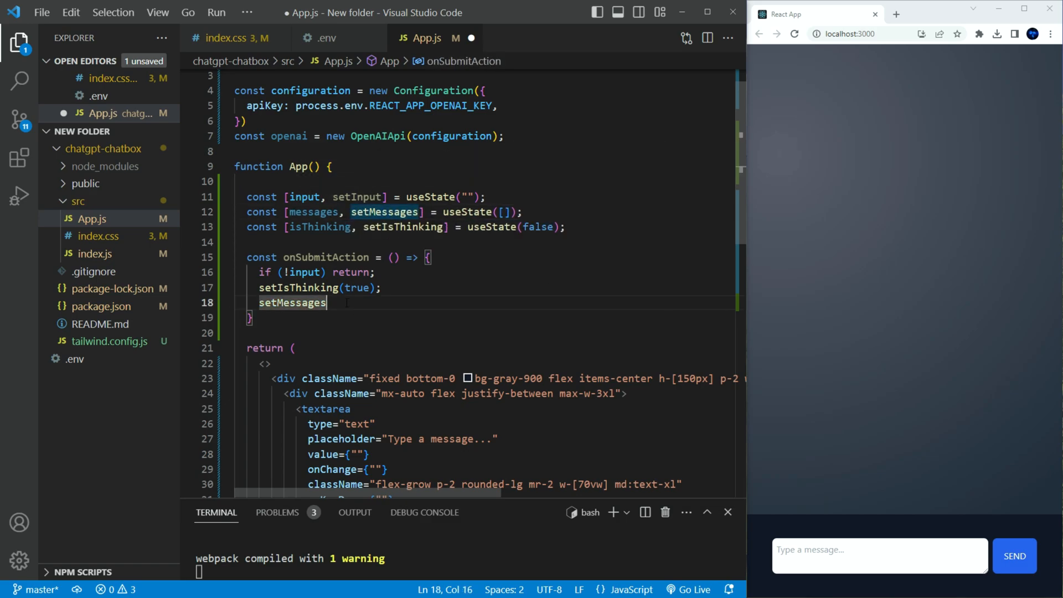
text(()
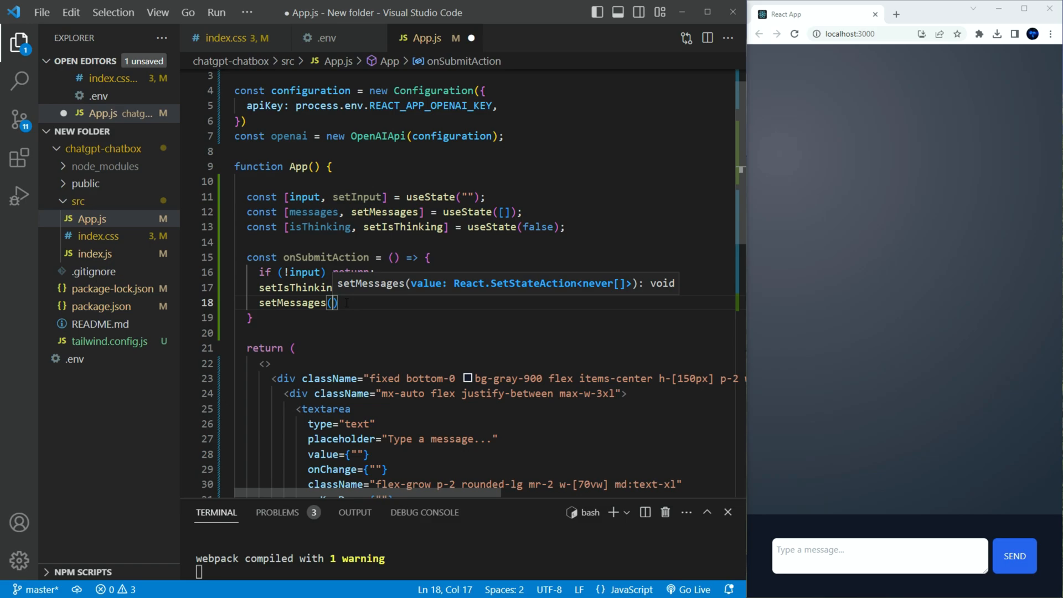
text([...messages, {)
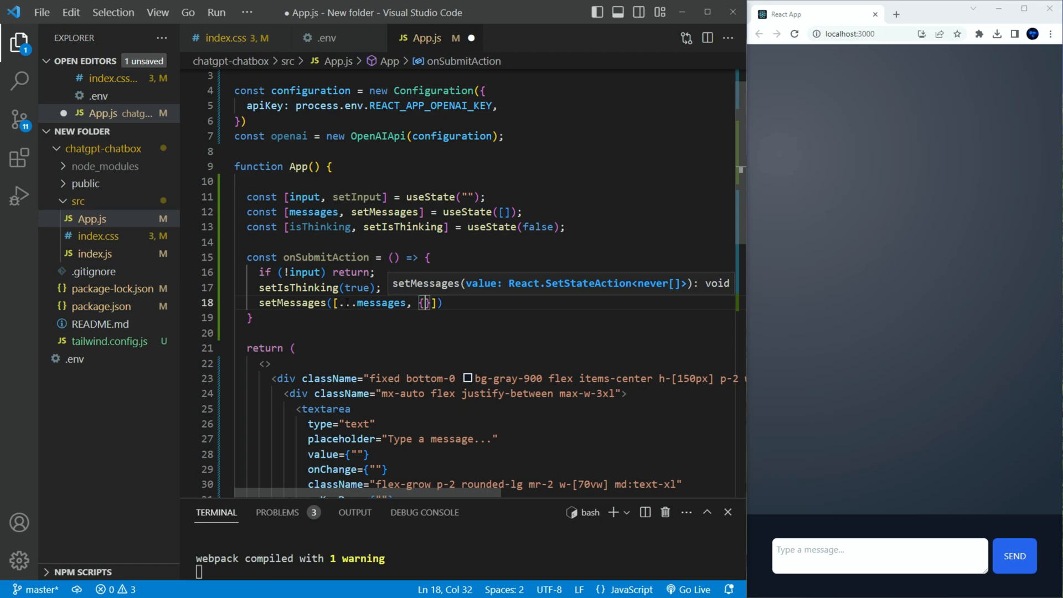
text(role:)
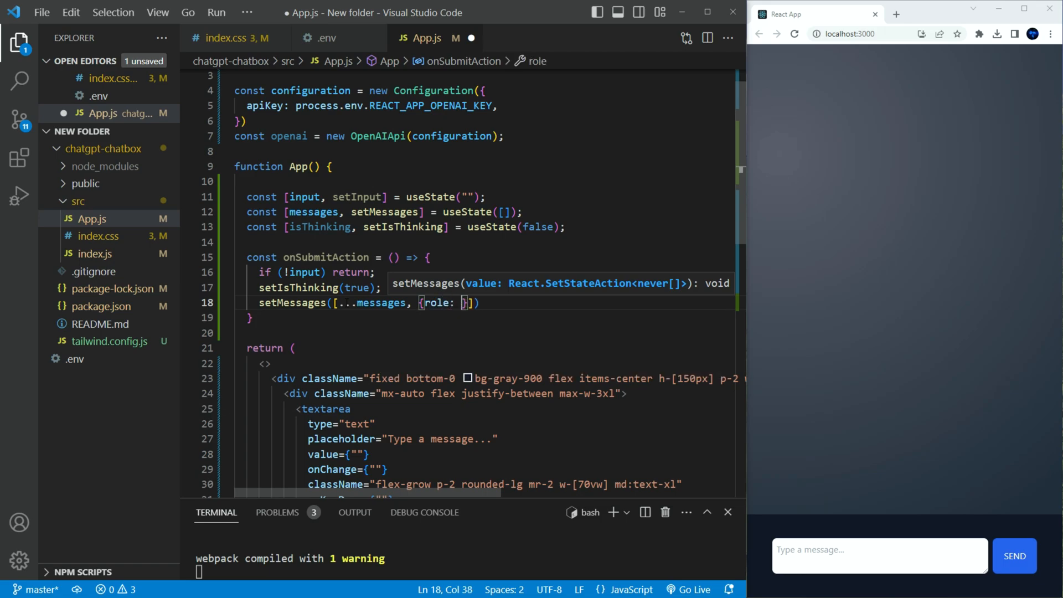
text("user", content: input)
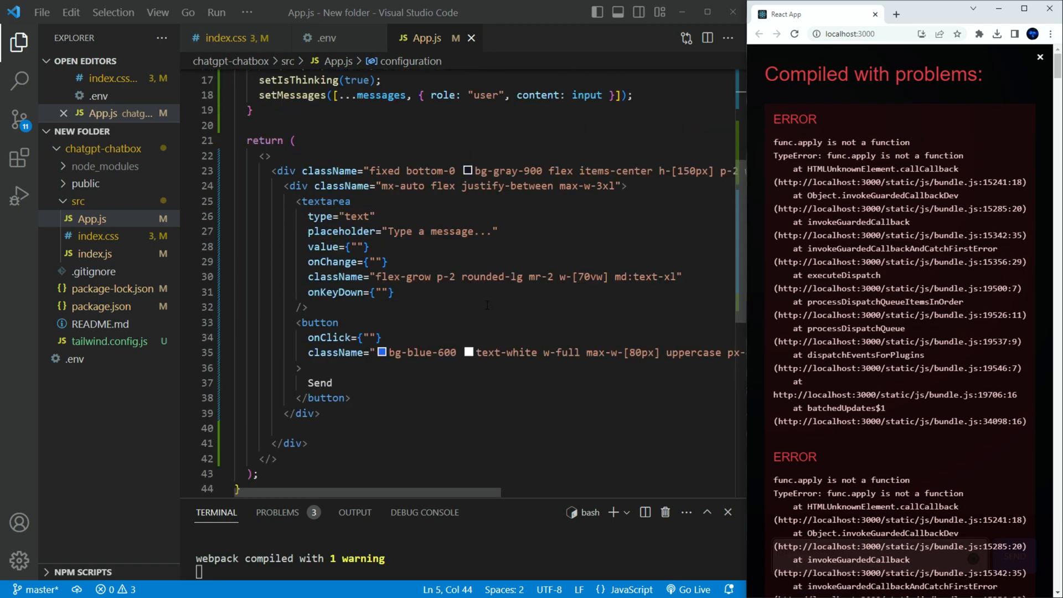
Bind the textarea to input with an onChange setter and set Send's onClick to onSubmitAction.
text(input)
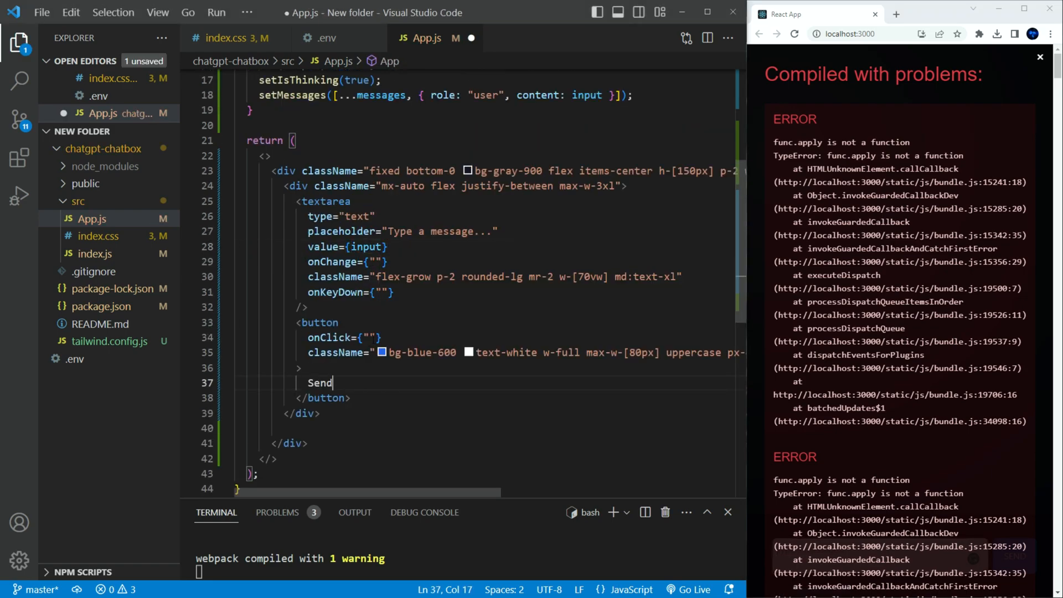
text(onBu)
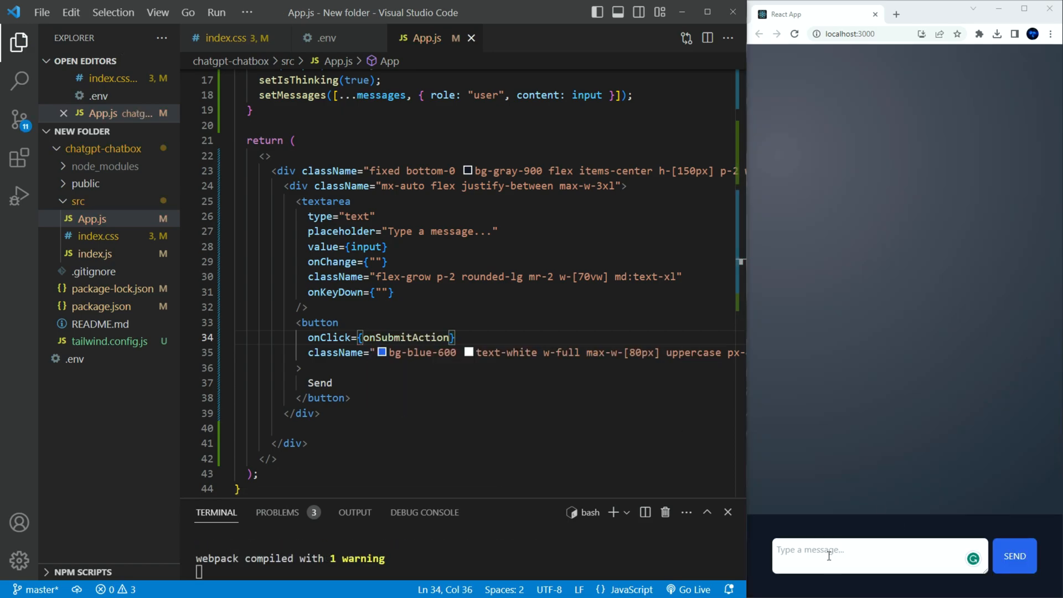
click(1013, 556)
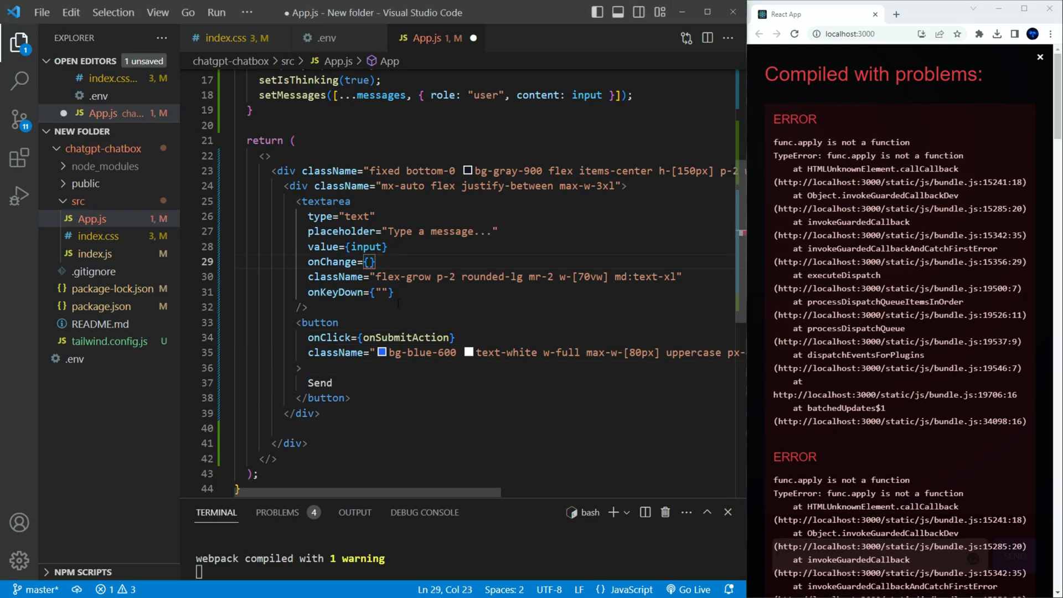
text((e) => setInput(e.target.value)
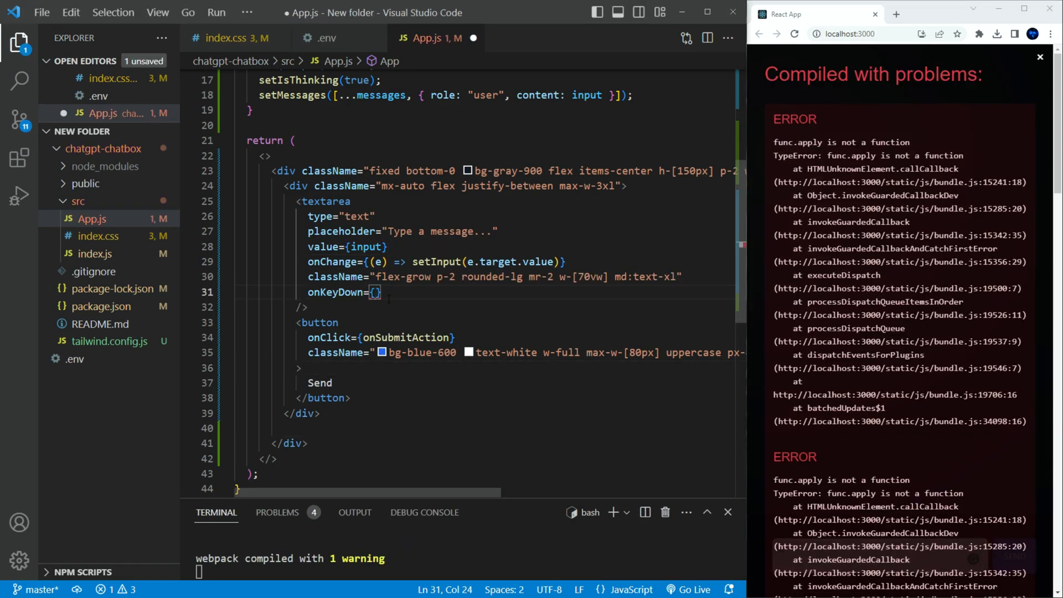
Add an onKeyDown handler that prevents default and submits on Enter without Shift.
text((e) =>)
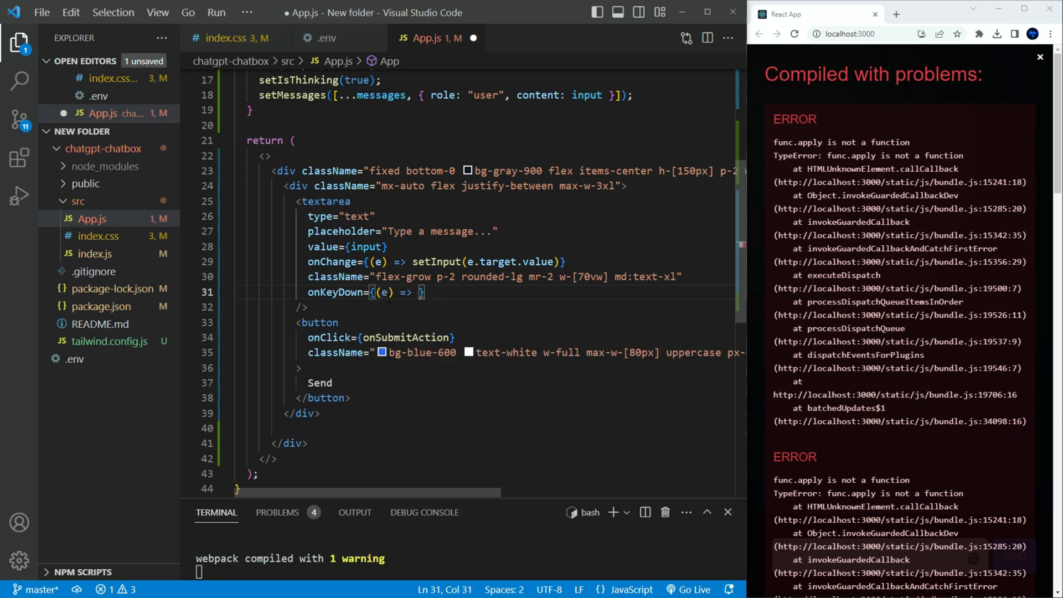
key(Enter)
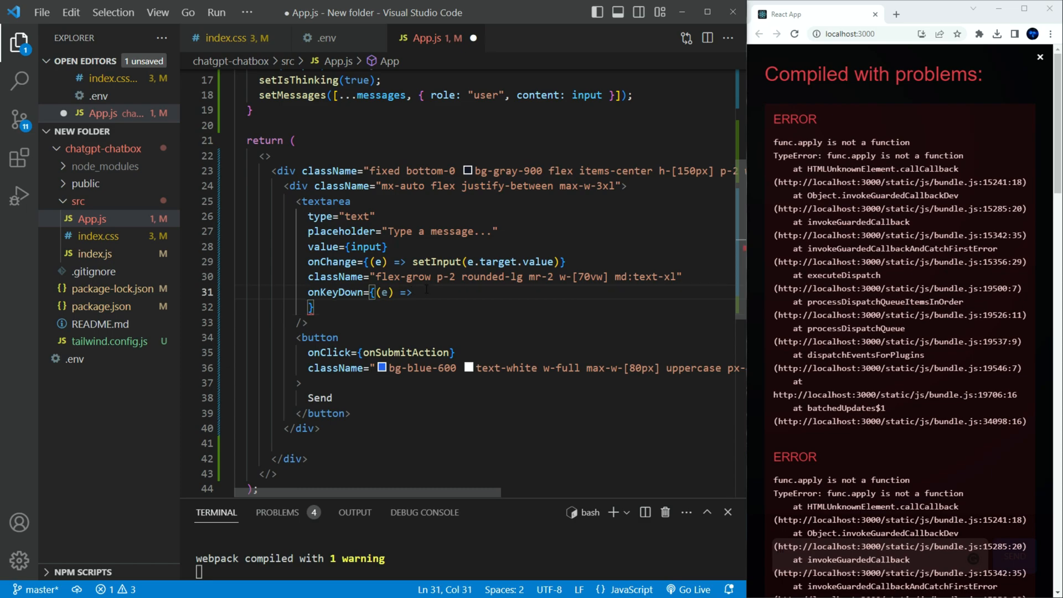
text(e)
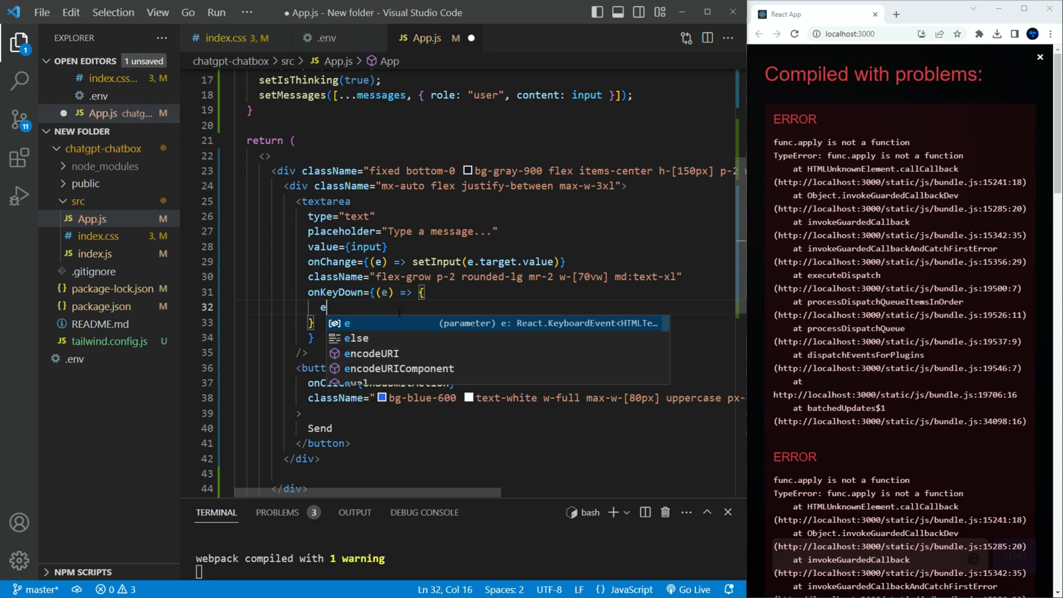
text(.preventDefault())
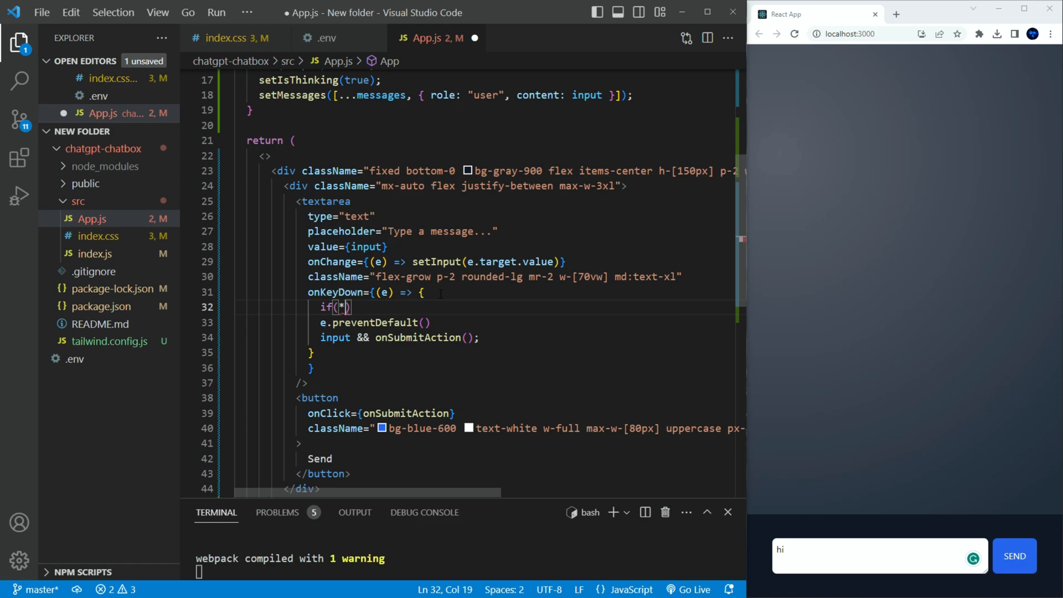
text(e.key === "E)
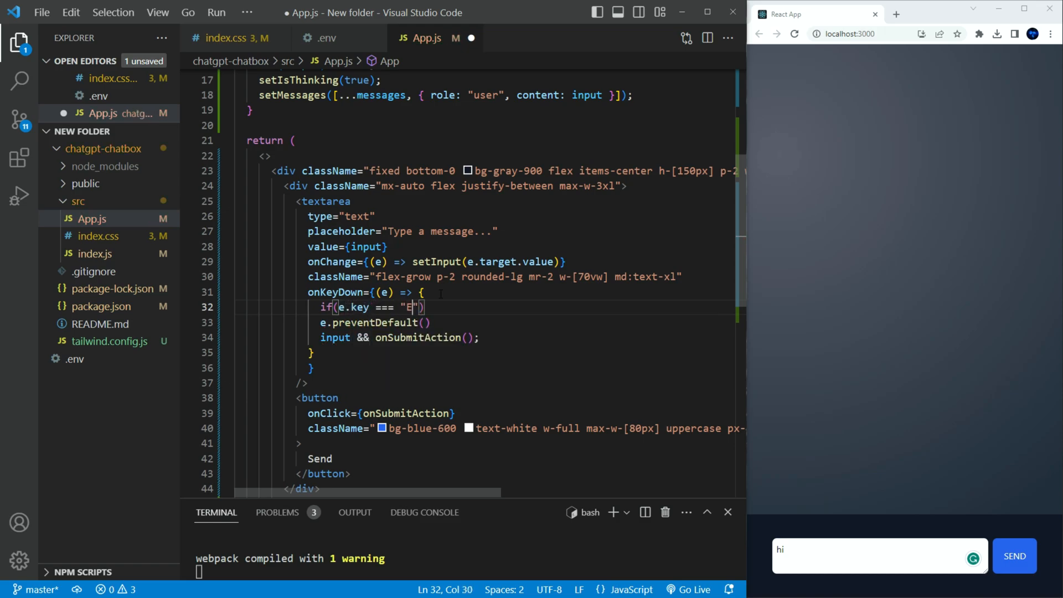
text(nter')
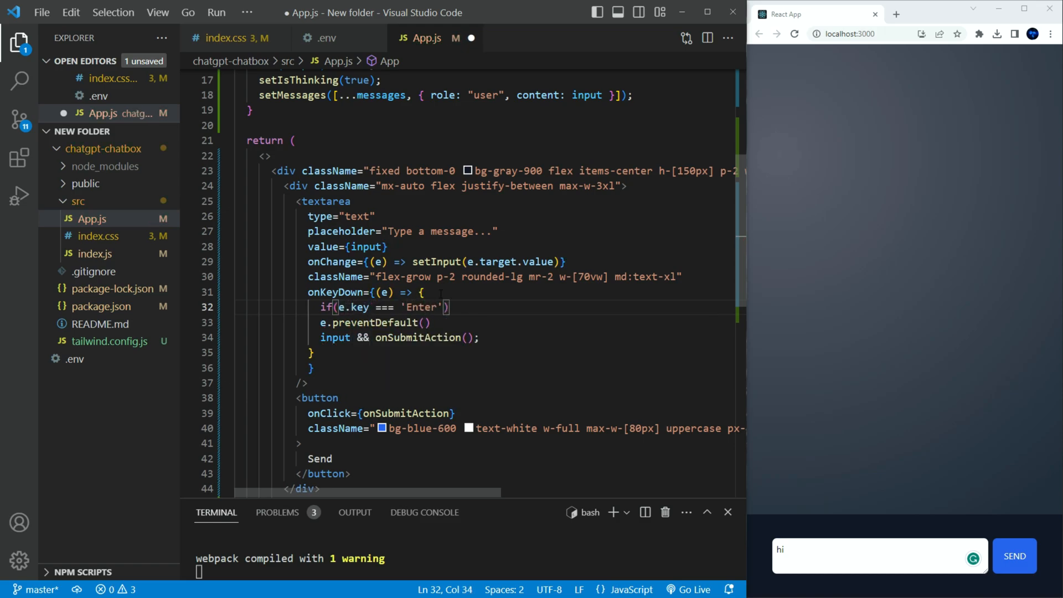
text(&& e.shiftKey)
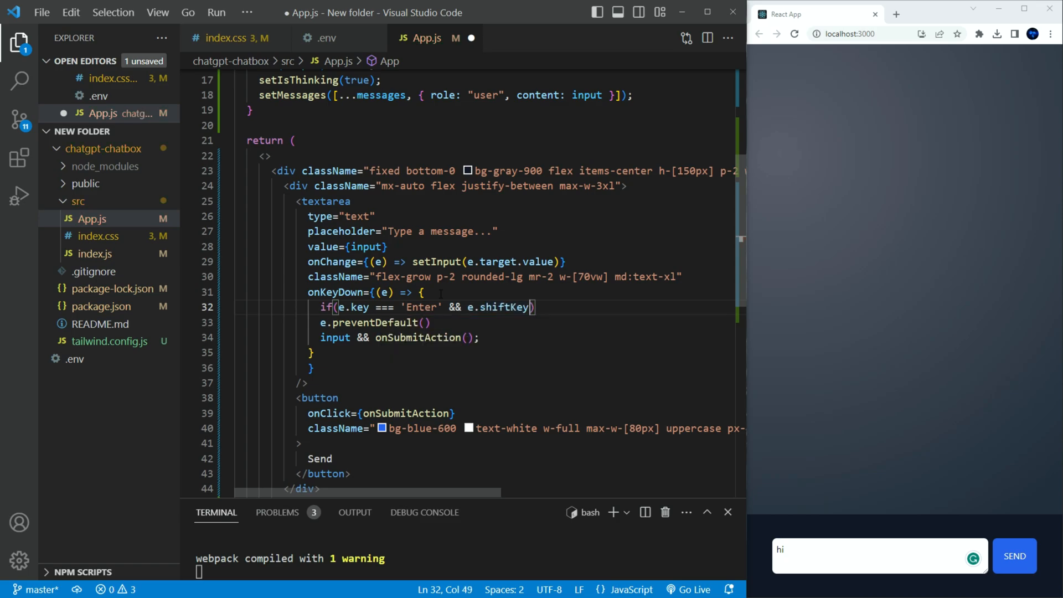
text(=== false) {)
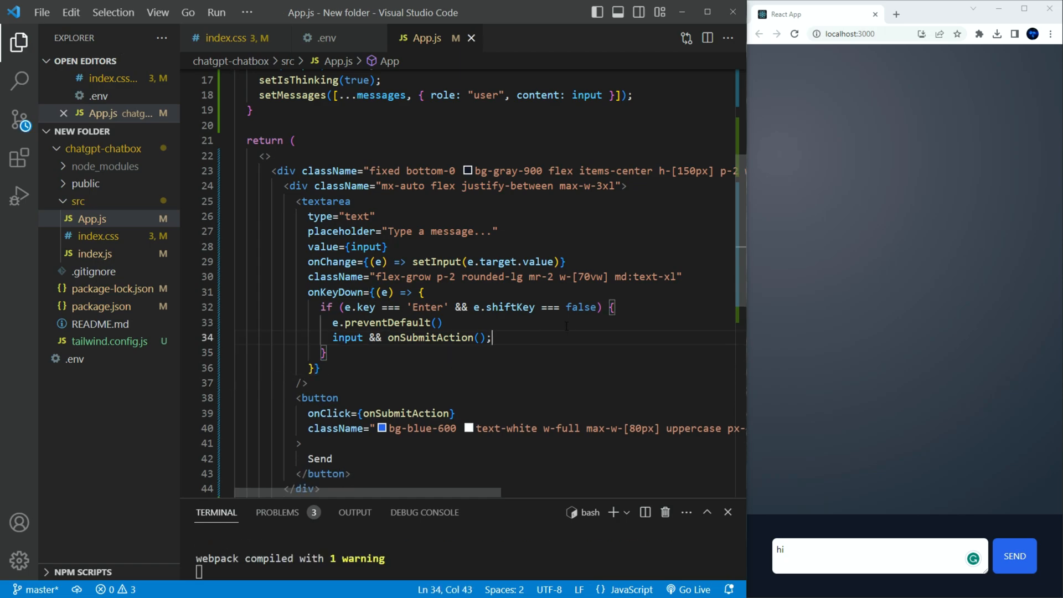
click(1014, 556)
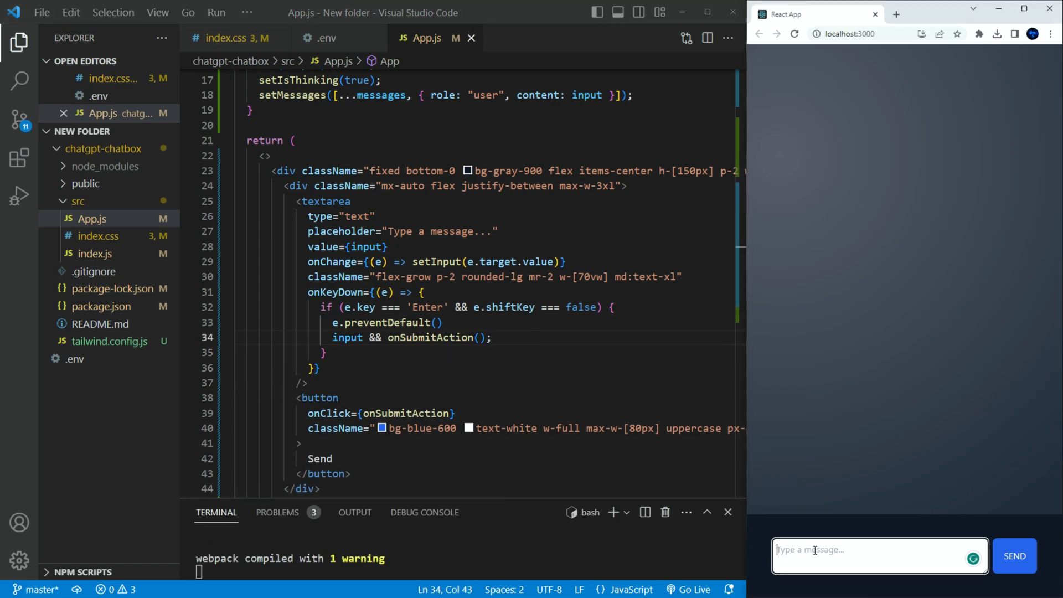
Type the test message 'hi there' into the localhost:3000 chat box.
text(h)
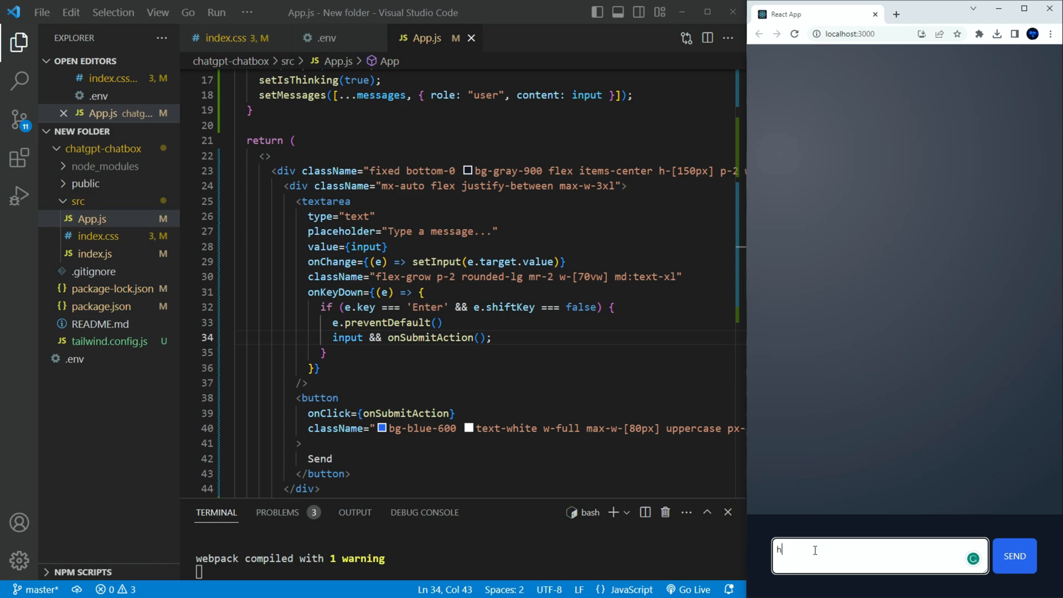
text(i there)
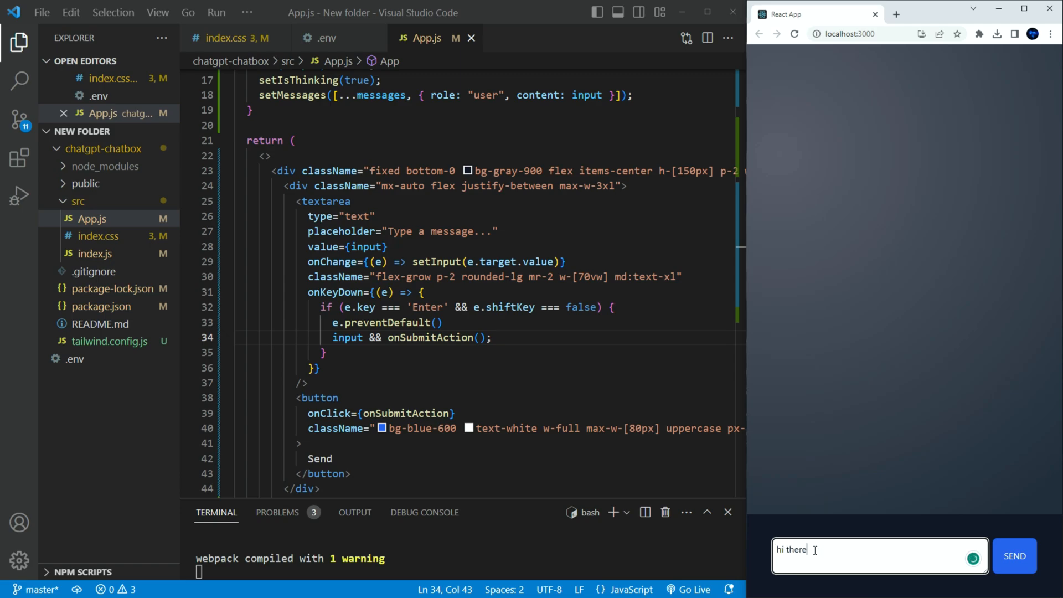
mouse_move(849, 264)
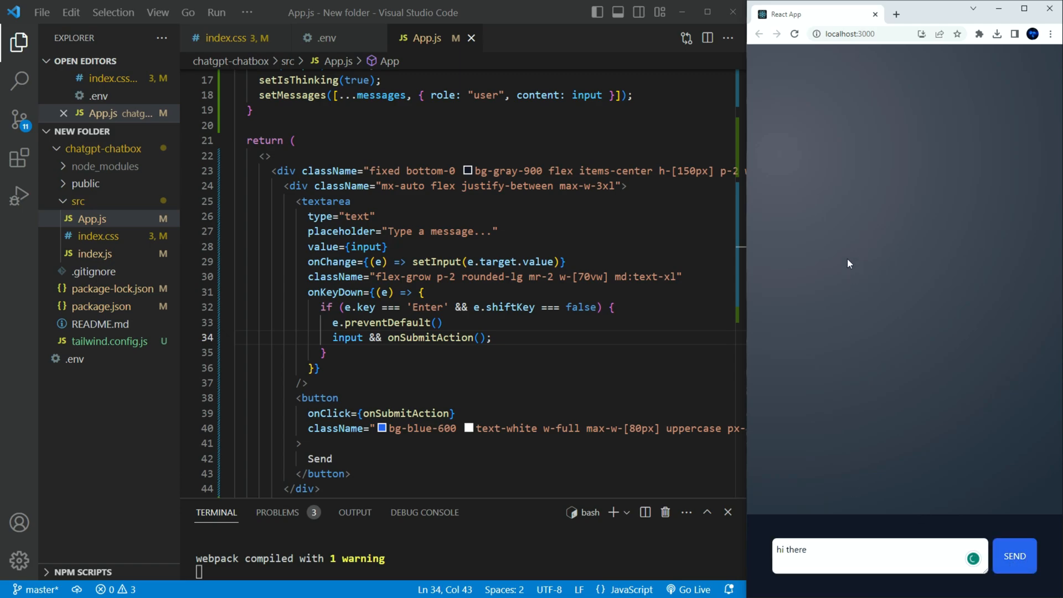
scroll(up, 3)
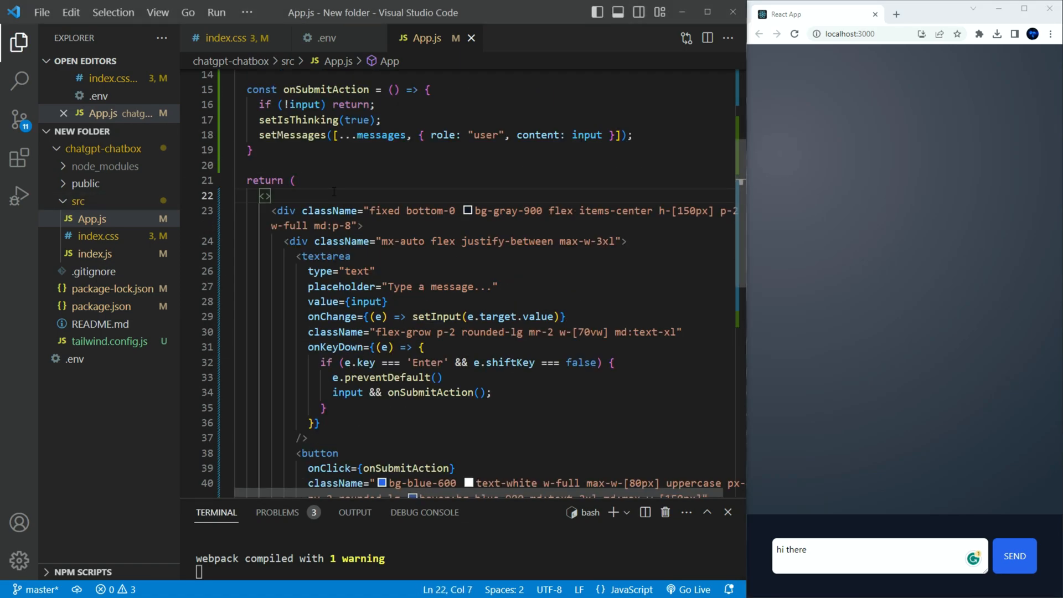
Add a relative max-w-3xl mx-auto container, min-h calc(100vh - 150px), with bg-black opacity 10.
text(<div>)
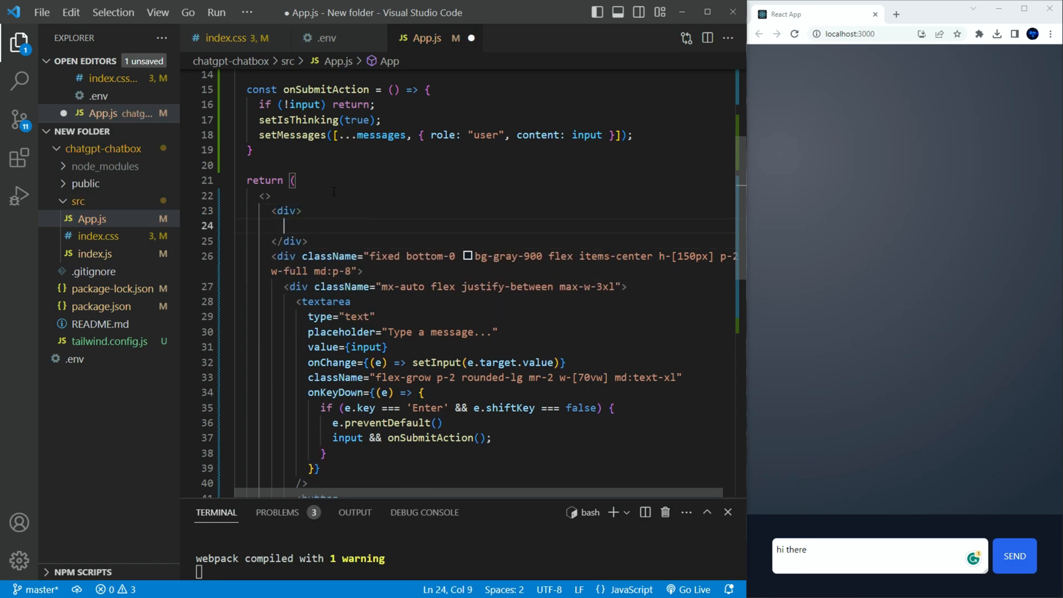
text(className="")
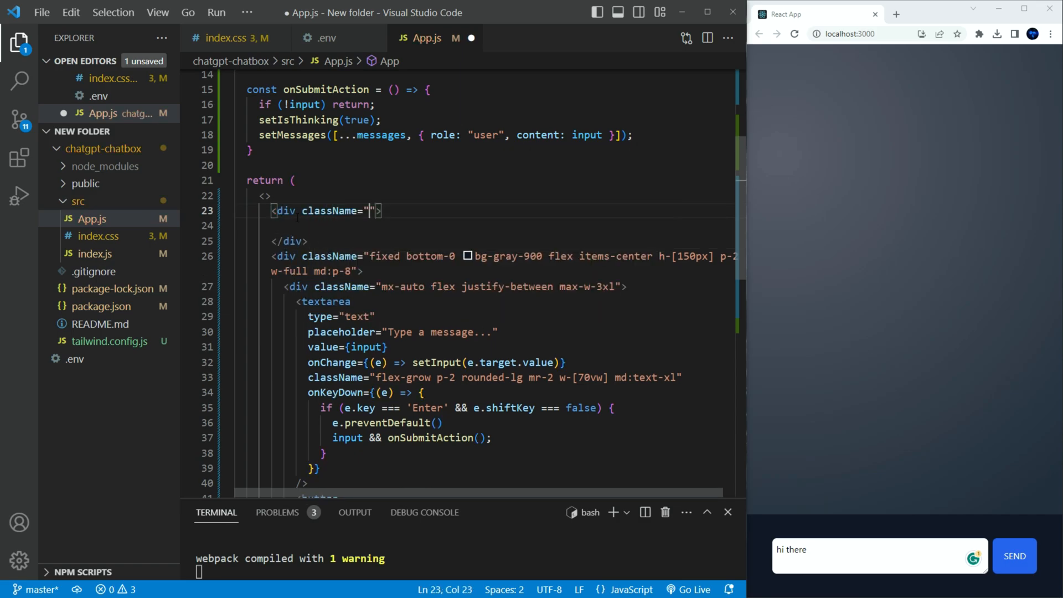
text(relative max-w-3xl)
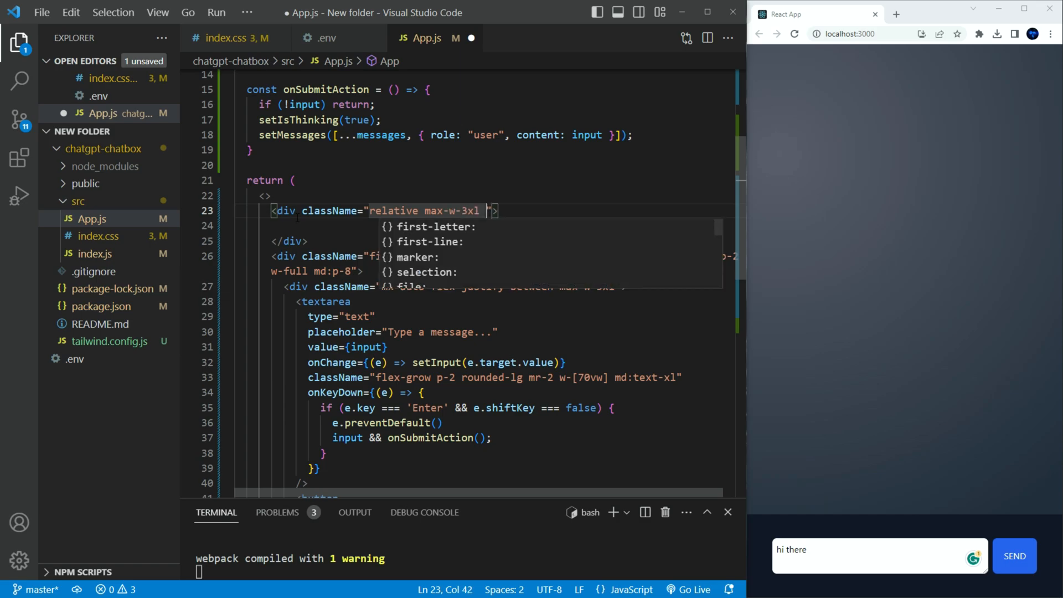
text(mx-auto min-h-[)
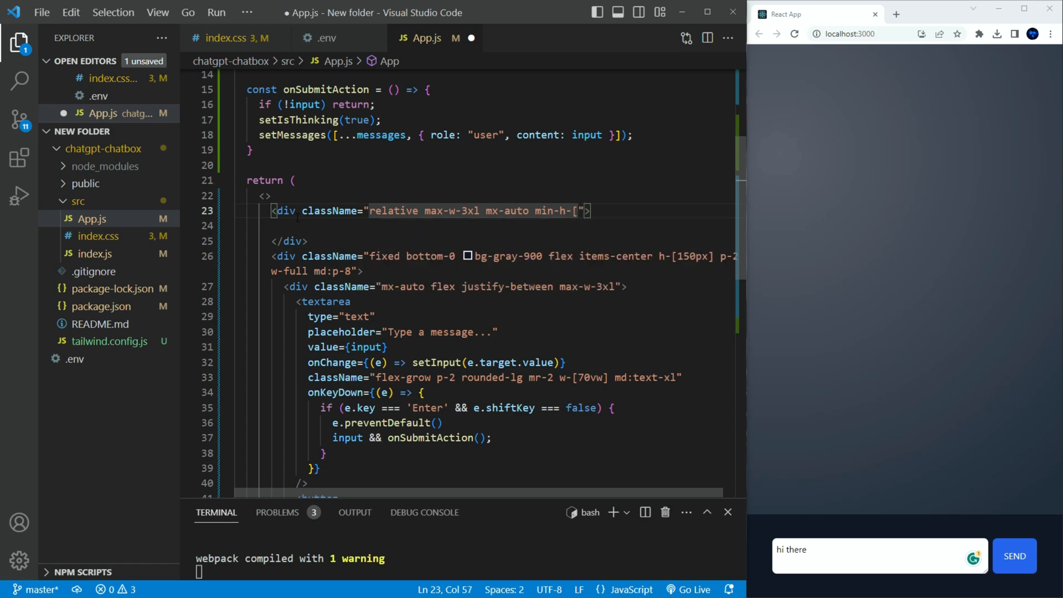
text(calc)
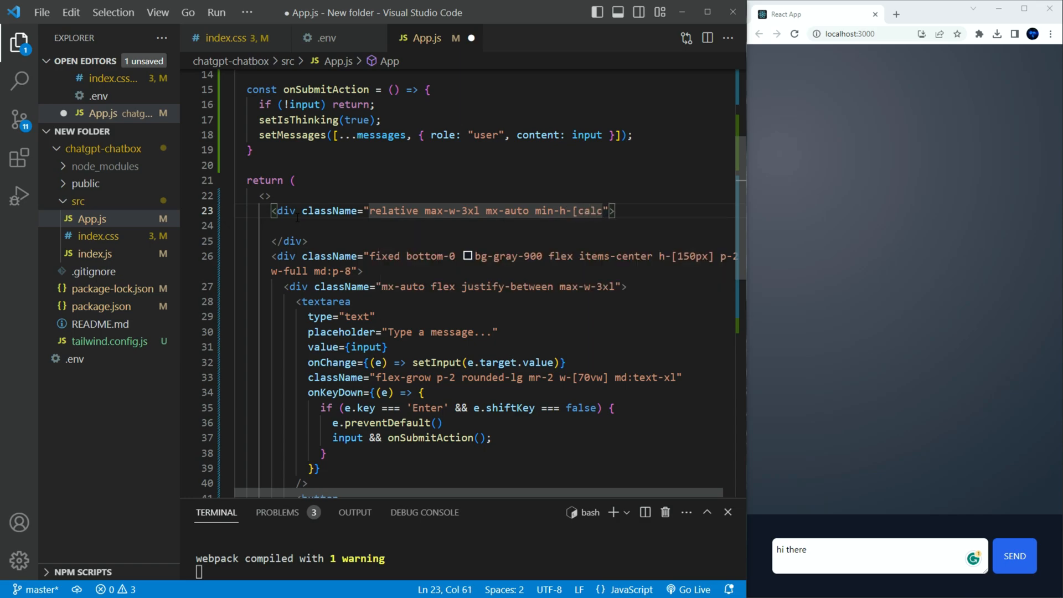
text((100vh_-_)
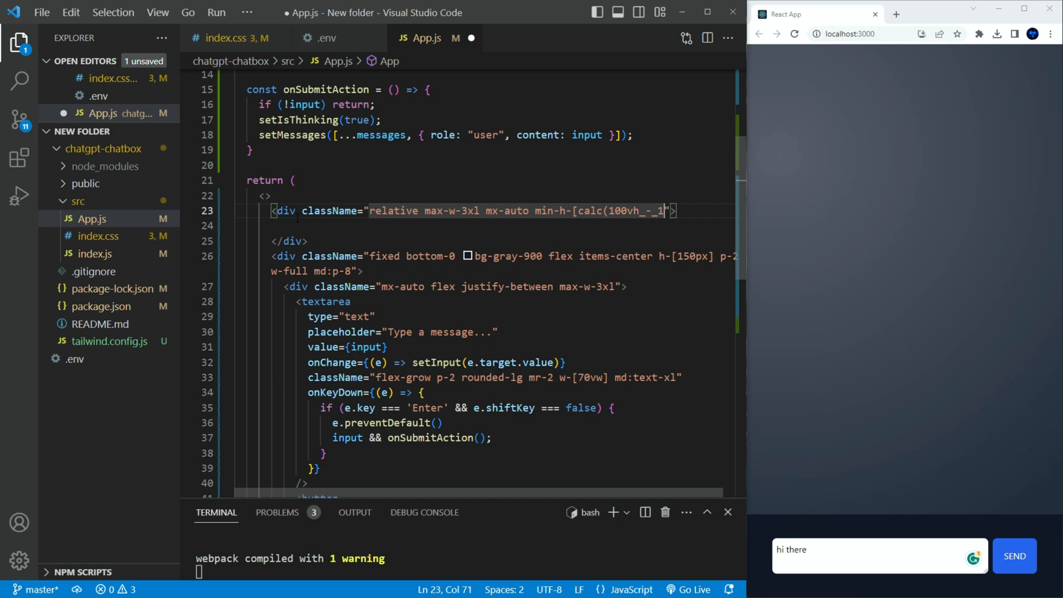
text(150px)] pb-[170px])
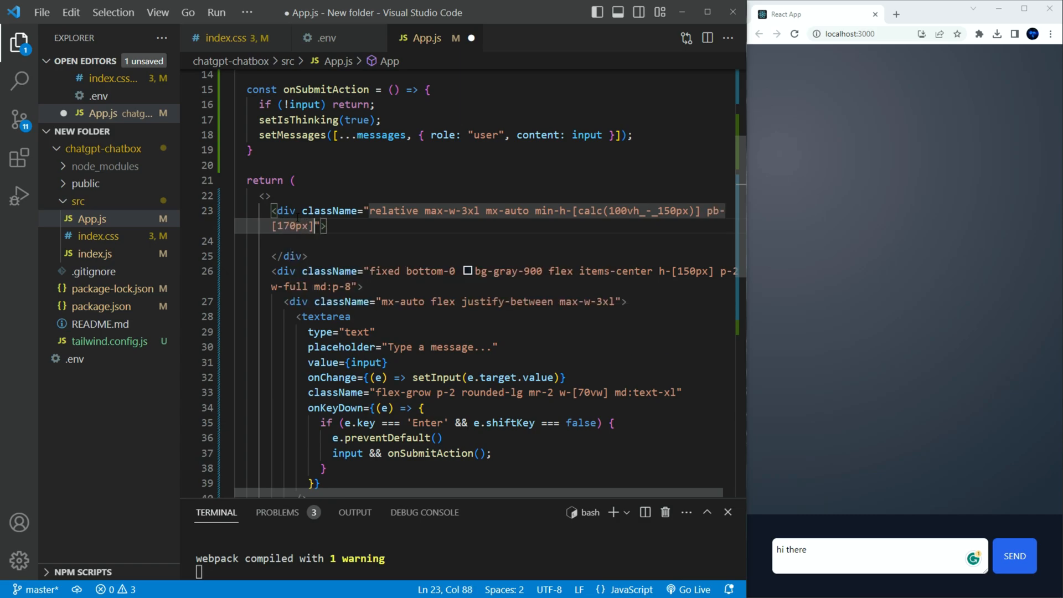
text(bg-black bg-opacity-10)
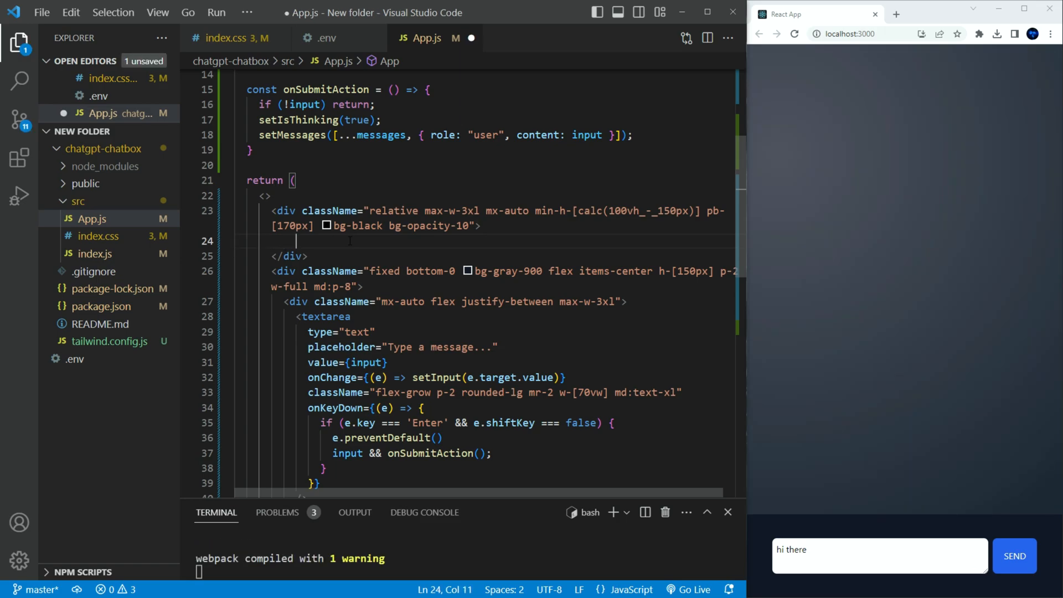
text({messages})
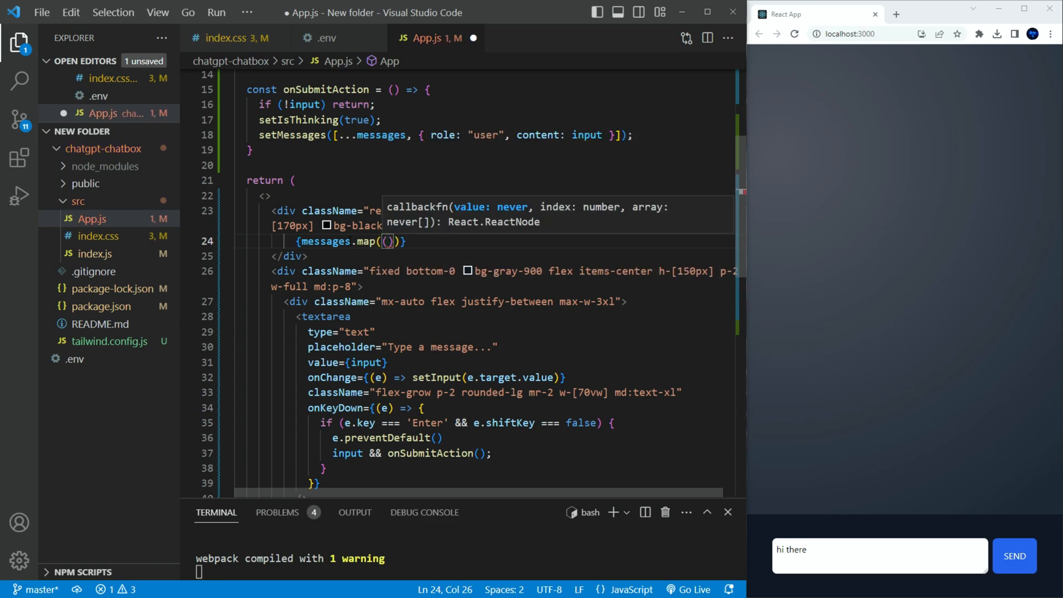
Map messages with (message, i) into a div keyed by i.
text(message, i)
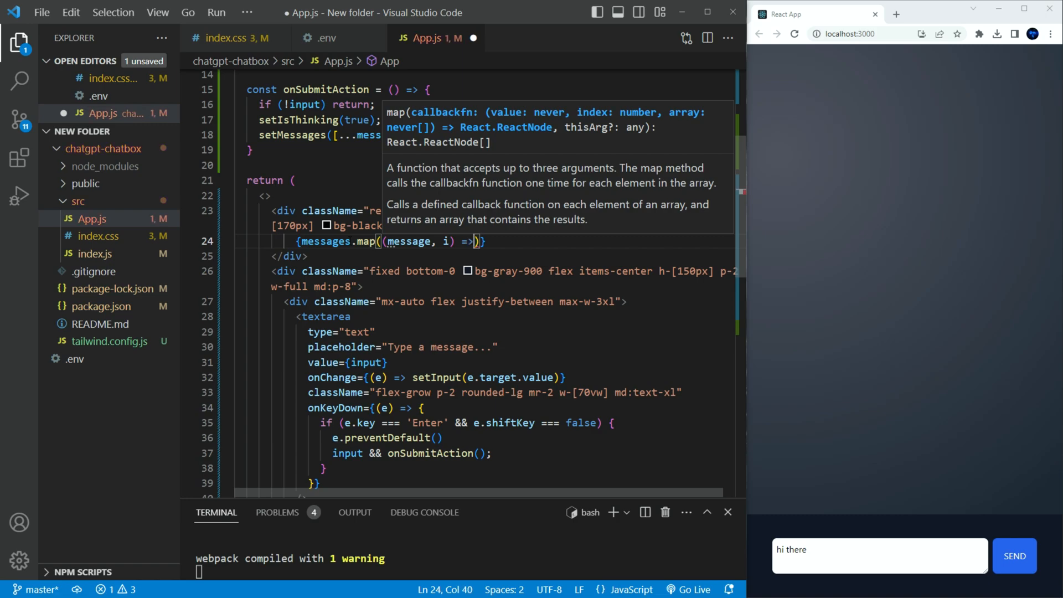
key(Enter)
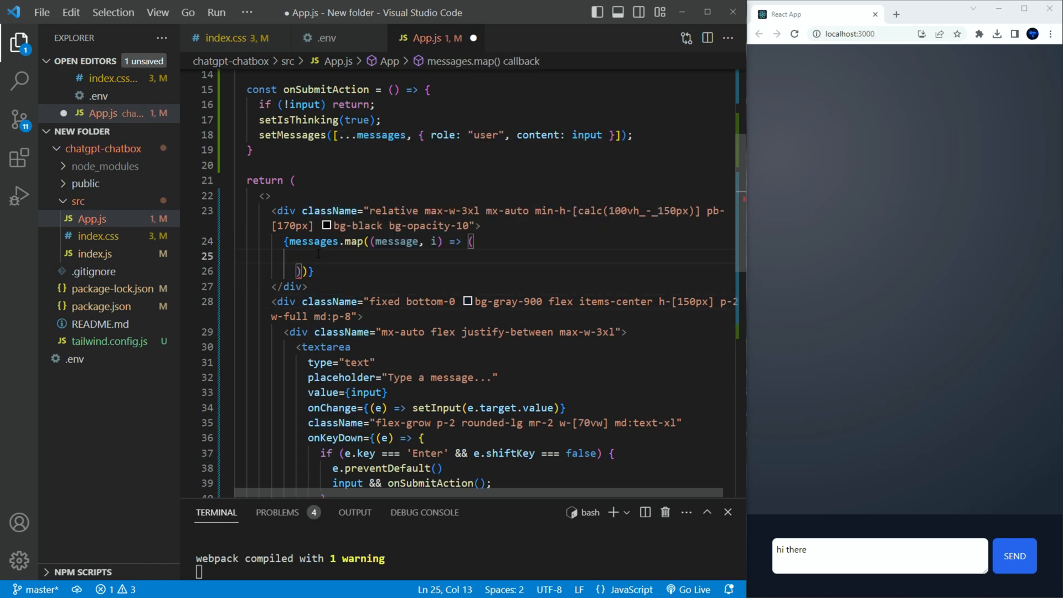
text(<>)
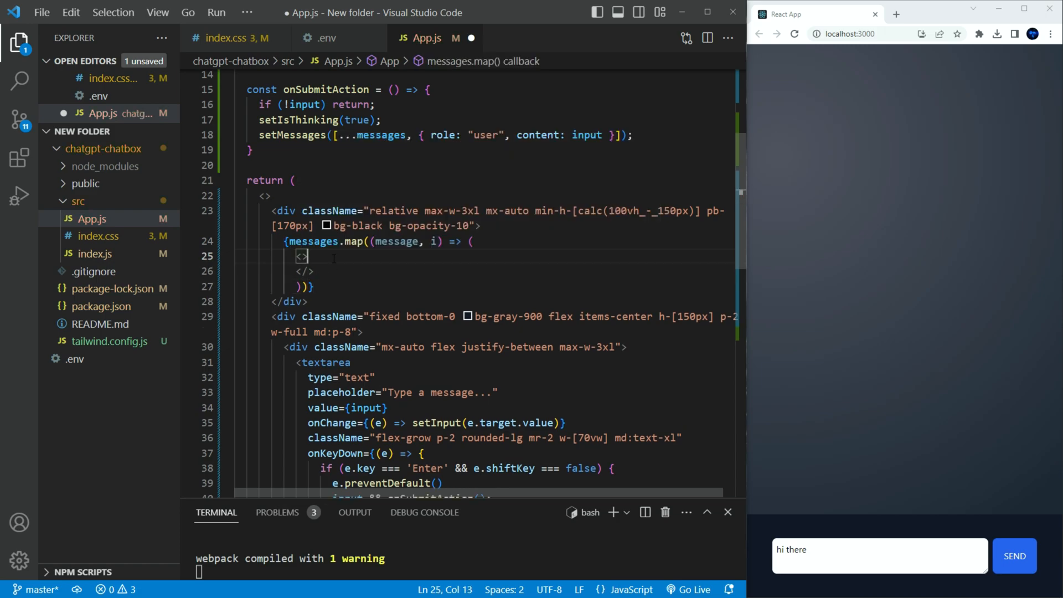
text(<div)
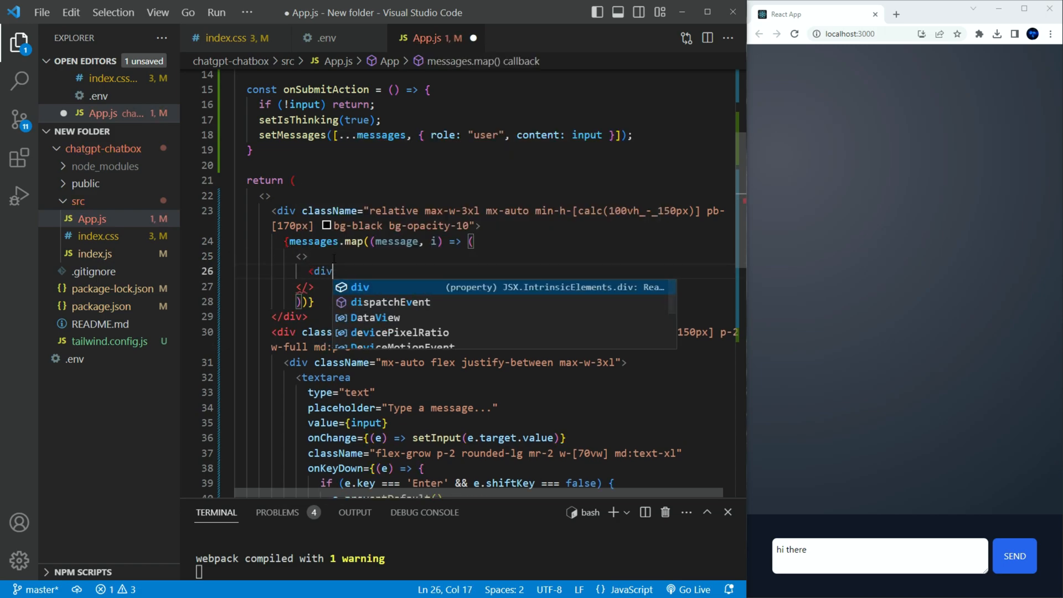
key(Enter)
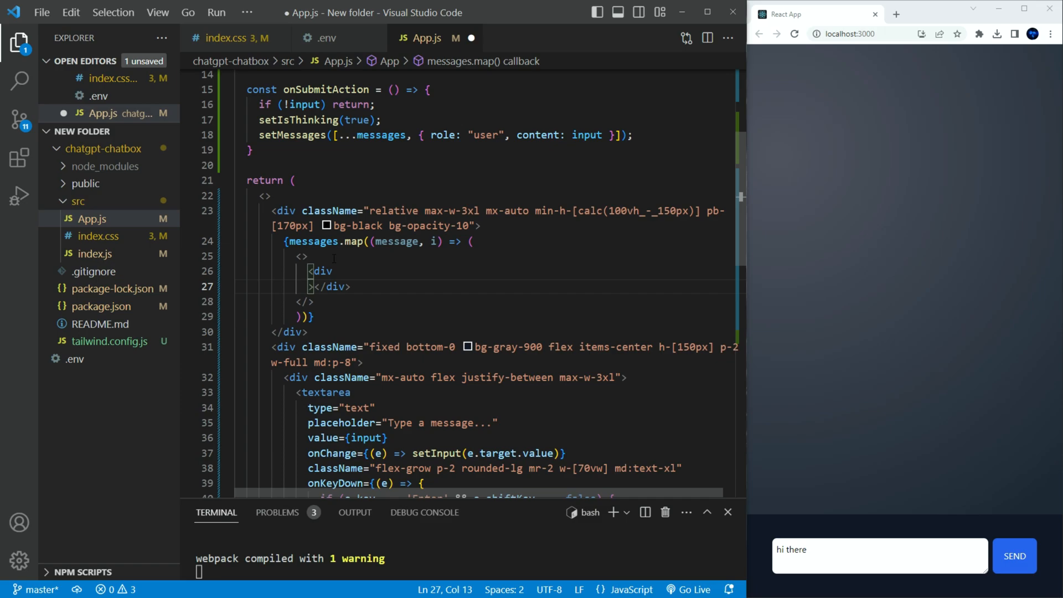
text(key={i)
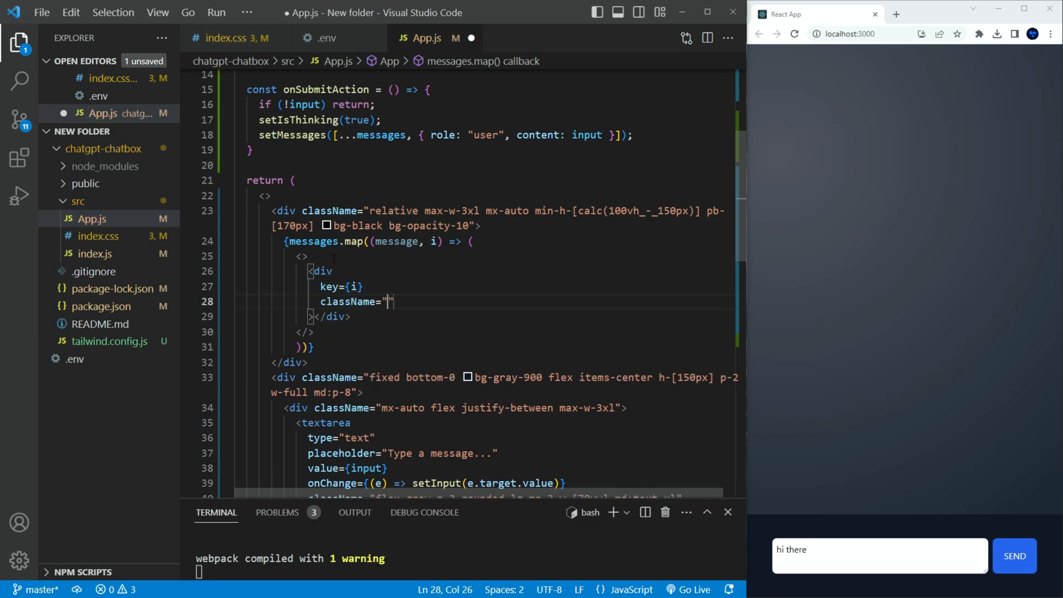
Give each message div a template className adding bg-blue-600 for non-assistant roles, showing message.content.
key(Backspace)
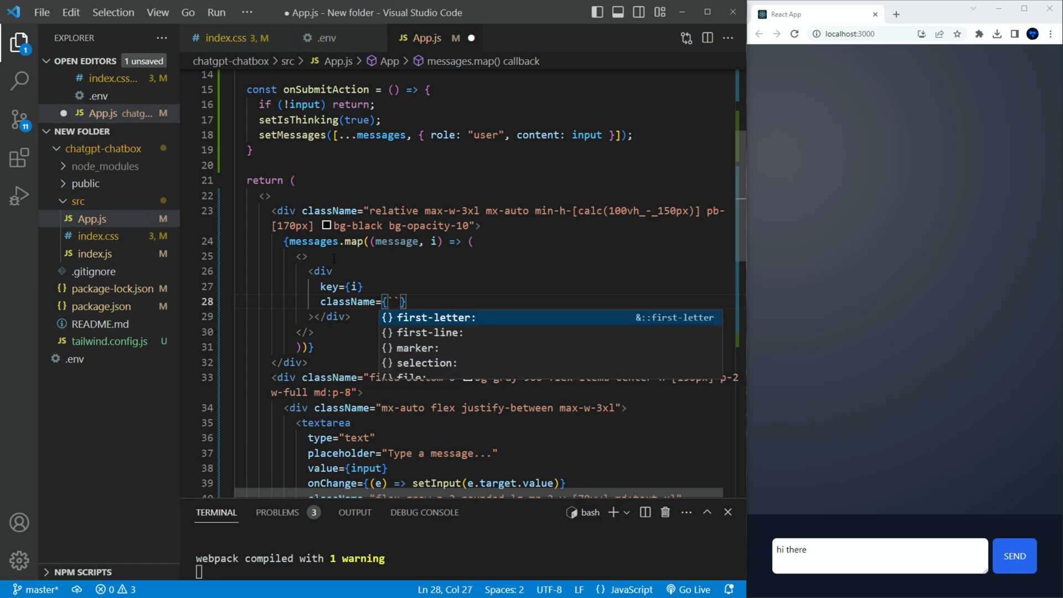
text(p-3 max-w-full text-white my-2 ml-auto)
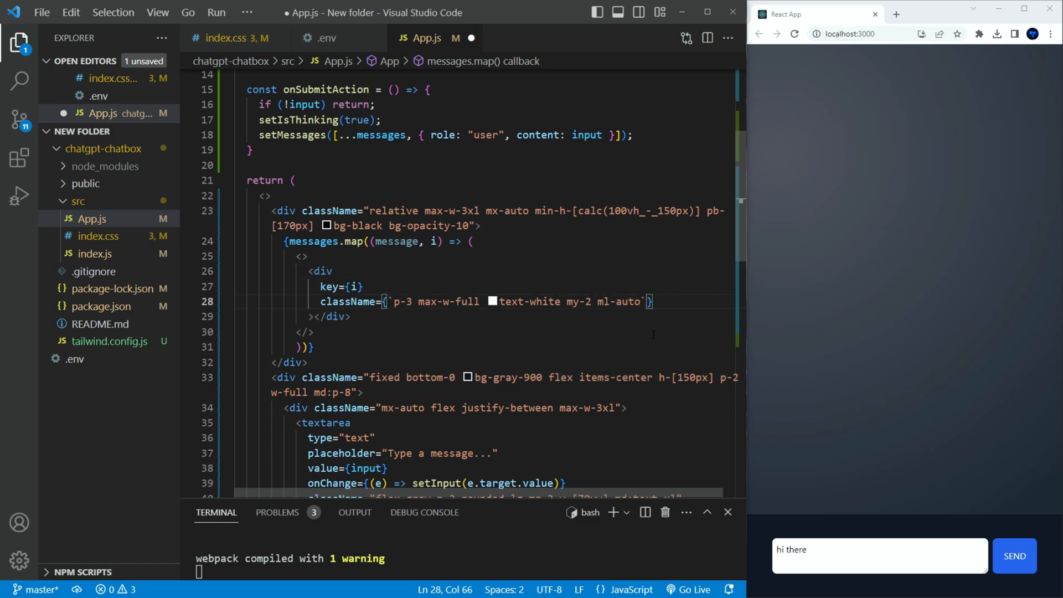
text(&)
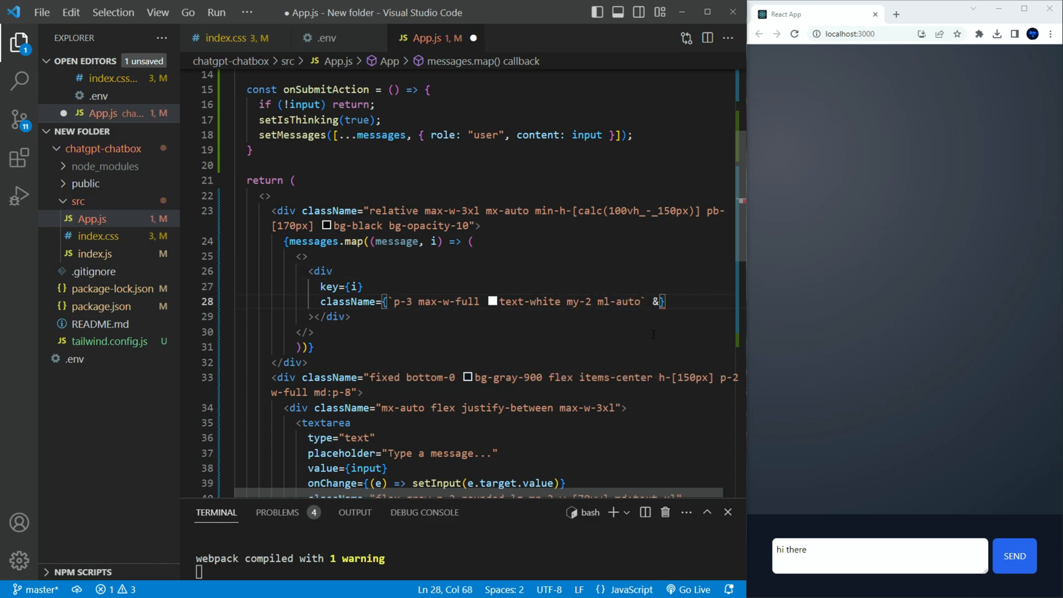
text(${message.)
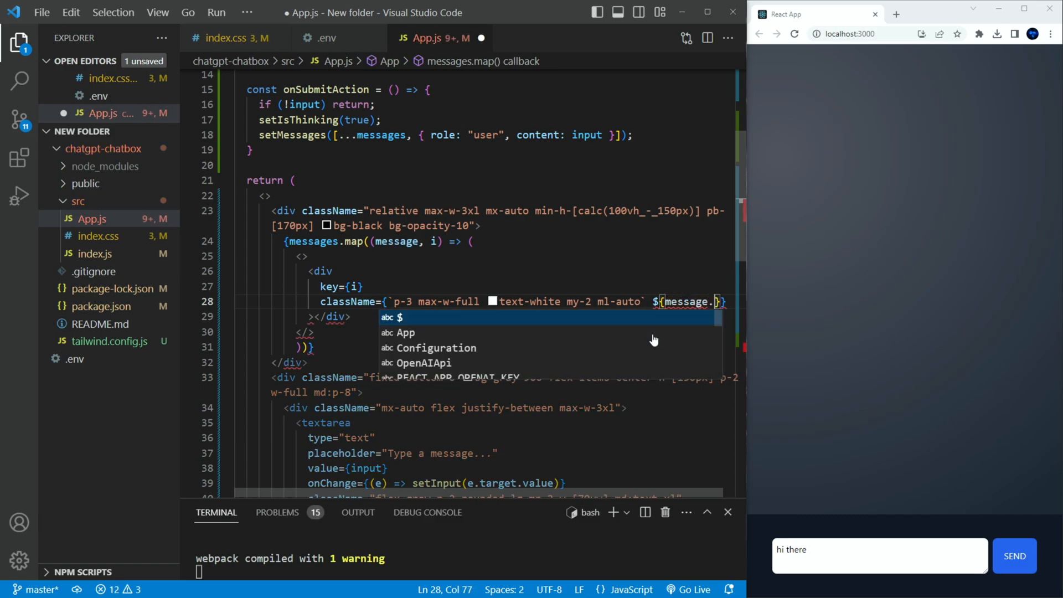
text(role !== "assis)
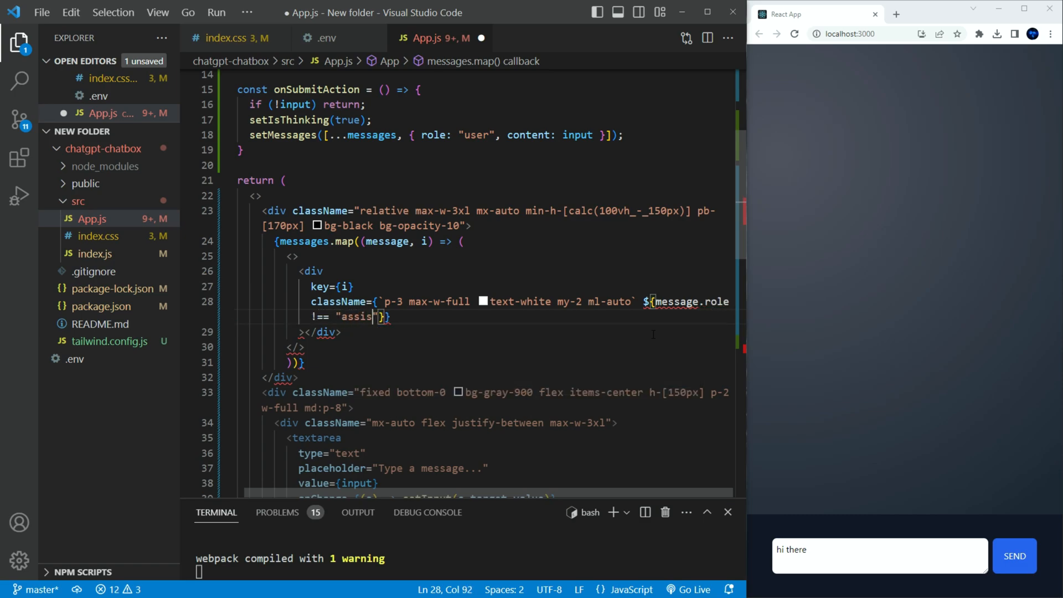
text(tant" &)
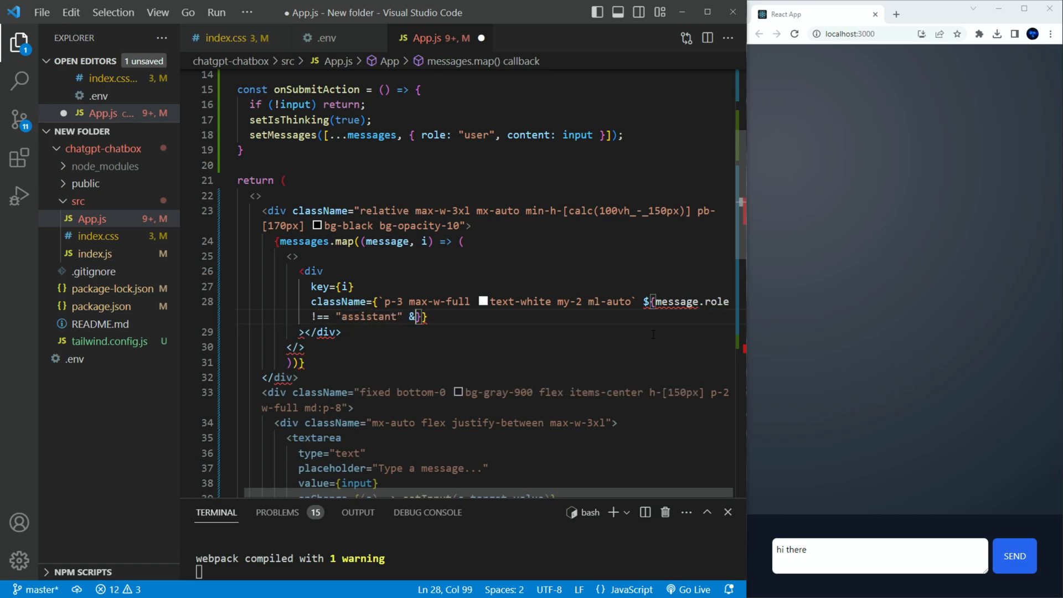
text(& "bg-")
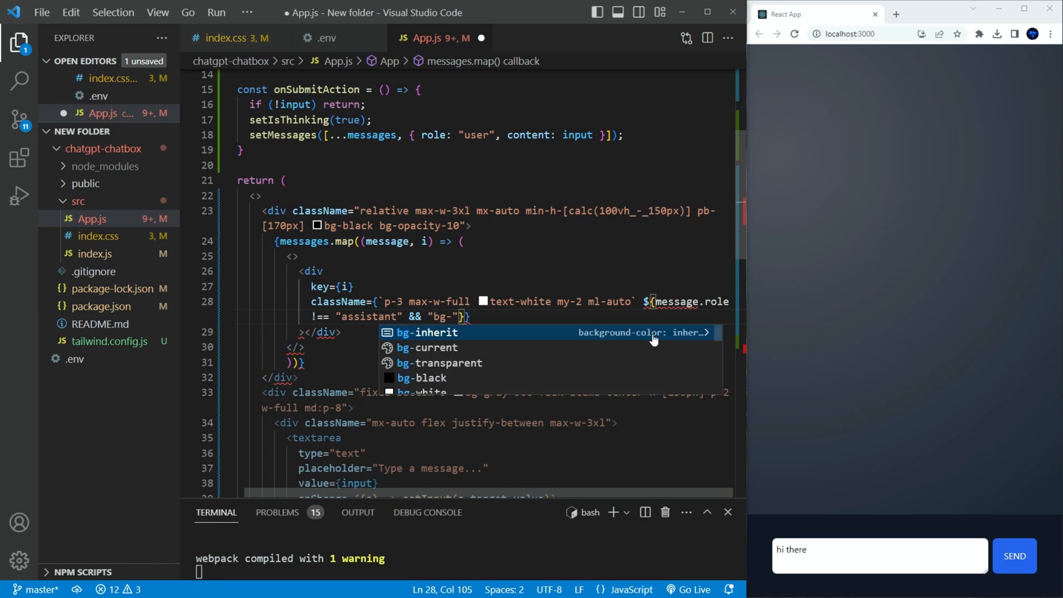
text(blue-600)
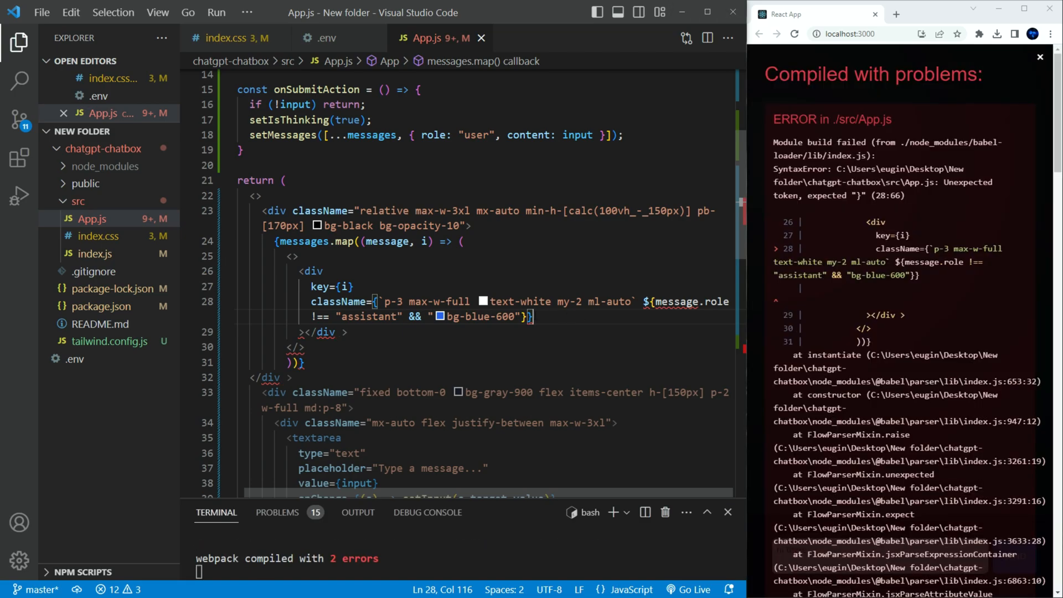
key(Backspace)
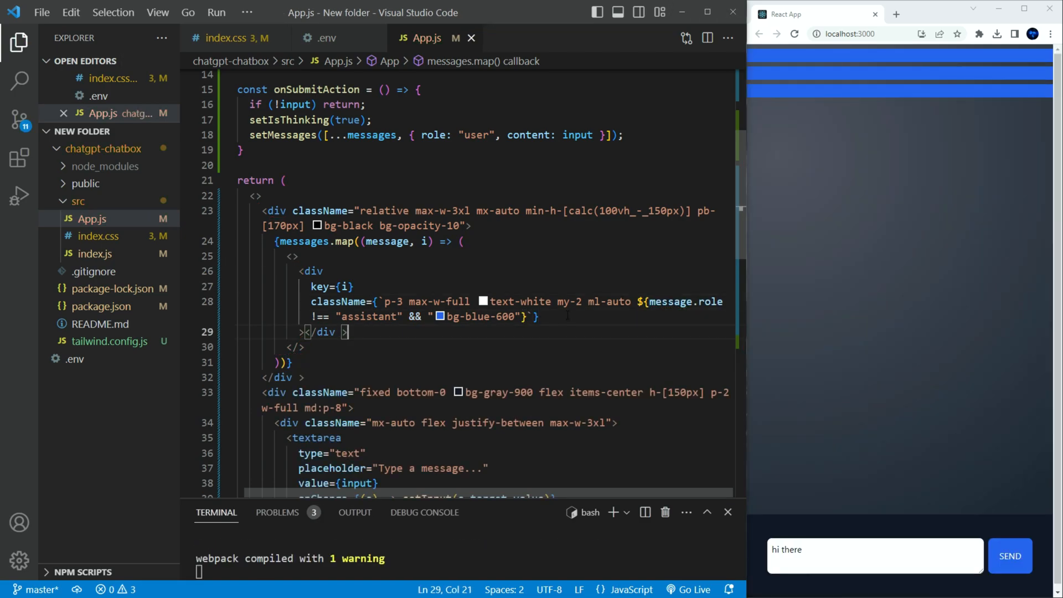
key(Enter)
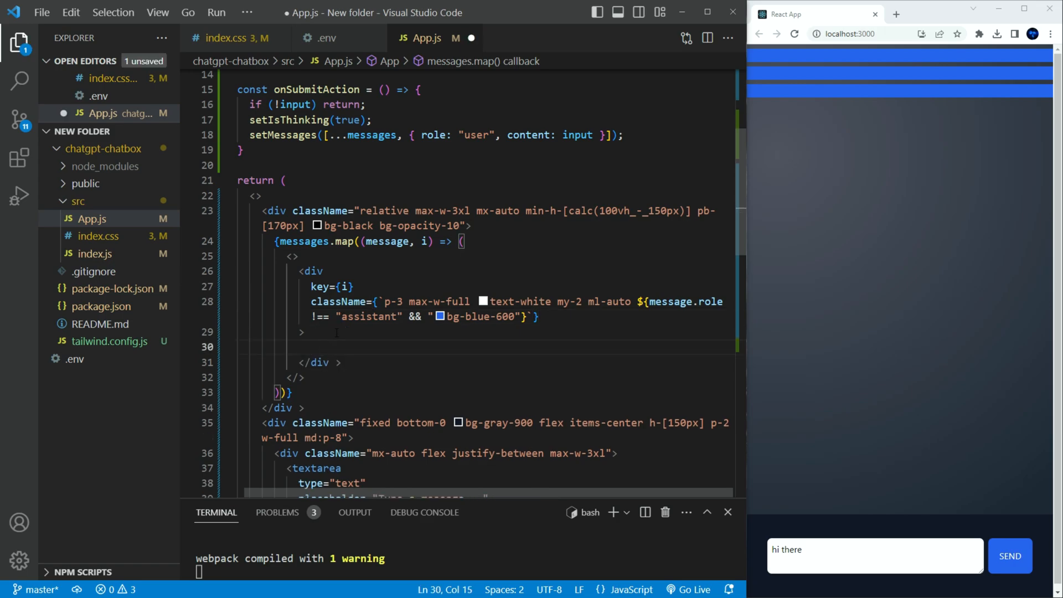
text({message.content})
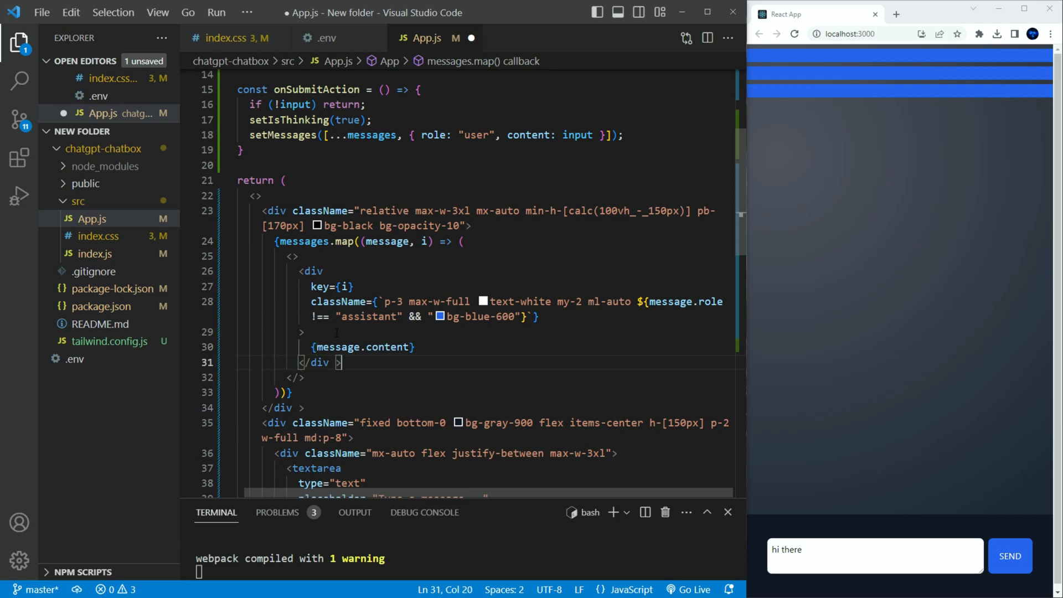
Send a test message in the chat app to check the rows appear.
click(1010, 556)
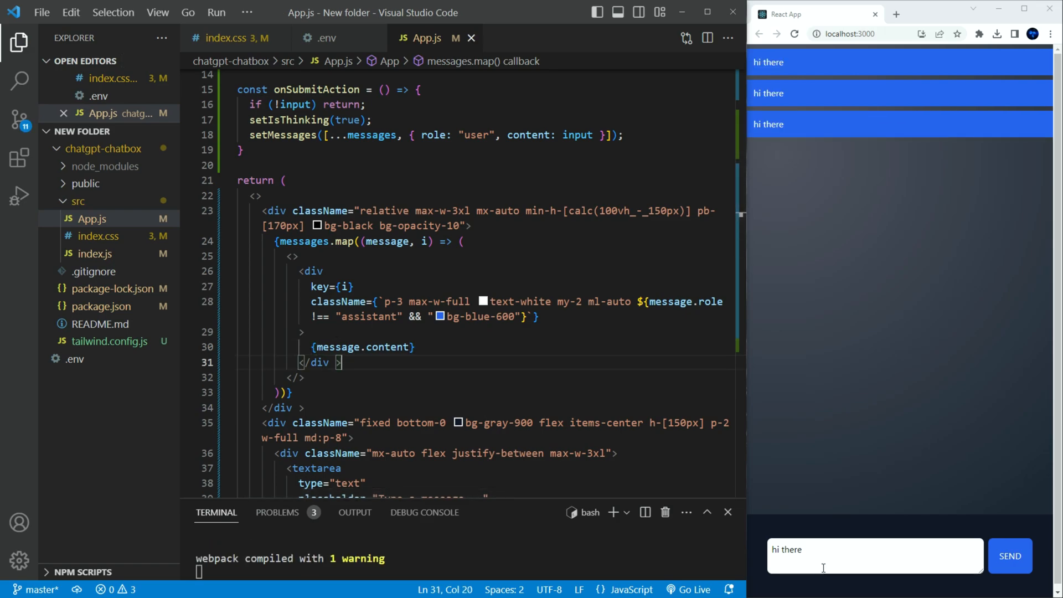
click(1009, 556)
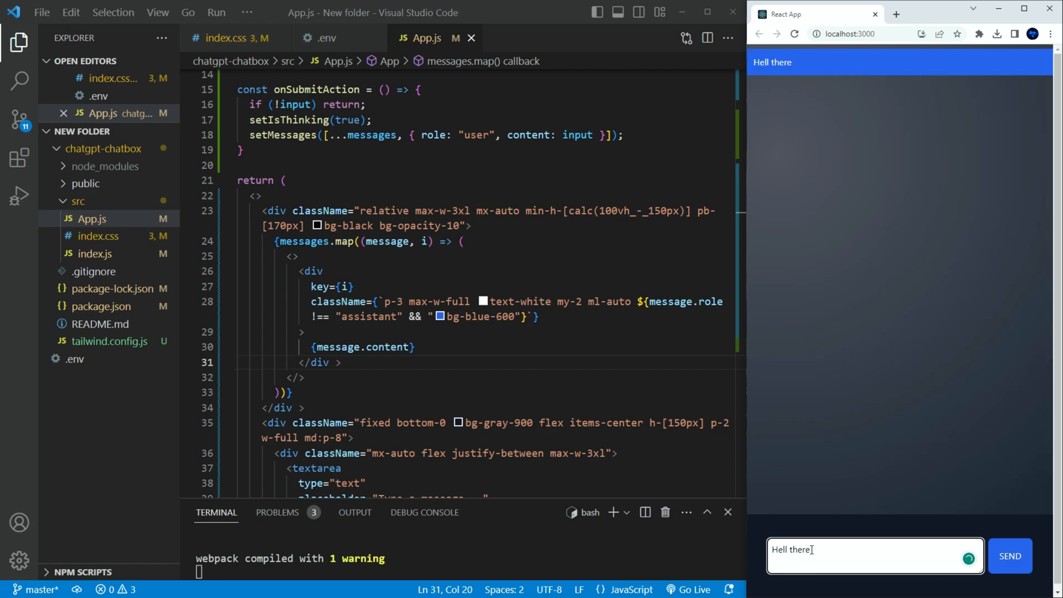
click(1010, 556)
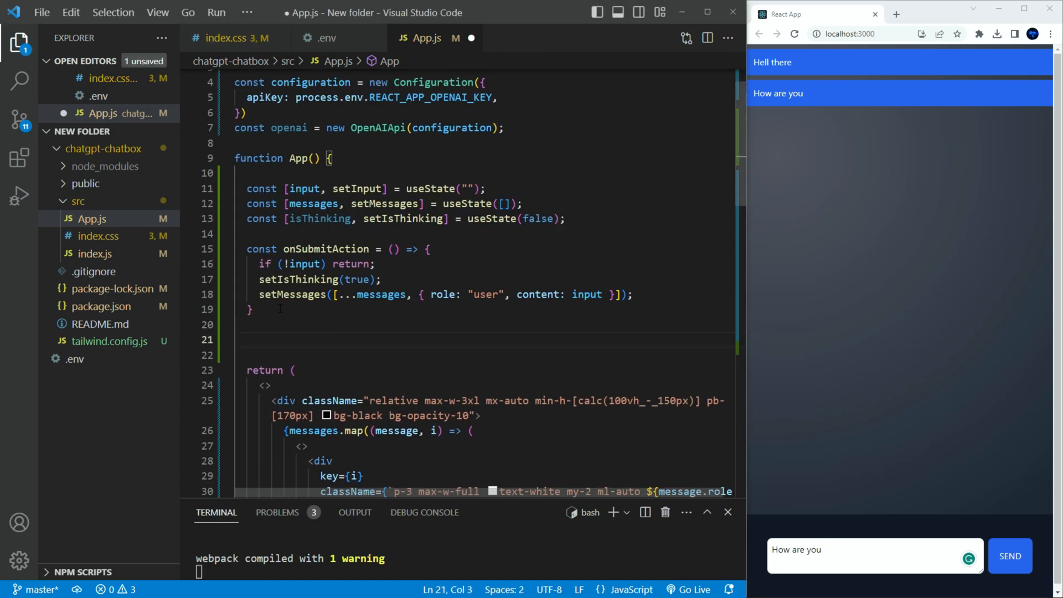
Write async callOpenaiAPI that runs setInput("") and has a catch (error) block.
text(const callOpenaiAP)
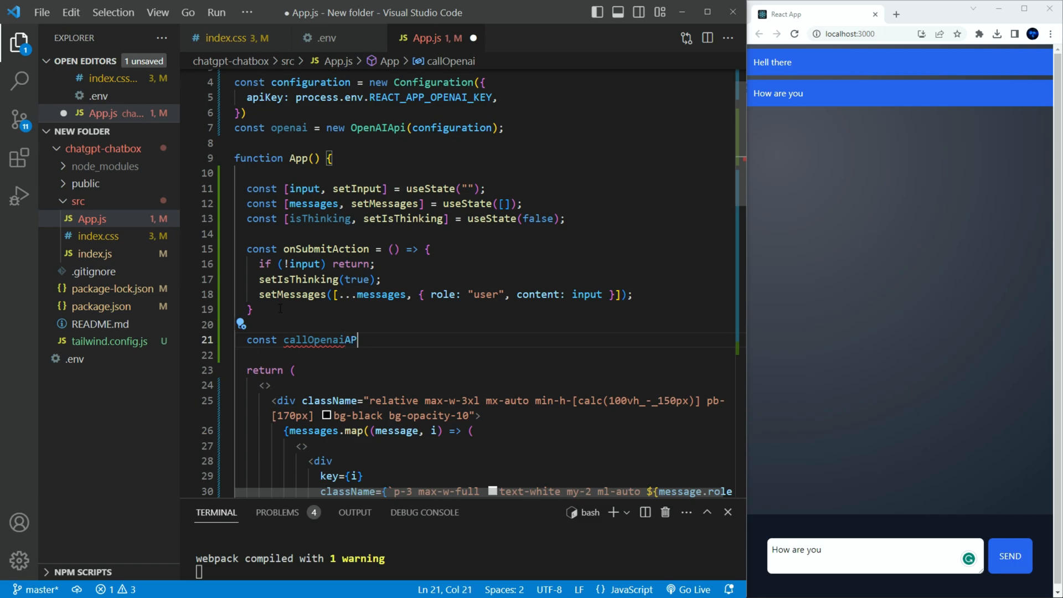
text(I = async)
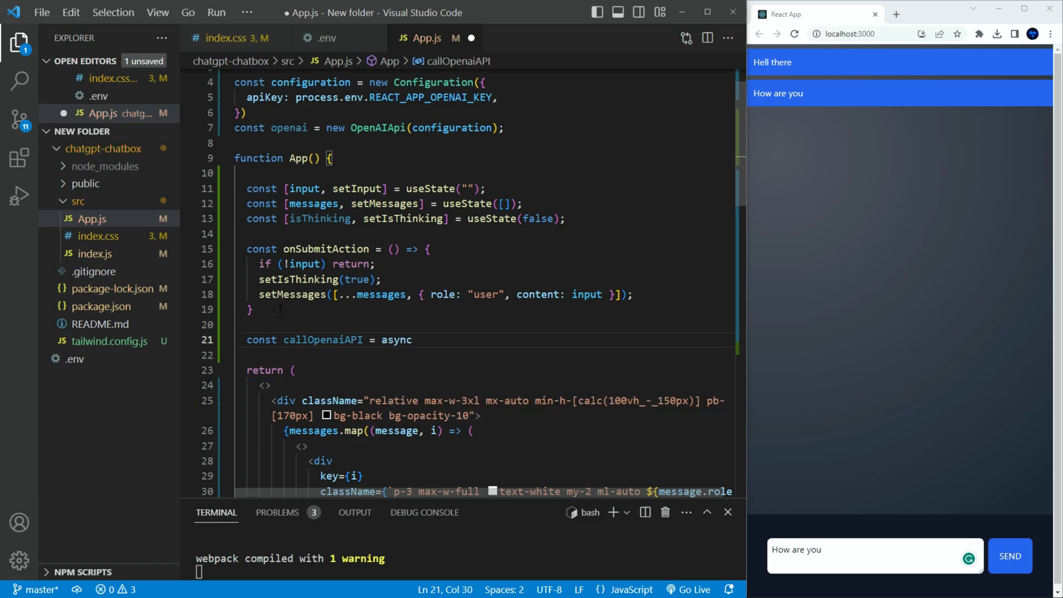
text(() => {)
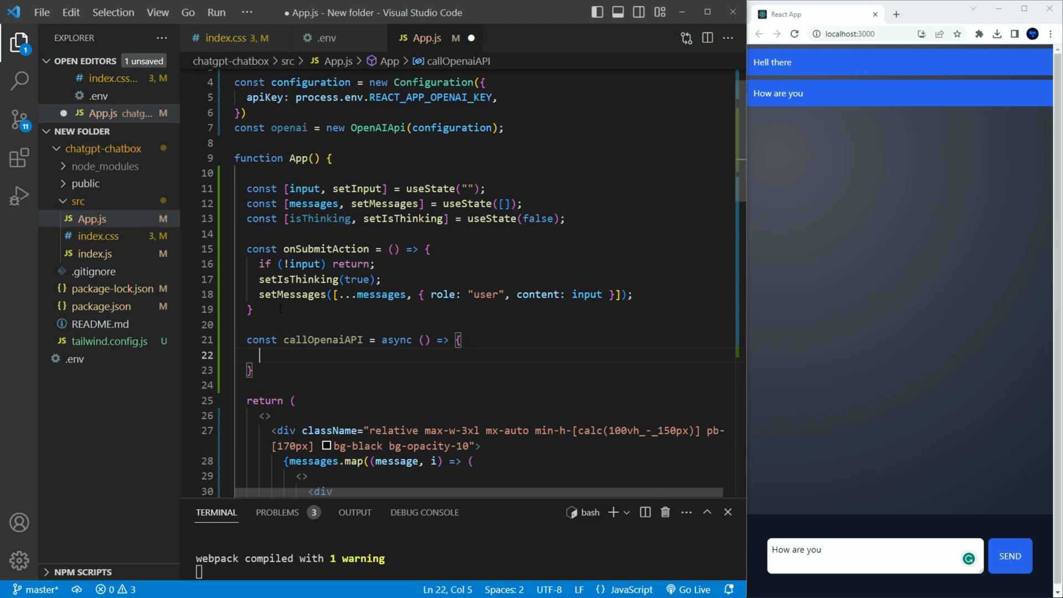
text(setInput)
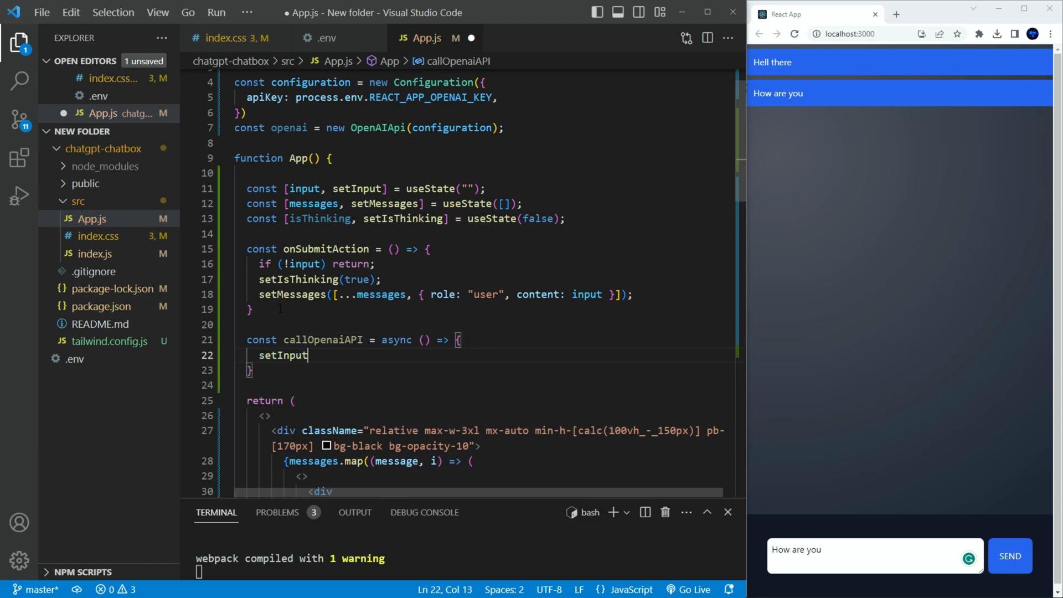
text(("");)
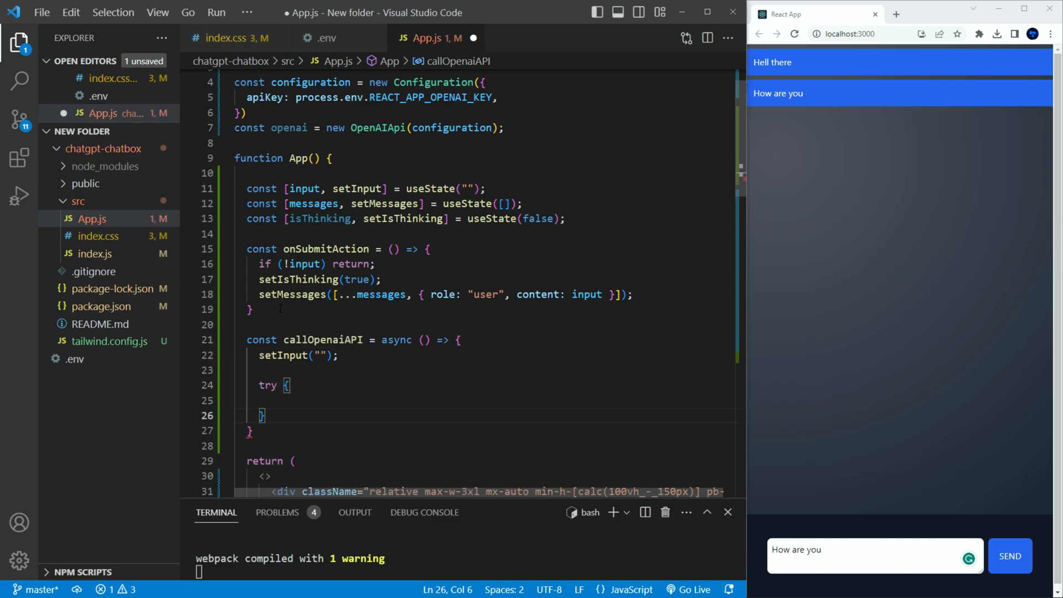
text(catch (console.)
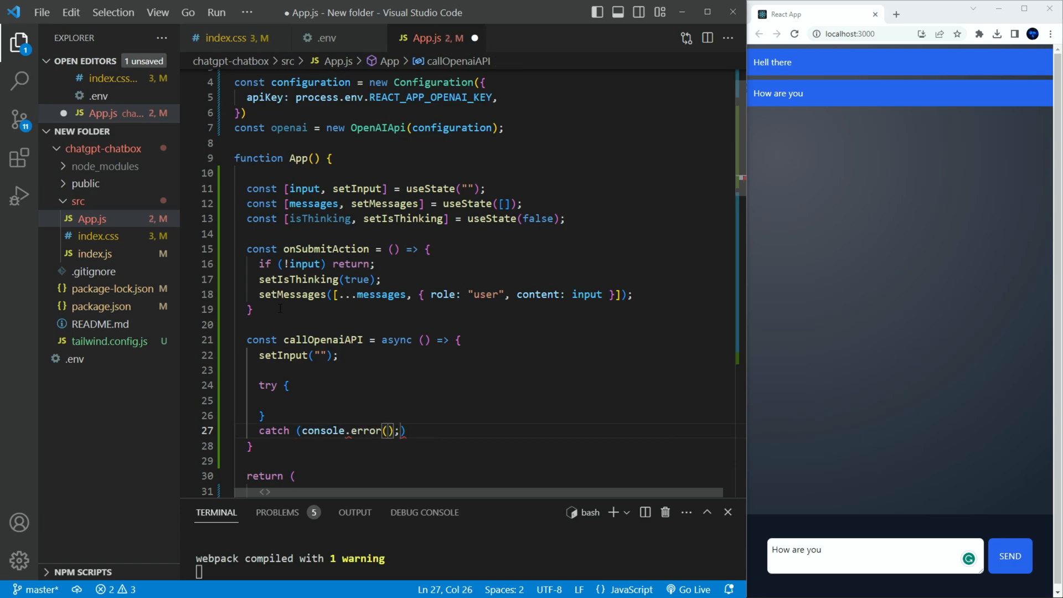
text(error)
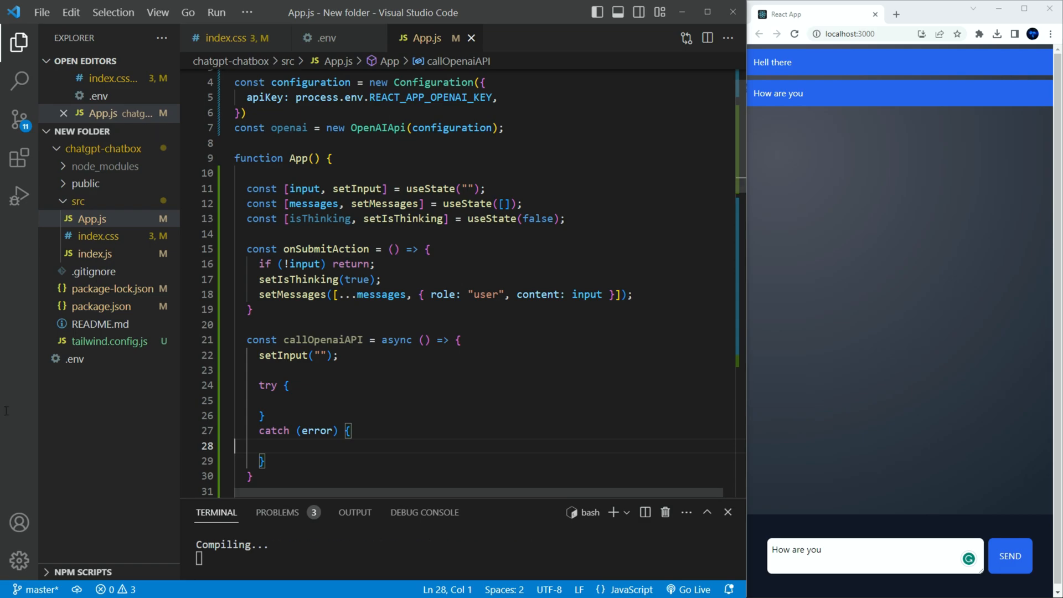
Inside the try, start a const completion awaiting openai.createChatCompletion with the model field.
scroll(down, 3)
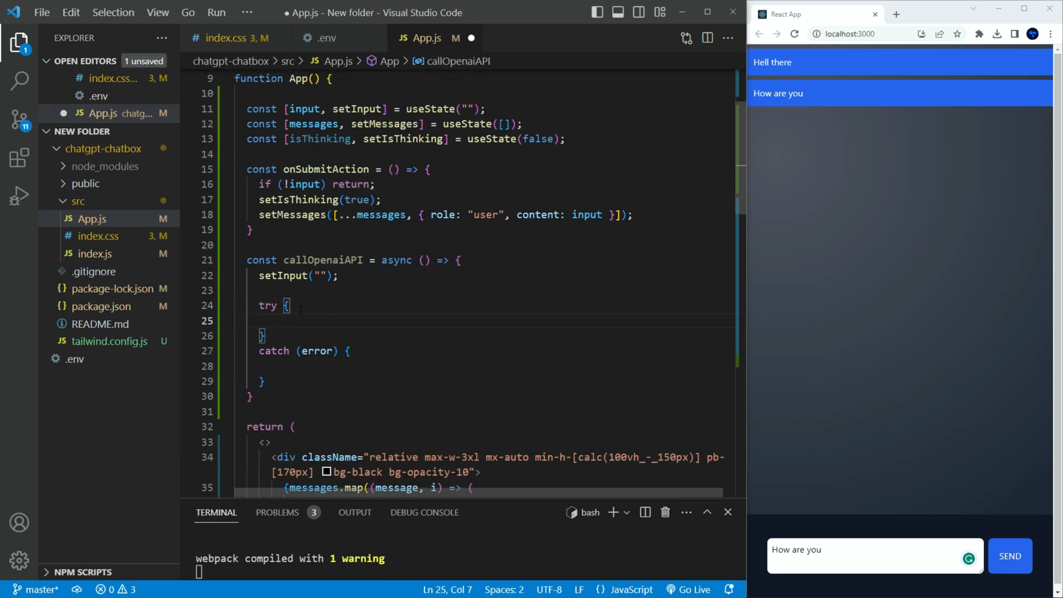
text(const completion = await)
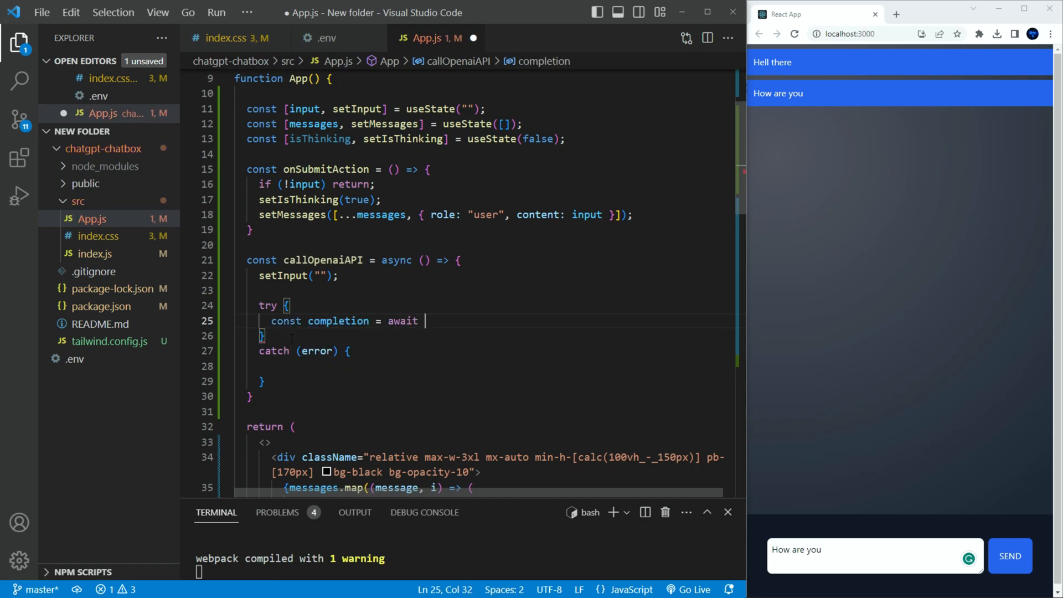
text(openai.createChatCompletion)
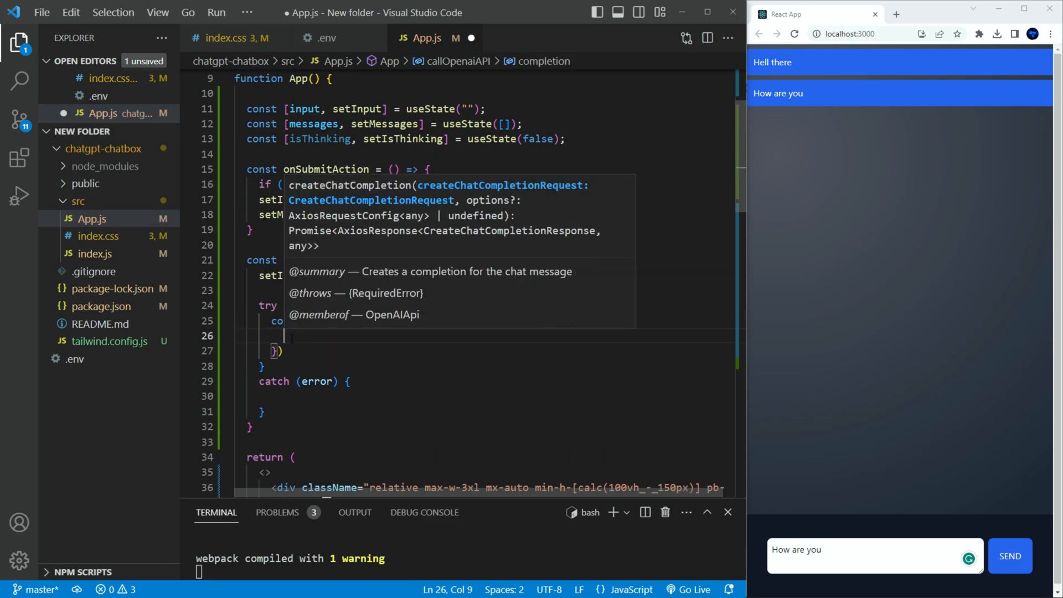
text(mo)
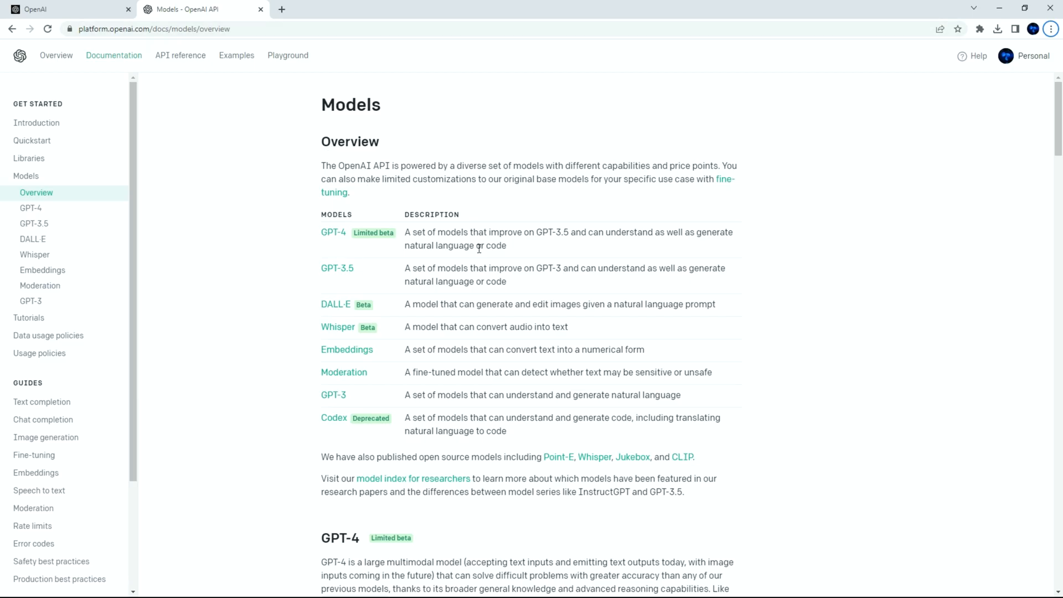
mouse_move(294, 253)
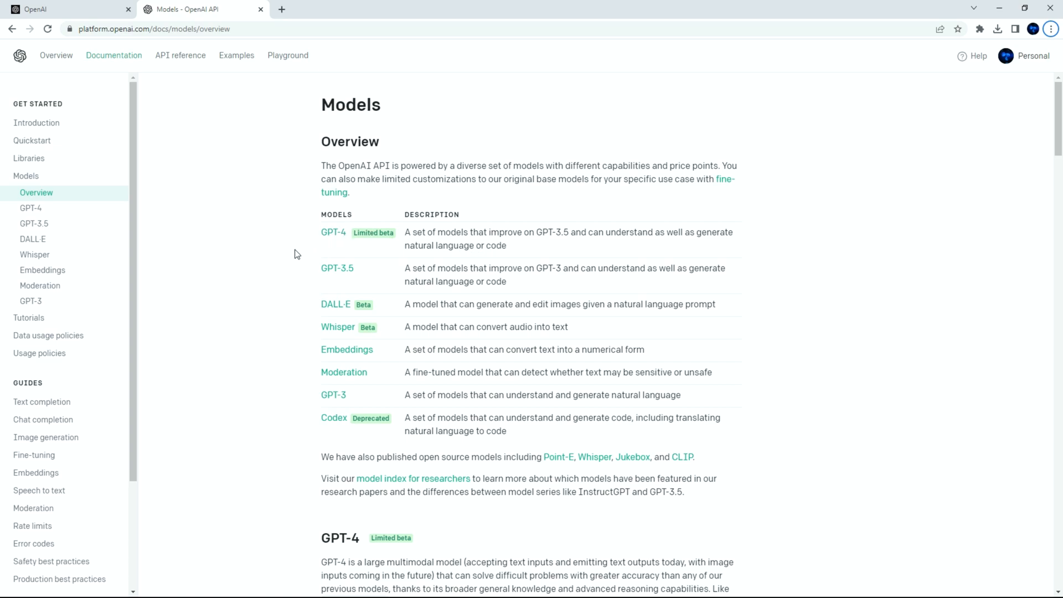
Check the GPT-3.5 models and gpt-3.5-turbo's $0.002 per 1K tokens price on OpenAI.
double_click(338, 268)
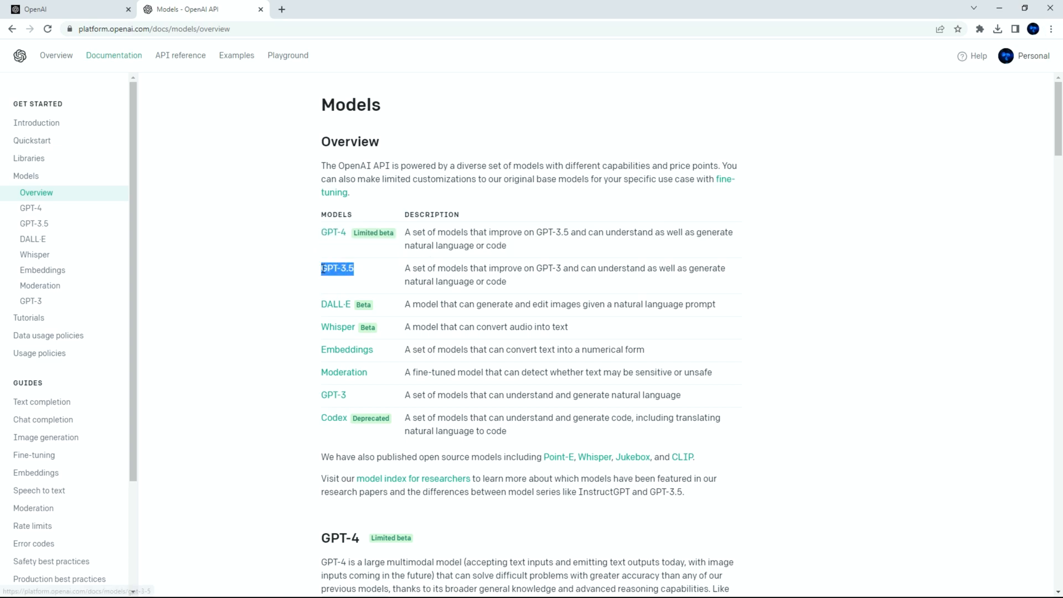
scroll(down, 3)
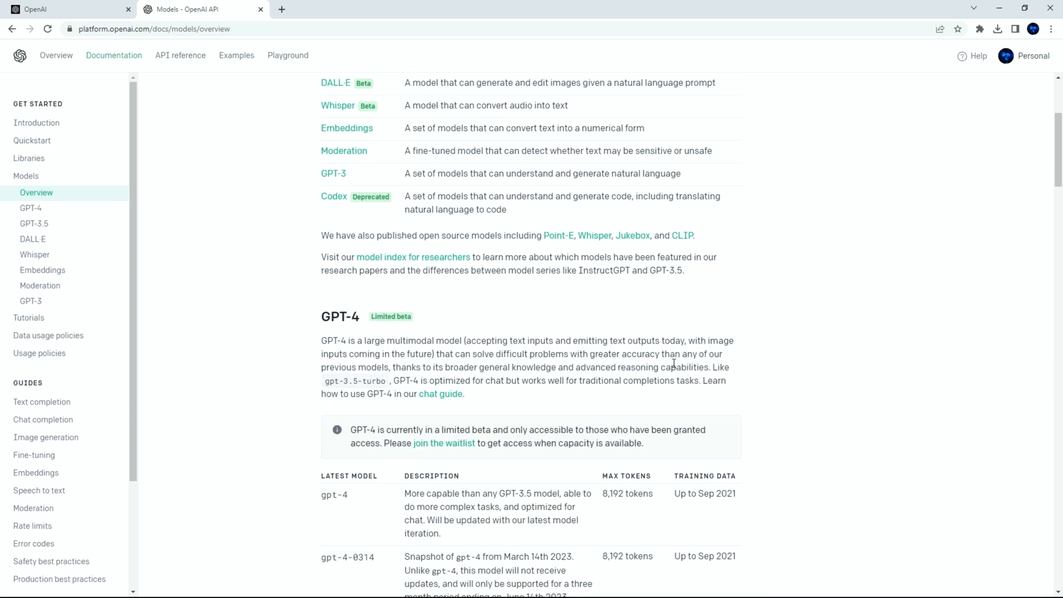
click(34, 223)
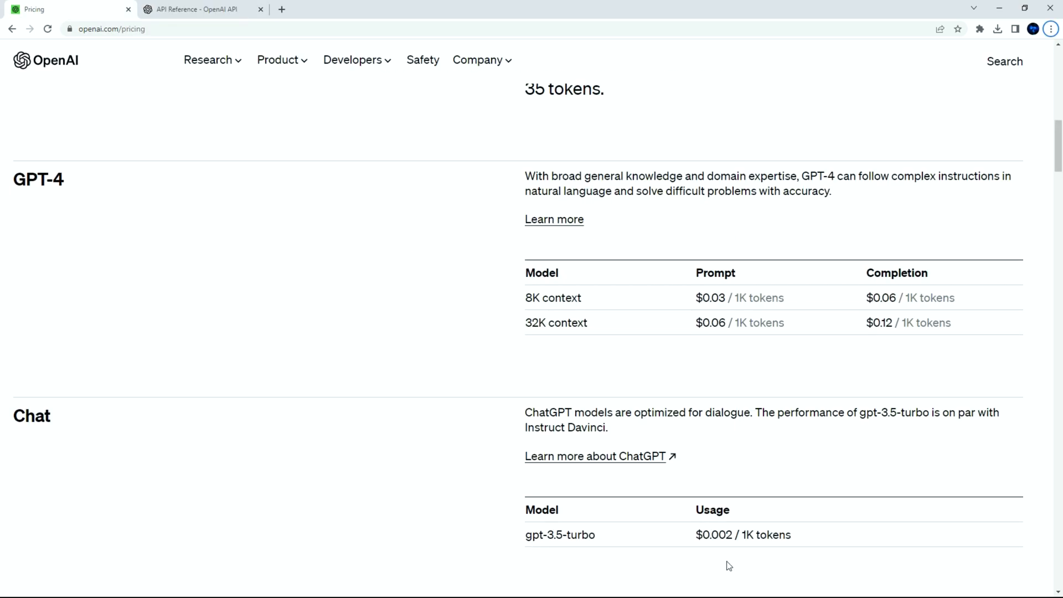
double_click(743, 536)
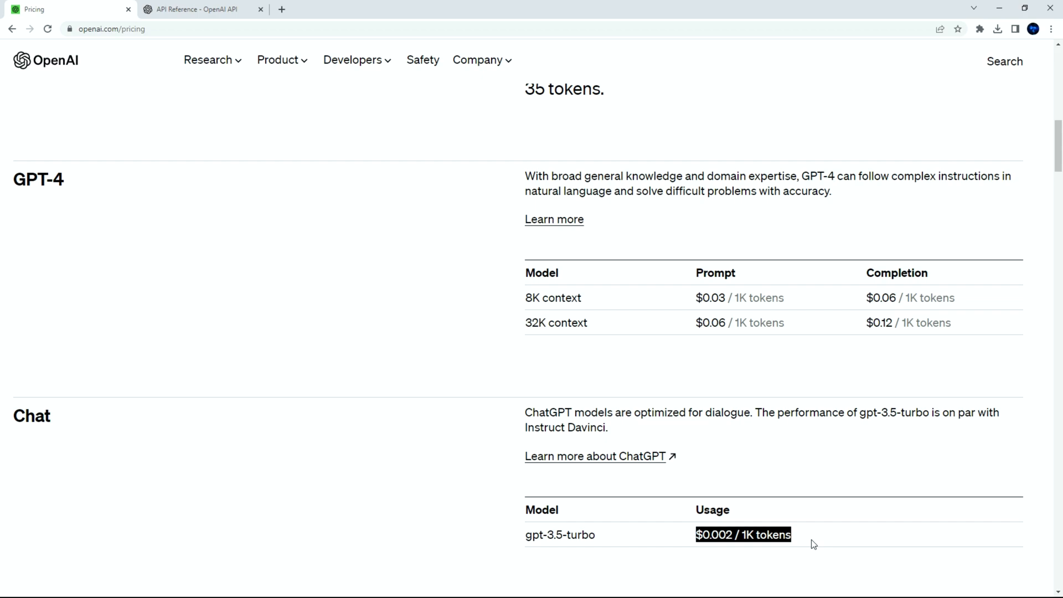
mouse_move(817, 544)
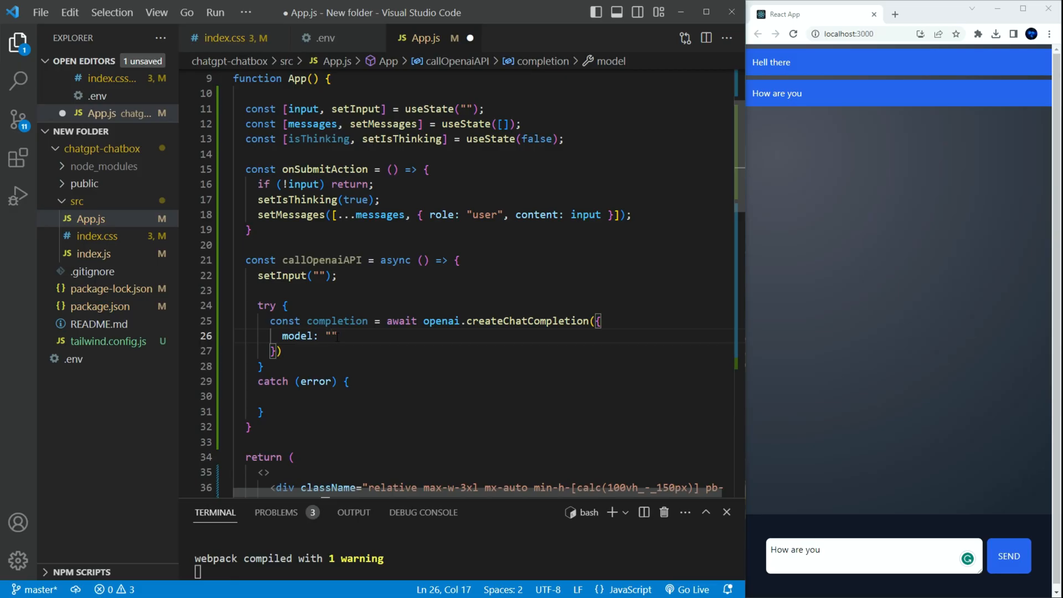
Pass model gpt-3.5-turbo, messages, max_tokens 500 and temperature 0 to createChatCompletion.
text(gpt-3.)
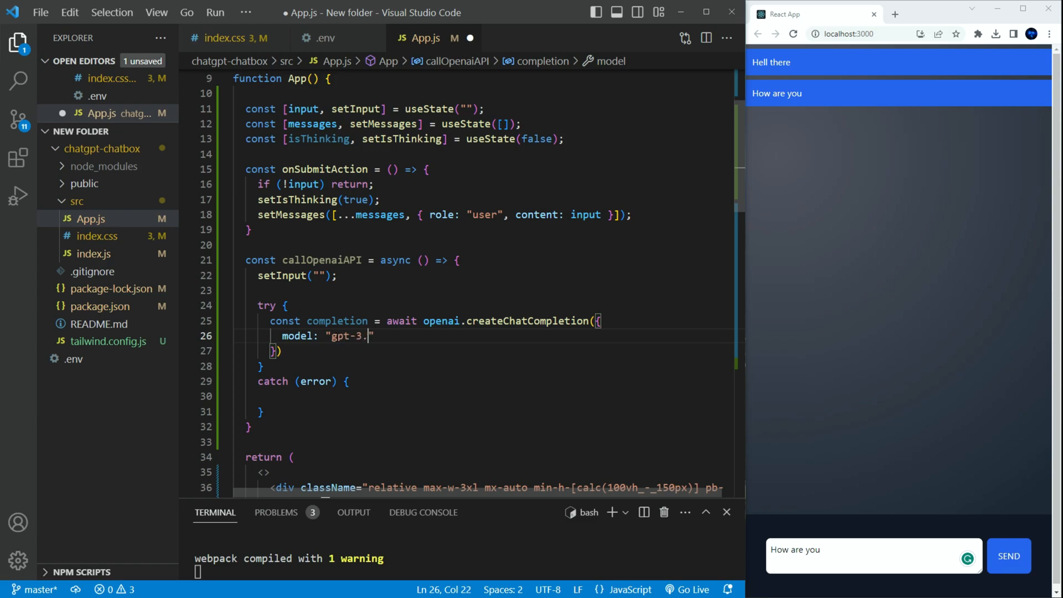
text(5-tur)
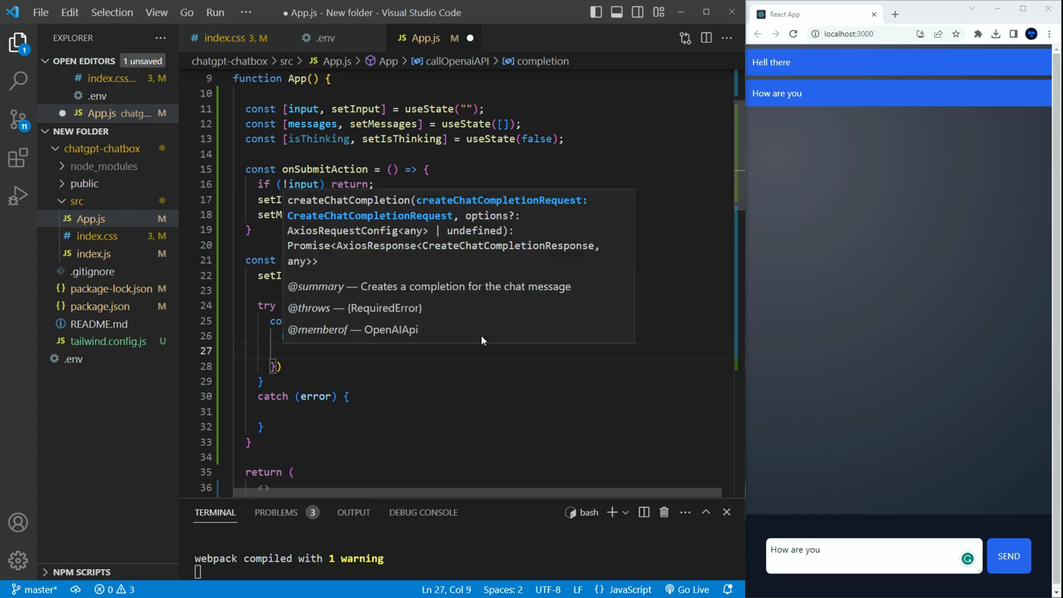
text(messages: messages,)
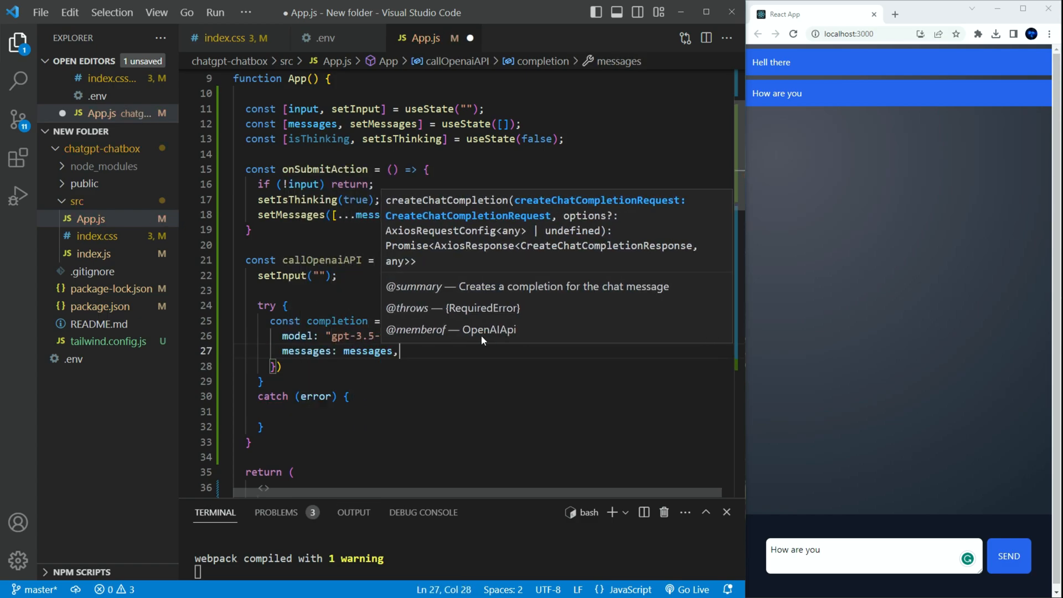
text(max_tokens: 500,)
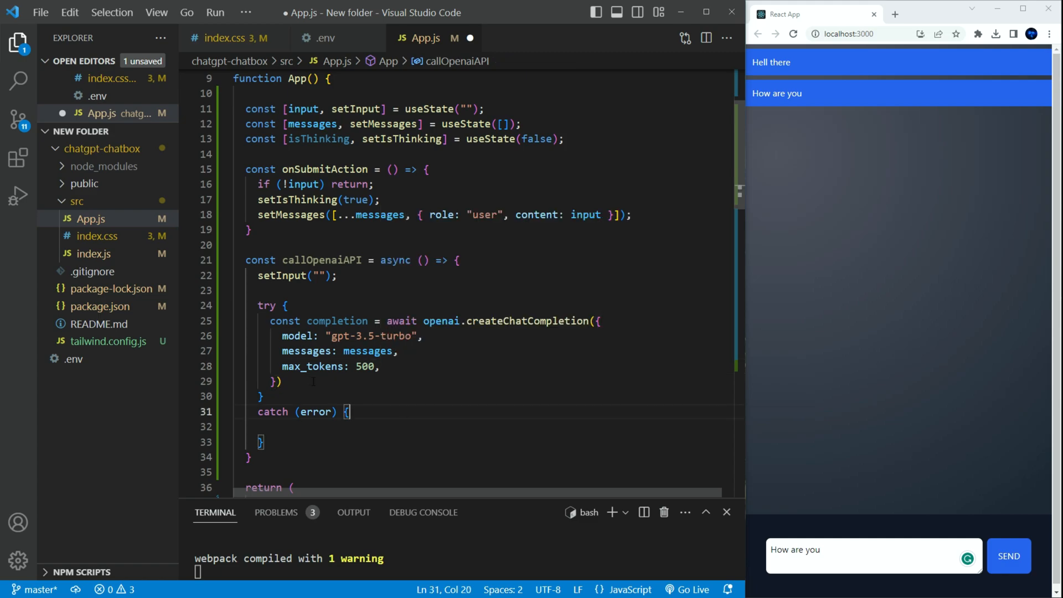
key(enter)
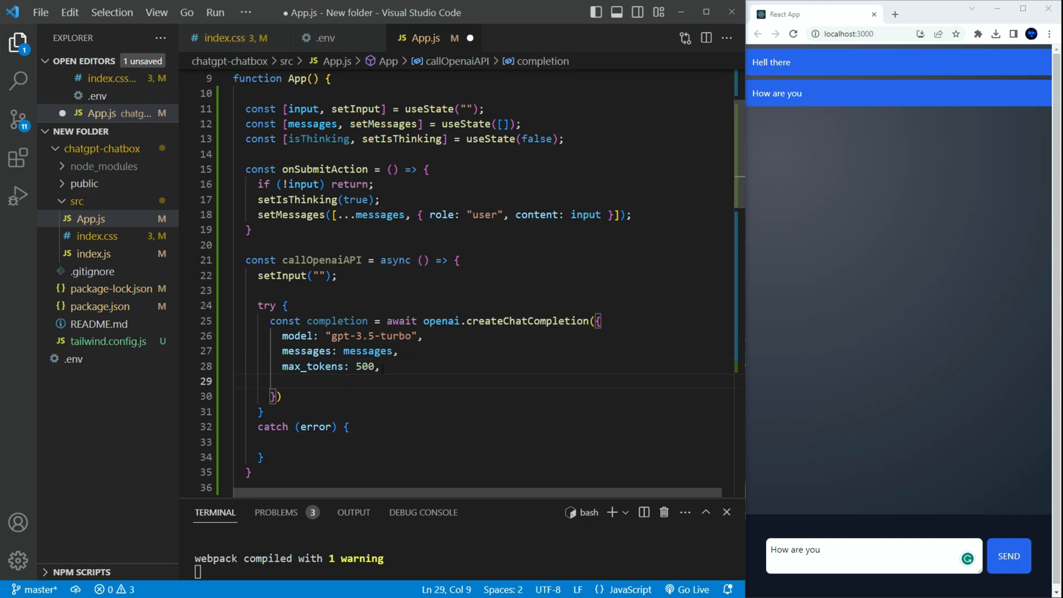
text(tem)
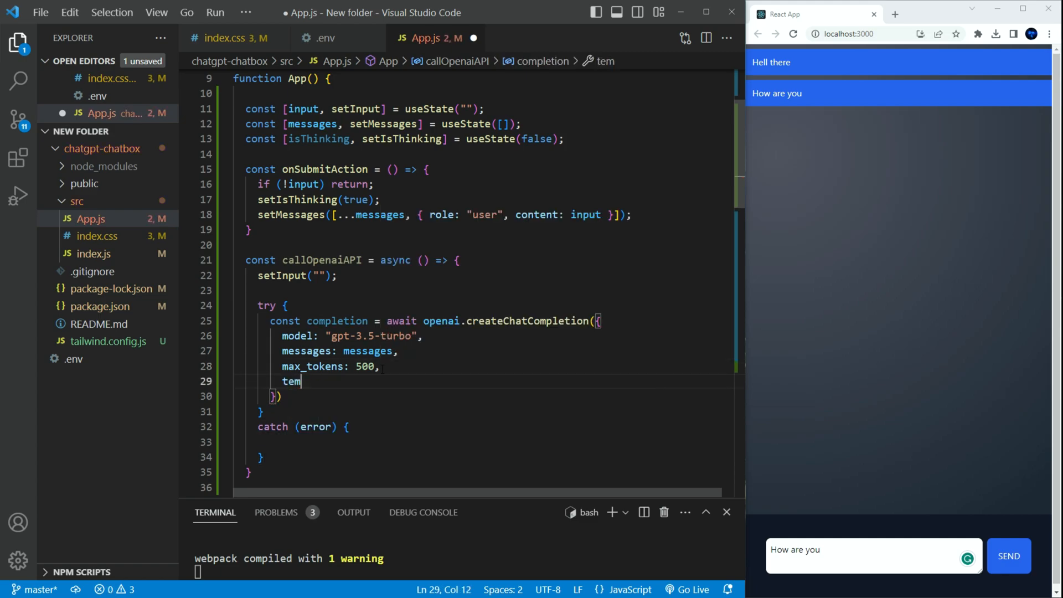
text(perature: 0)
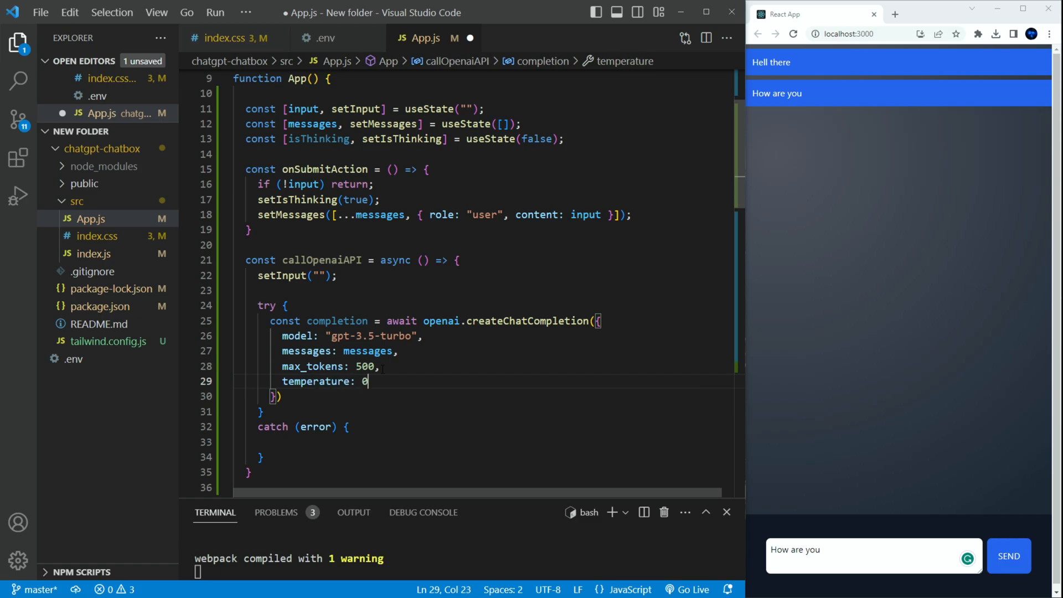
text(,)
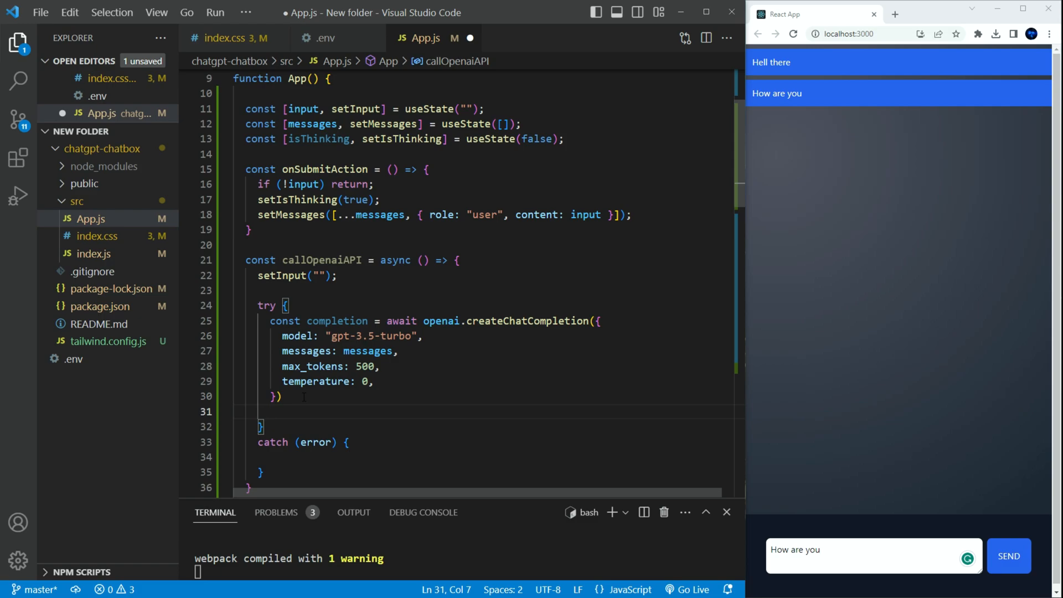
Set isThinking false and append completion.data.choices[0]'s message to messages.
text(setIsThinking(false);)
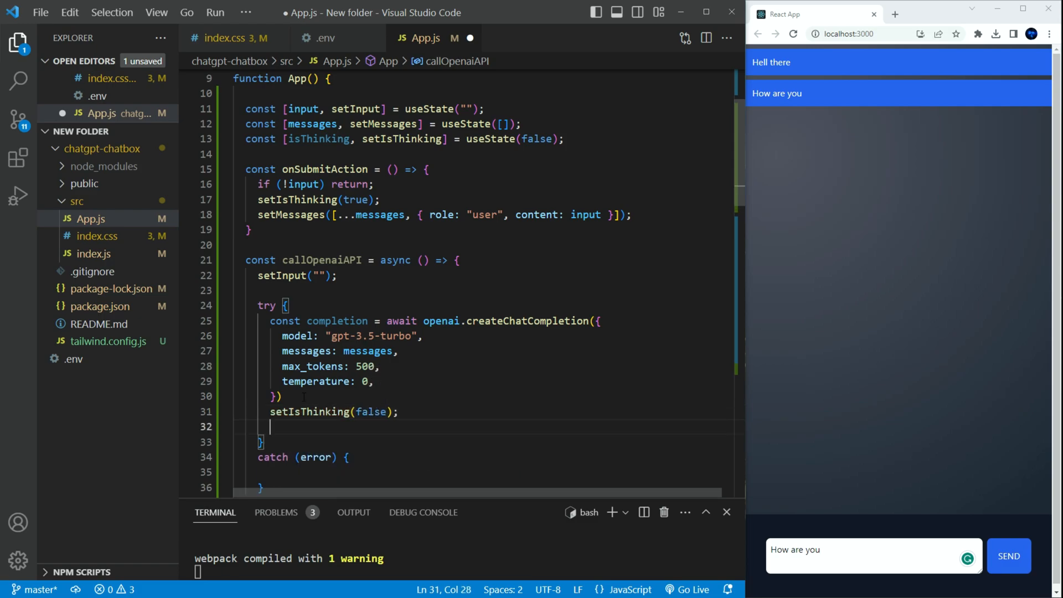
text(setIsThinking)
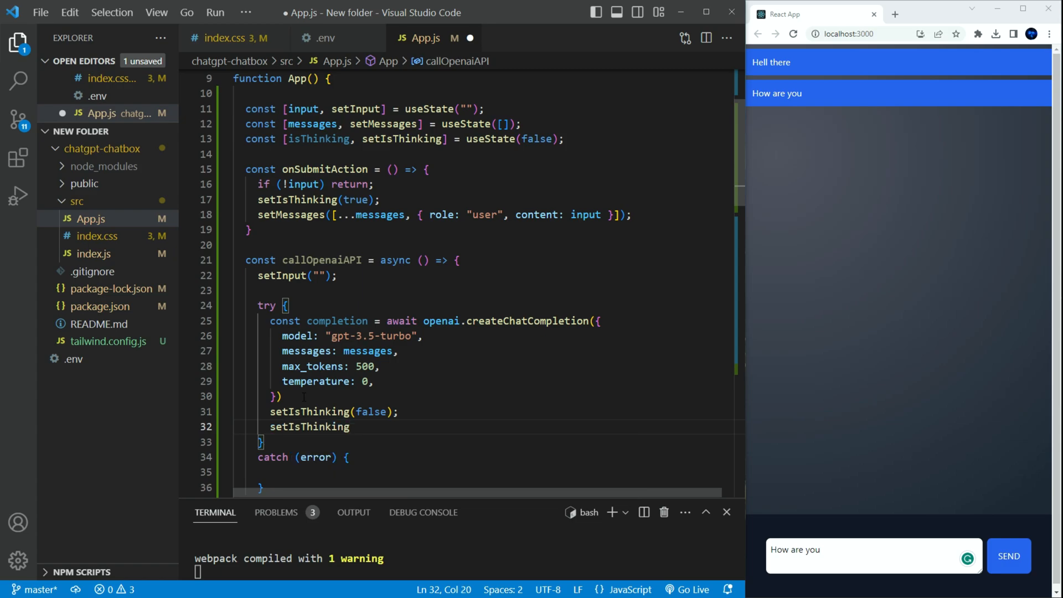
text(setMessages)
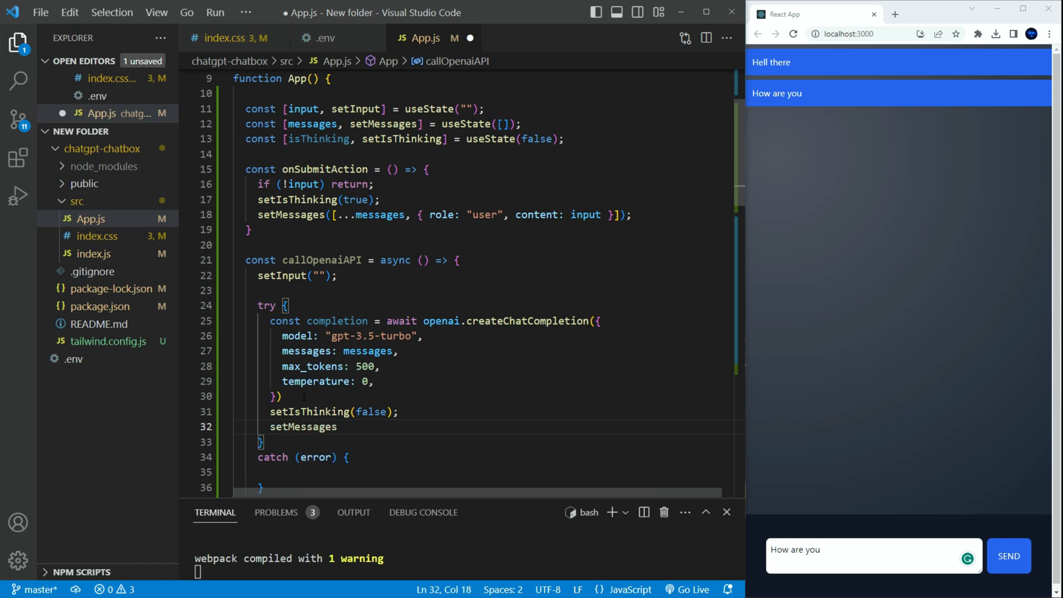
text(([...]))
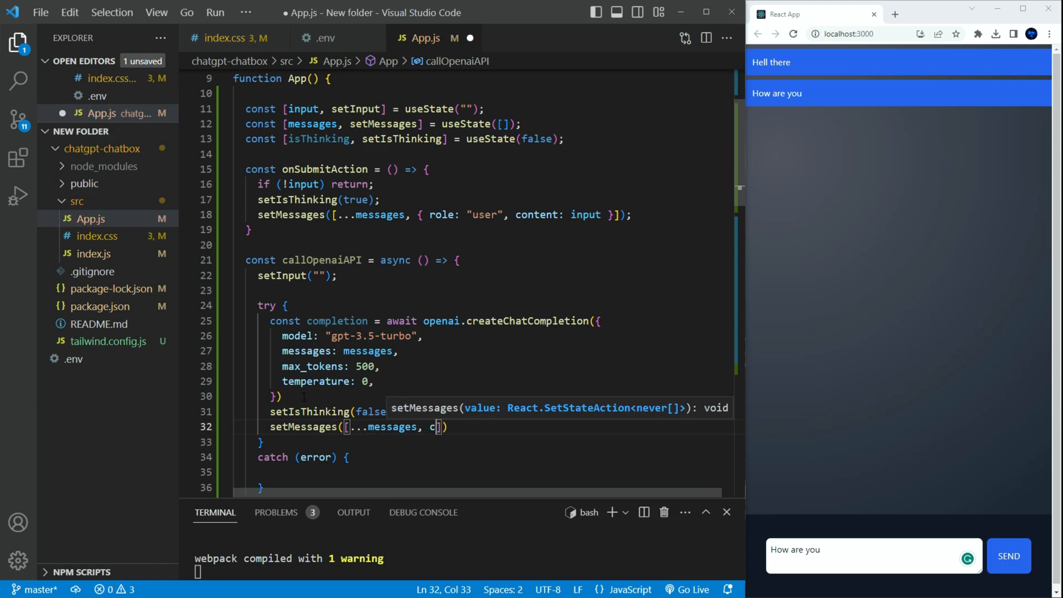
text(ompletion.data.choices[0)
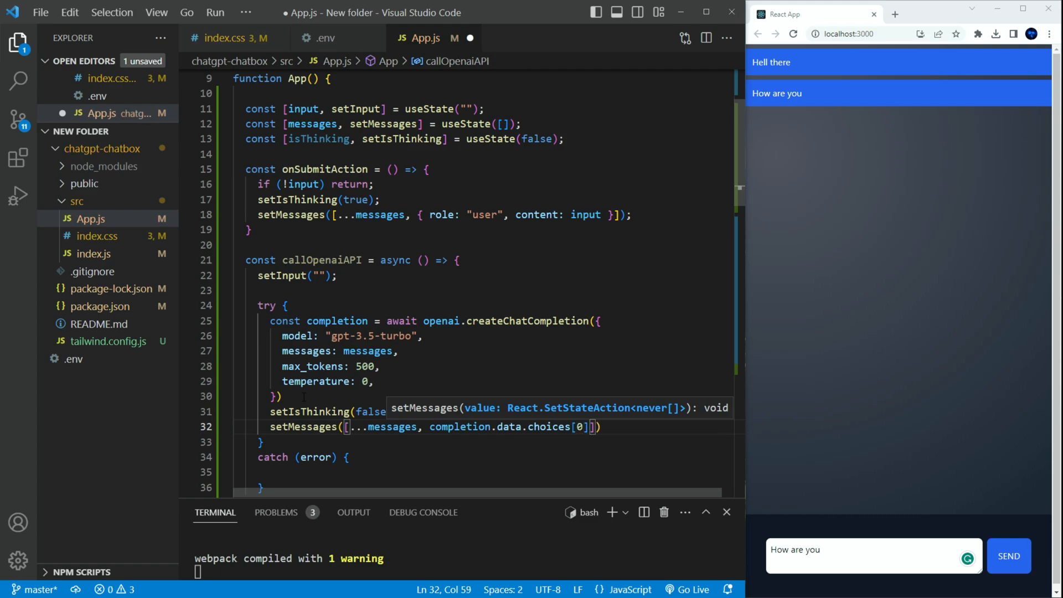
text(.messages)
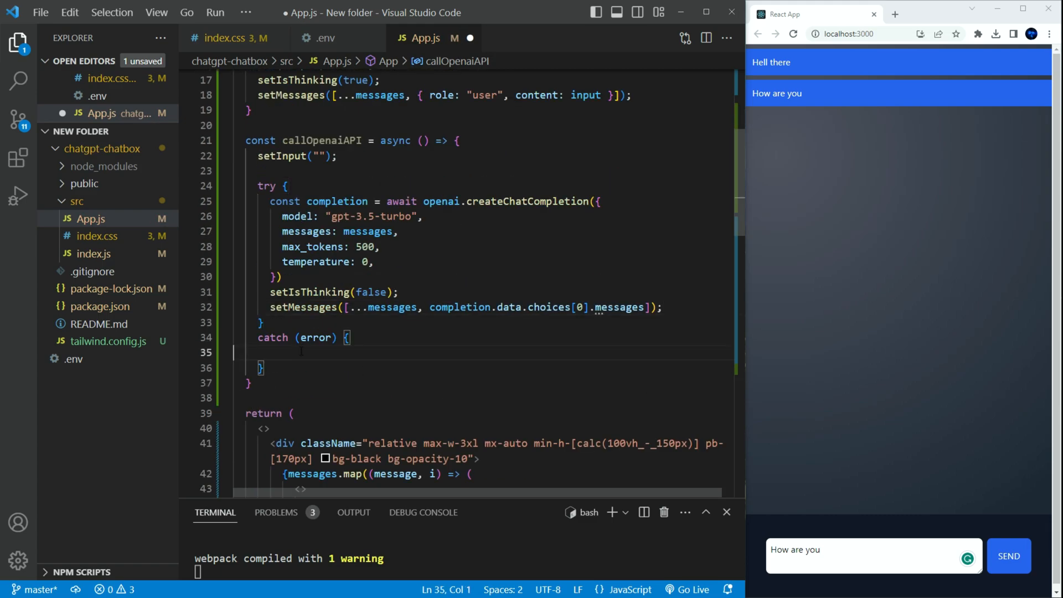
In catch, set isThinking false and log error.response status/data, else error.message.
text(setIsThinking(false);)
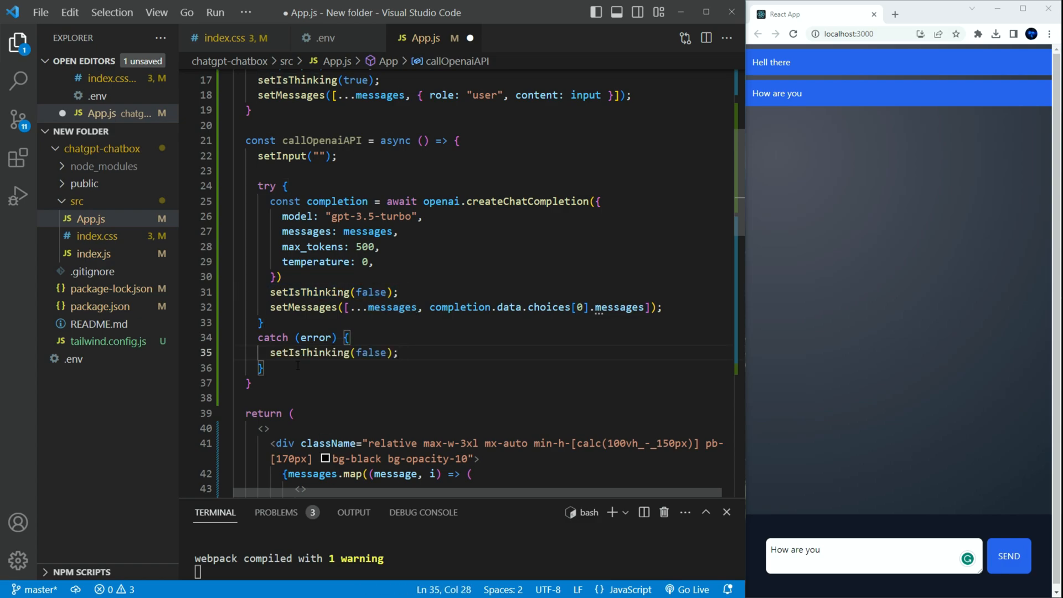
text(if()
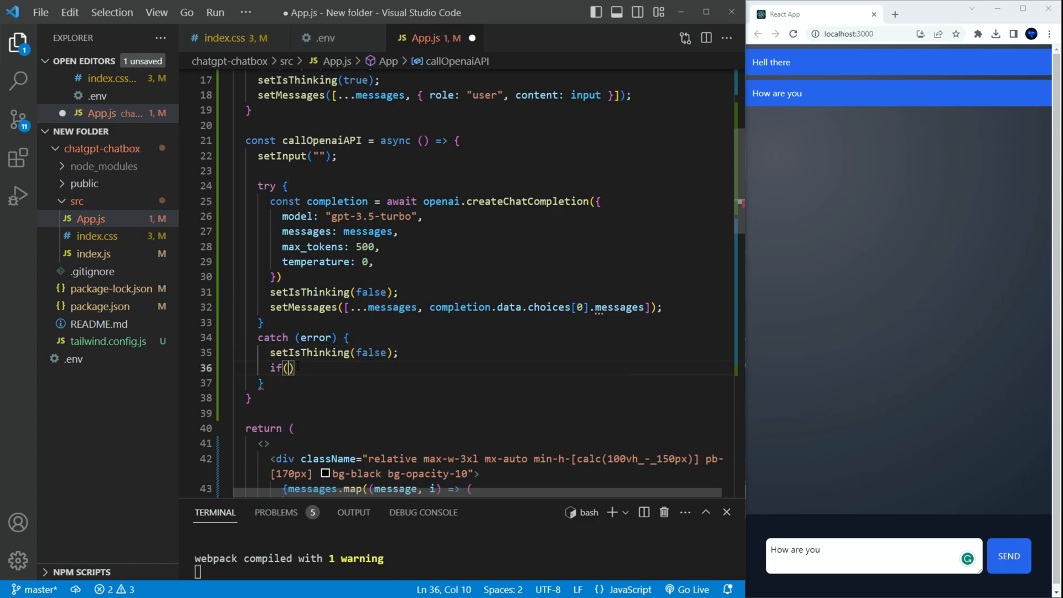
text(error.respons)
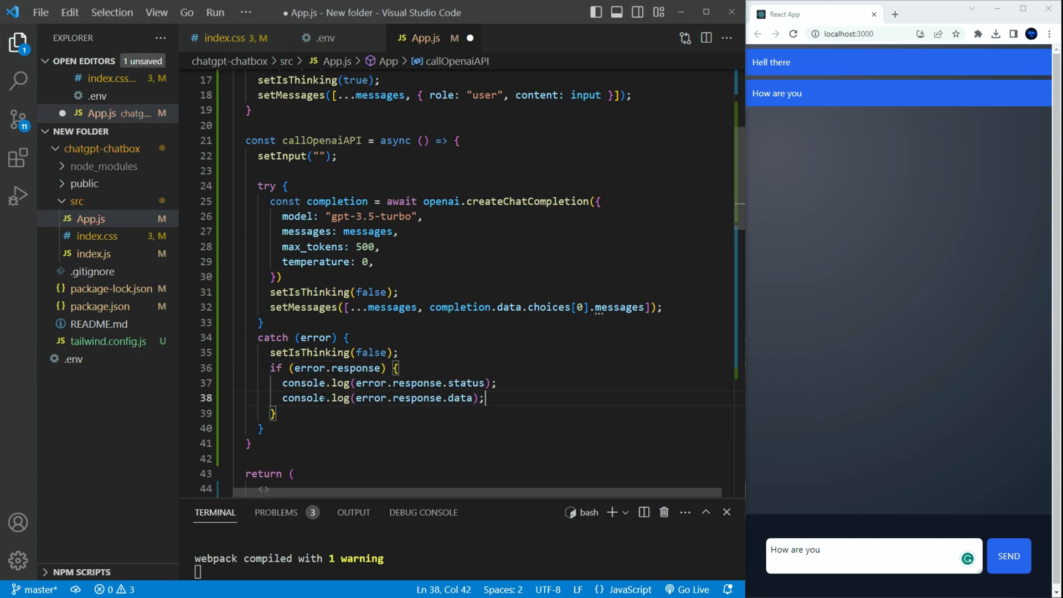
text(else {)
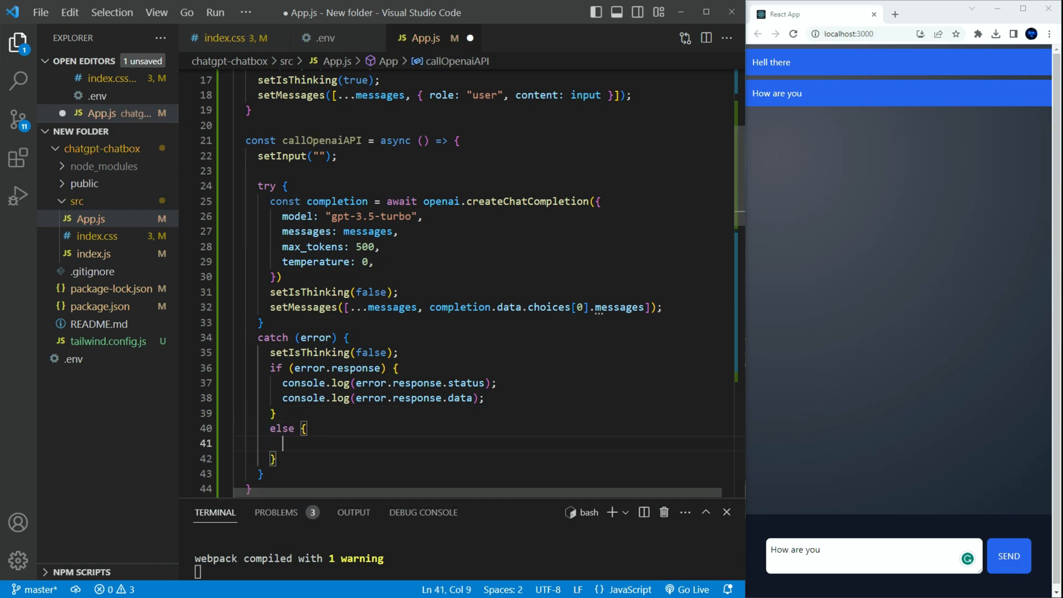
text(console.log(error.message);)
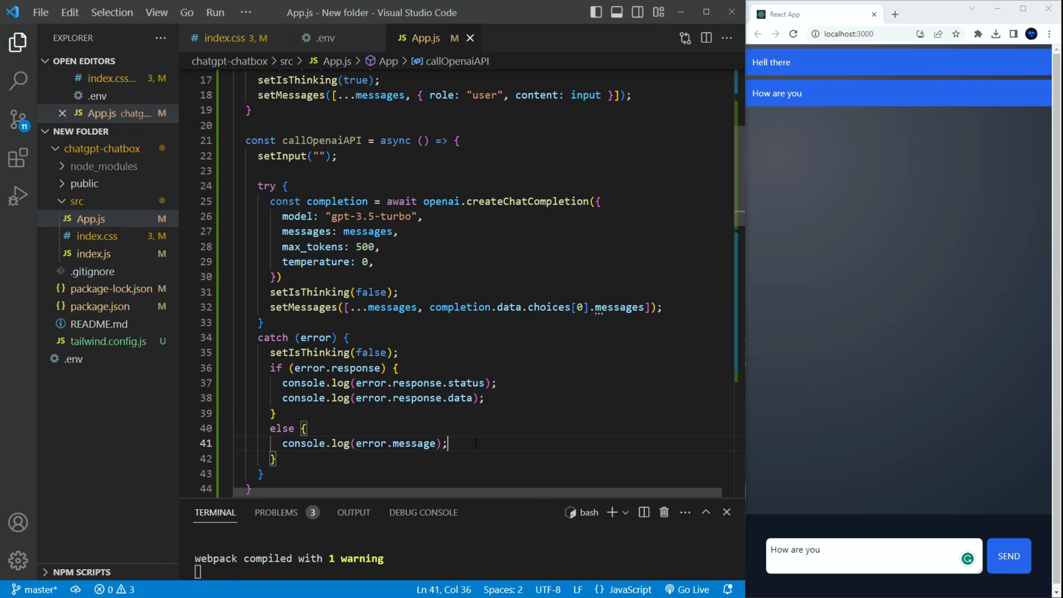
Add a useEffect on [messages] that runs input && callOpenaiAPI().
text(useEffect)
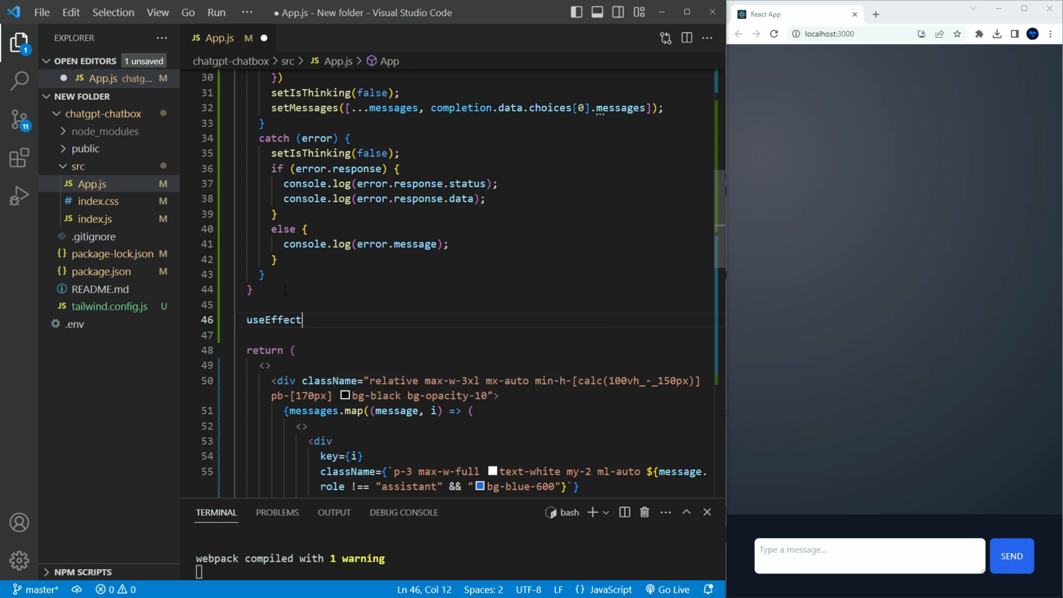
text((() => {)
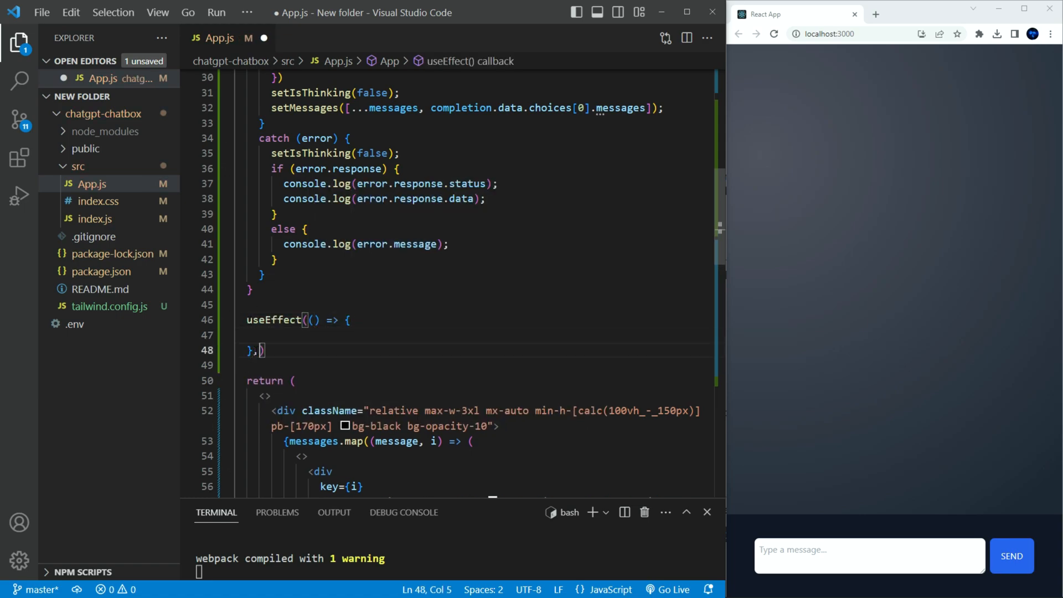
text([messages])
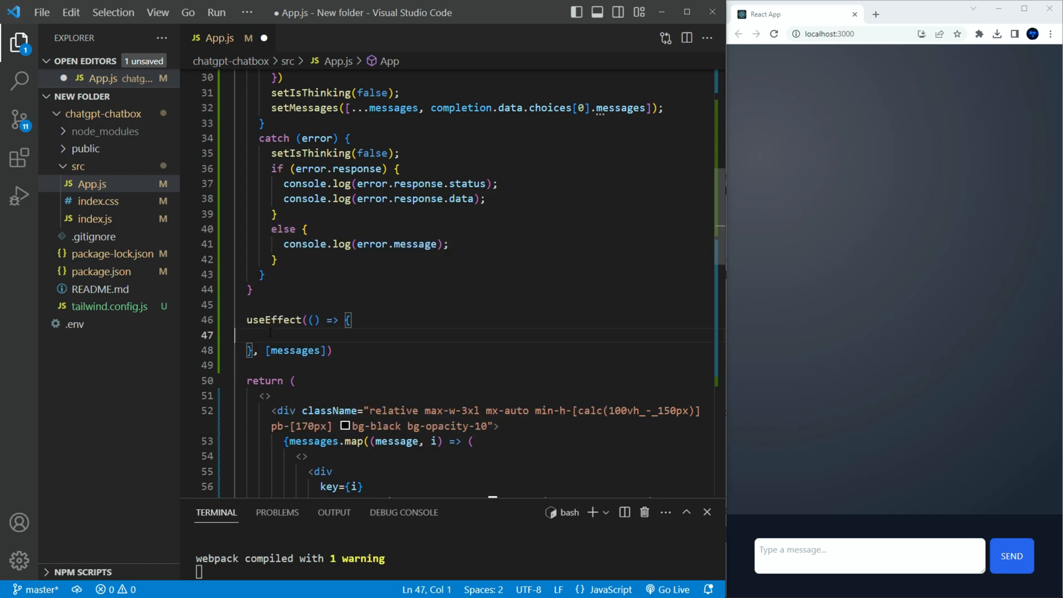
text(input)
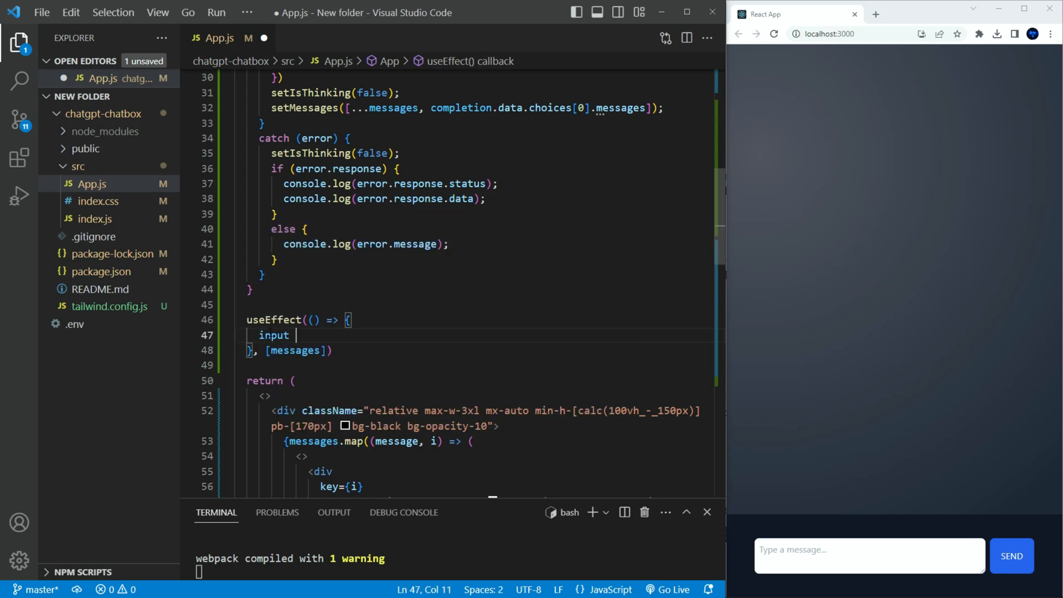
text(&& callOpenaiAPI();)
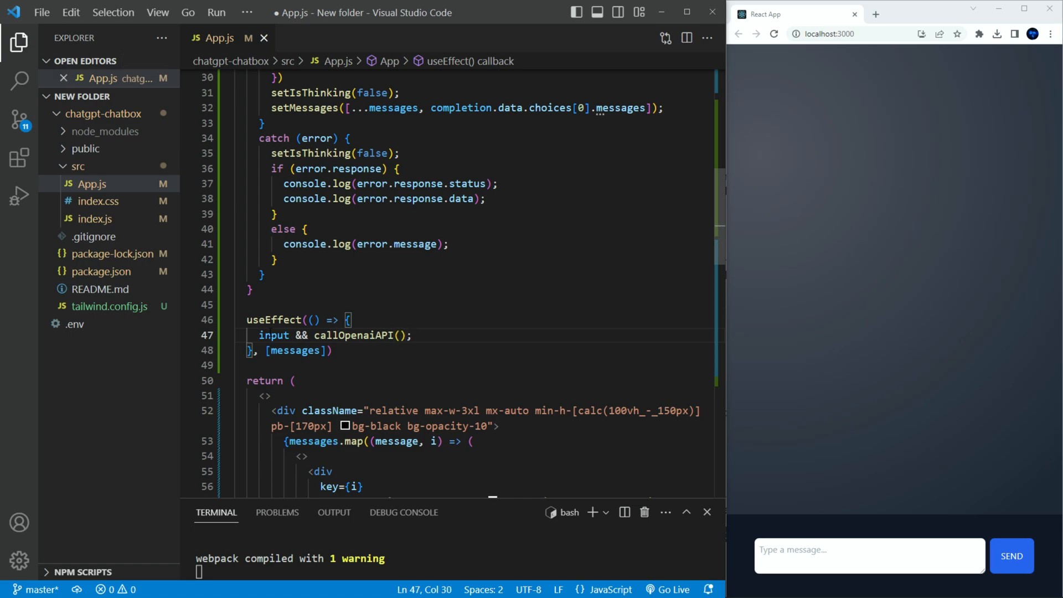
Send test messages 'hello' and 'nice to hear from you' to get chatbot replies.
text(hi th)
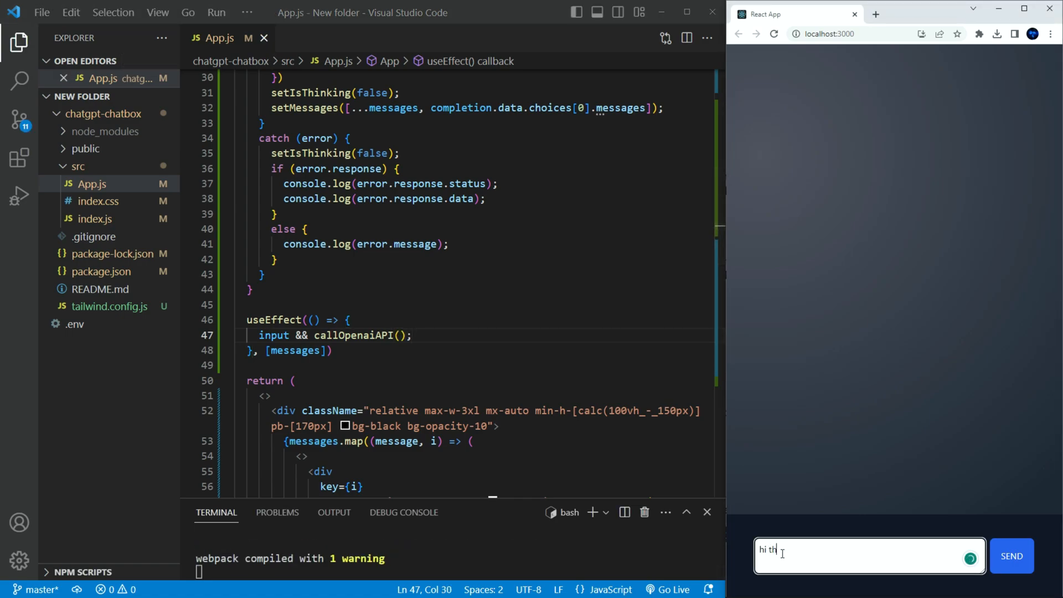
click(1011, 556)
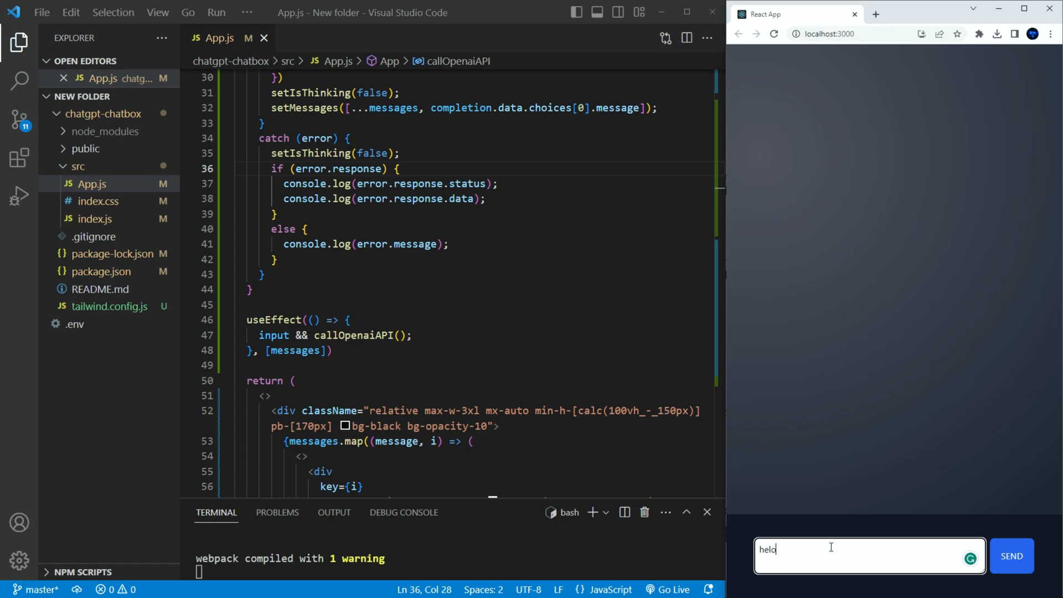
click(1011, 556)
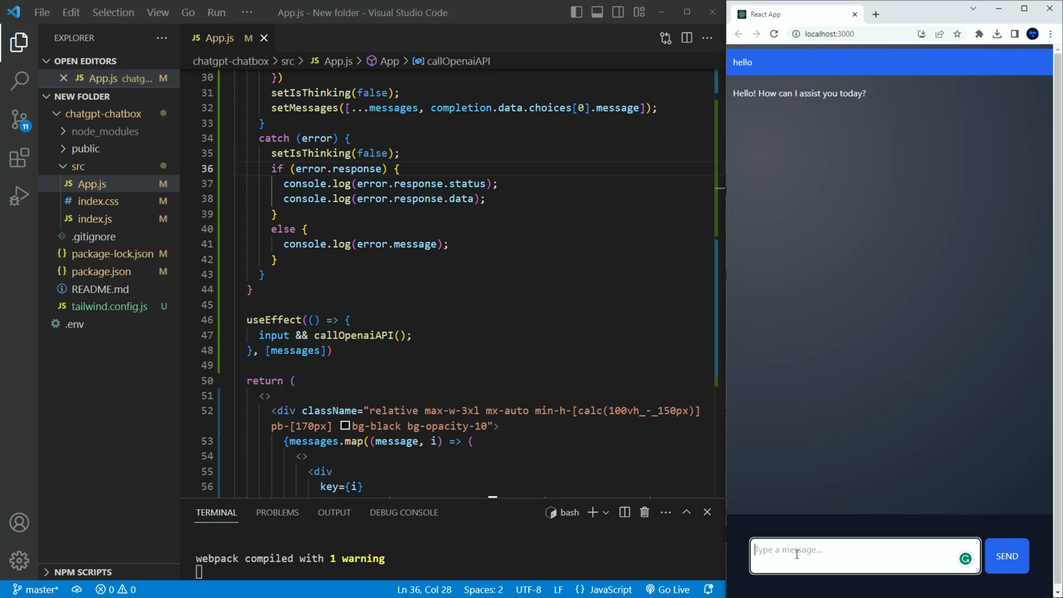
text(nice to hear fro)
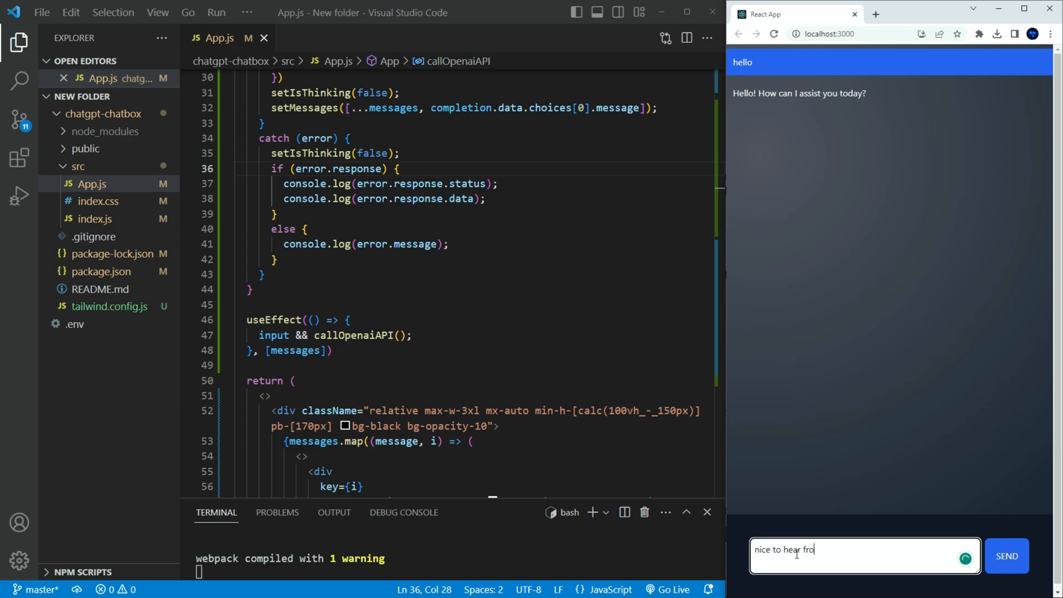
click(1007, 557)
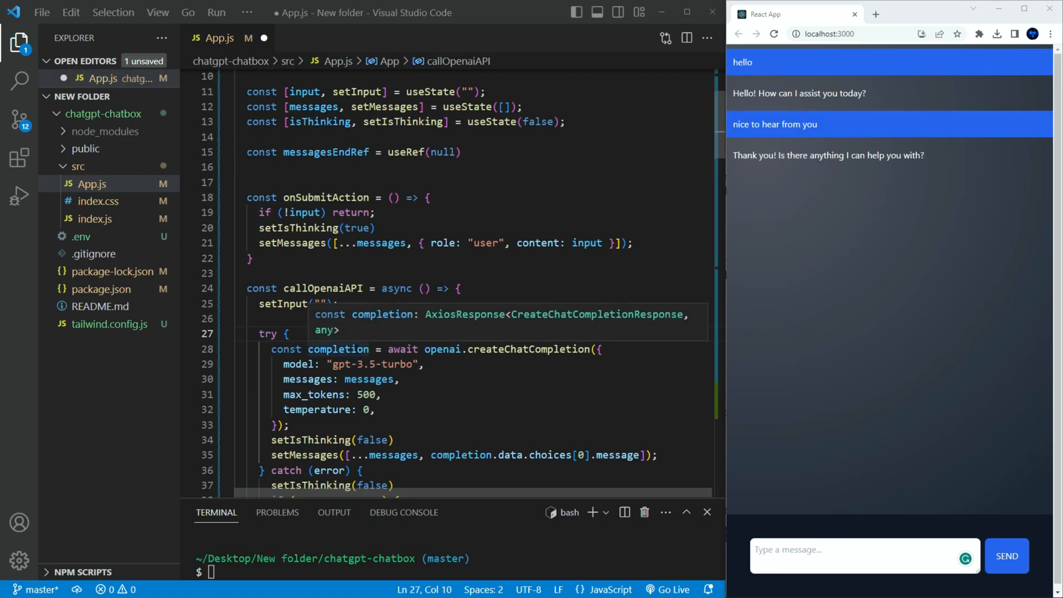
Fold and unfold the preloadSVG block and select the Thinking... span's class names.
scroll(down, 3)
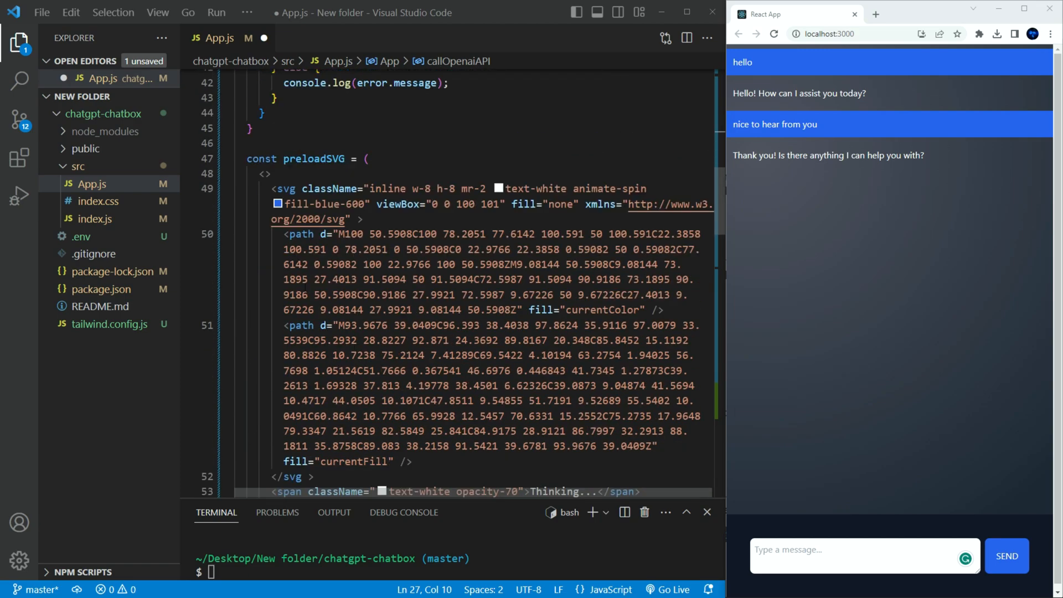
click(226, 159)
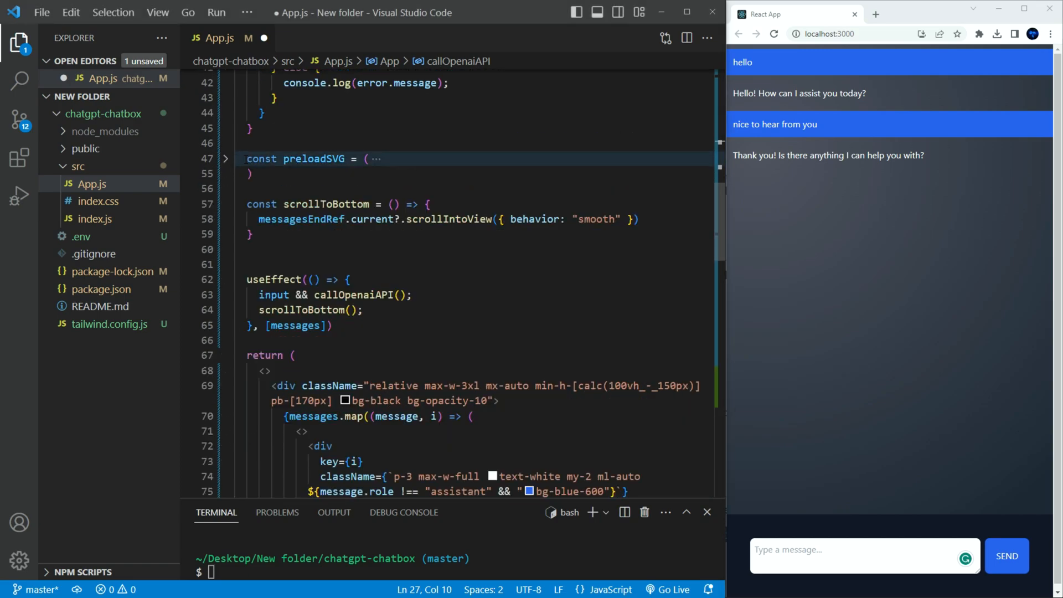
click(226, 159)
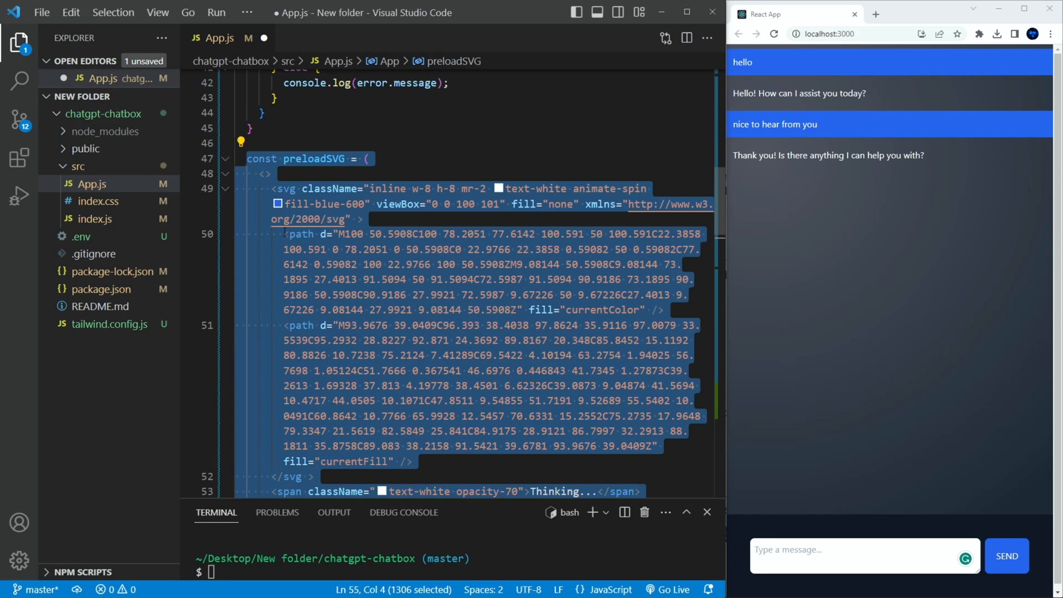
click(359, 179)
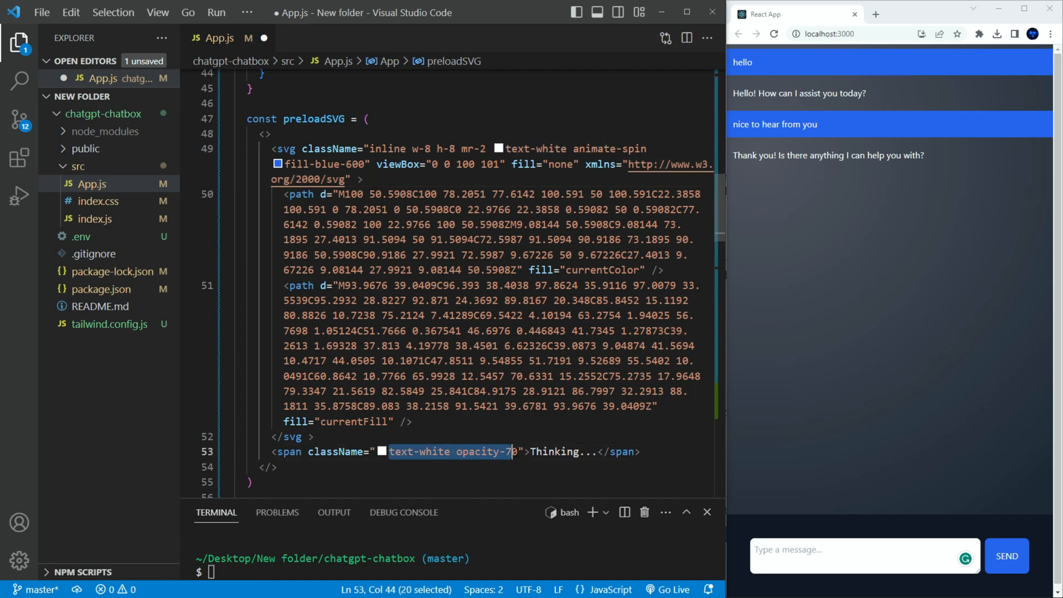
key(shift+right)
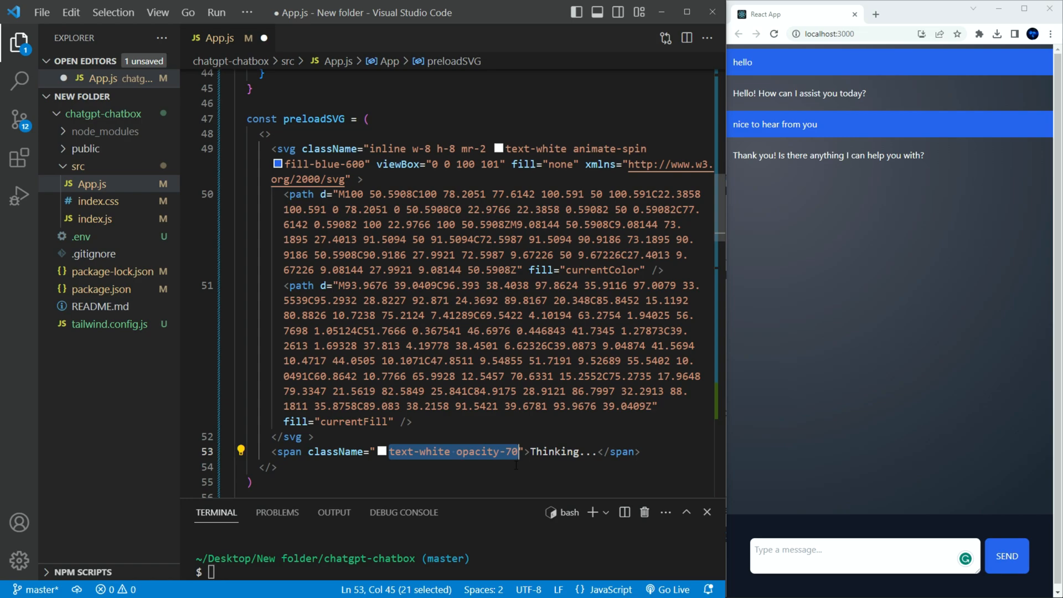
click(293, 436)
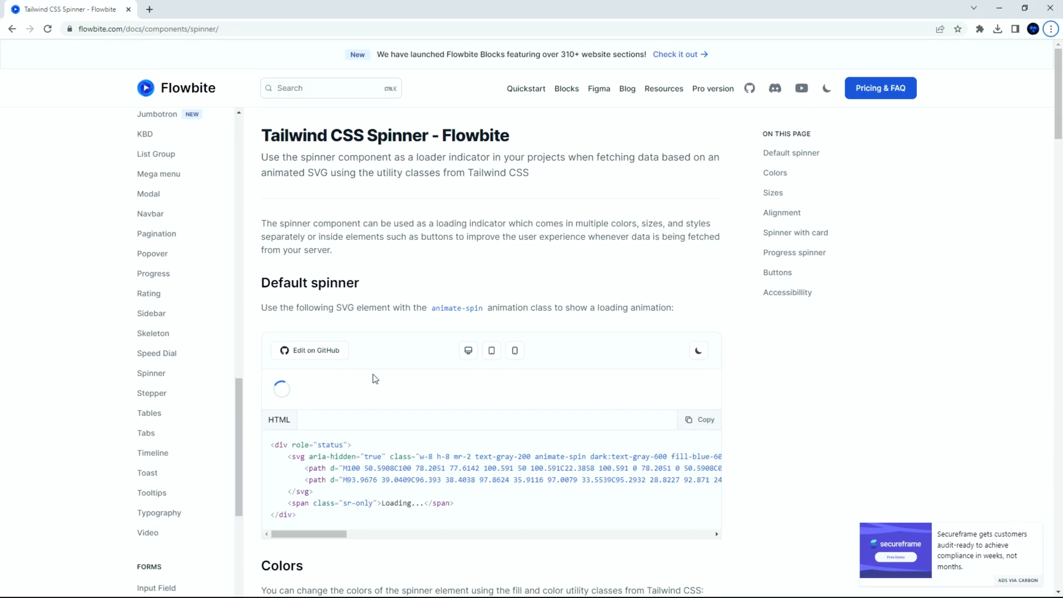
Scroll through Flowbite's default Tailwind spinner SVG markup.
scroll(down, 3)
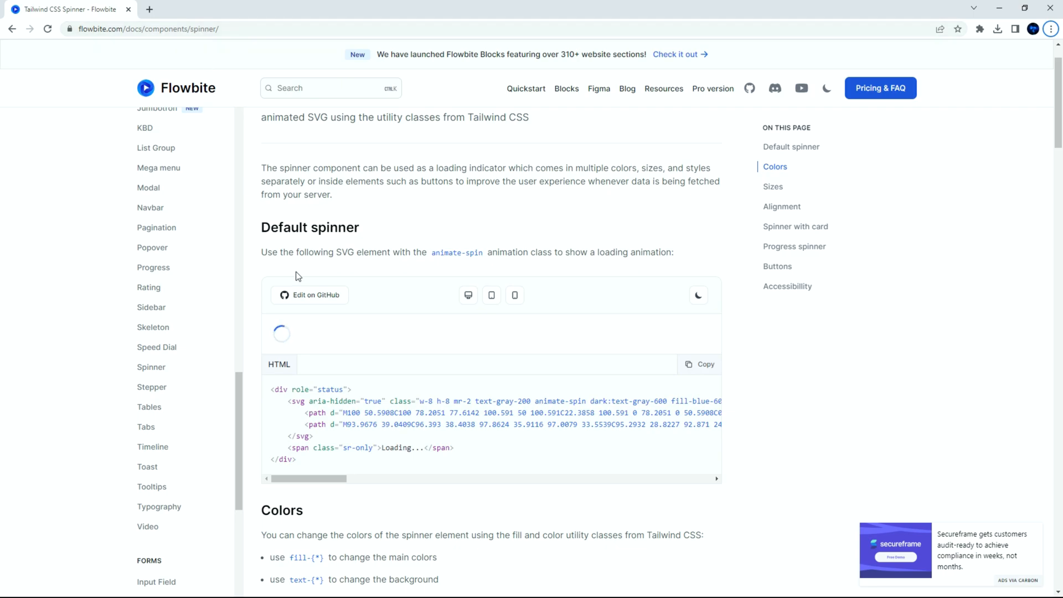
scroll(down, 3)
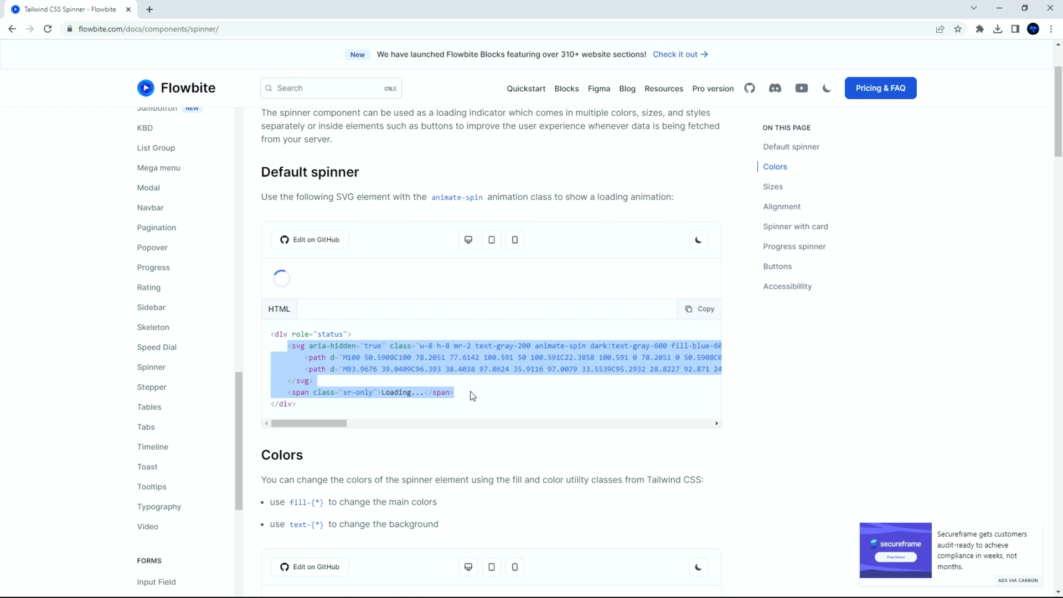
mouse_move(481, 392)
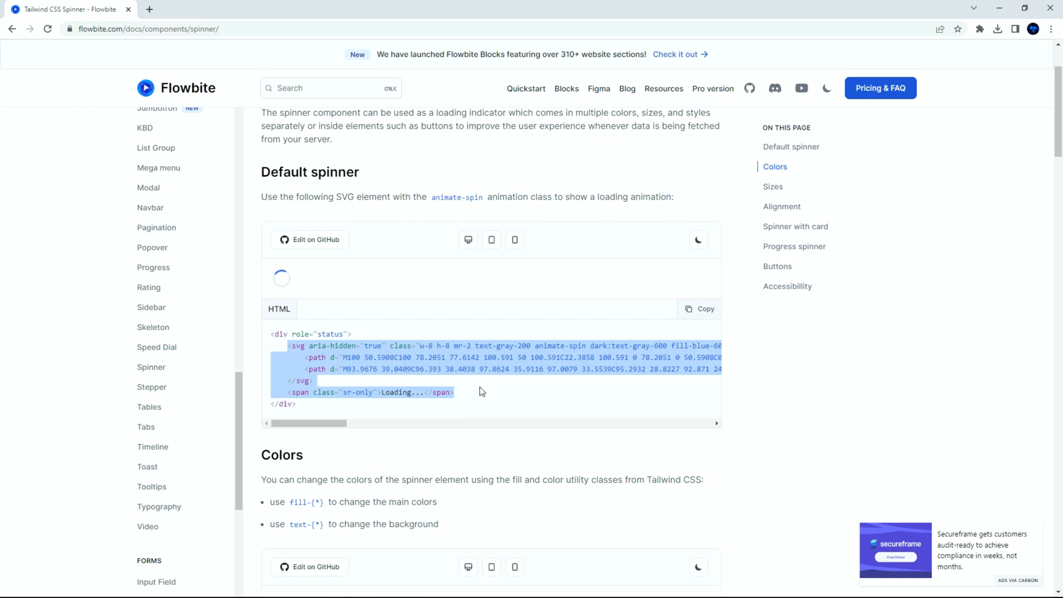
scroll(down, 3)
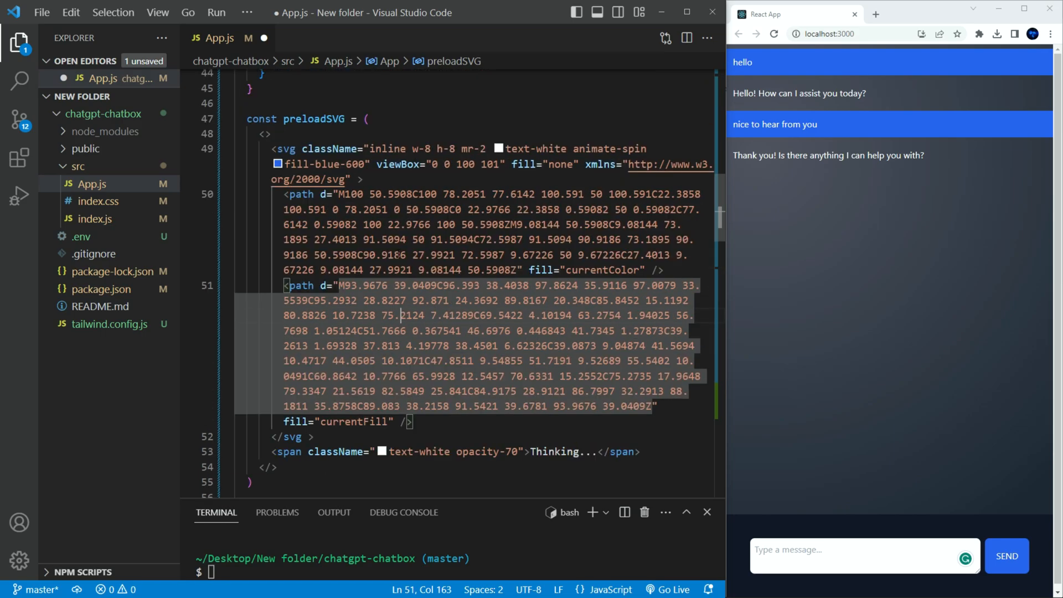
scroll(down, 3)
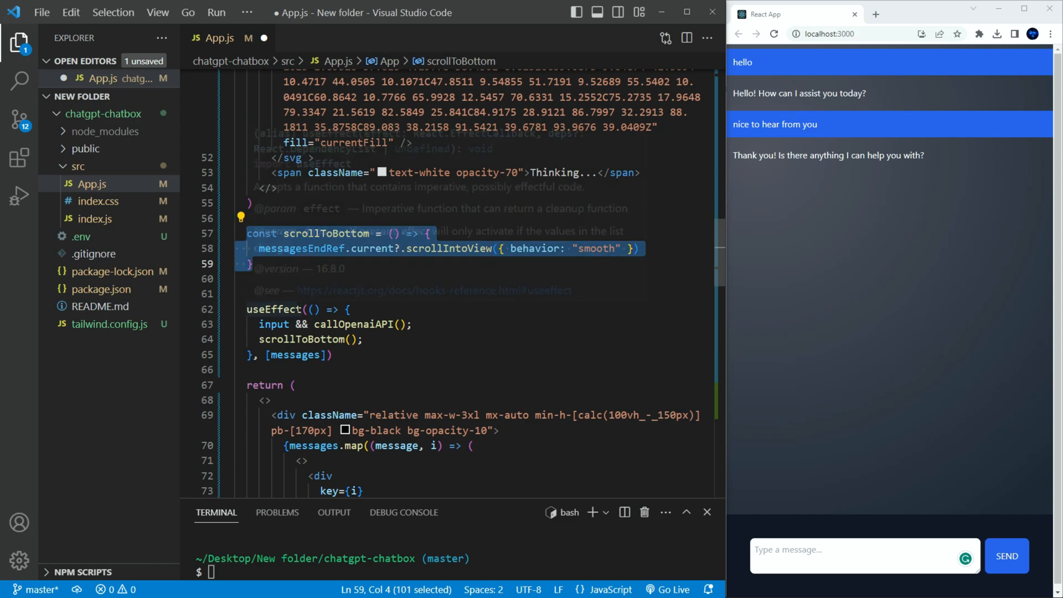
mouse_move(491, 389)
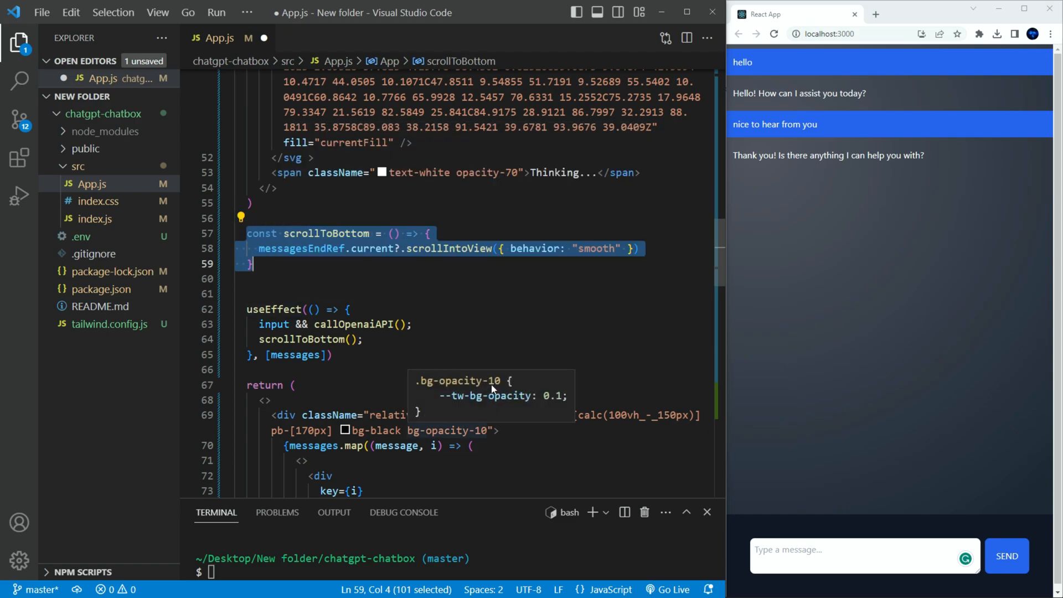
mouse_move(531, 354)
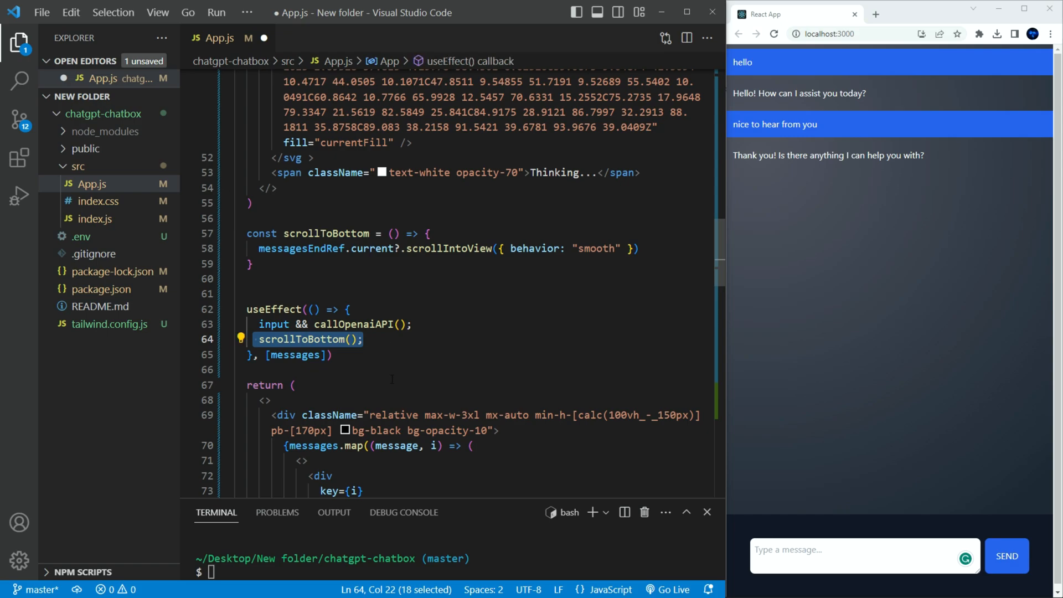
scroll(up, 3)
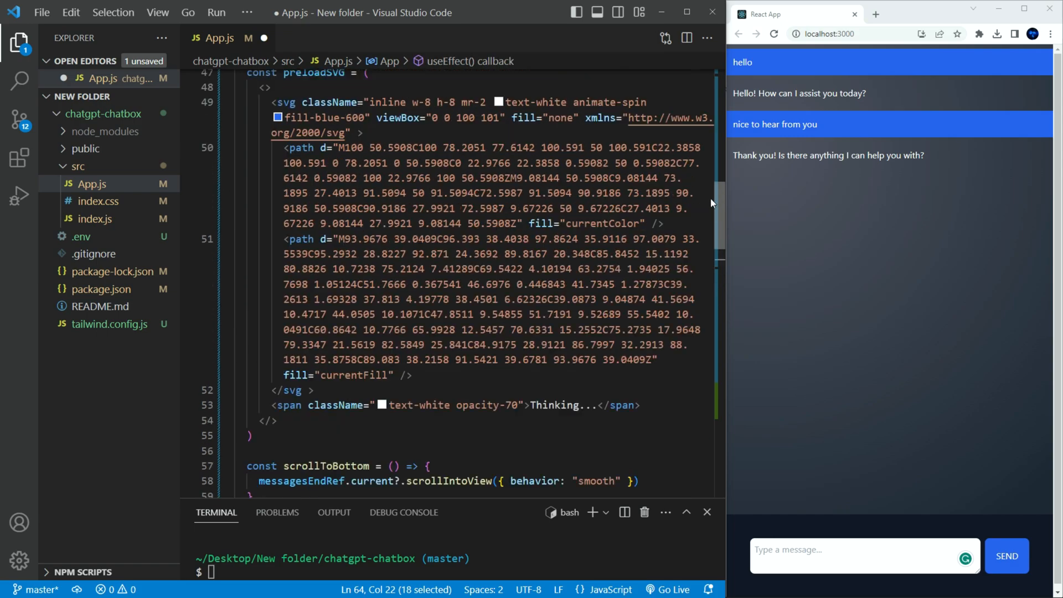
scroll(up, 3)
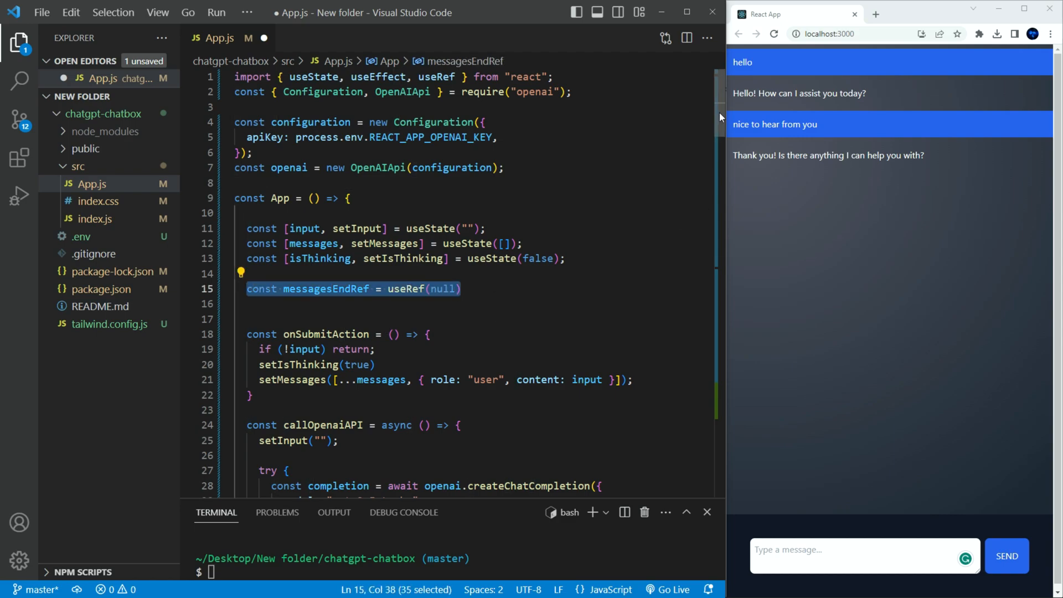
scroll(down, 3)
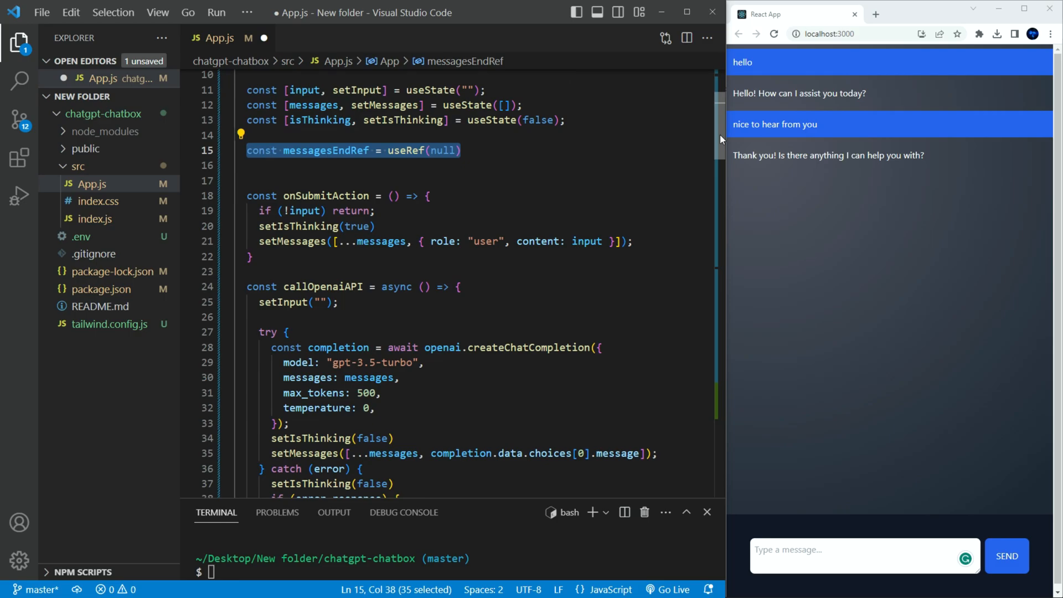
scroll(down, 3)
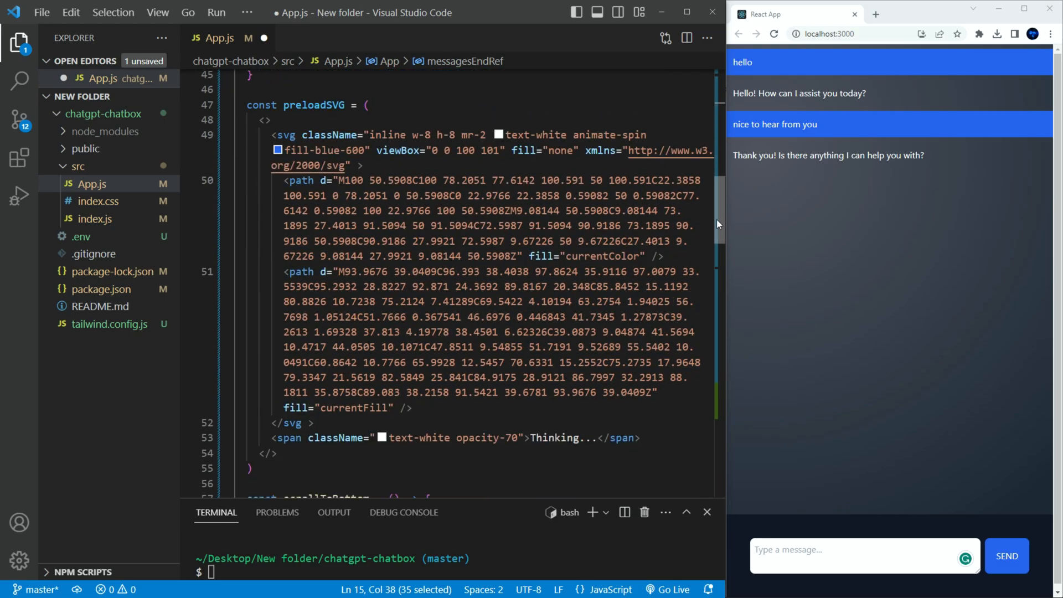
scroll(down, 3)
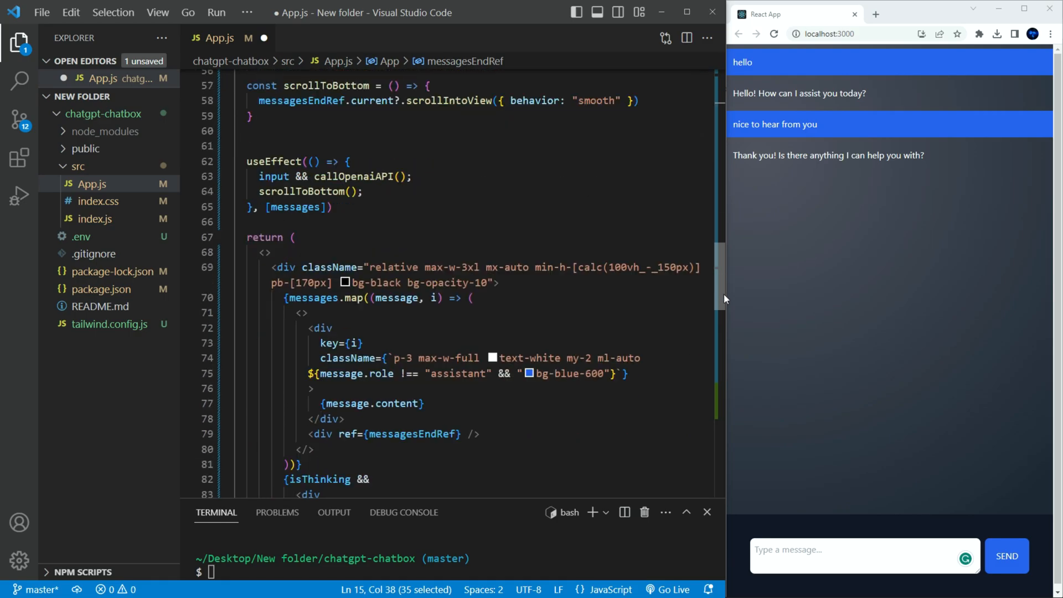
scroll(down, 3)
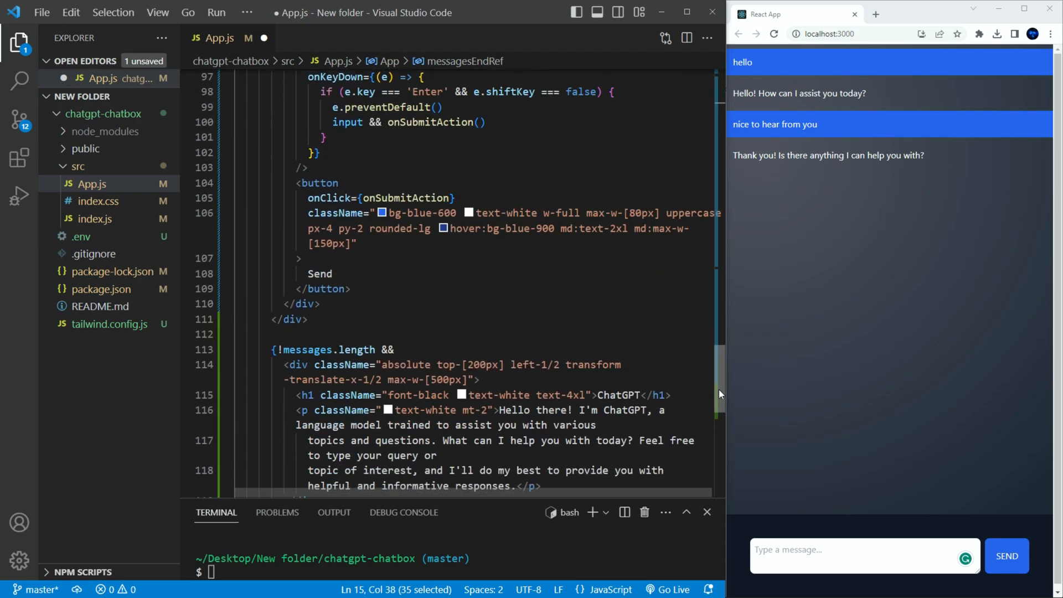
scroll(up, 3)
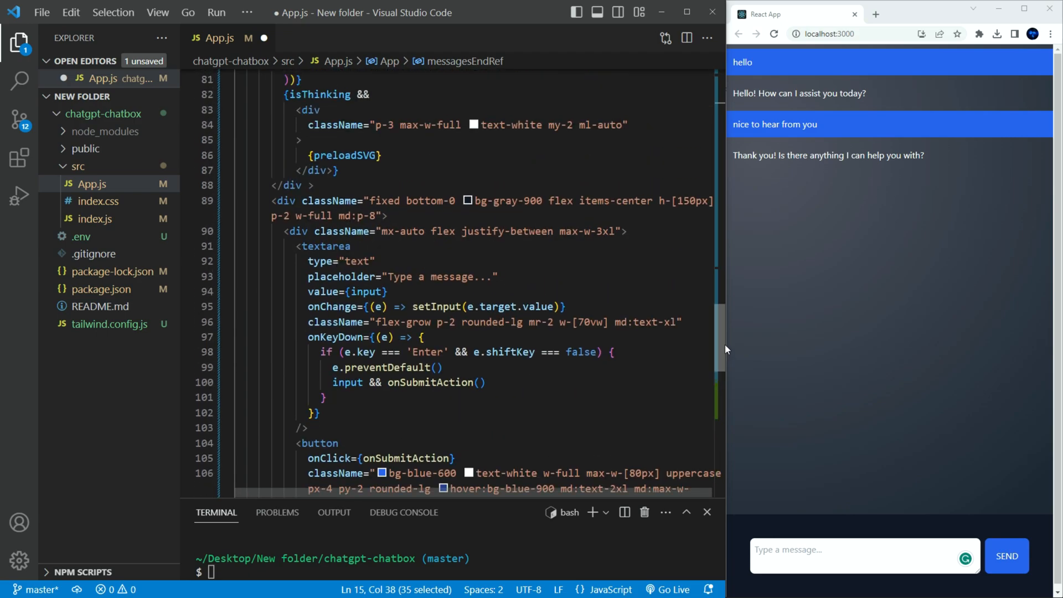
scroll(up, 3)
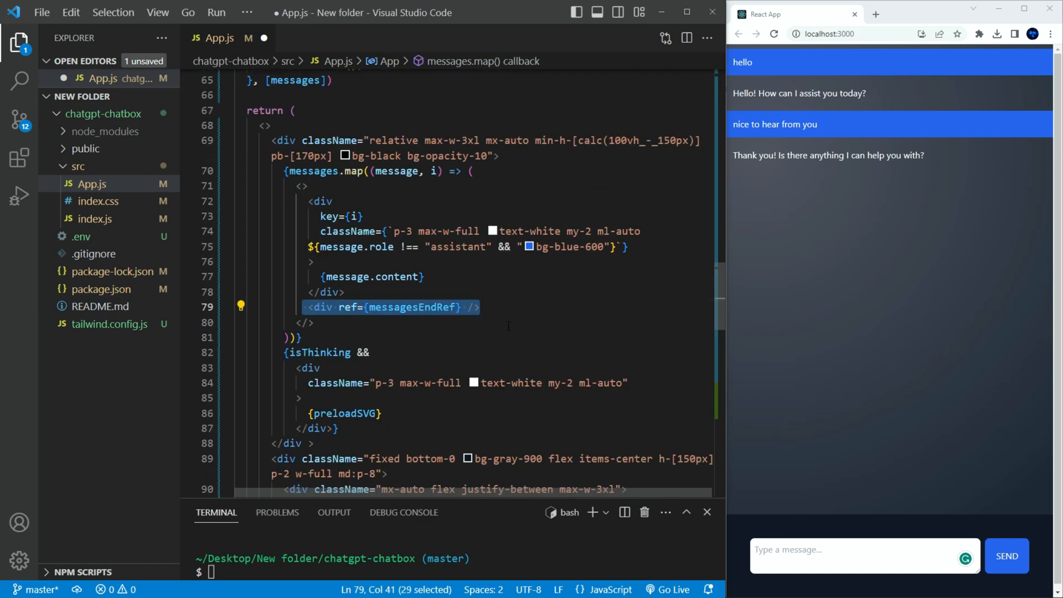
scroll(down, 3)
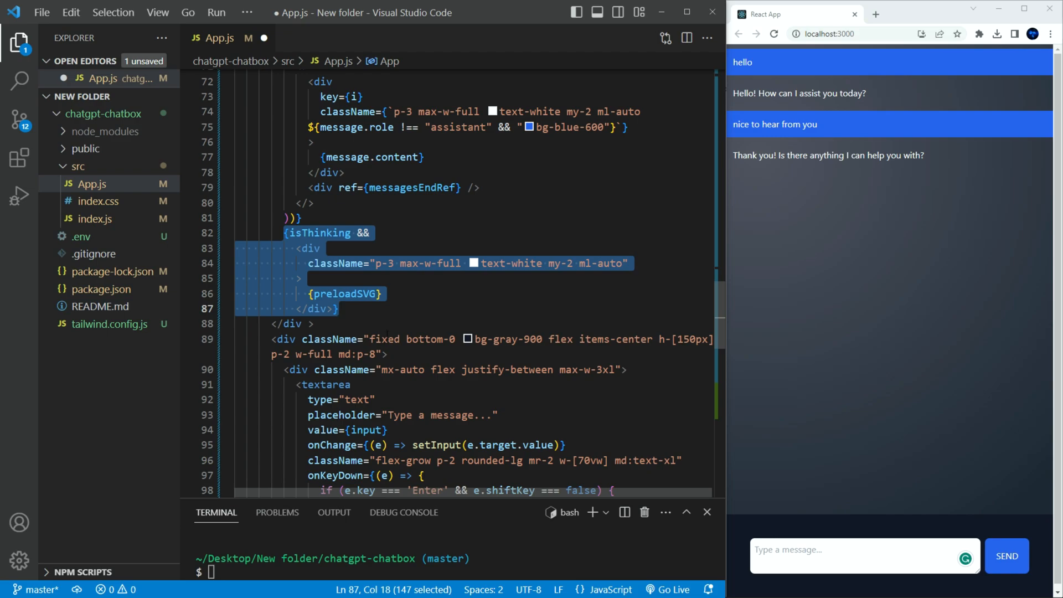
mouse_move(441, 339)
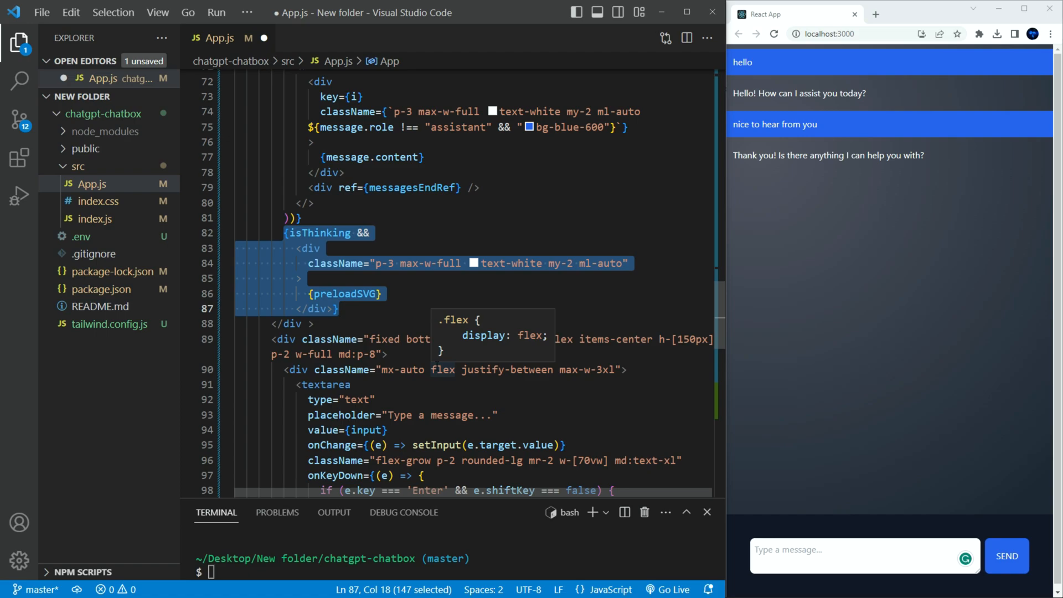
mouse_move(692, 364)
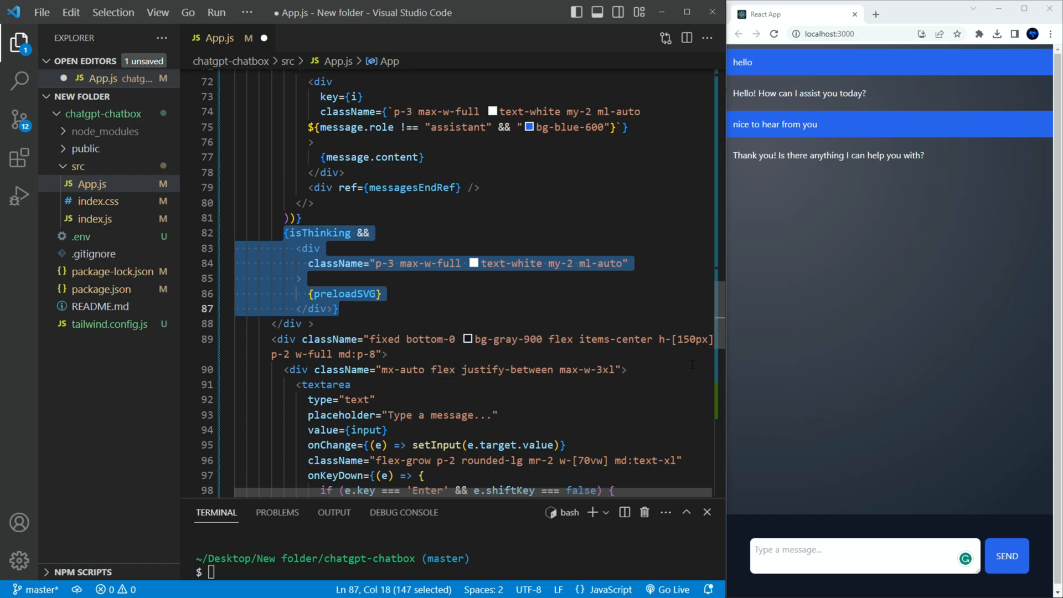
mouse_move(721, 317)
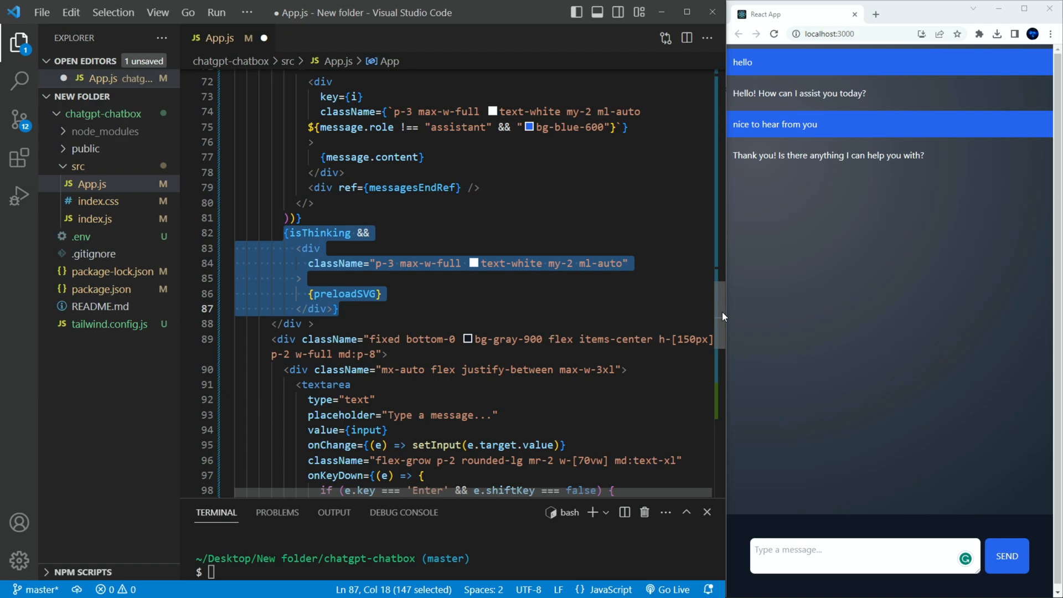
scroll(down, 3)
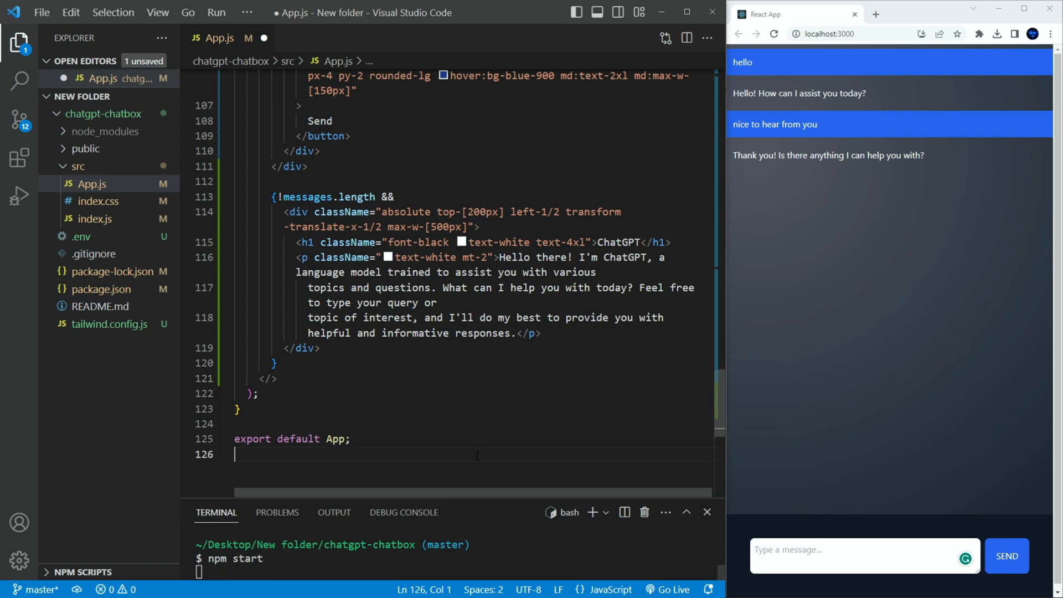
Save App.js so localhost:3000 reloads with the ChatGPT welcome heading and text.
key(ctrl+s)
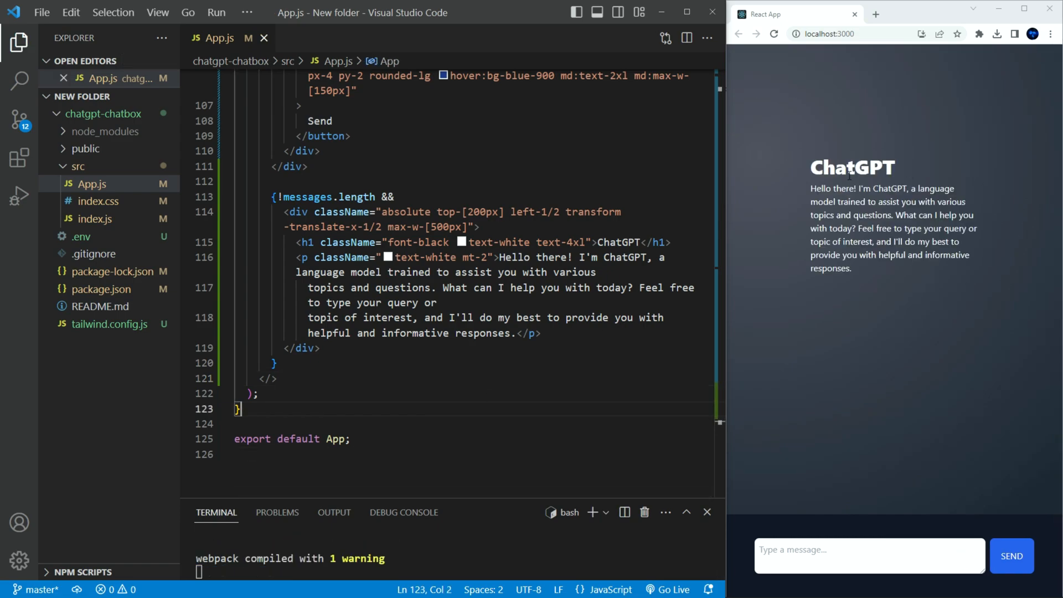
Type 'hello' into the chat message box and maximize the Chrome window.
click(870, 555)
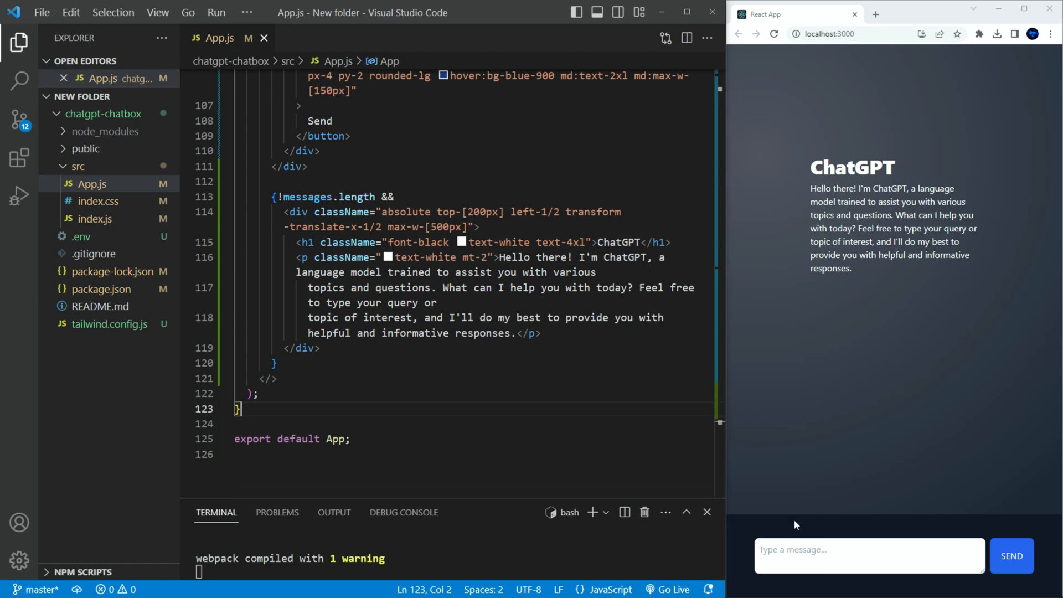
text(hello)
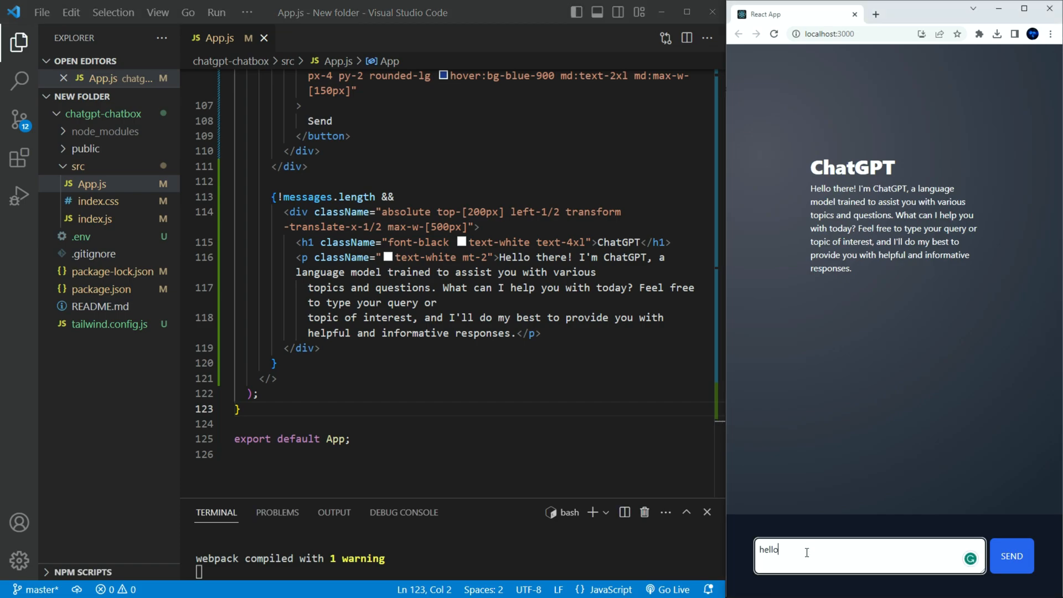
click(1011, 556)
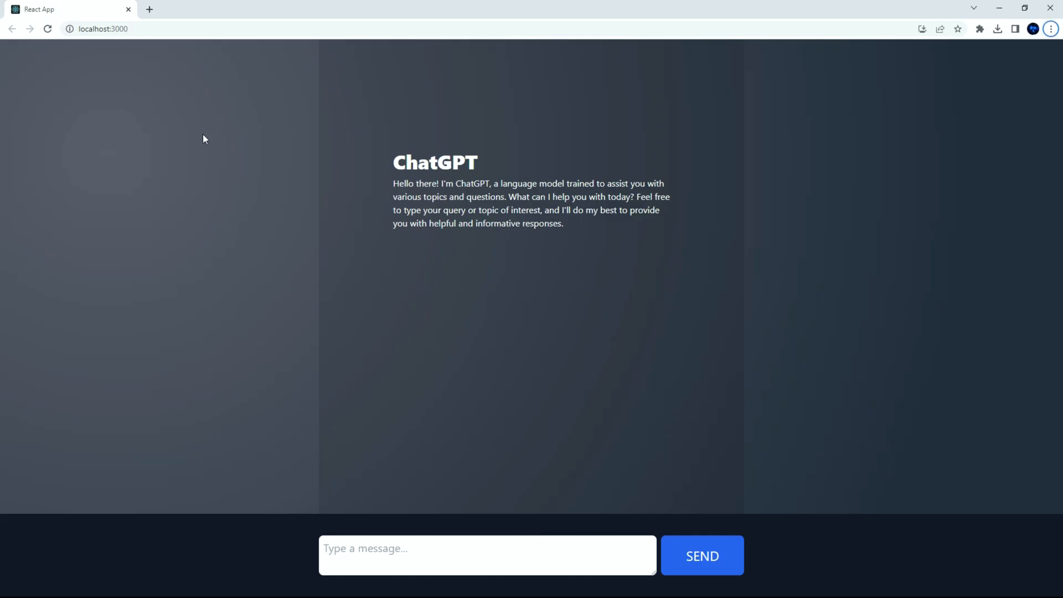
Send a greeting, then ask ChatGPT who won the Super Bowl in 2000.
click(486, 555)
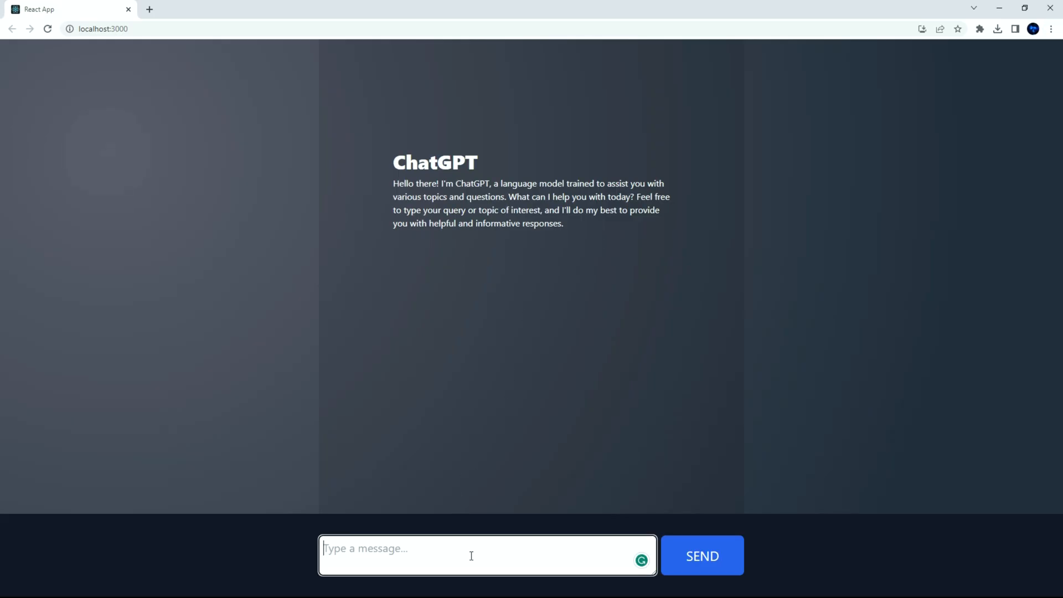
click(702, 556)
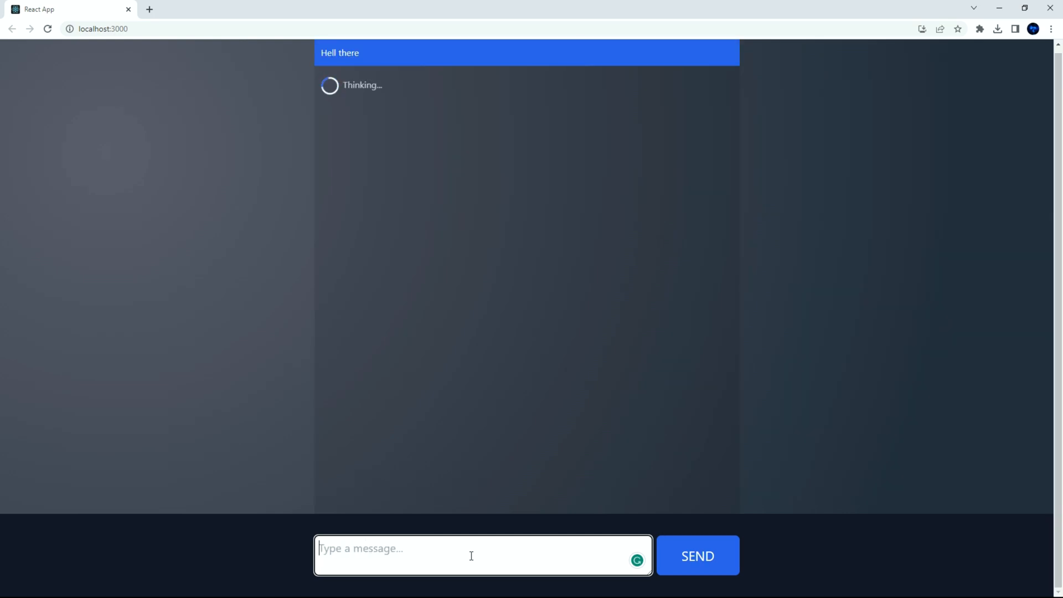
text(who won the)
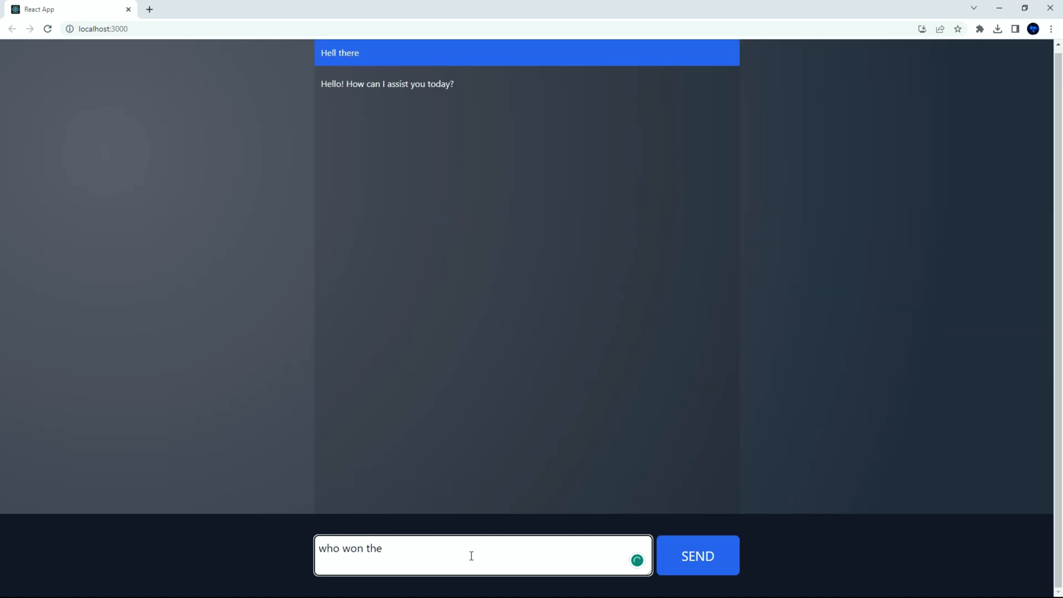
text(super bowl in 2000)
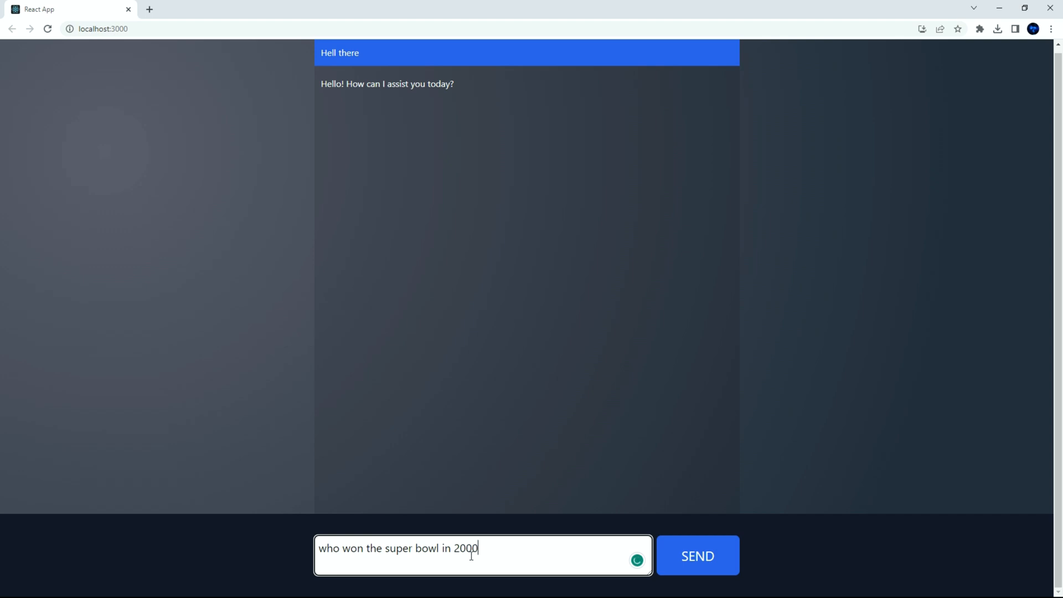
click(698, 555)
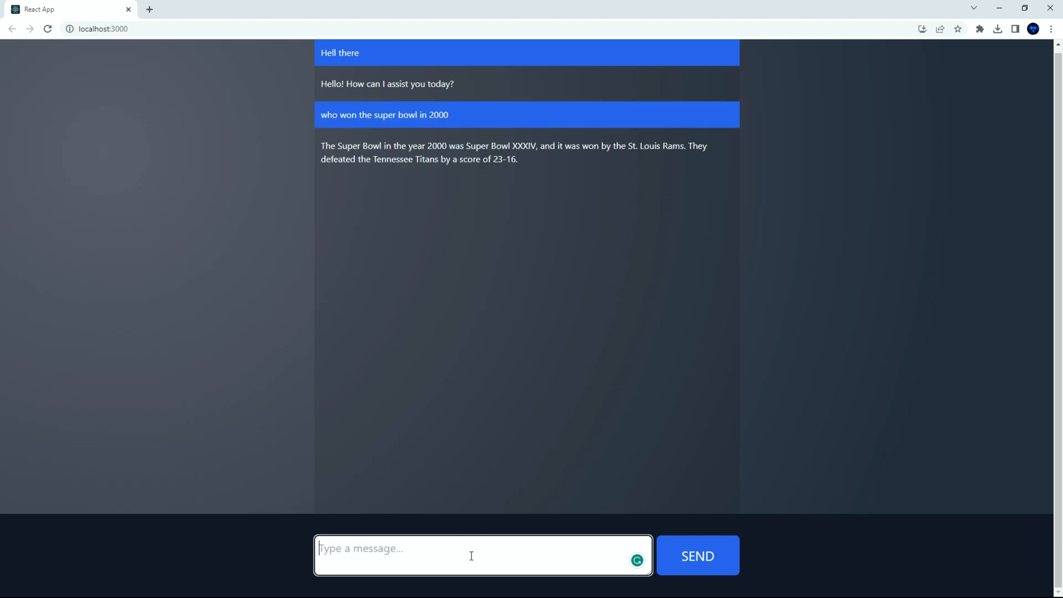
Ask follow-up questions about the game's date and the weather.
text(what date was thi)
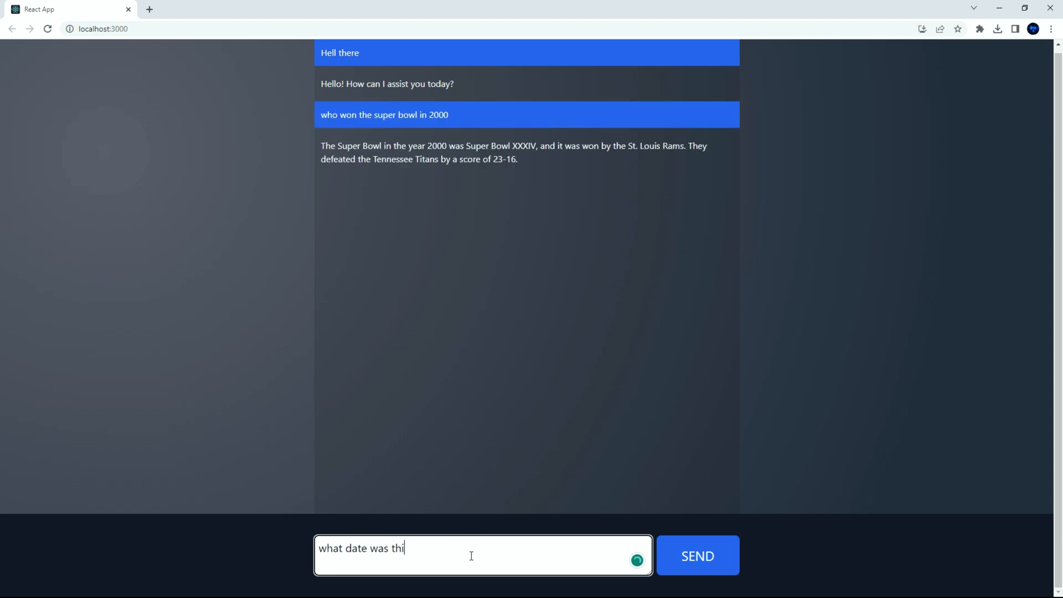
click(698, 555)
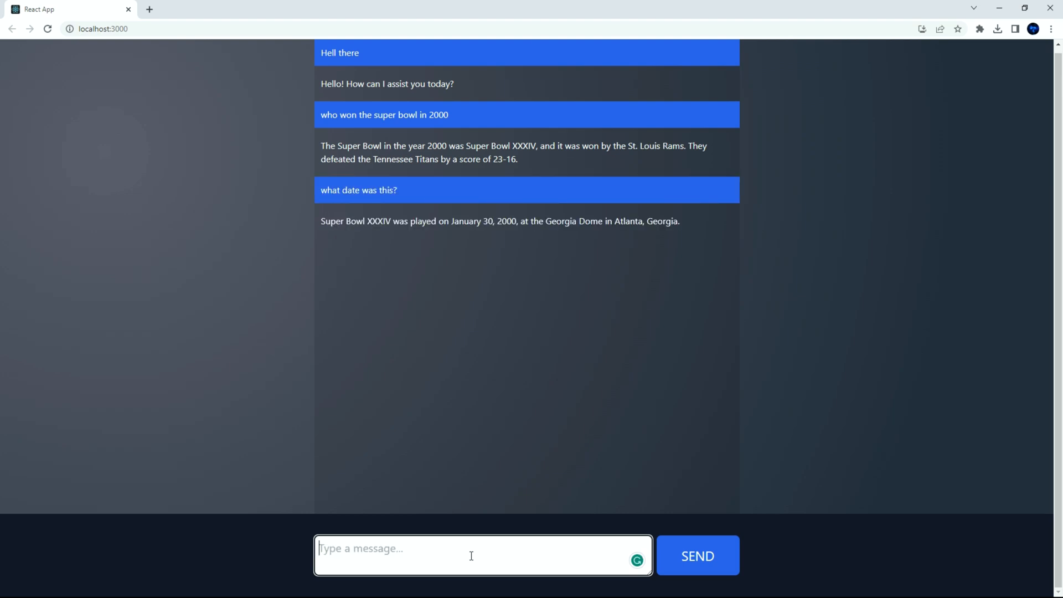
text(what was the weather)
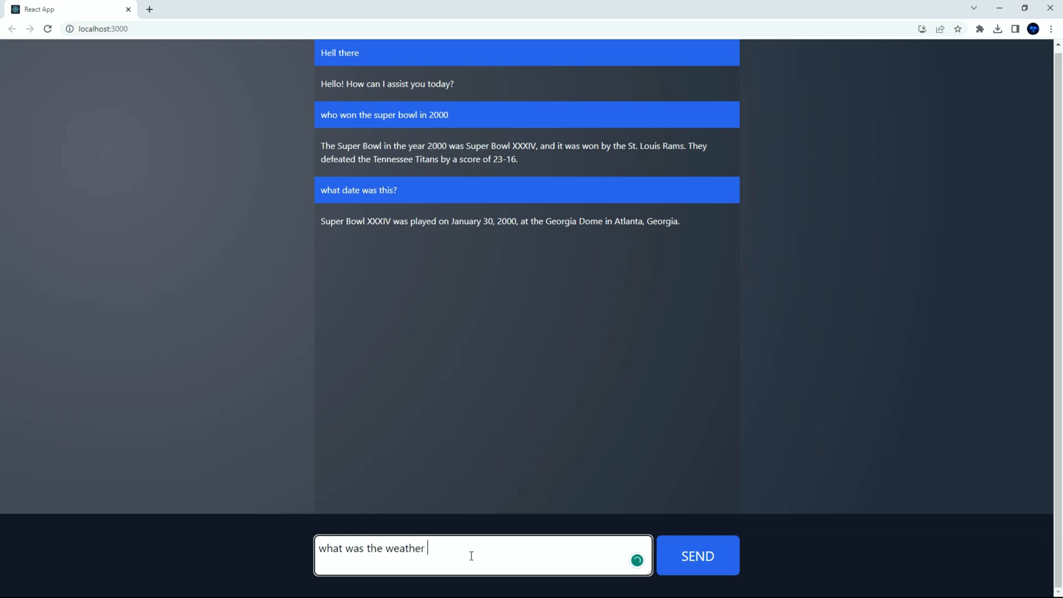
click(697, 555)
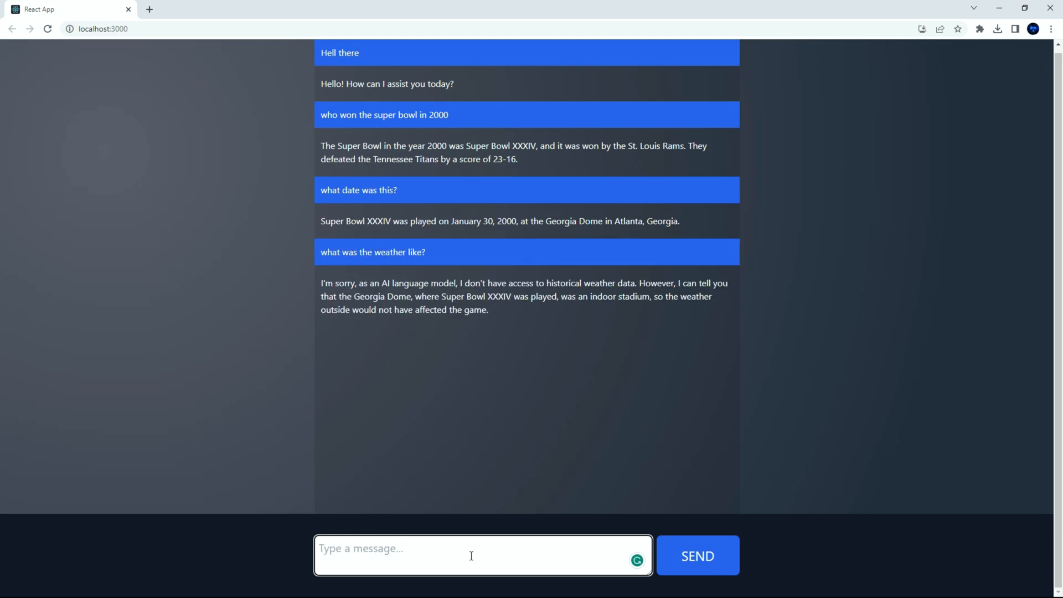